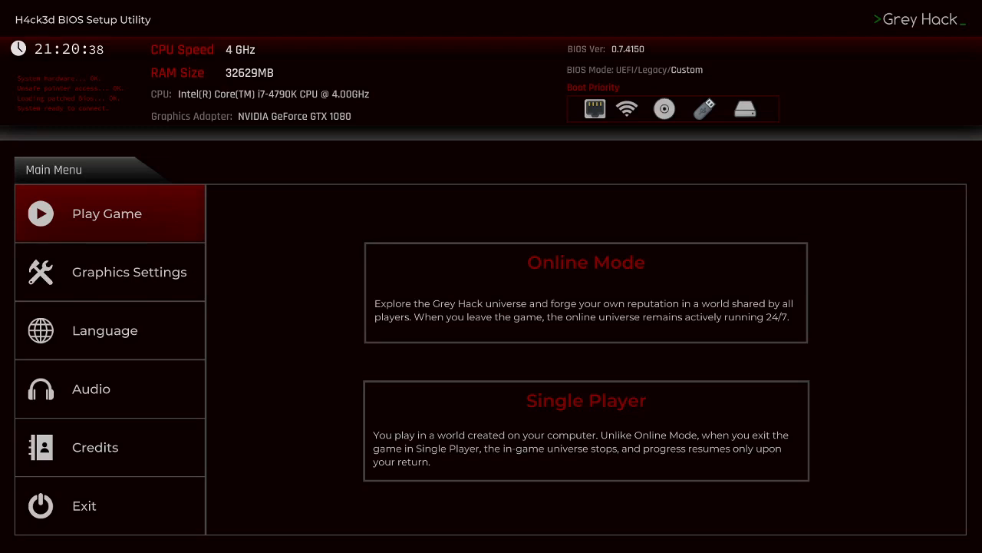
mouse_move(407, 309)
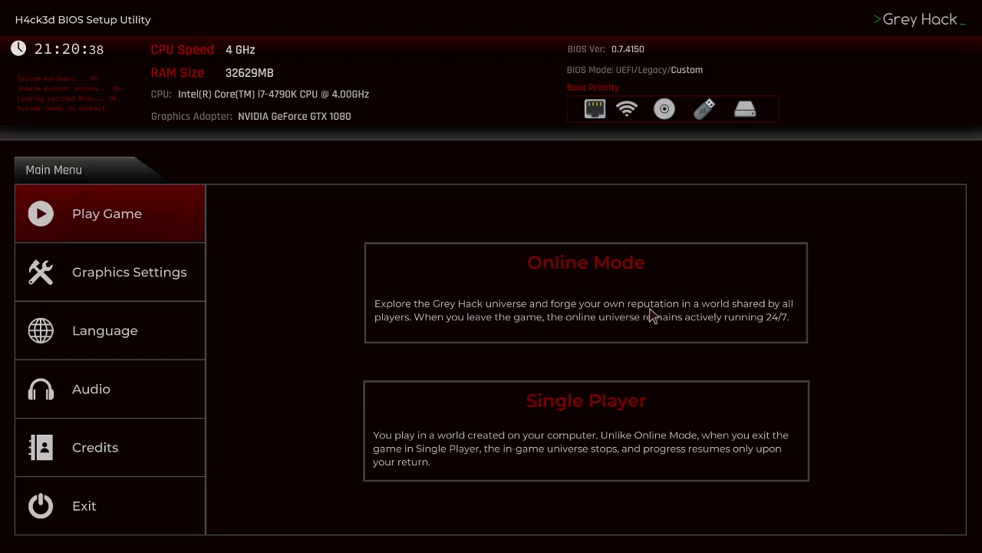
mouse_move(492, 331)
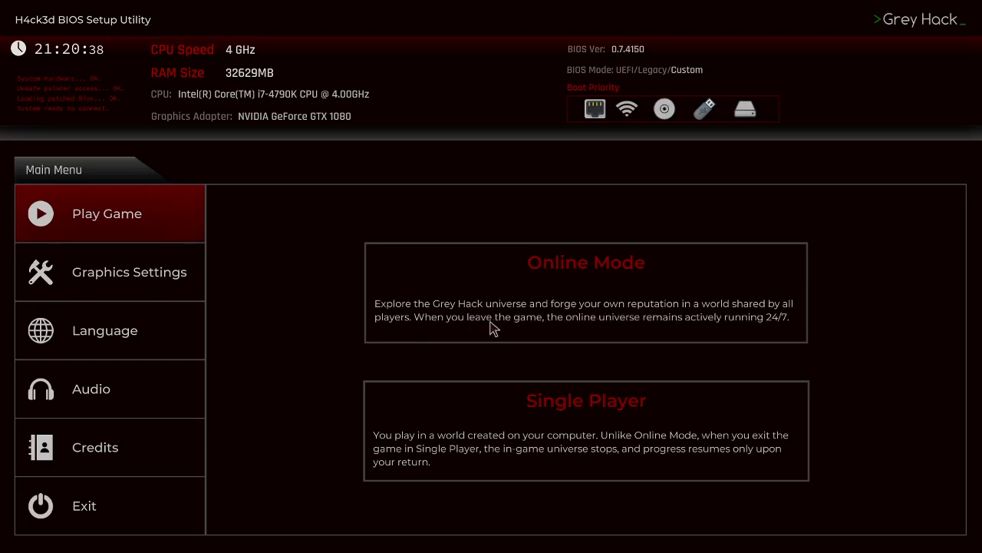
mouse_move(770, 324)
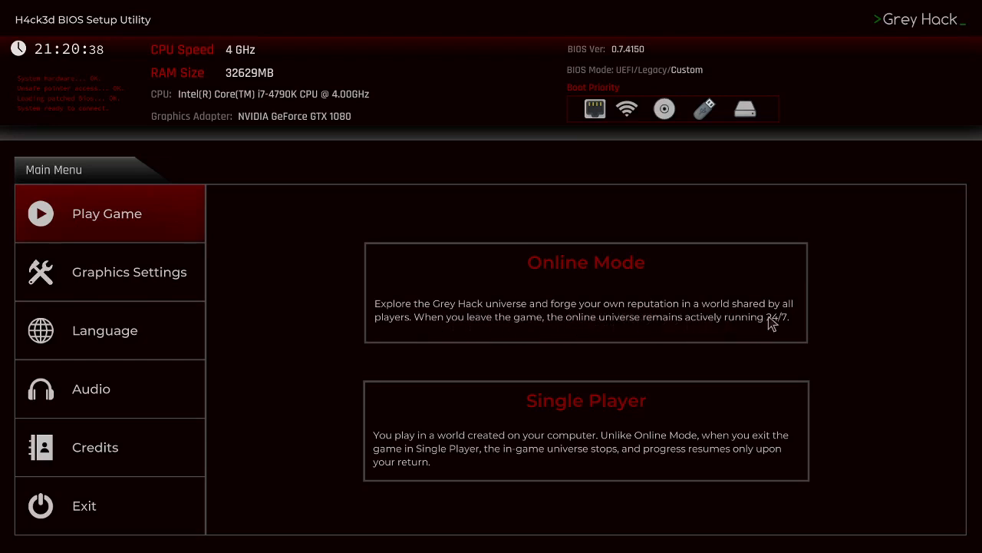
mouse_move(394, 439)
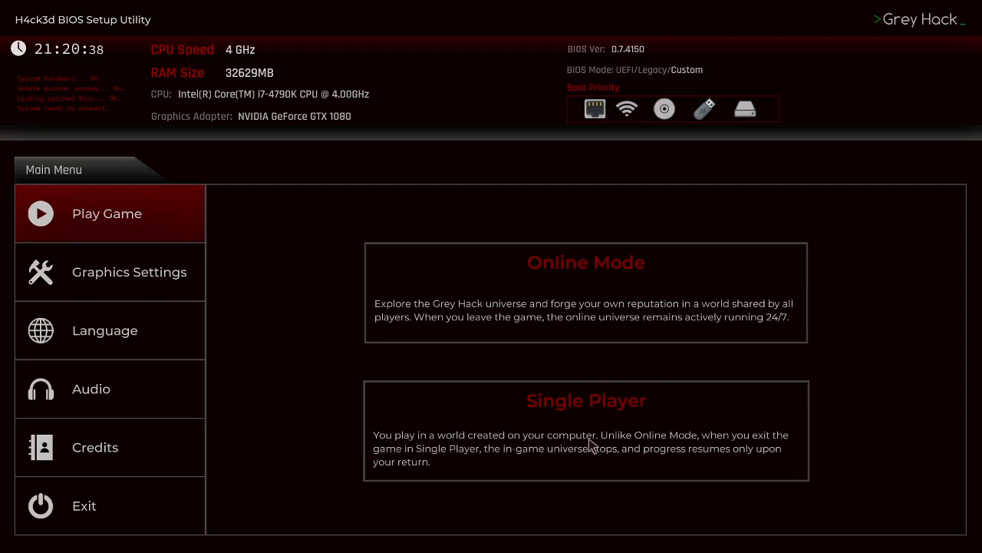
mouse_move(454, 456)
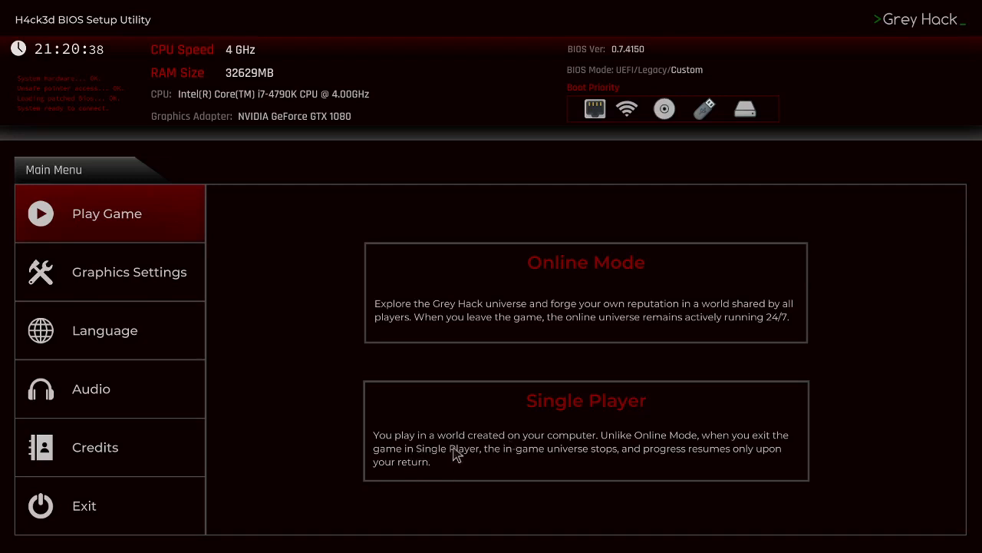
mouse_move(683, 457)
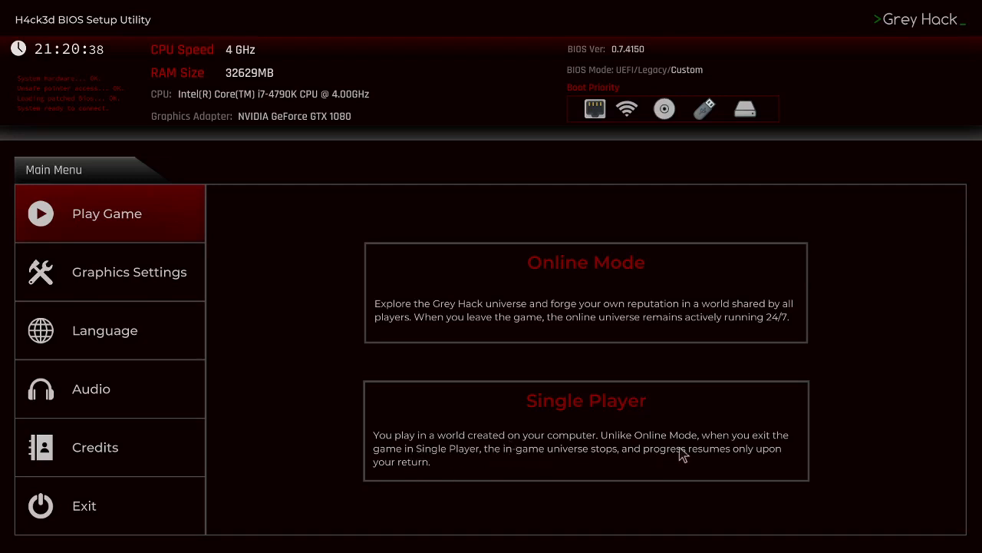
mouse_move(297, 433)
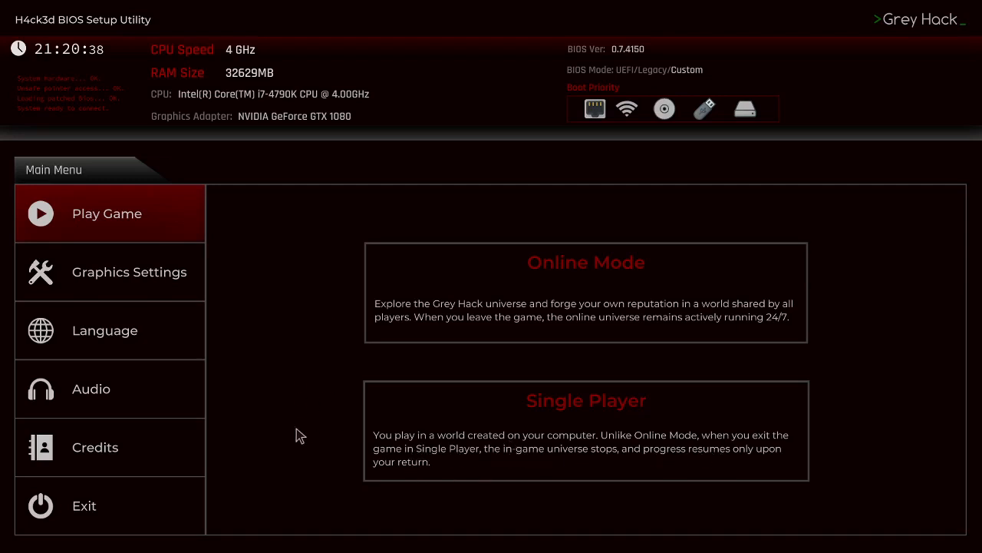
mouse_move(491, 368)
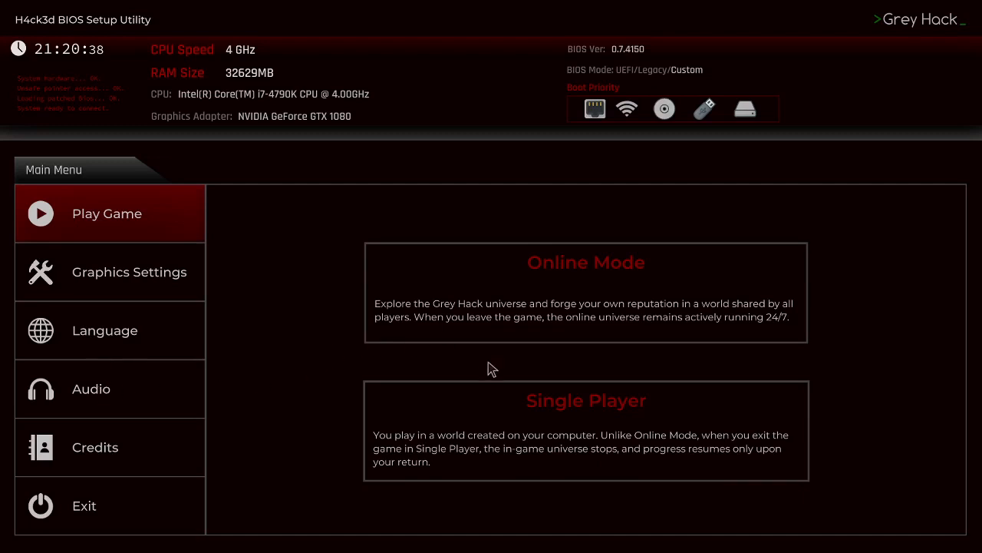
mouse_move(115, 224)
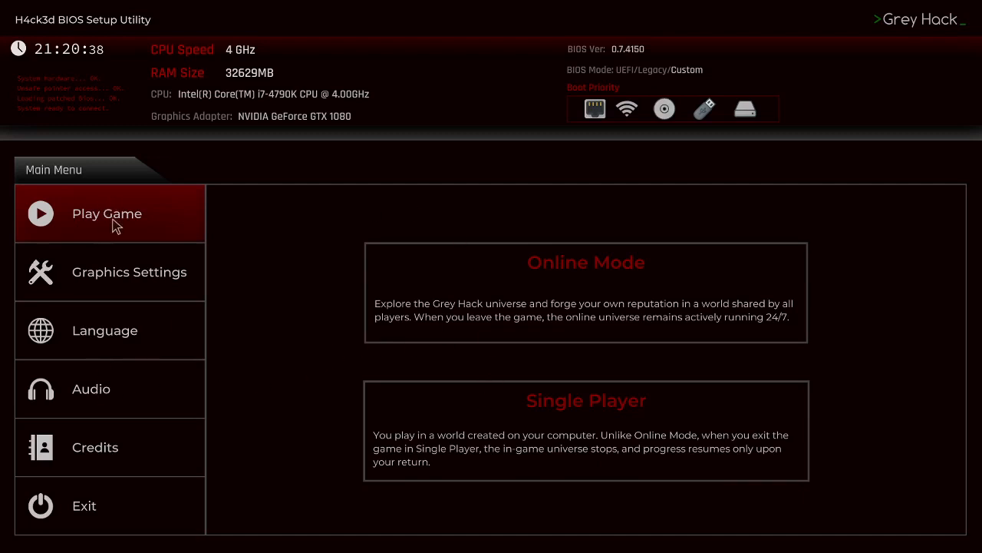
mouse_move(442, 430)
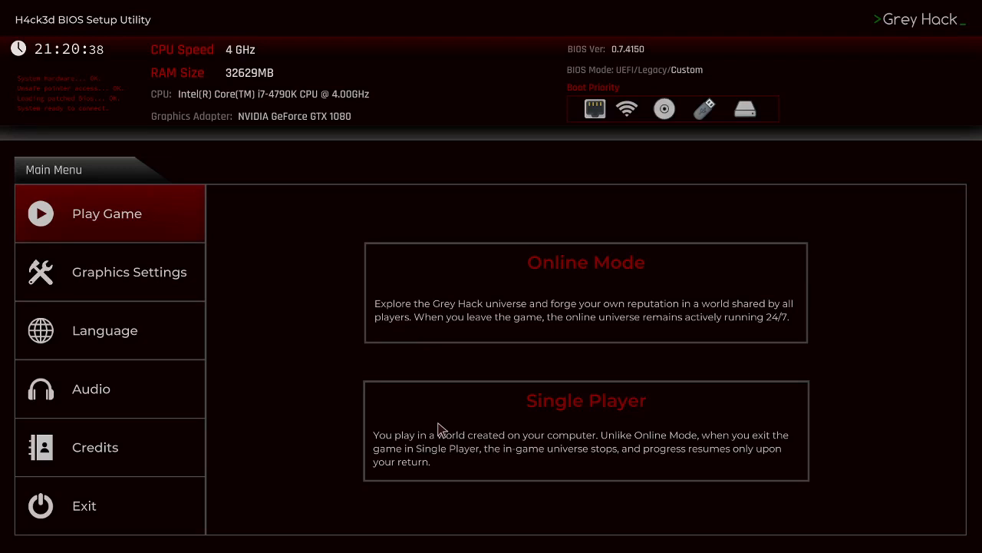
mouse_move(457, 356)
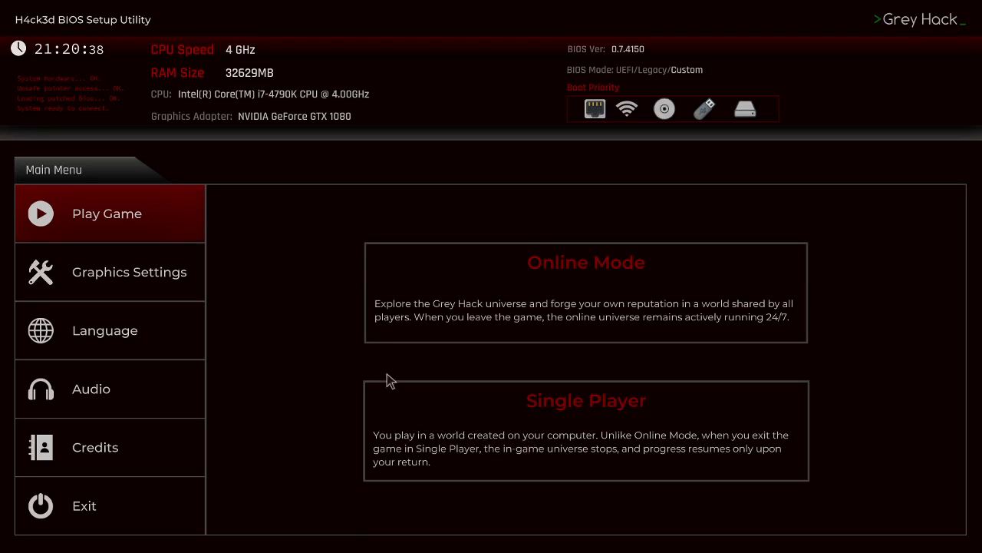
mouse_move(442, 337)
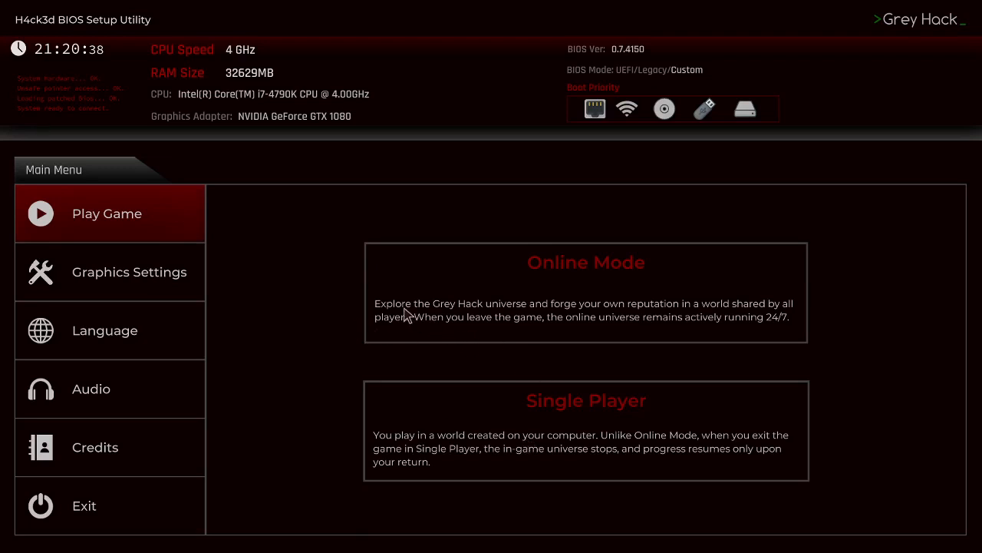
mouse_move(477, 336)
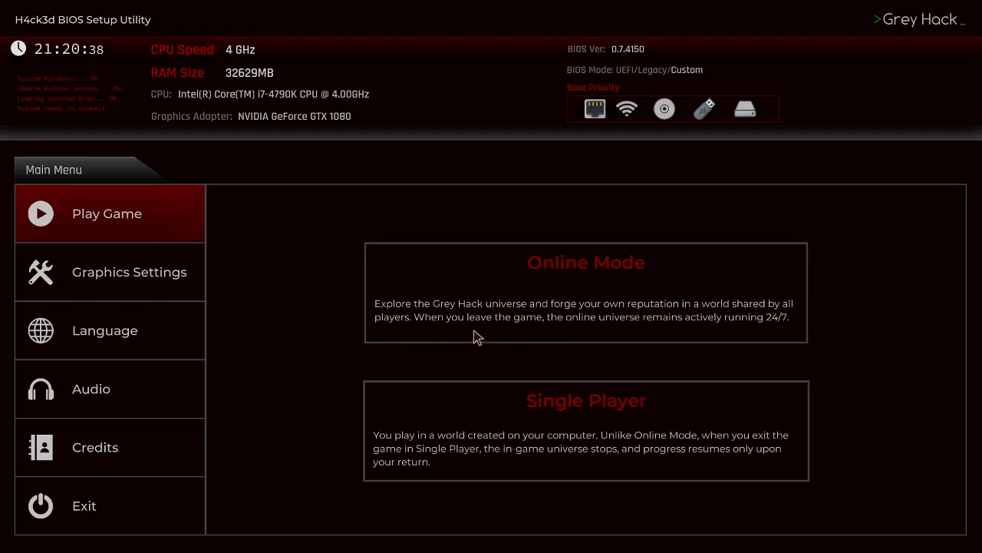
mouse_move(426, 353)
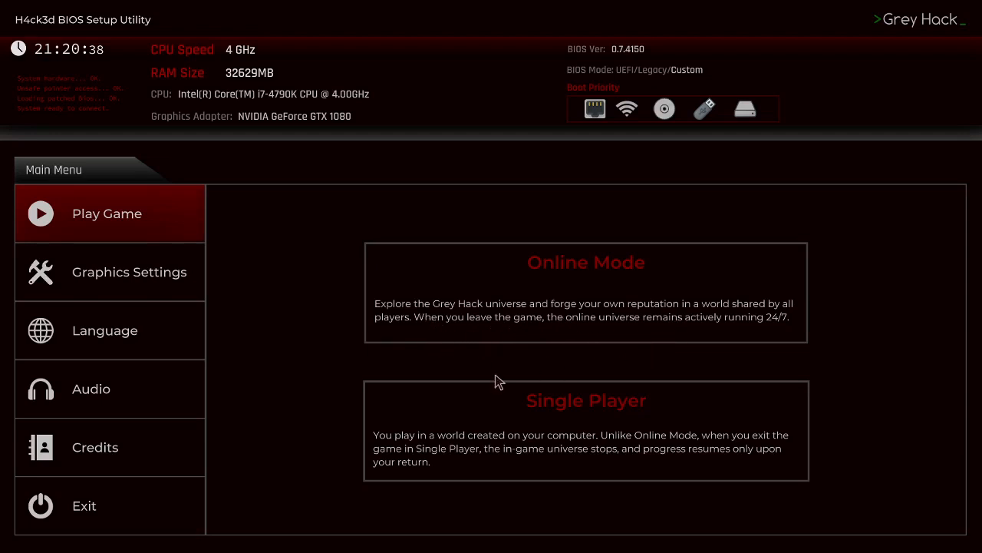
mouse_move(592, 378)
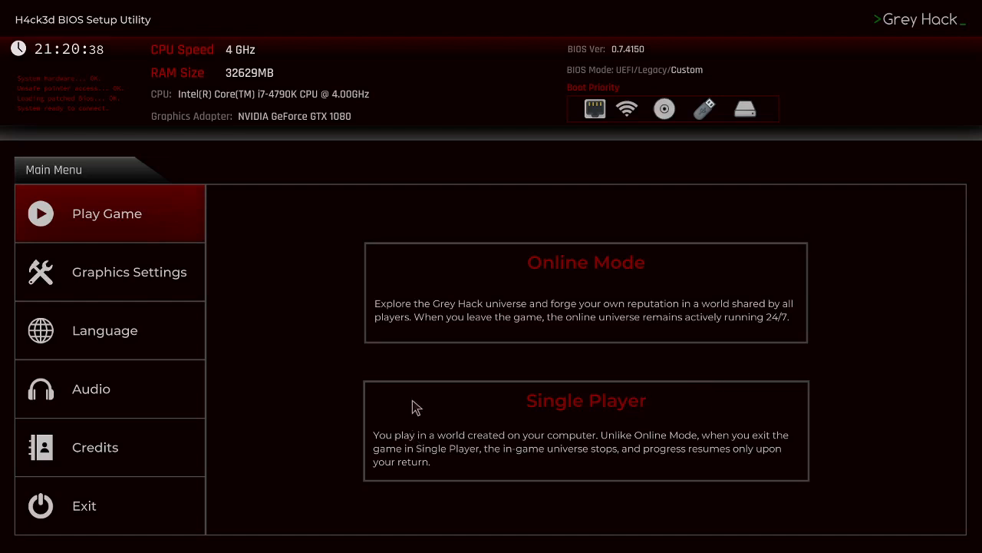
mouse_move(273, 530)
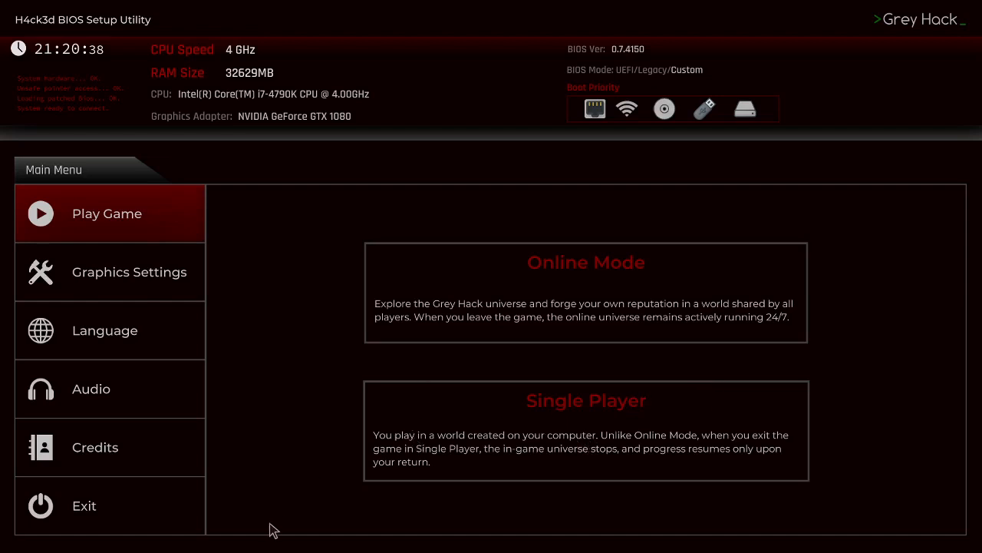
mouse_move(748, 304)
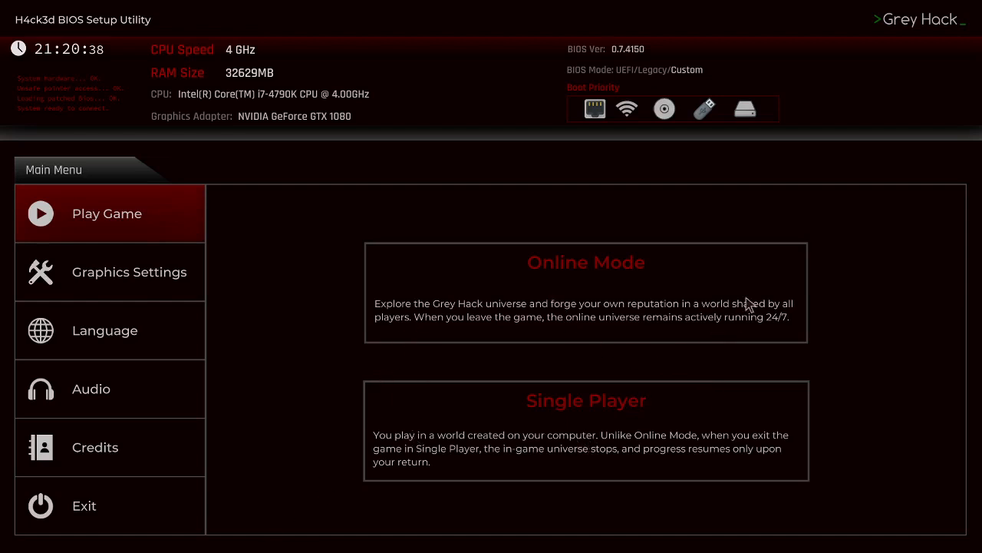
mouse_move(322, 244)
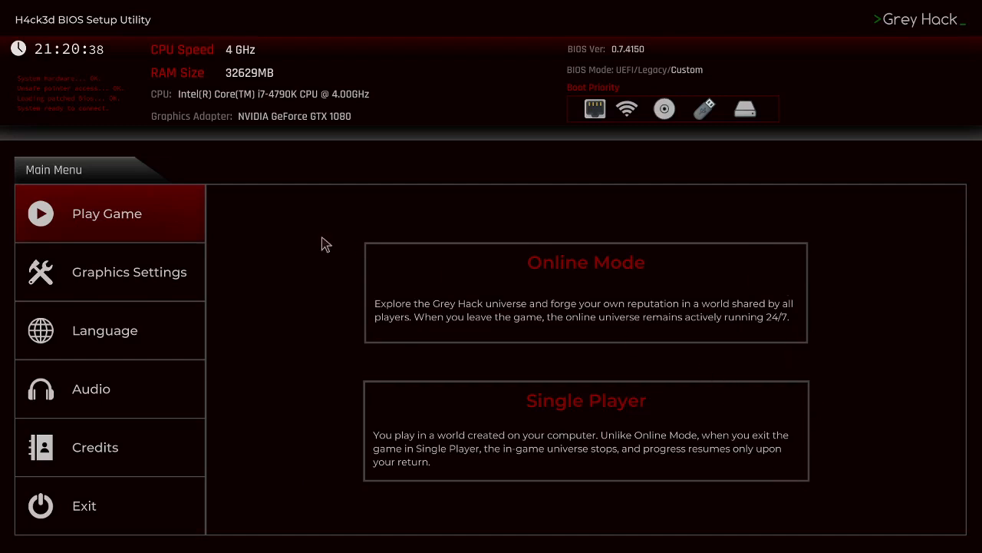
mouse_move(647, 236)
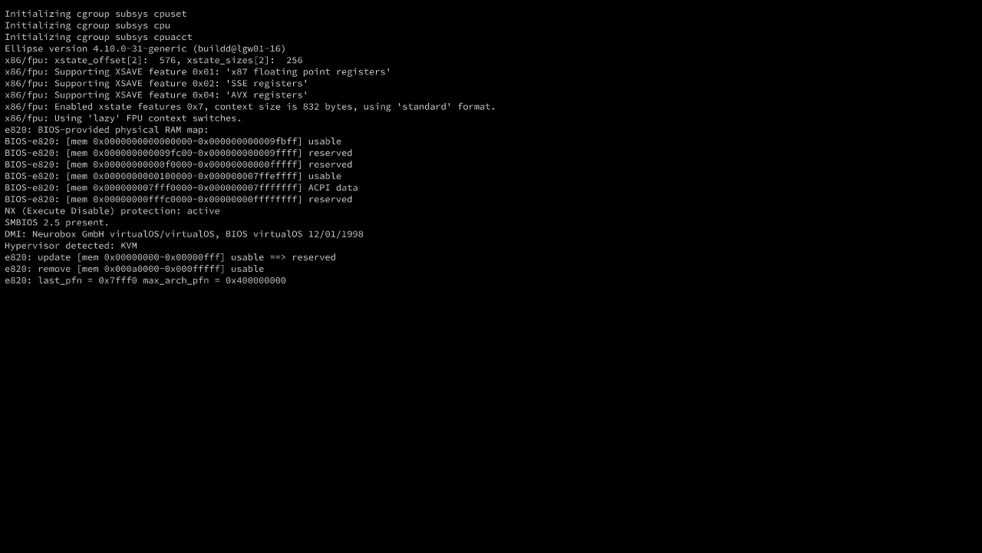
- Enter the username hackerman and the computer name LUVSHAK in the User Config form
scroll(down, 3)
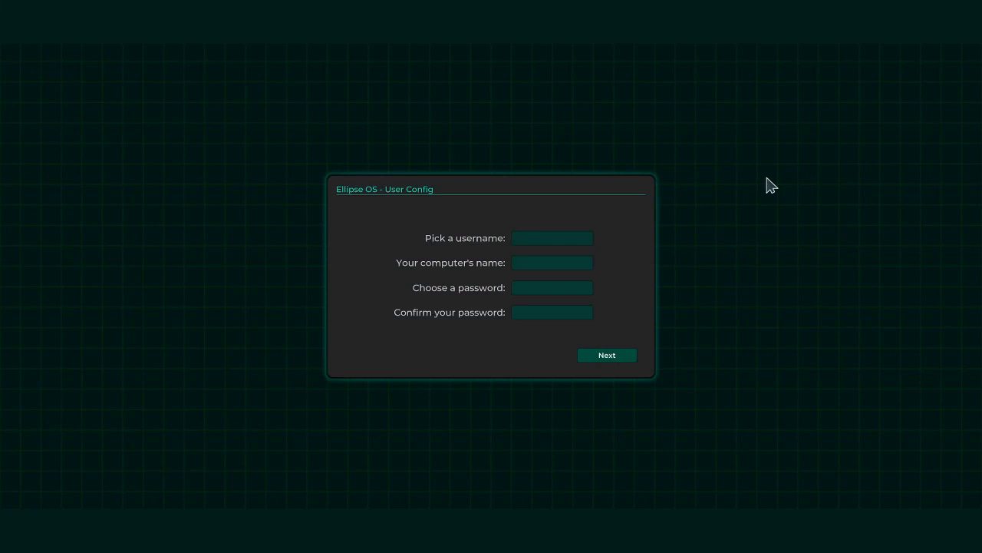
text(hackerma)
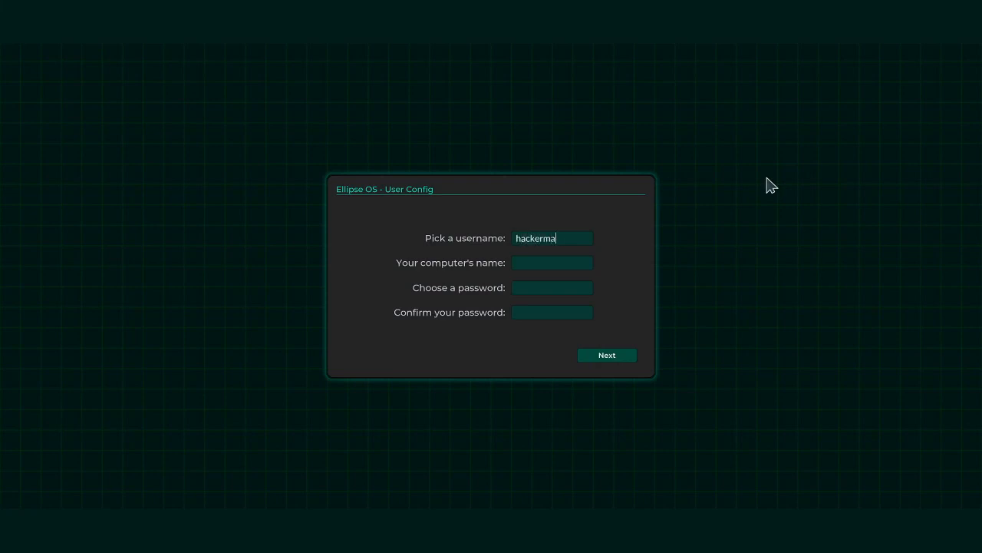
text(n)
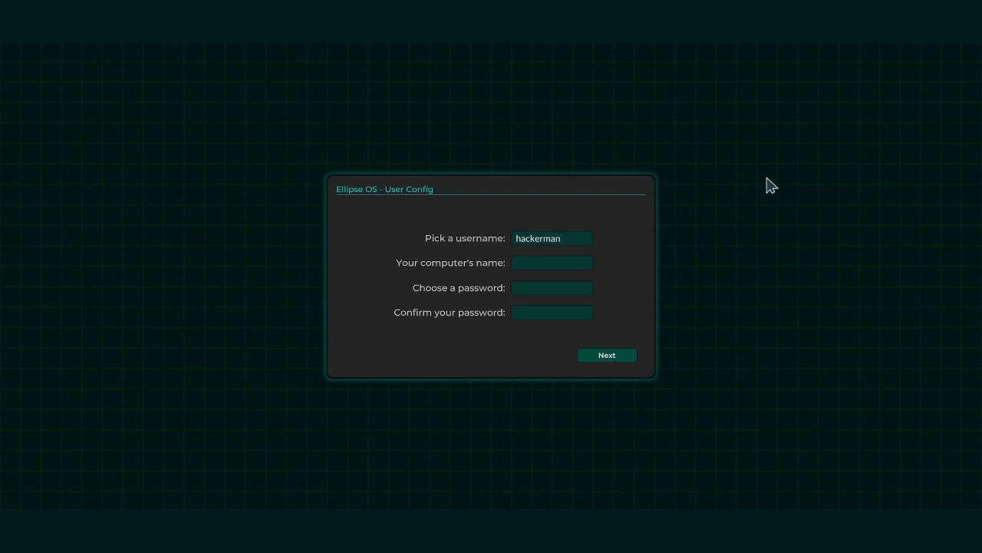
click(552, 261)
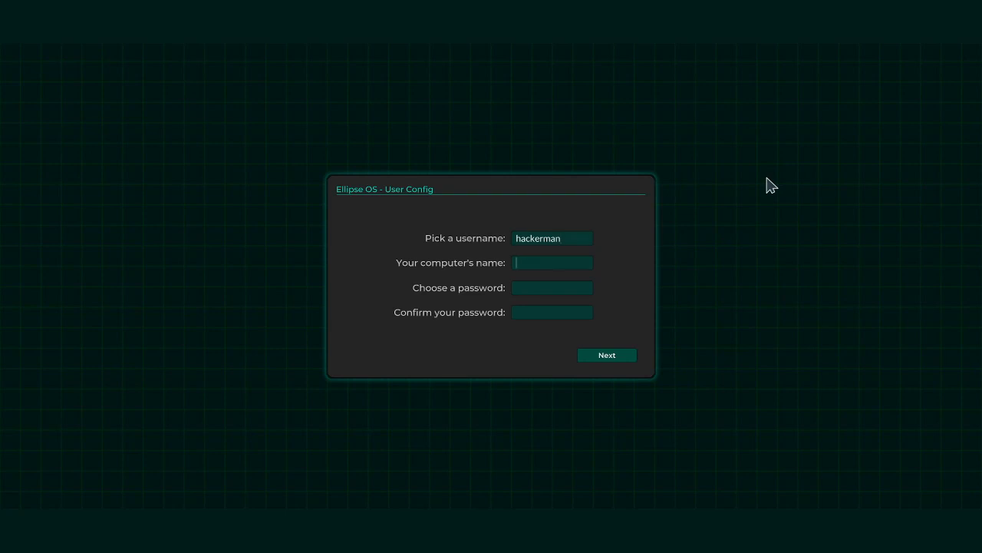
text(LUVSHK)
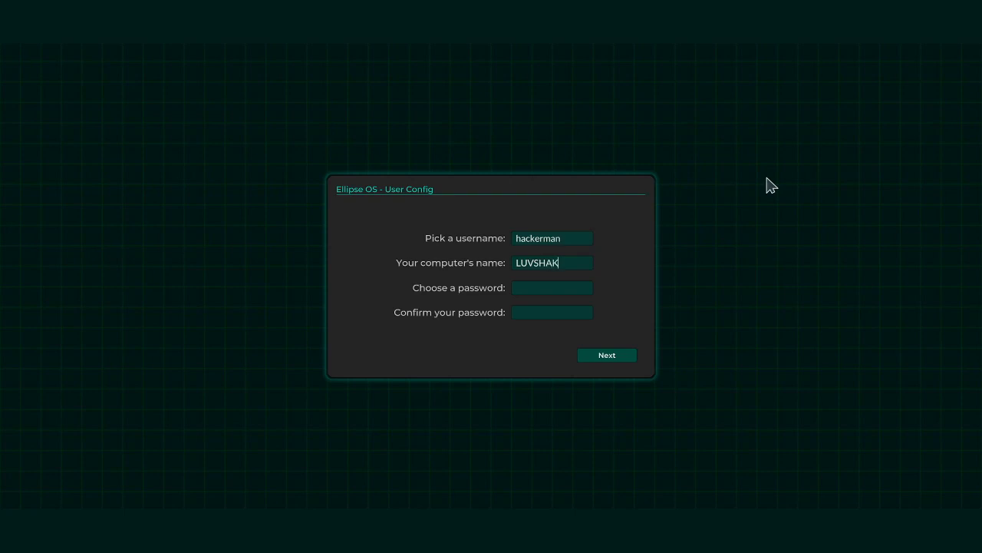
- Enter the account password and submit the new user configuration
click(552, 287)
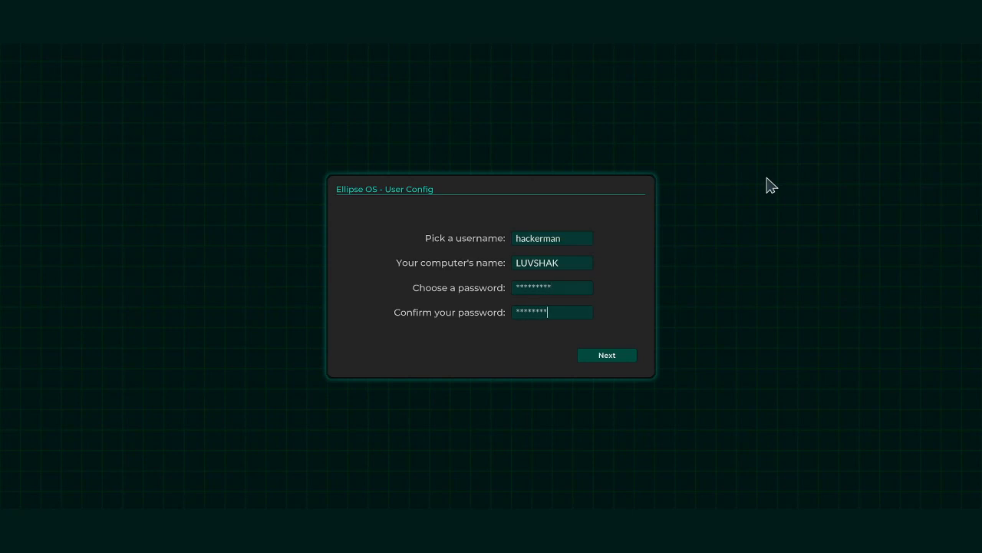
click(606, 354)
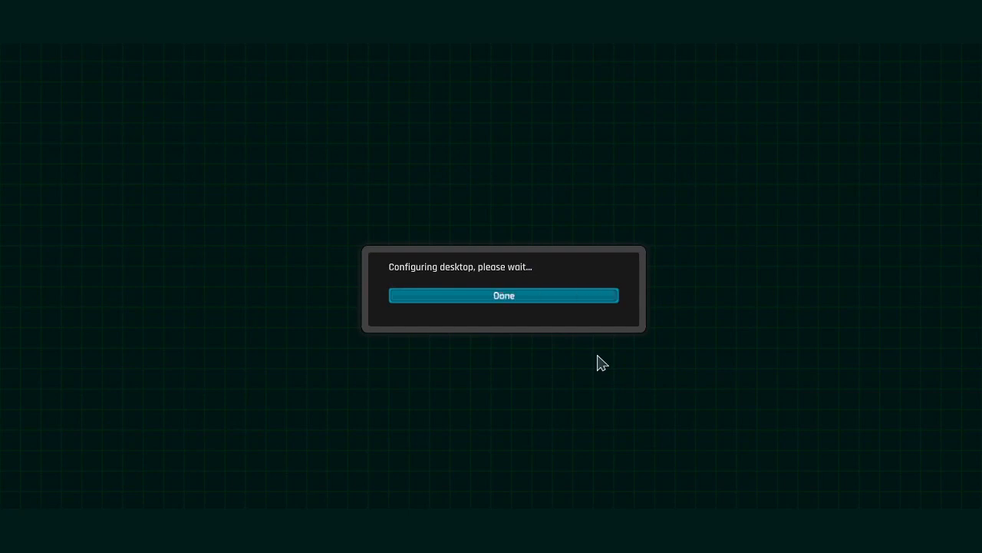
click(504, 295)
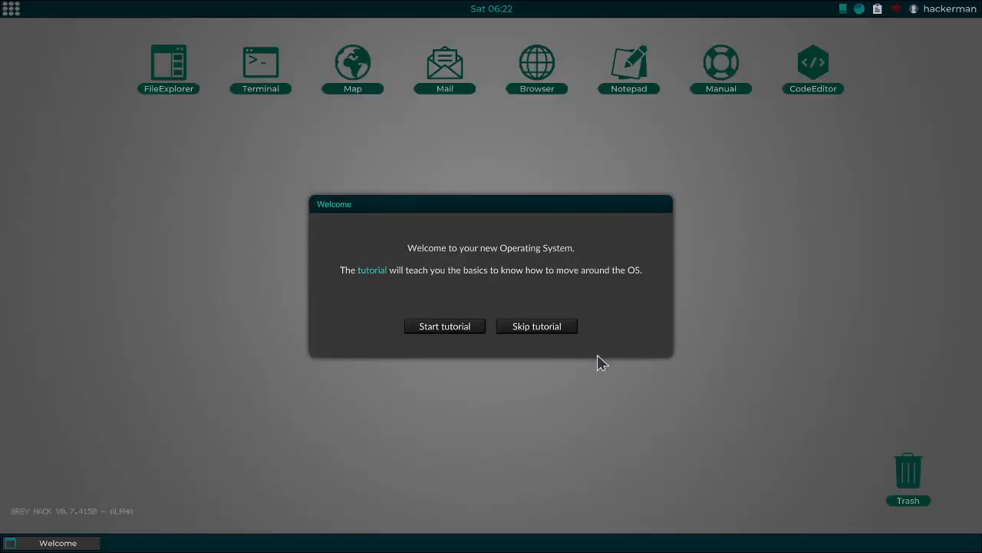
mouse_move(599, 206)
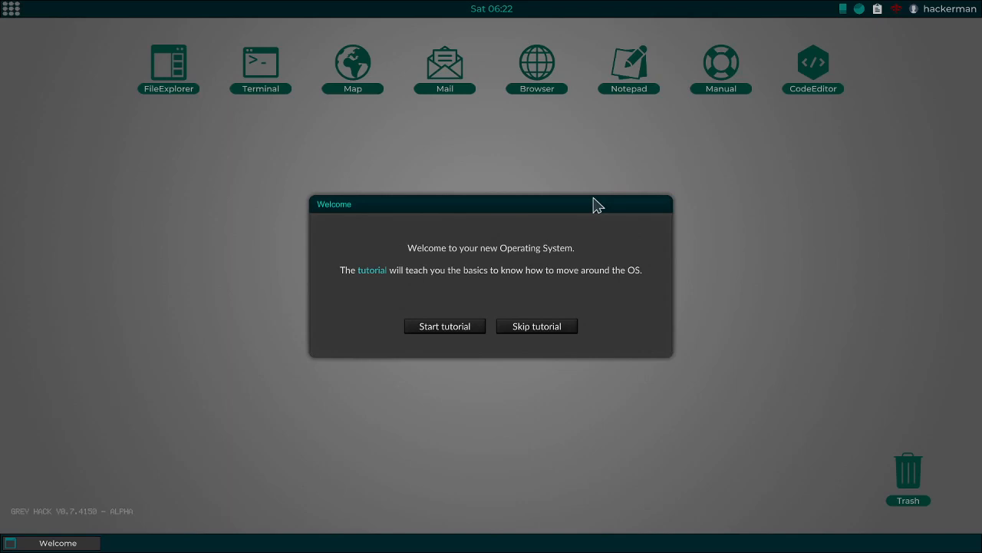
mouse_move(515, 199)
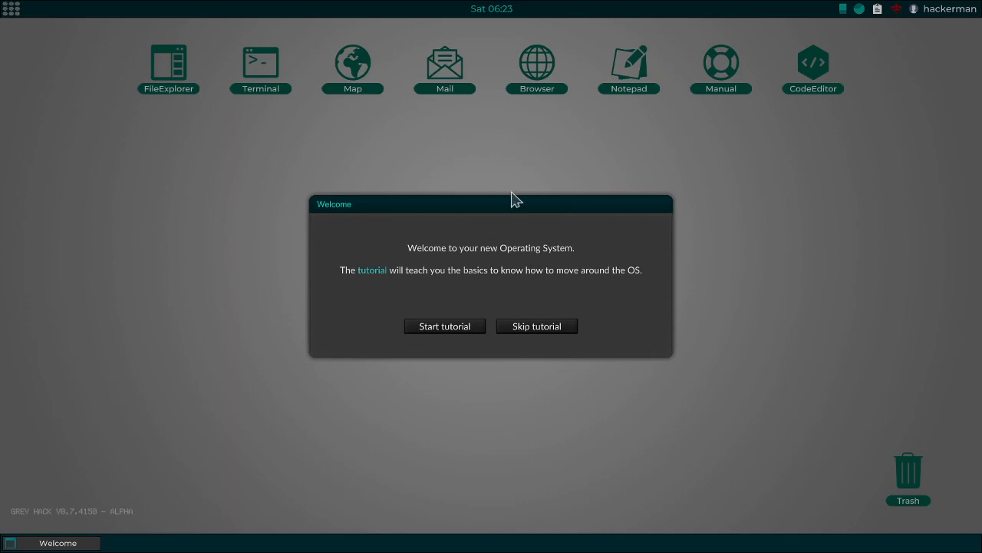
mouse_move(503, 201)
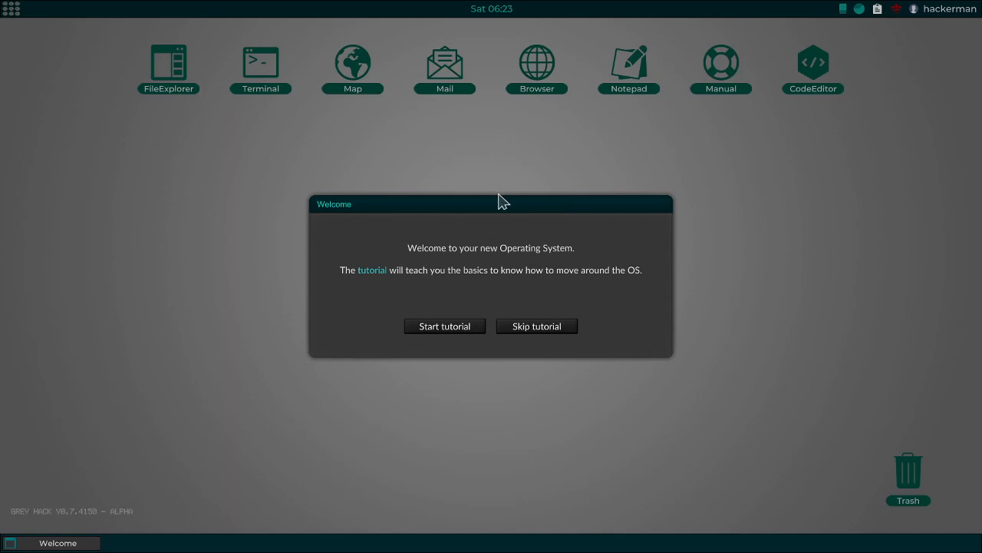
mouse_move(418, 264)
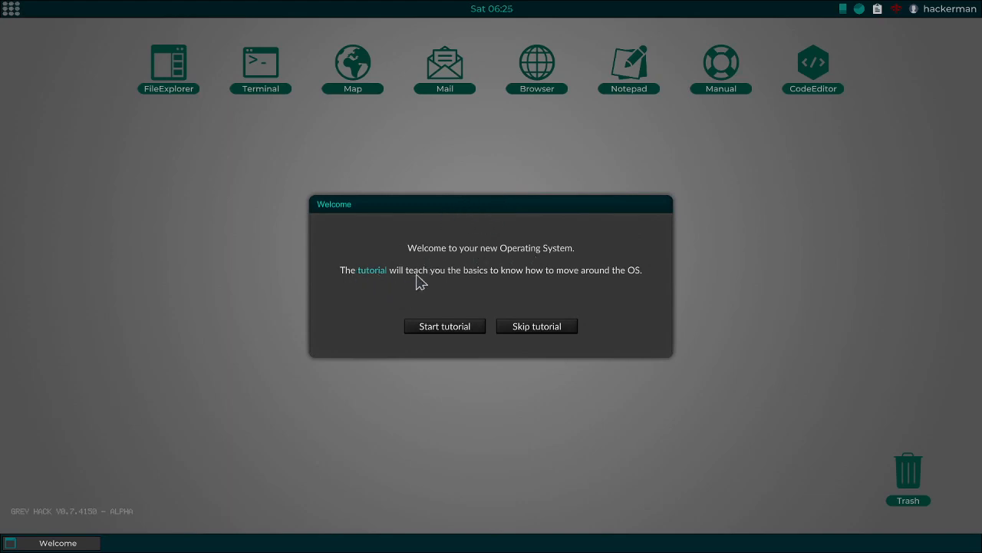
mouse_move(486, 289)
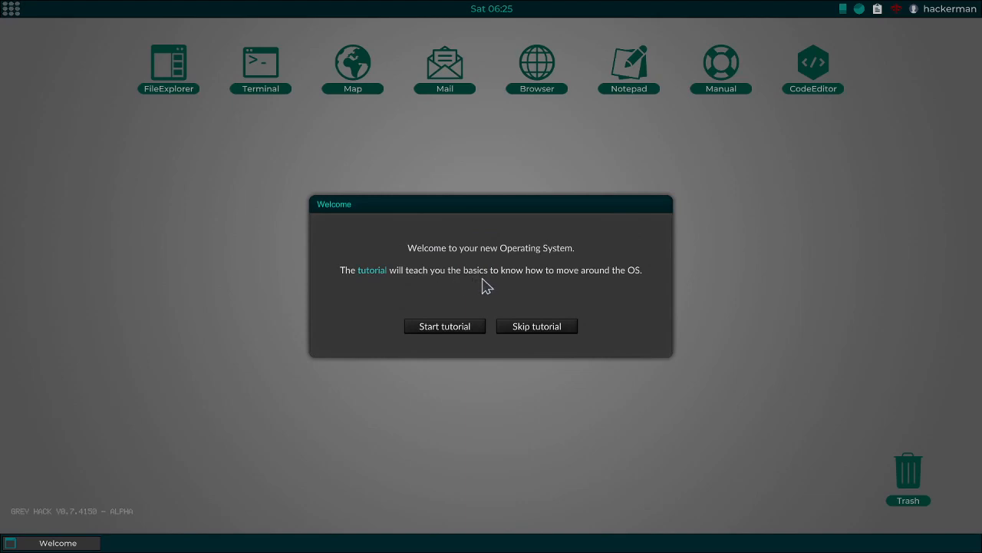
mouse_move(577, 282)
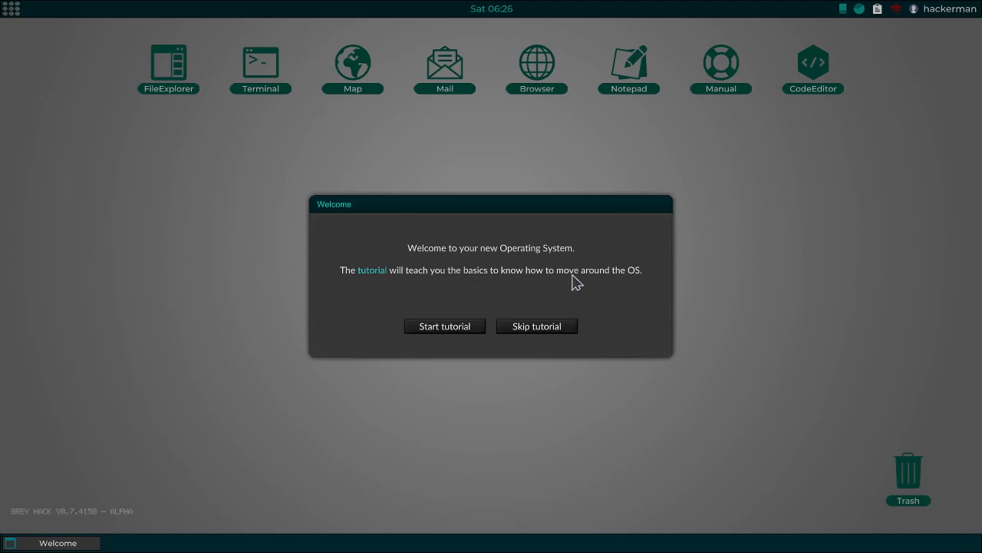
mouse_move(362, 341)
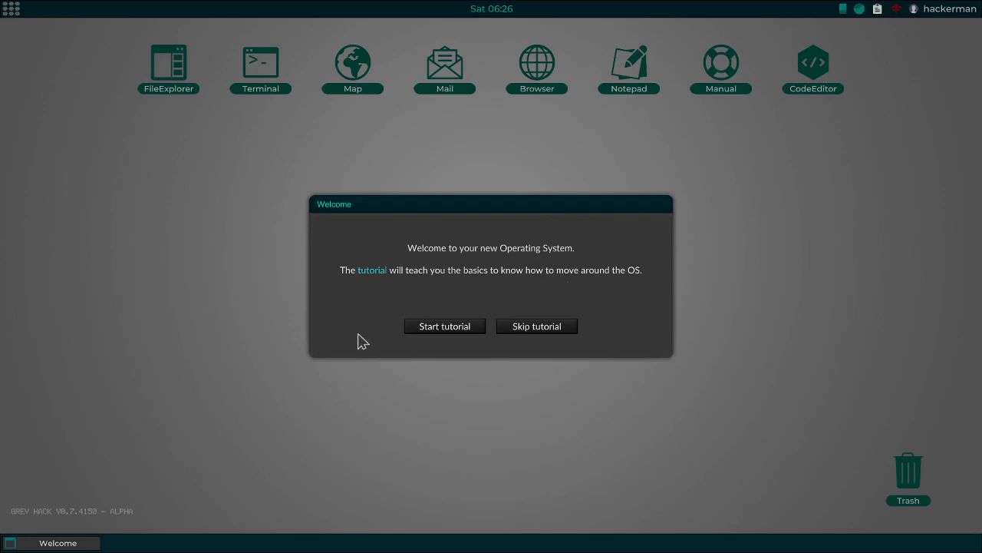
- Start the OS tutorial, answer the UNIX terminal question and close the Welcome window
click(445, 326)
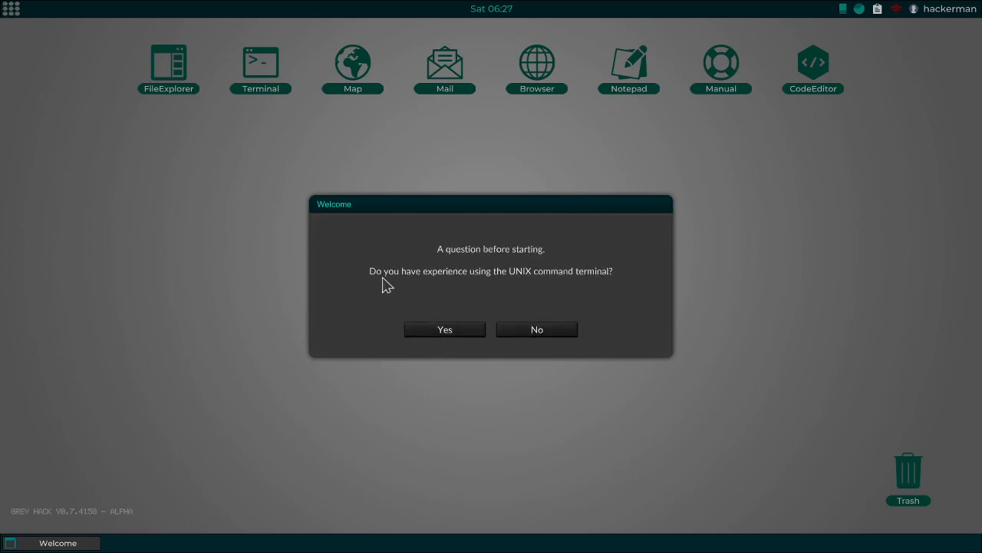
mouse_move(494, 289)
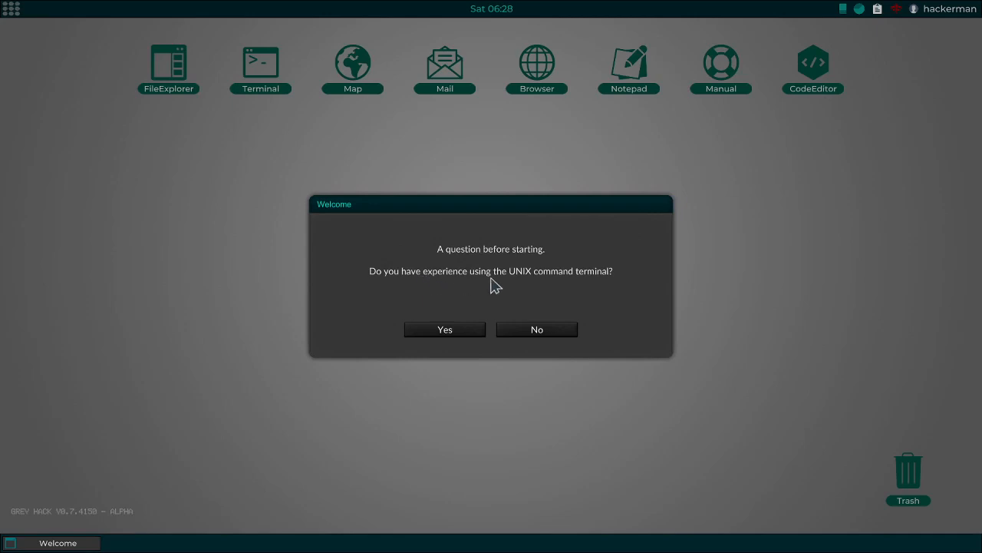
click(537, 328)
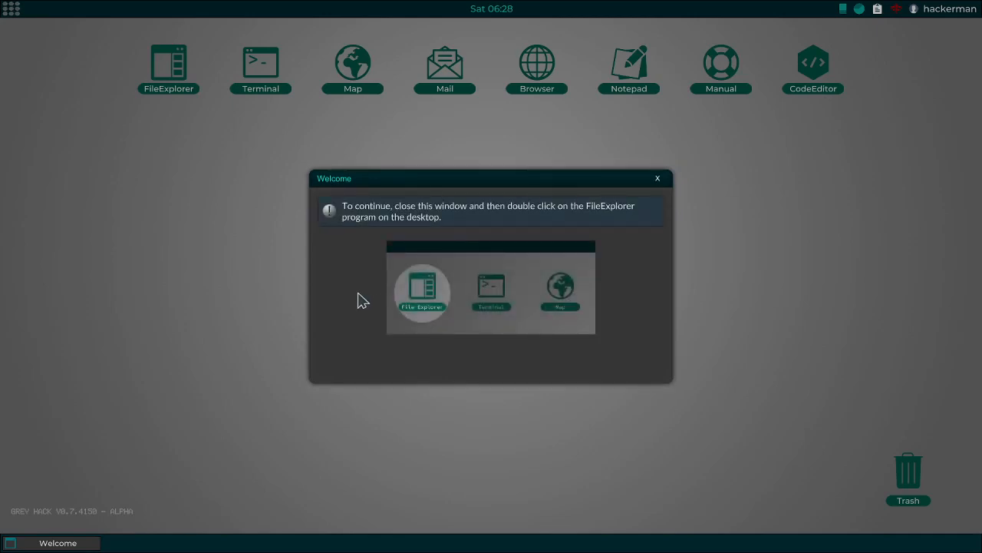
mouse_move(473, 221)
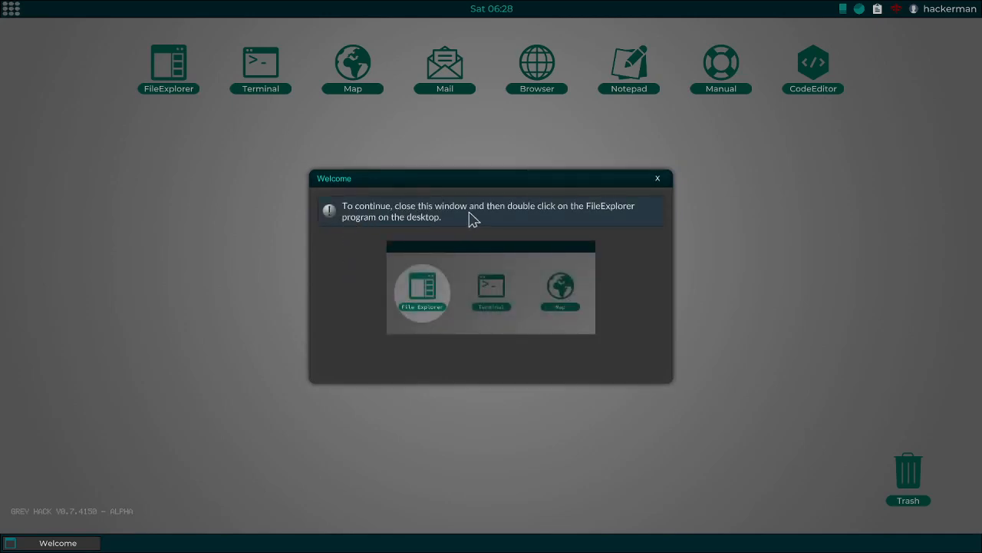
mouse_move(647, 179)
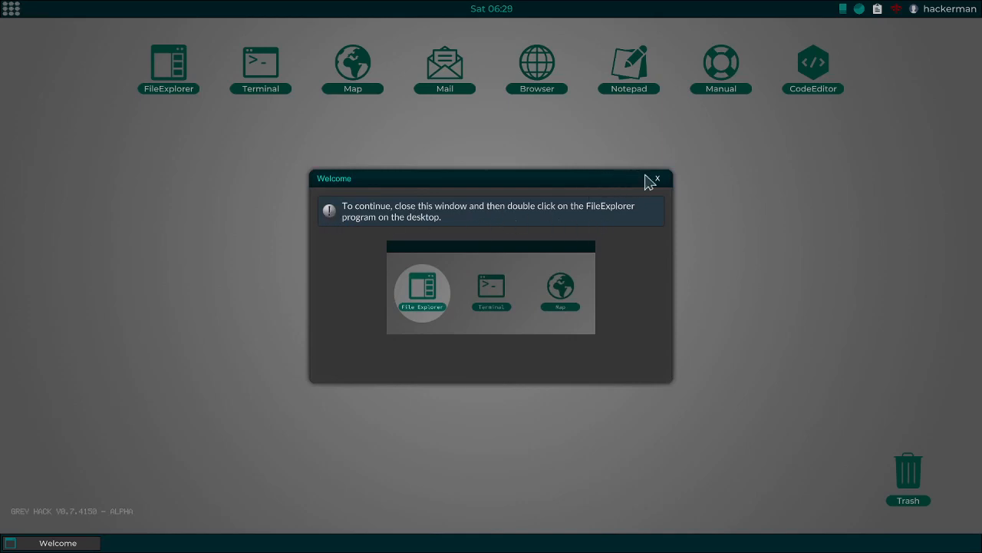
click(657, 178)
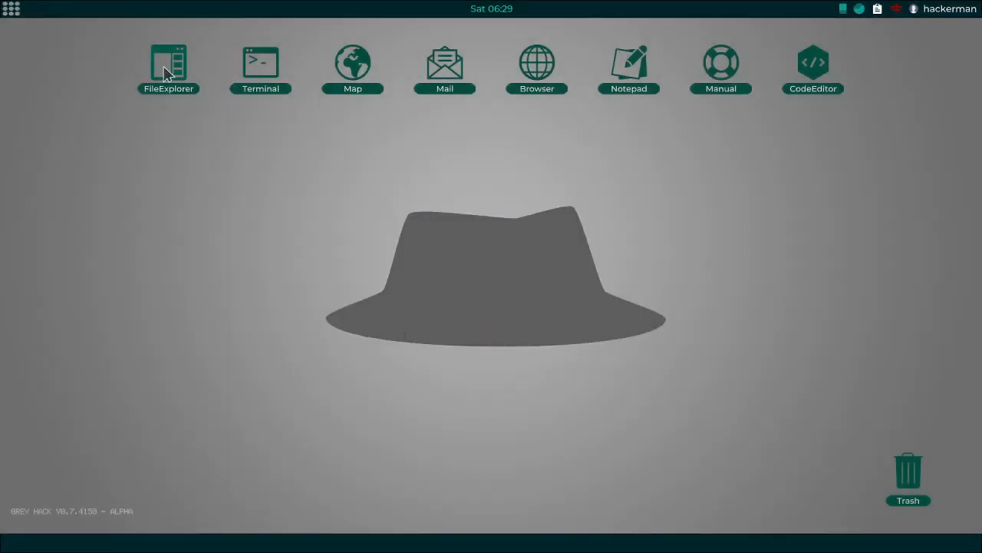
- Launch FileExplorer from the desktop, showing /home/hackerman
click(168, 61)
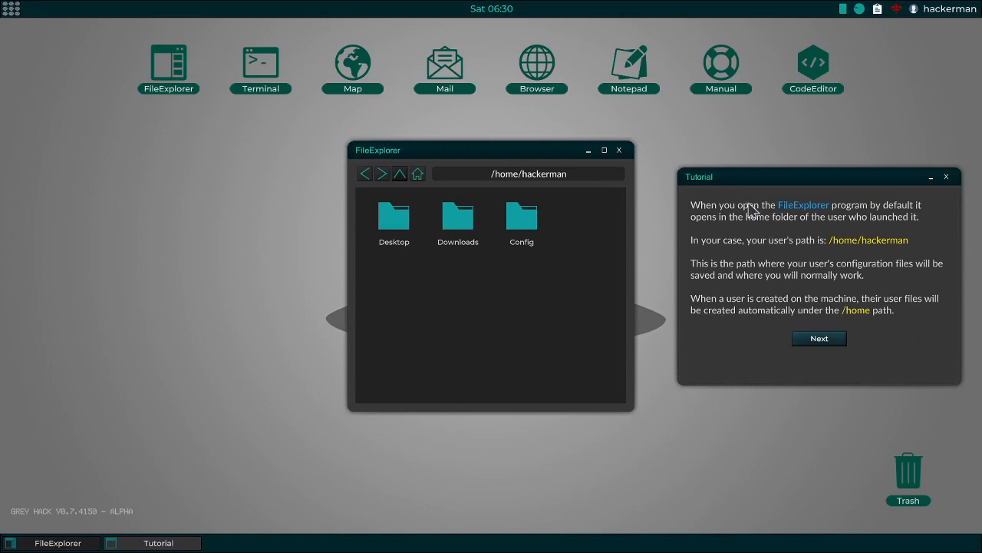
mouse_move(737, 232)
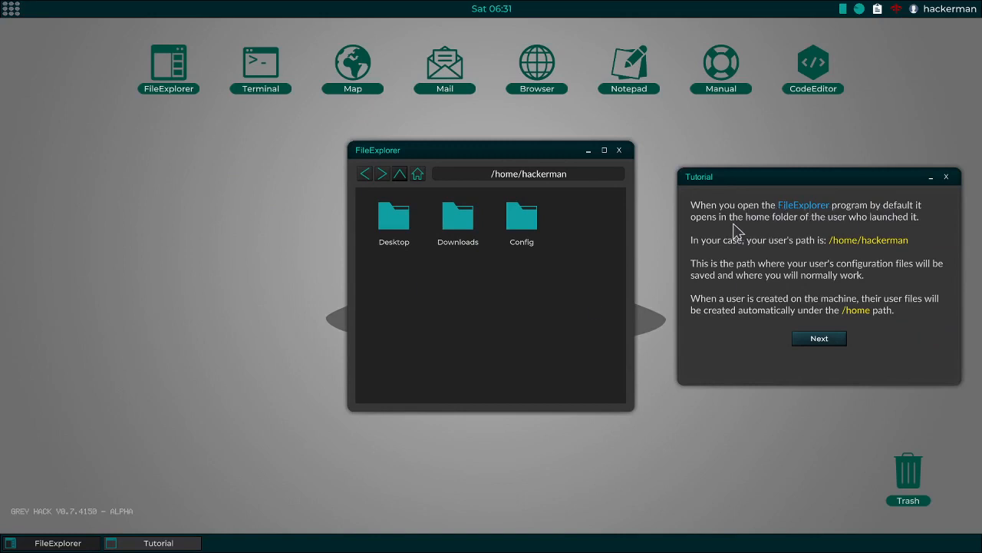
mouse_move(755, 243)
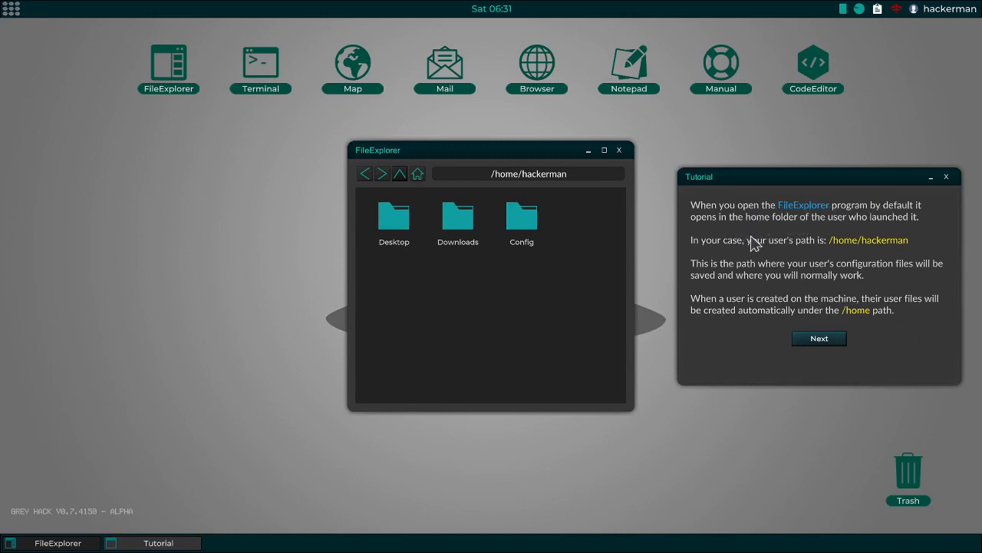
mouse_move(811, 267)
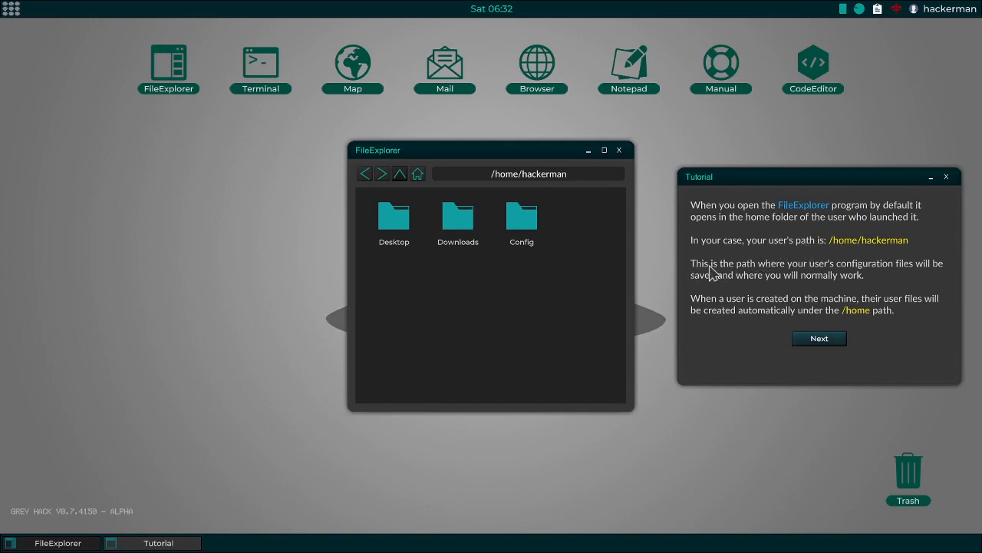
mouse_move(898, 282)
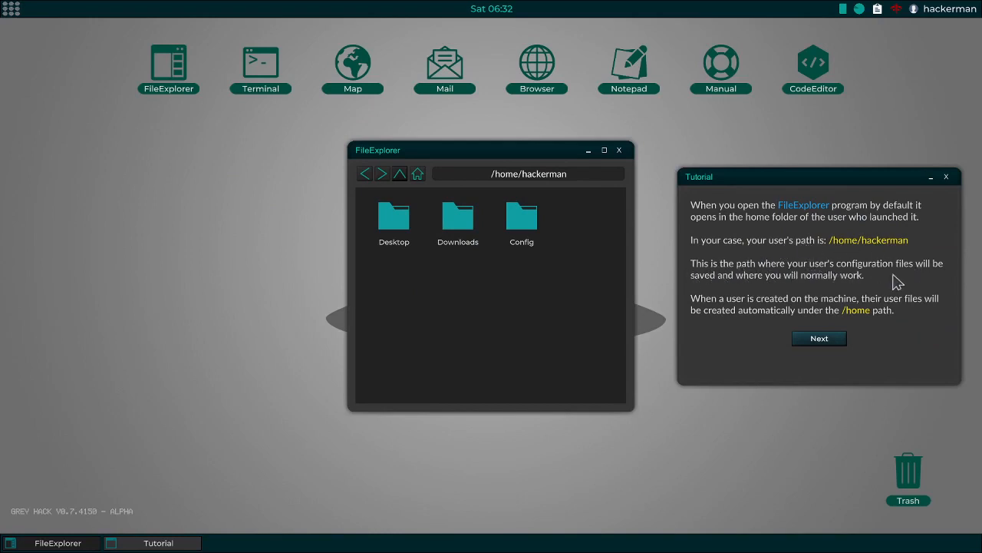
mouse_move(720, 310)
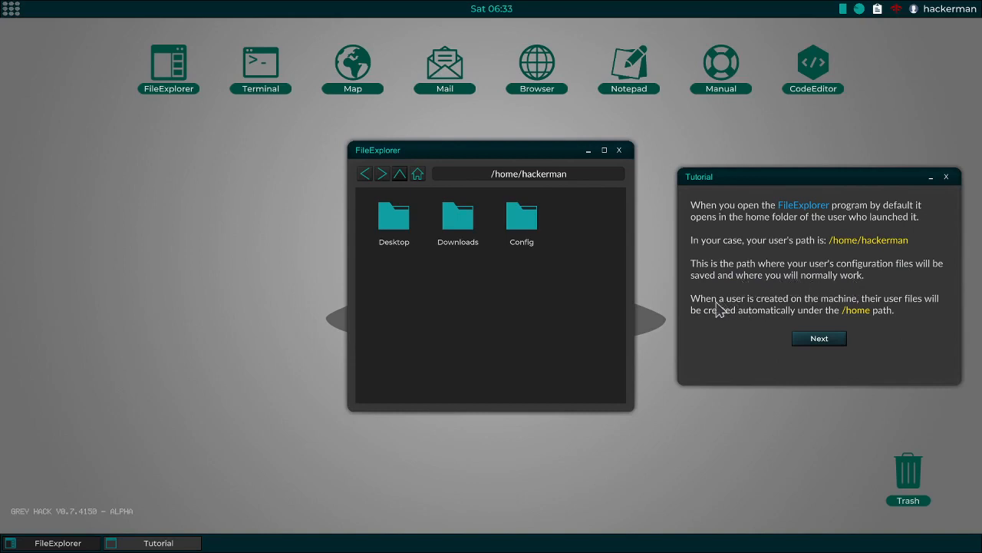
mouse_move(918, 310)
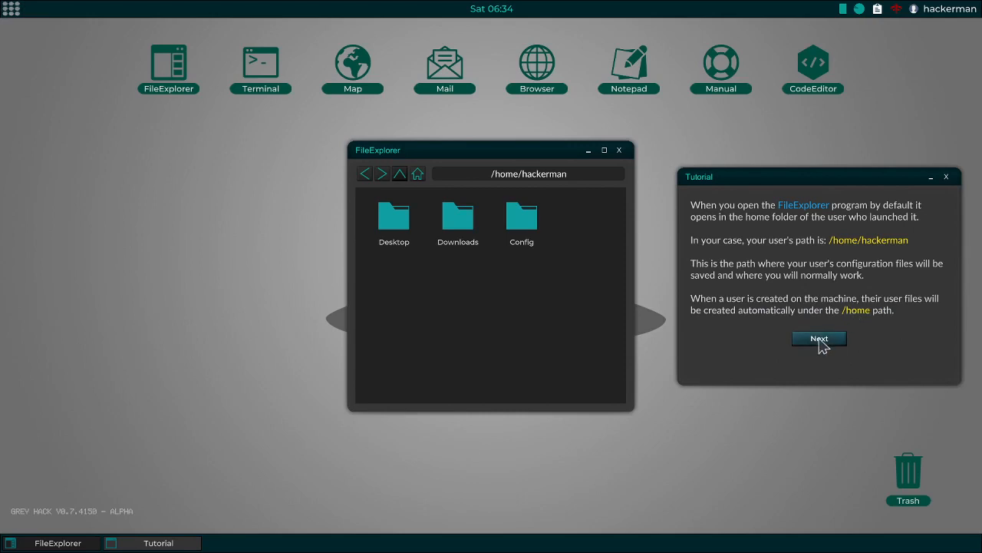
- Advance the tutorial to the page on the file system tree rooted at /
click(819, 340)
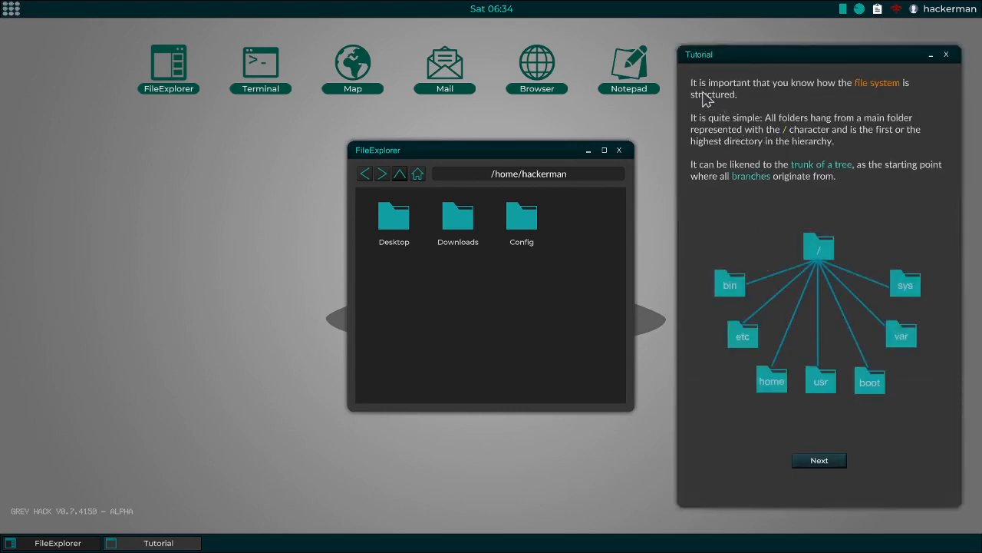
mouse_move(694, 131)
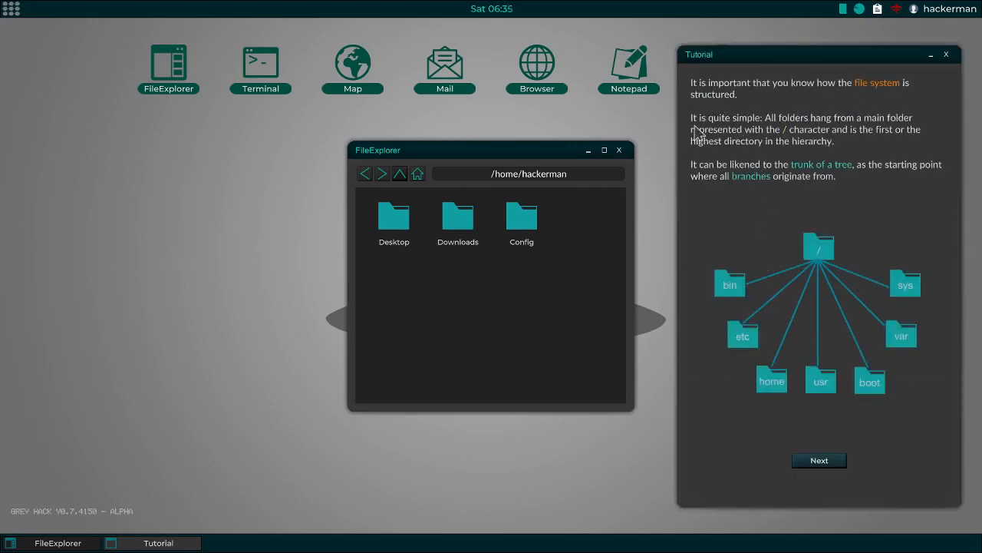
mouse_move(871, 132)
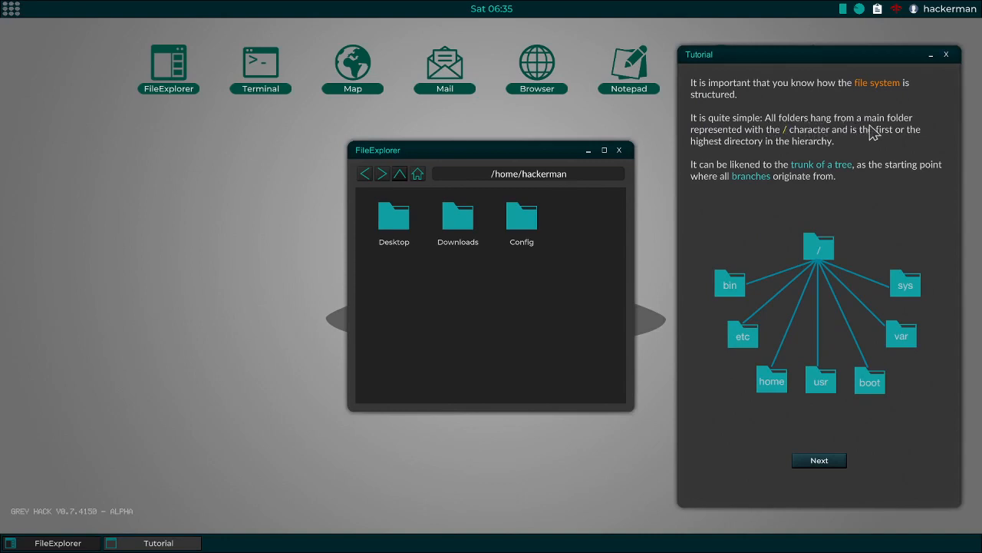
mouse_move(798, 152)
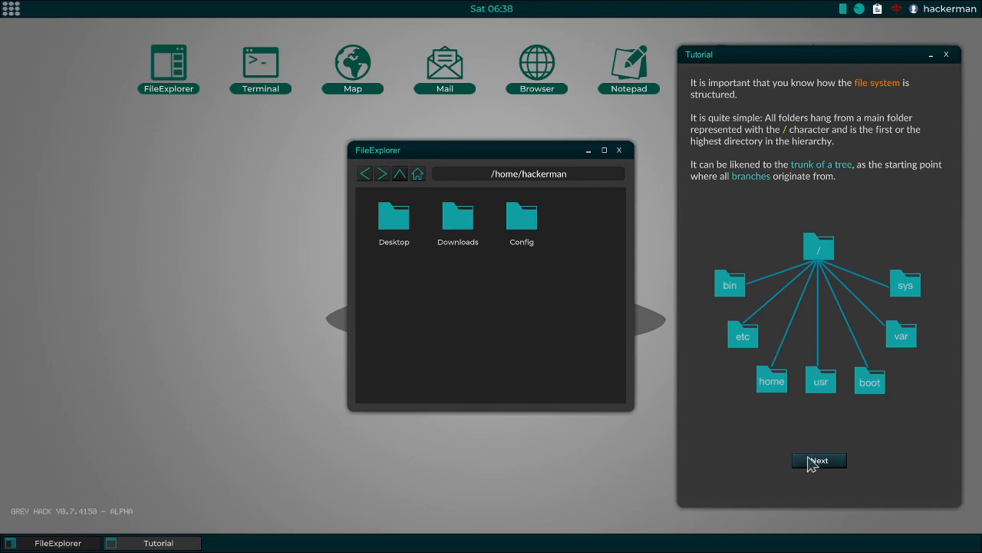
- Advance the tutorial and take FileExplorer up to the root folder /
click(819, 461)
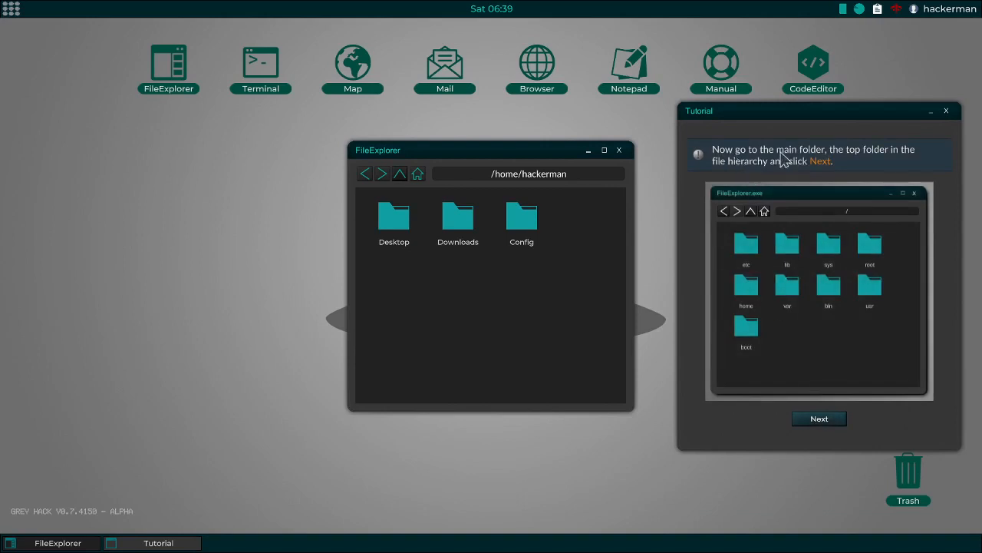
mouse_move(801, 170)
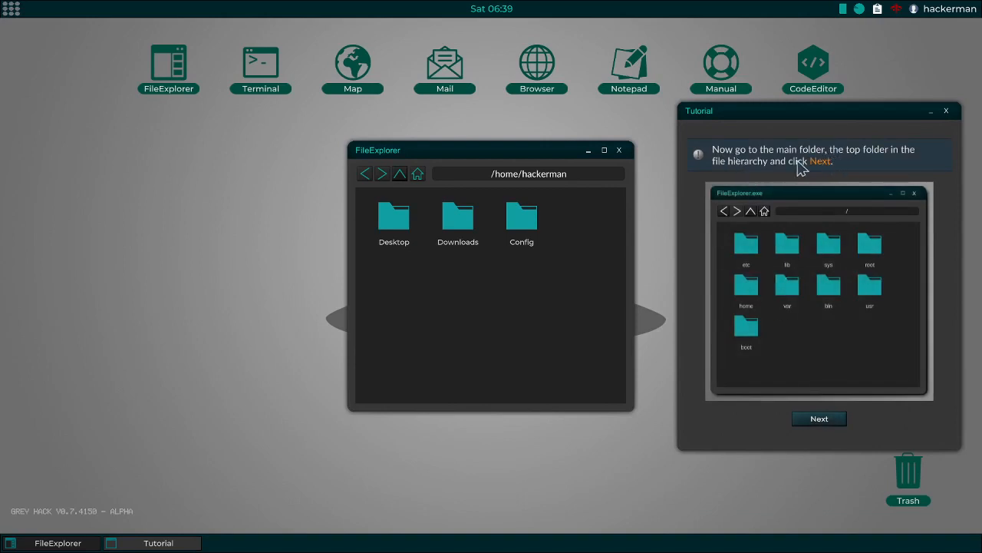
mouse_move(634, 239)
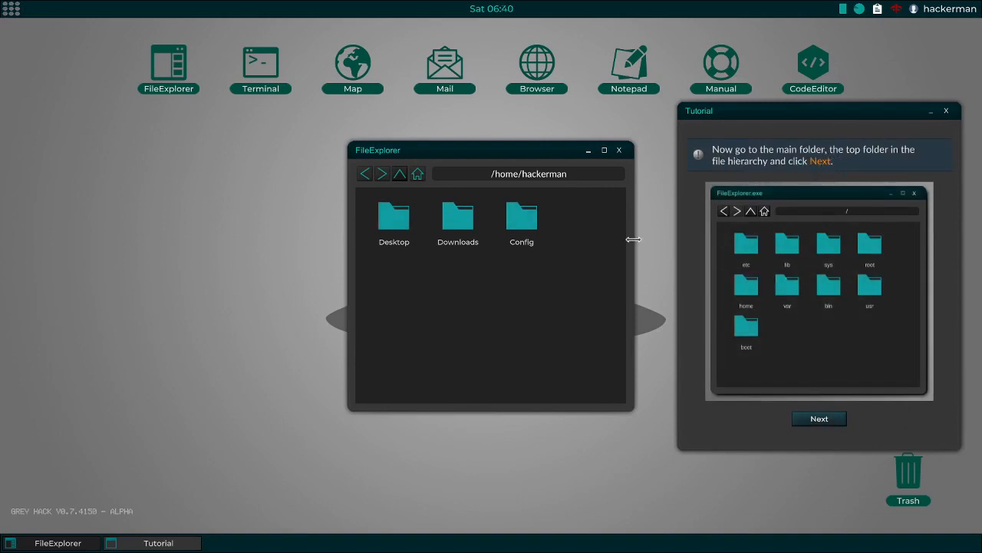
mouse_move(853, 212)
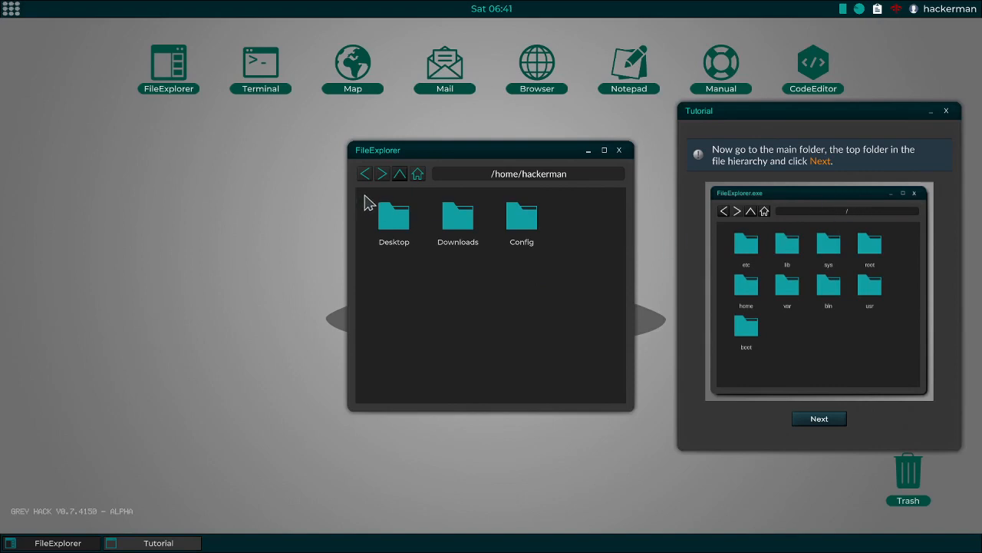
mouse_move(540, 185)
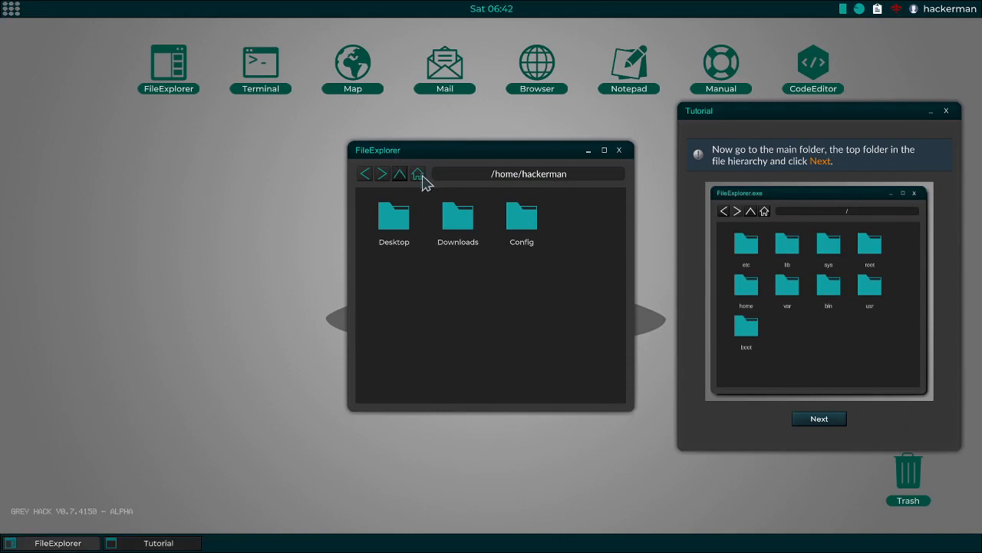
click(418, 173)
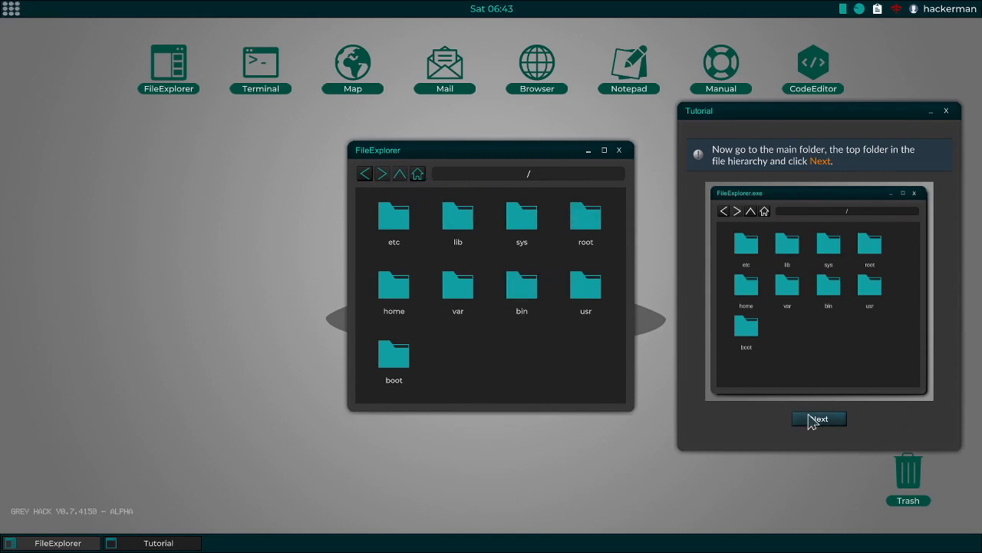
- Continue the tutorial and open the bin folder from the root
click(820, 417)
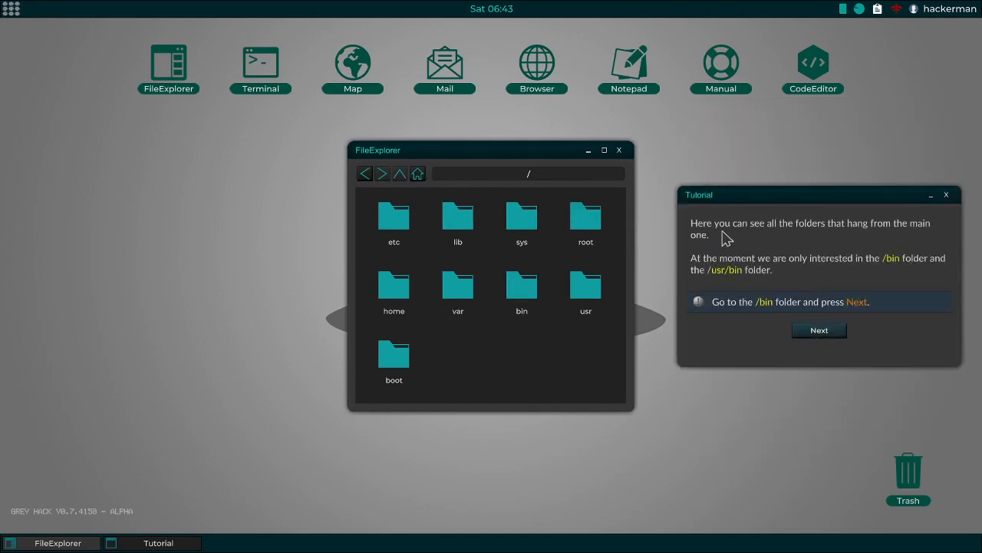
mouse_move(746, 260)
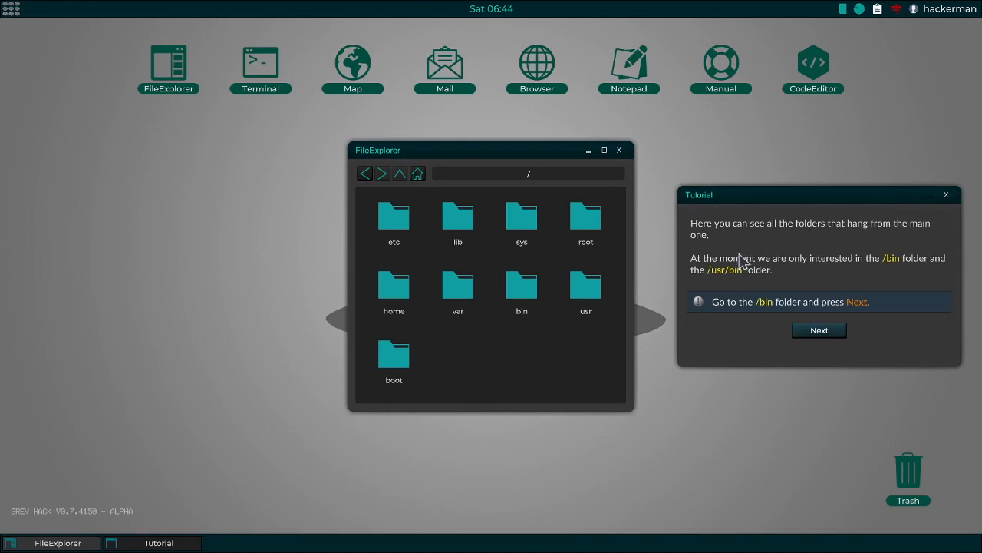
mouse_move(796, 268)
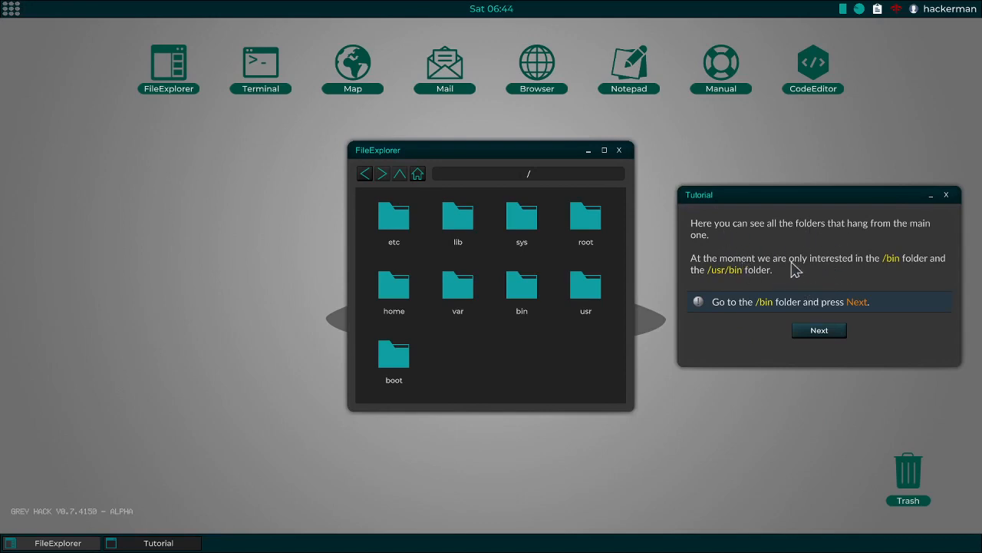
mouse_move(897, 295)
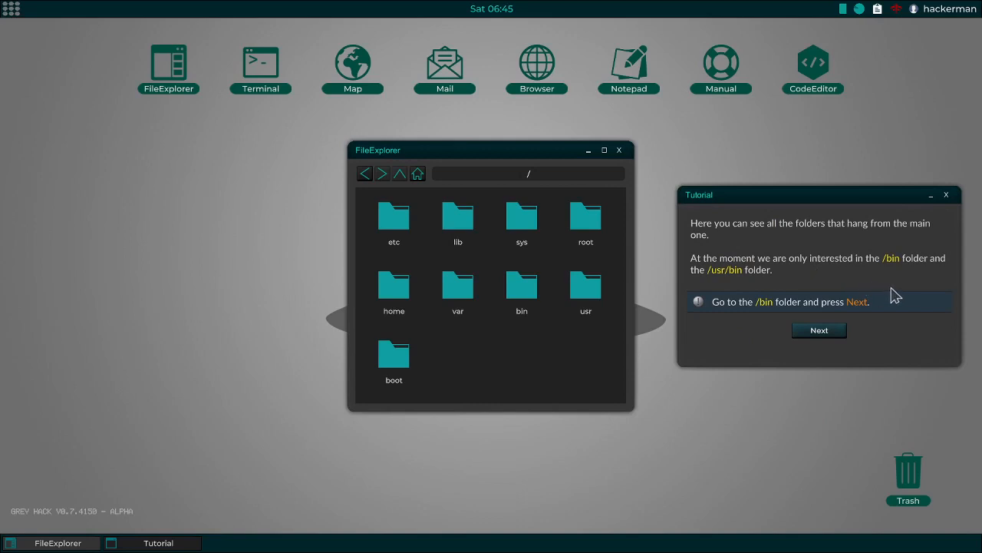
mouse_move(918, 275)
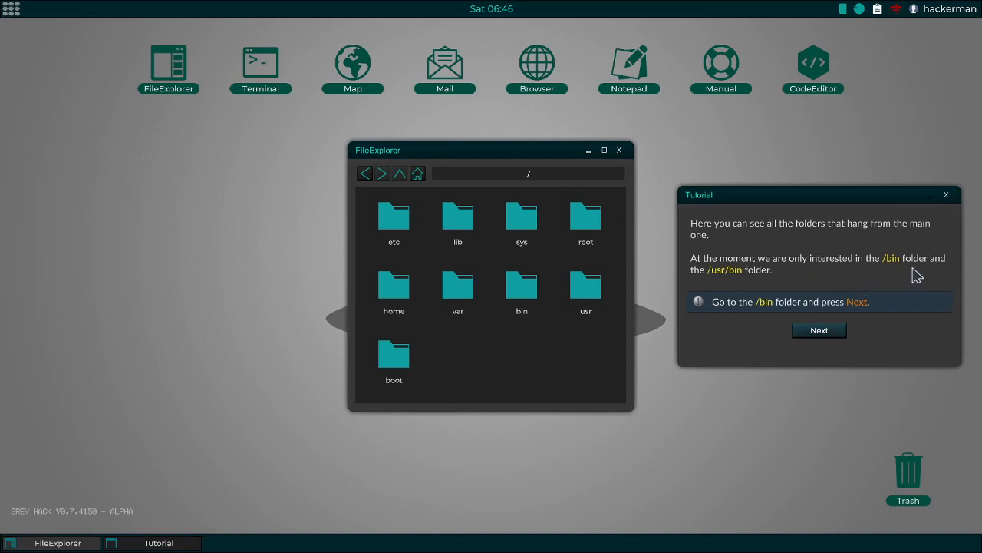
mouse_move(891, 289)
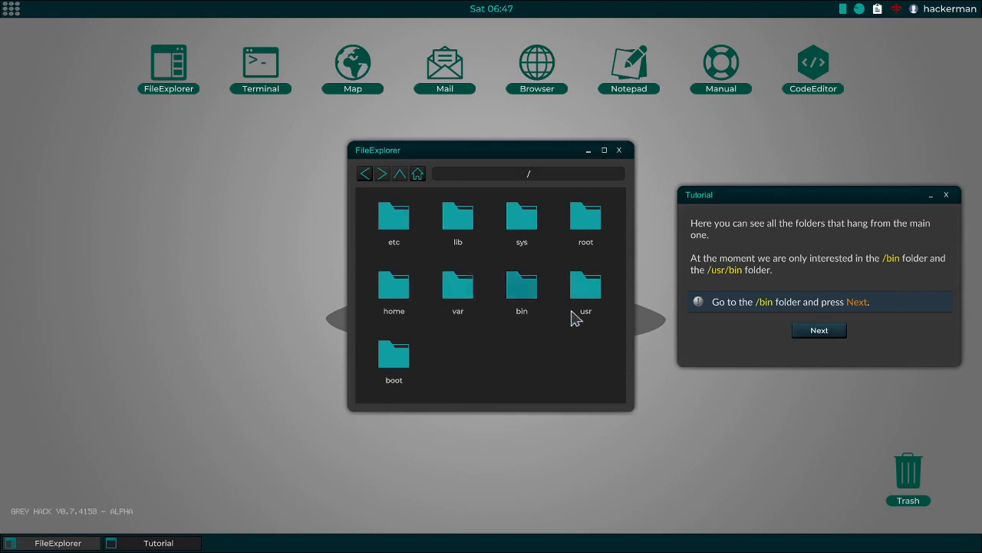
double_click(522, 282)
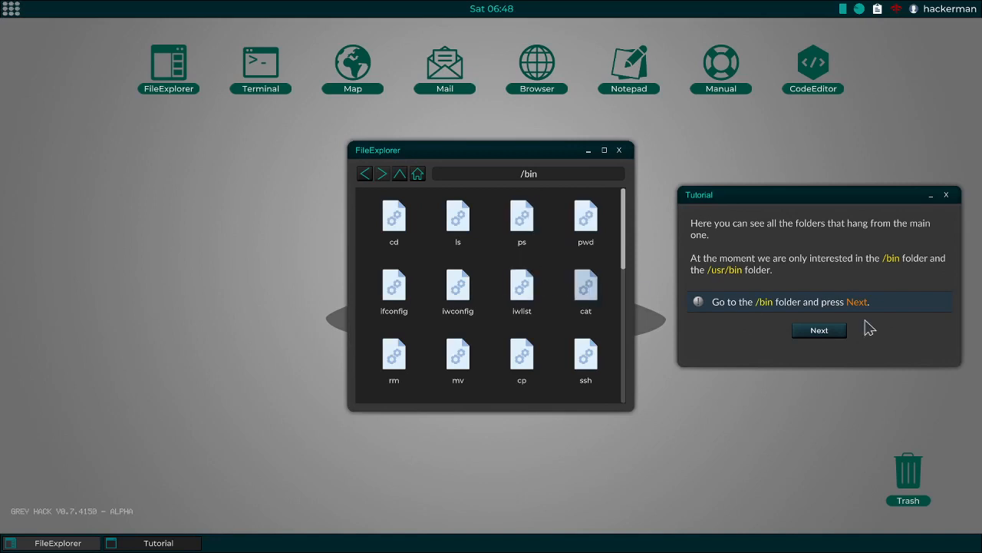
- Go back up to /, open /usr/bin with its program executables, and continue the tutorial
click(820, 330)
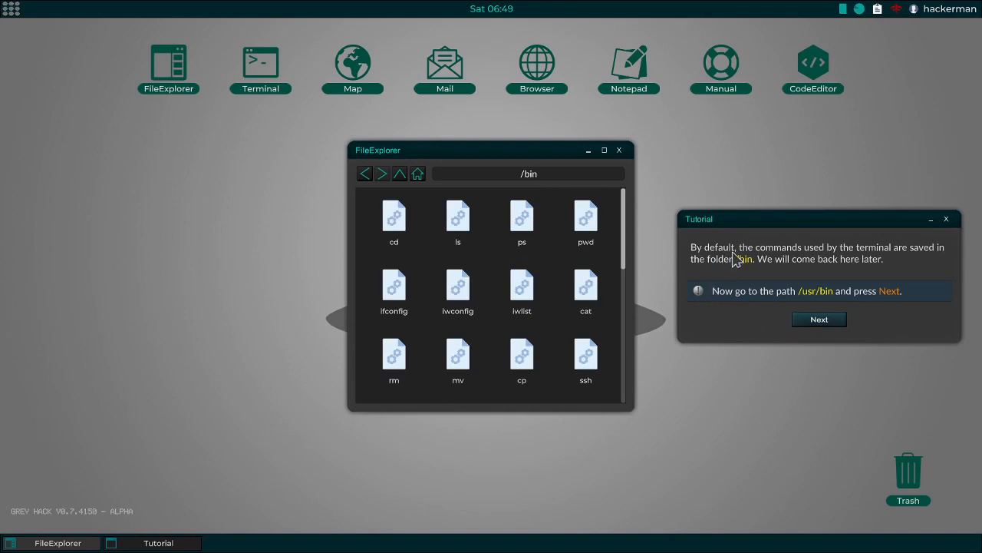
mouse_move(835, 274)
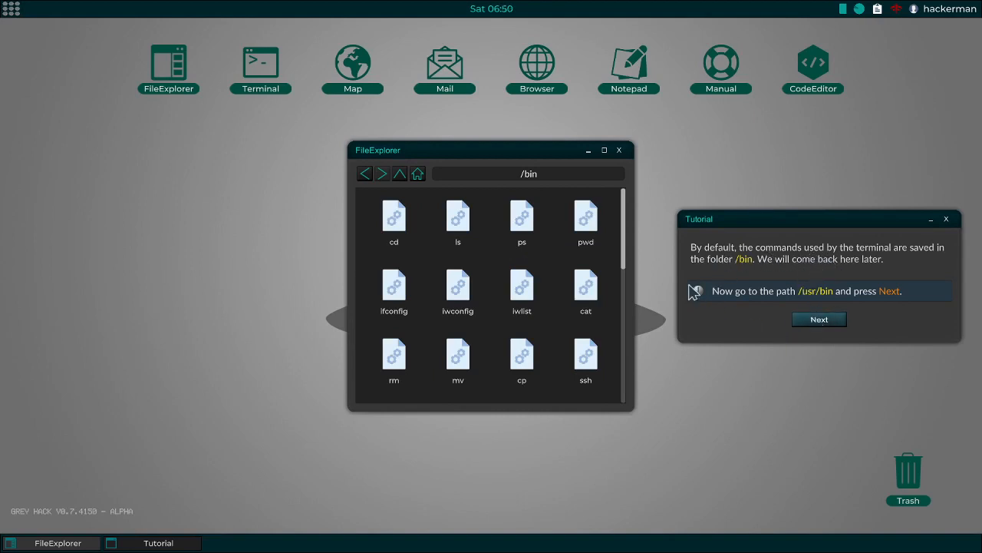
click(418, 172)
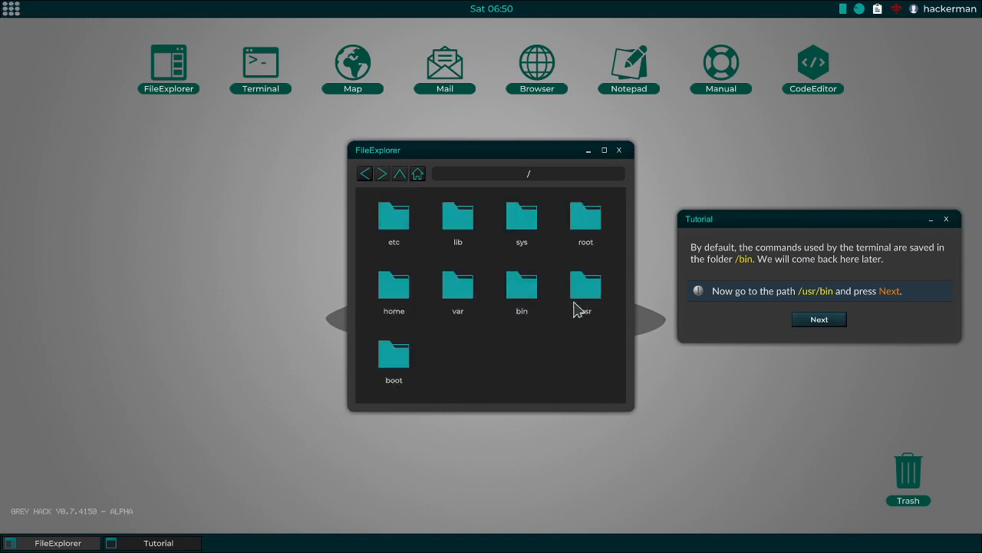
double_click(586, 285)
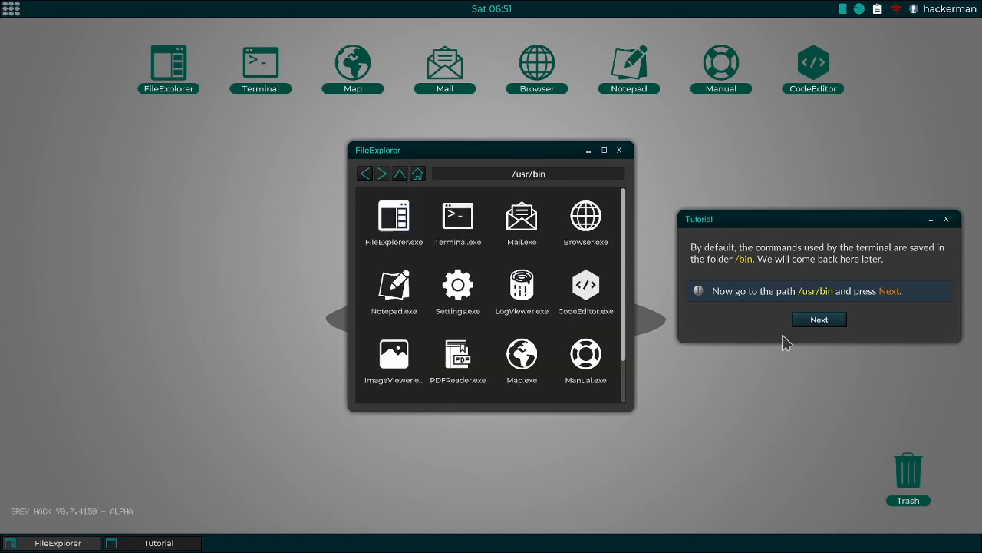
click(820, 320)
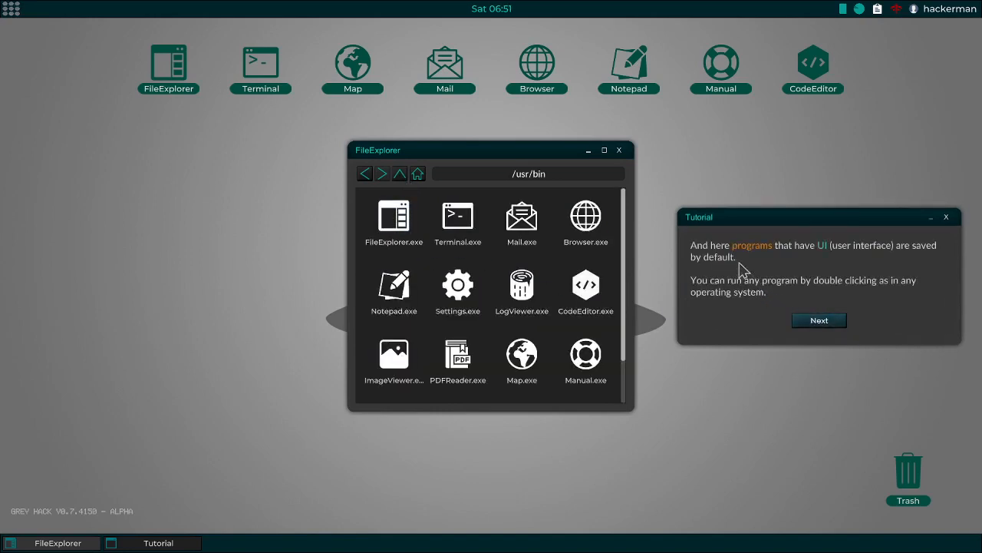
mouse_move(847, 255)
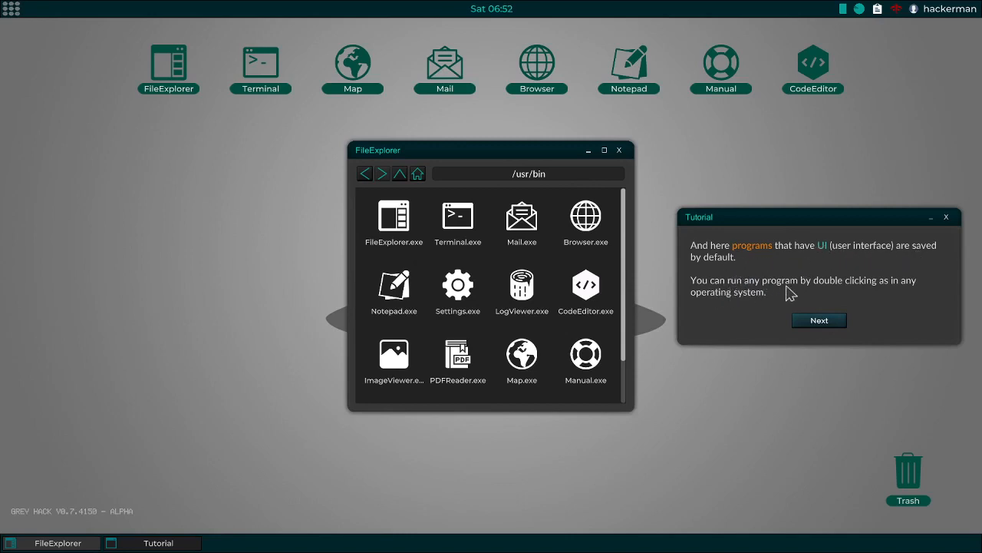
- Advance the tutorial past the file-handling tips to the network explanation page
click(820, 321)
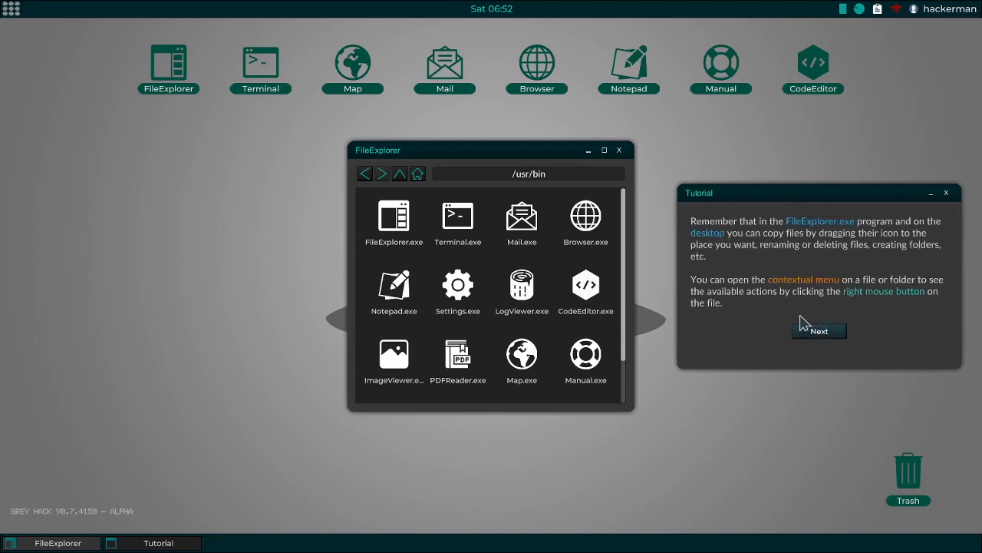
mouse_move(804, 317)
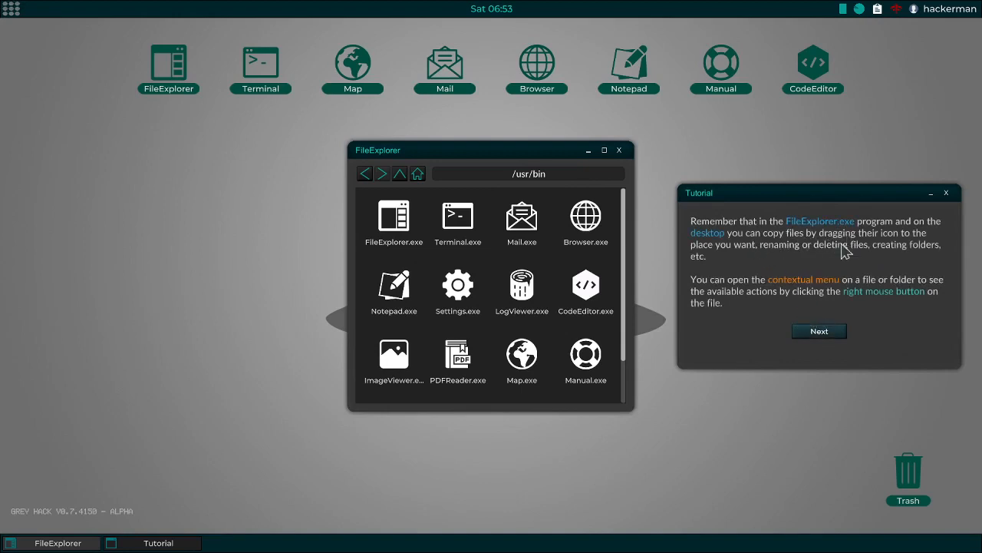
mouse_move(734, 297)
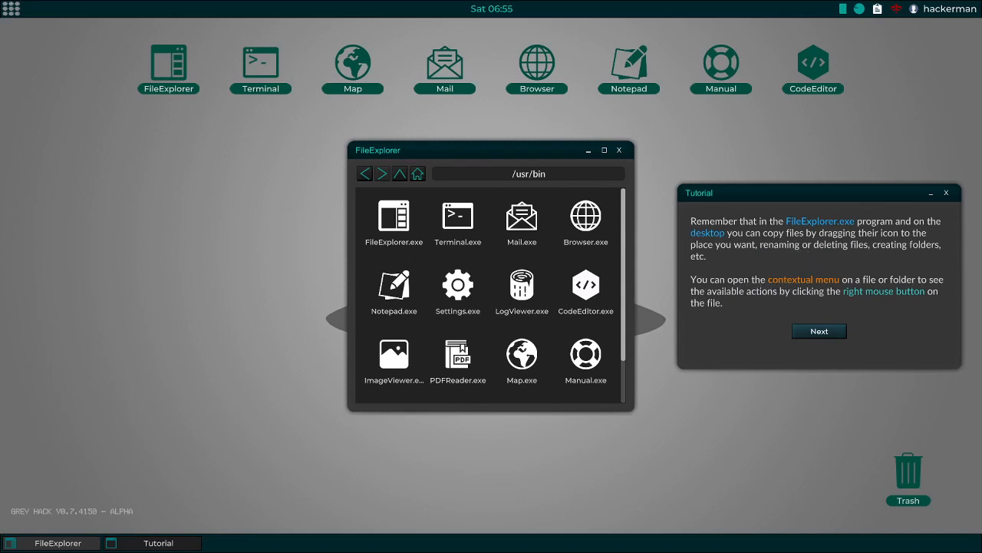
mouse_move(568, 341)
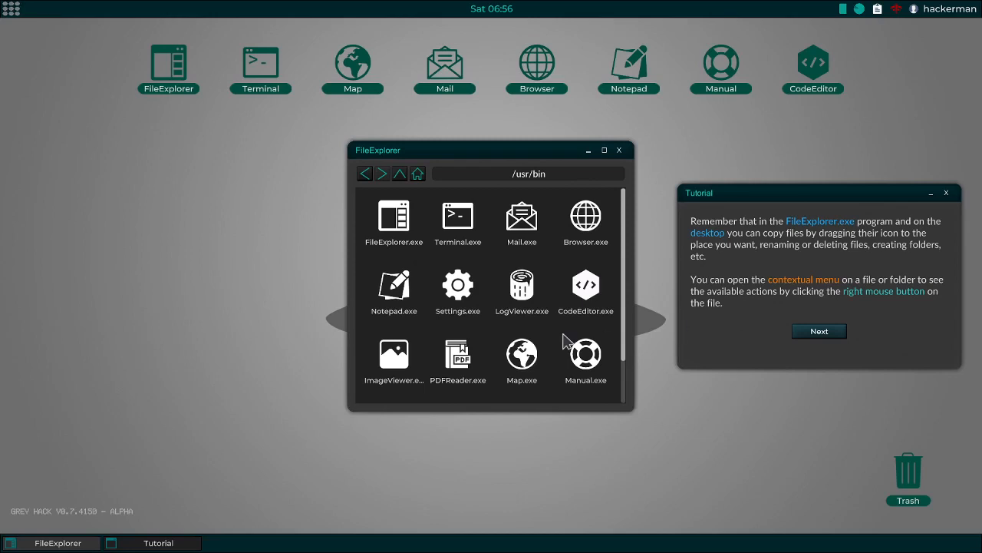
mouse_move(835, 317)
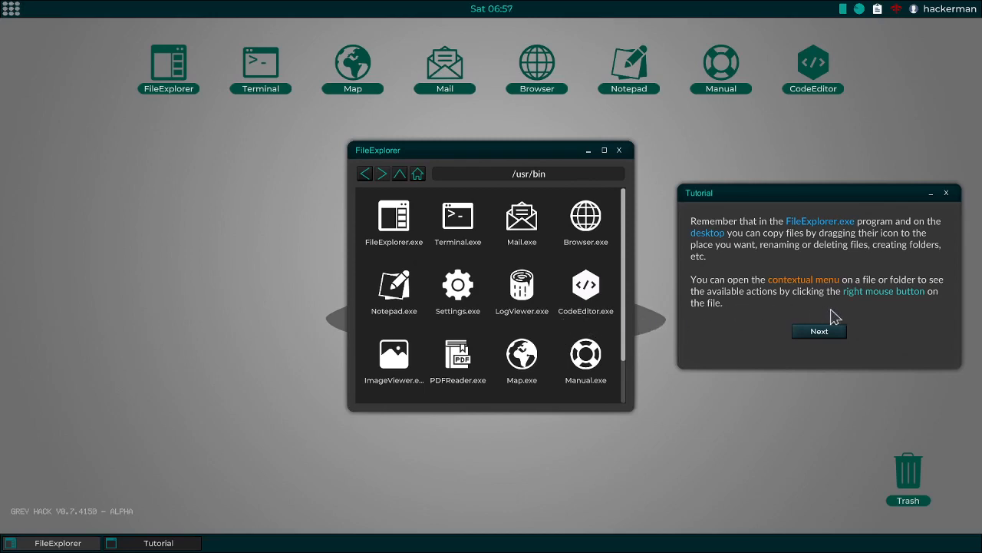
mouse_move(771, 283)
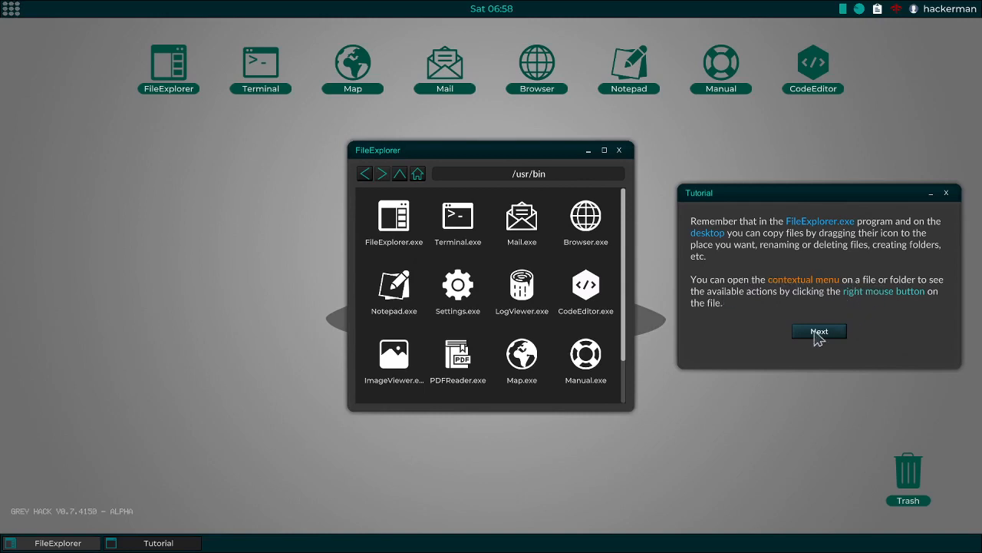
click(819, 331)
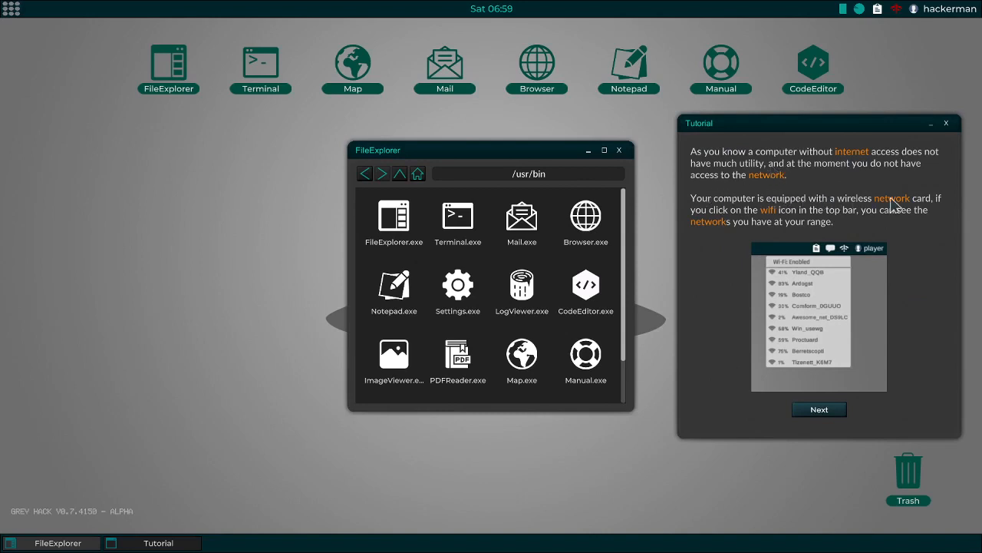
- Move the tutorial on to its network access instructions pointing to the Manual
click(820, 409)
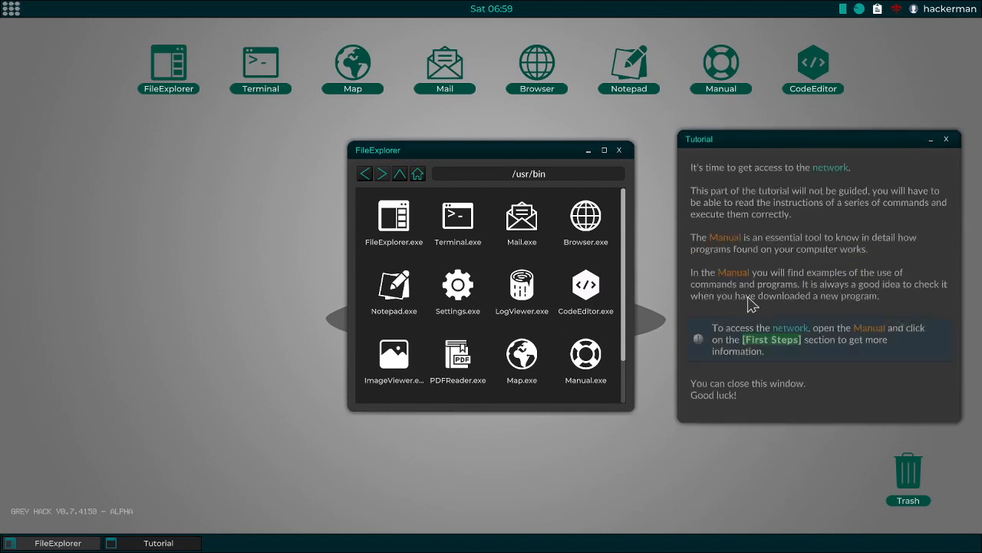
mouse_move(762, 287)
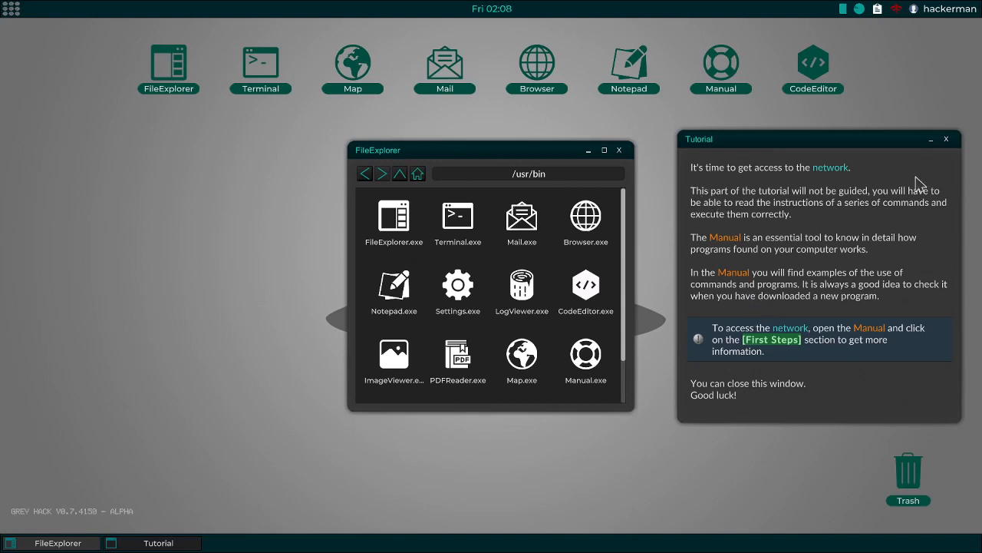
mouse_move(925, 106)
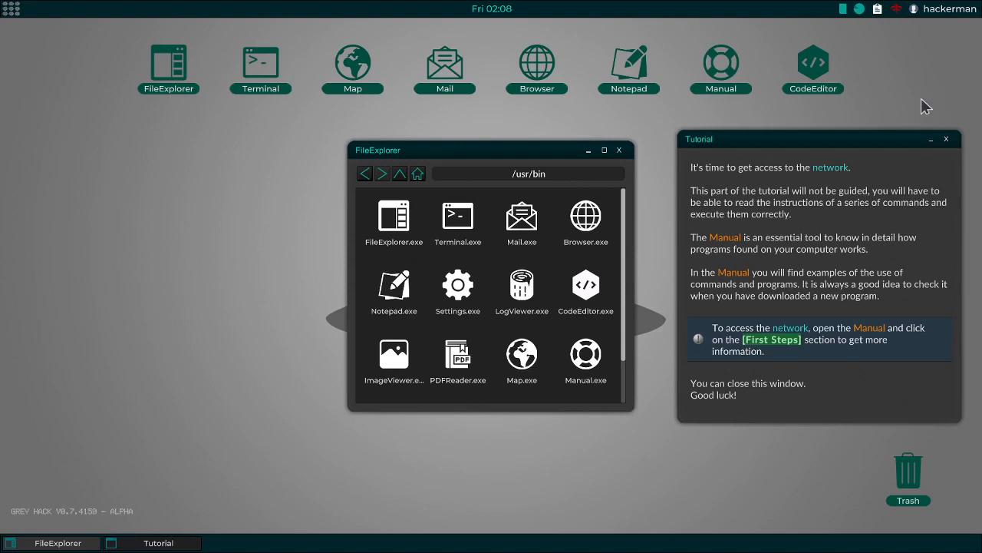
mouse_move(890, 192)
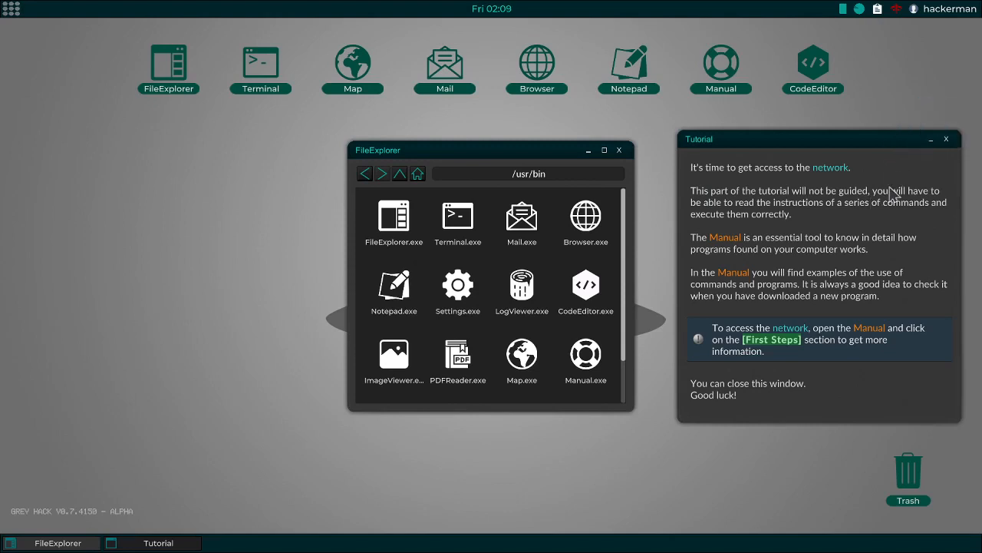
mouse_move(813, 218)
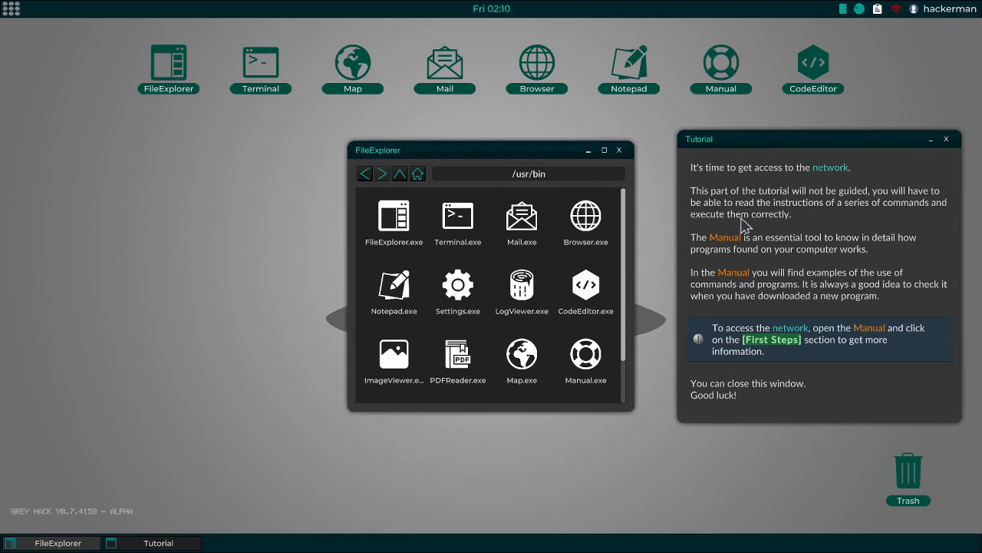
mouse_move(772, 251)
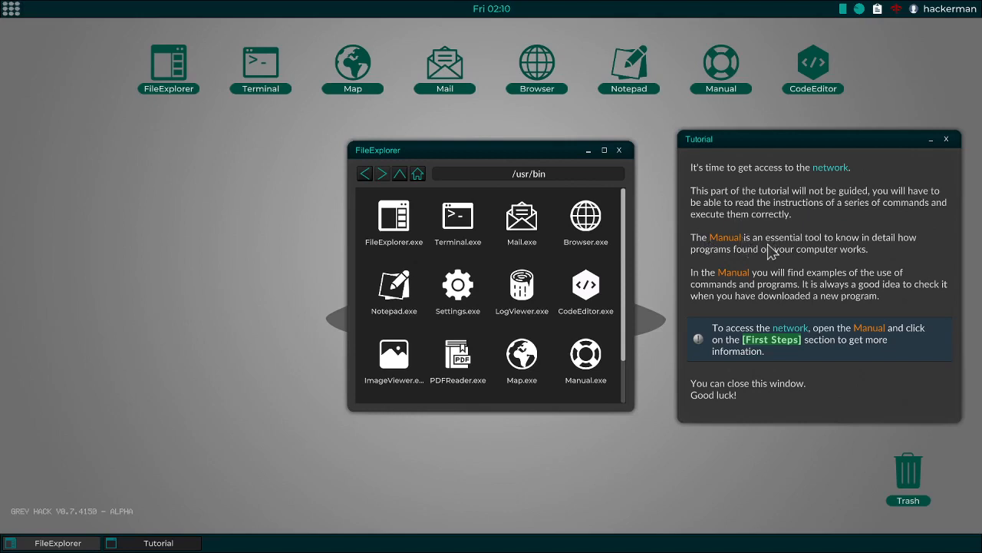
mouse_move(807, 261)
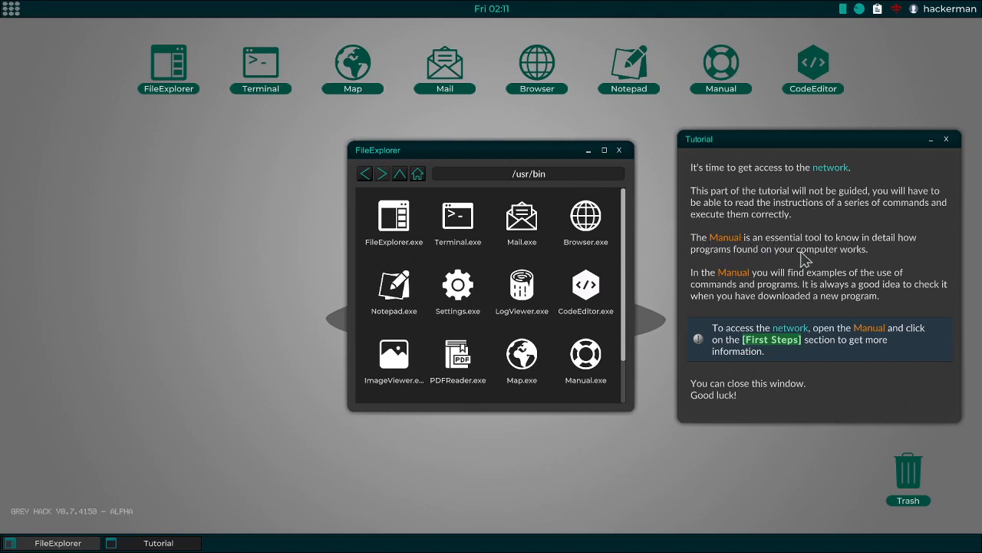
mouse_move(863, 259)
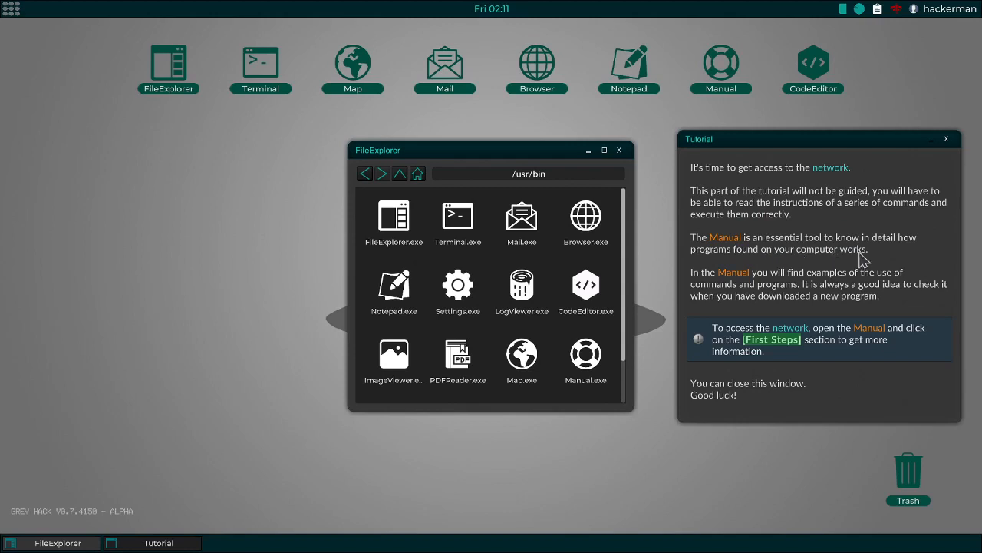
mouse_move(760, 292)
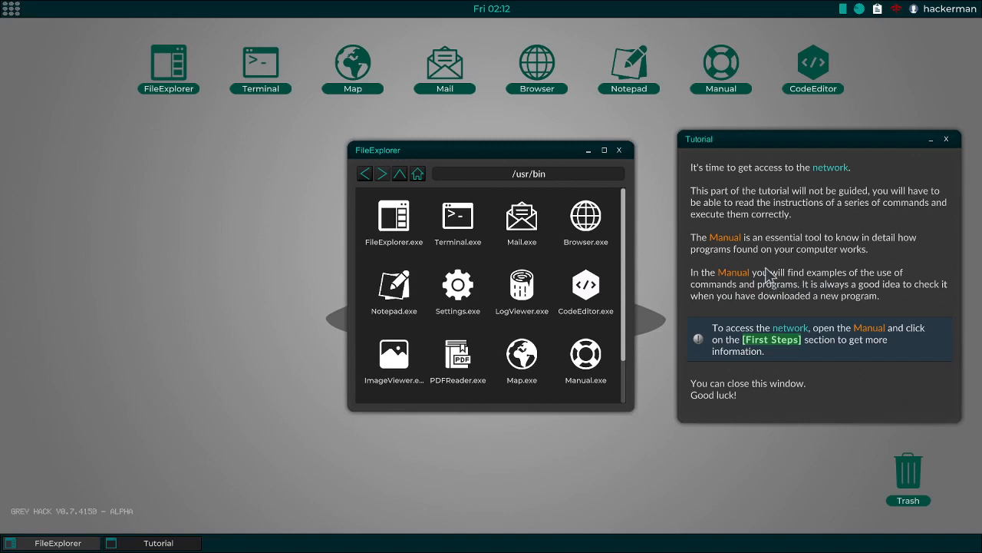
mouse_move(770, 259)
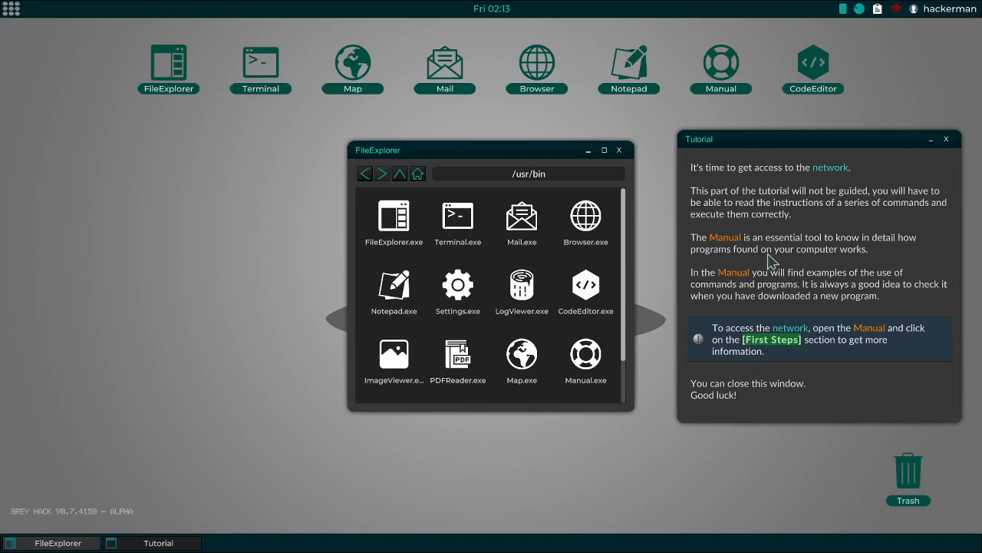
mouse_move(820, 247)
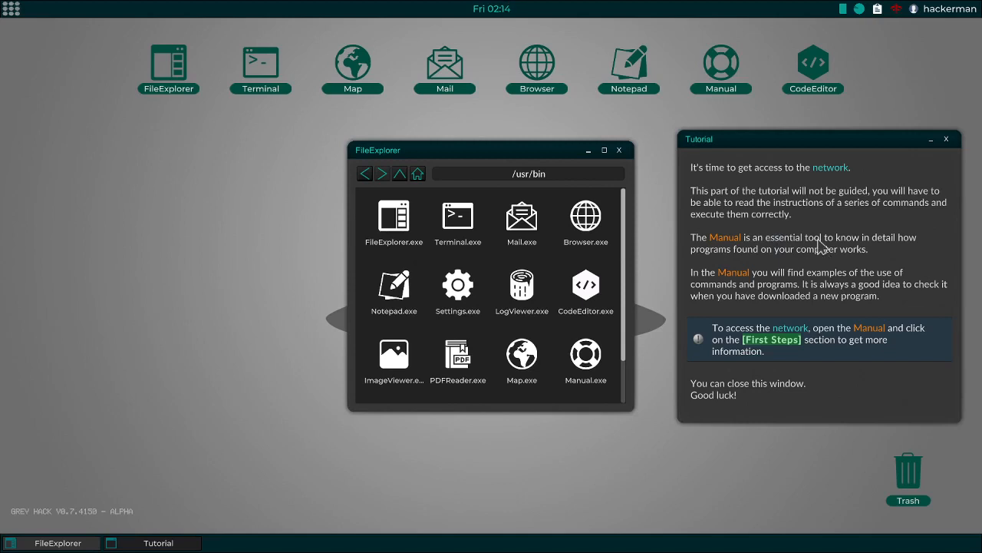
mouse_move(734, 73)
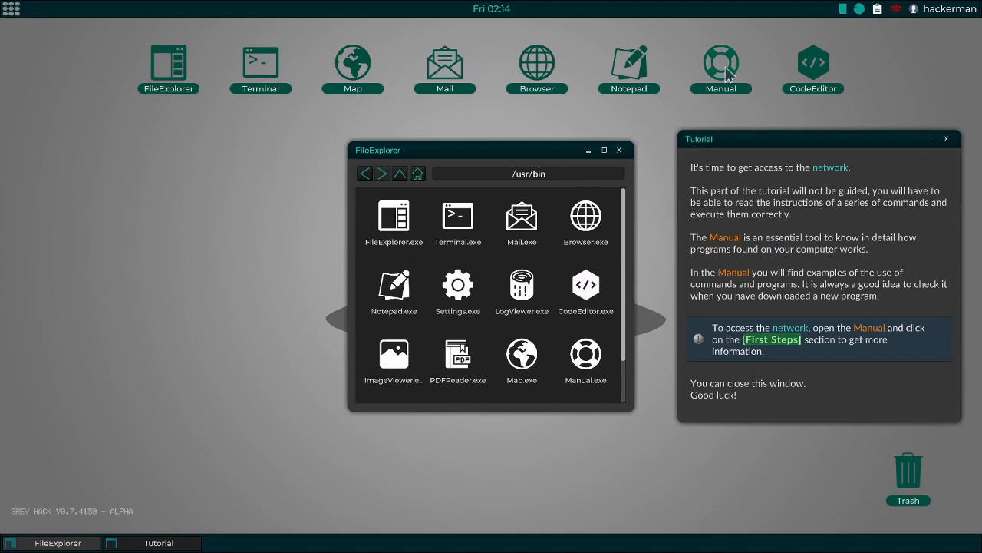
mouse_move(734, 75)
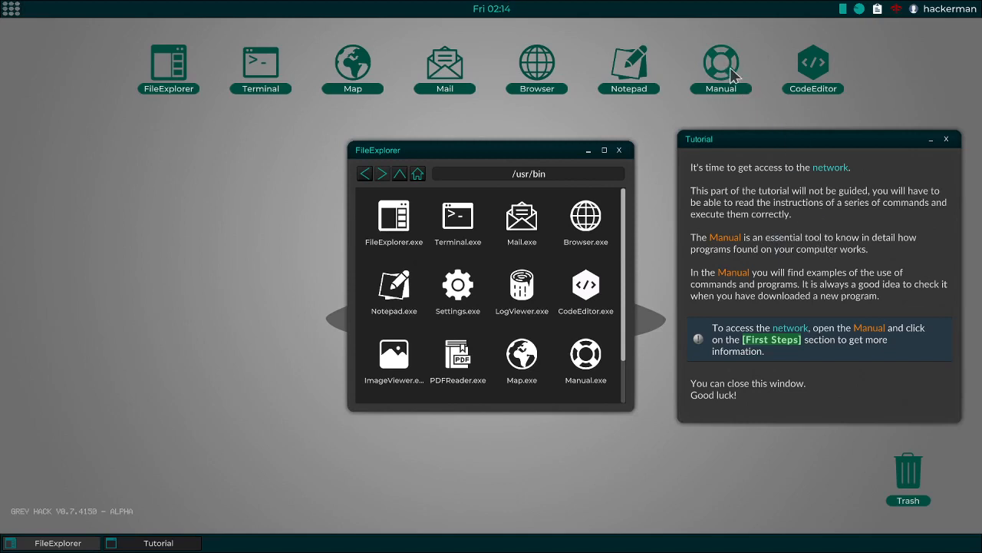
- Open the Manual and show its First steps section under Getting Started
click(721, 62)
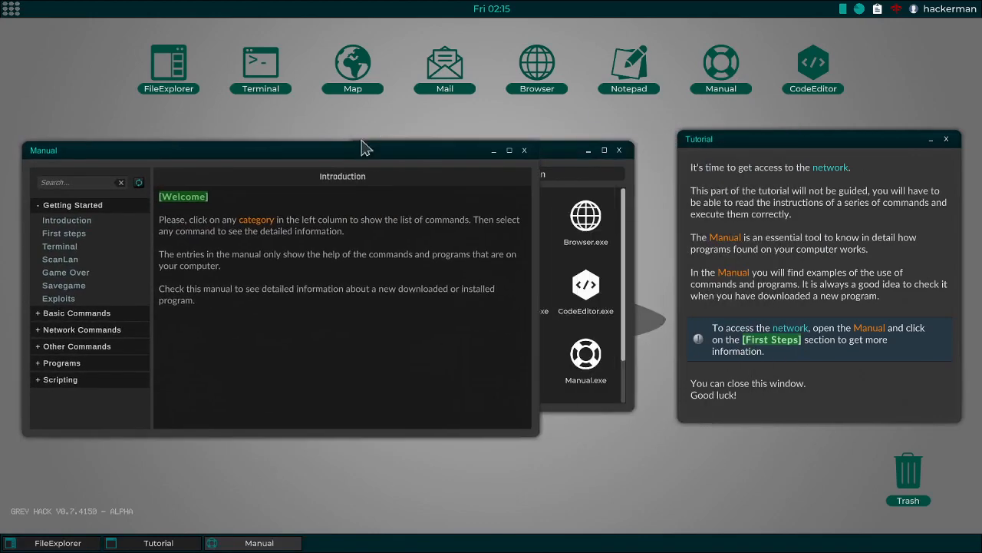
click(64, 233)
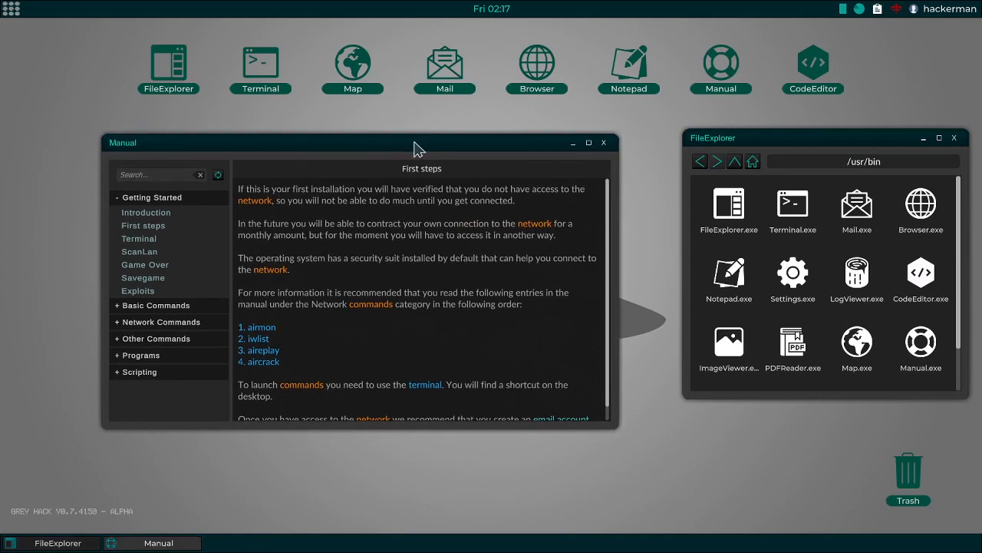
mouse_move(490, 204)
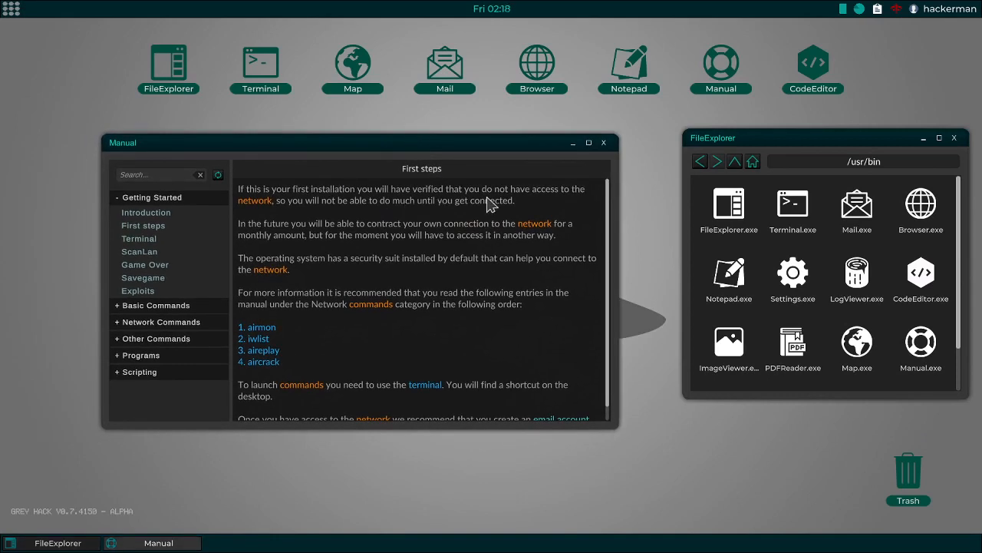
mouse_move(353, 212)
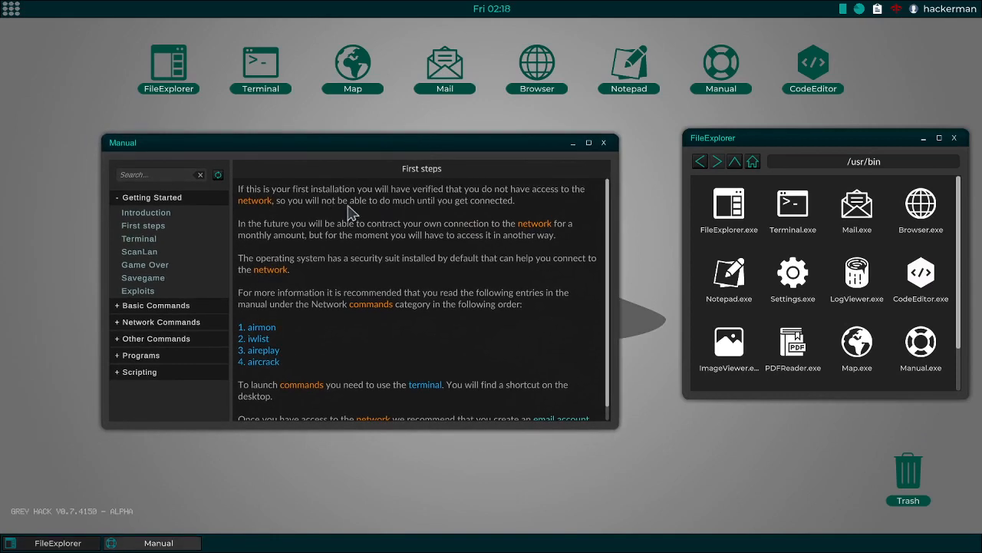
- View the nearby Wi-Fi networks and scroll further down the First steps page
click(893, 8)
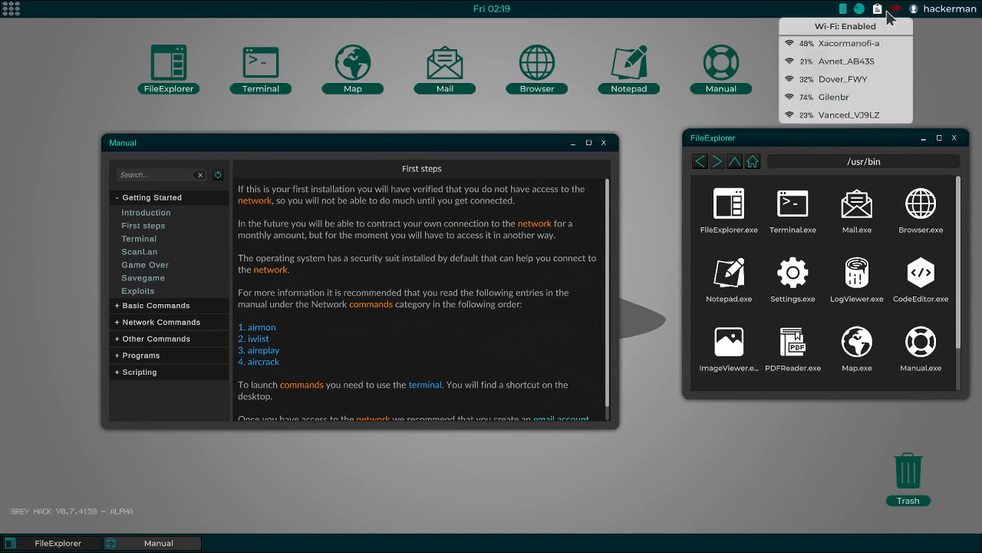
mouse_move(863, 98)
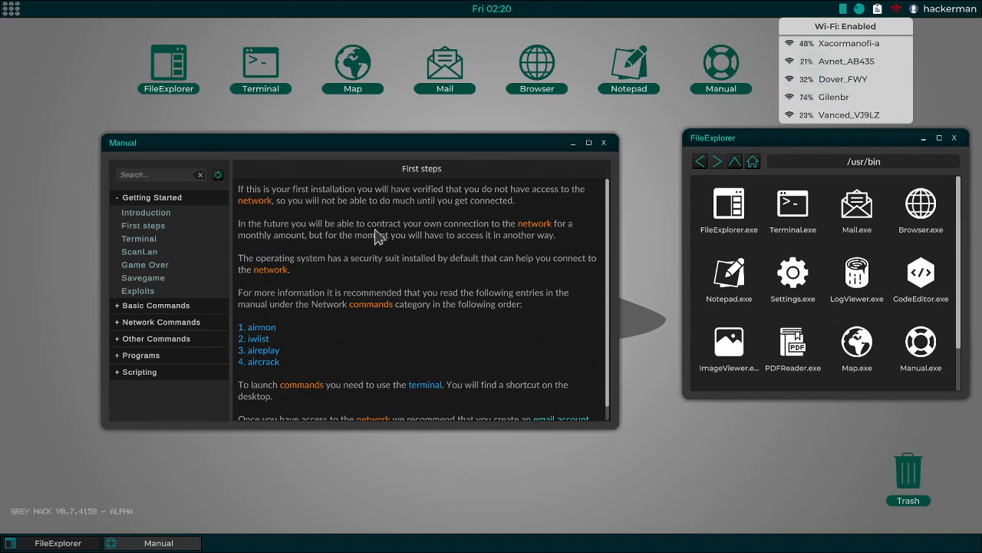
mouse_move(438, 234)
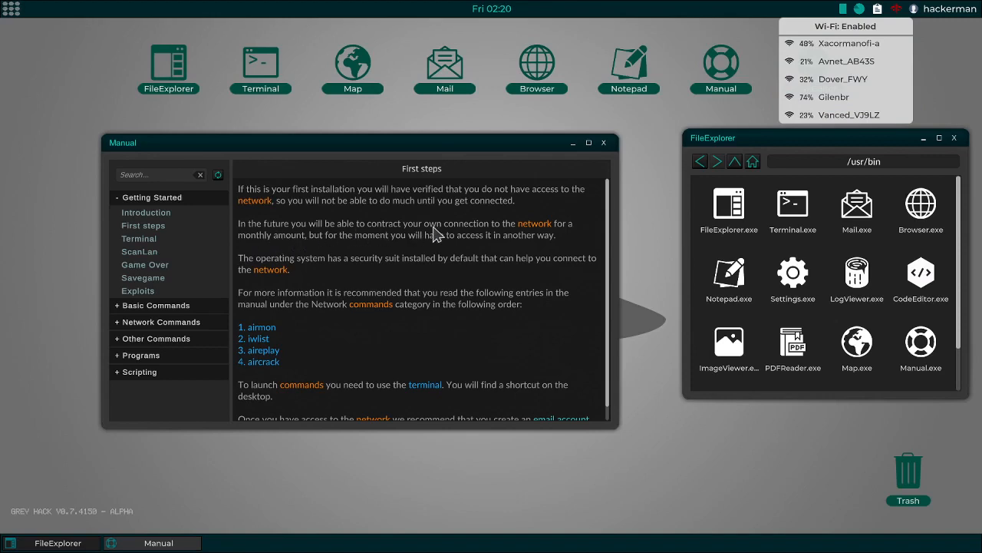
mouse_move(332, 236)
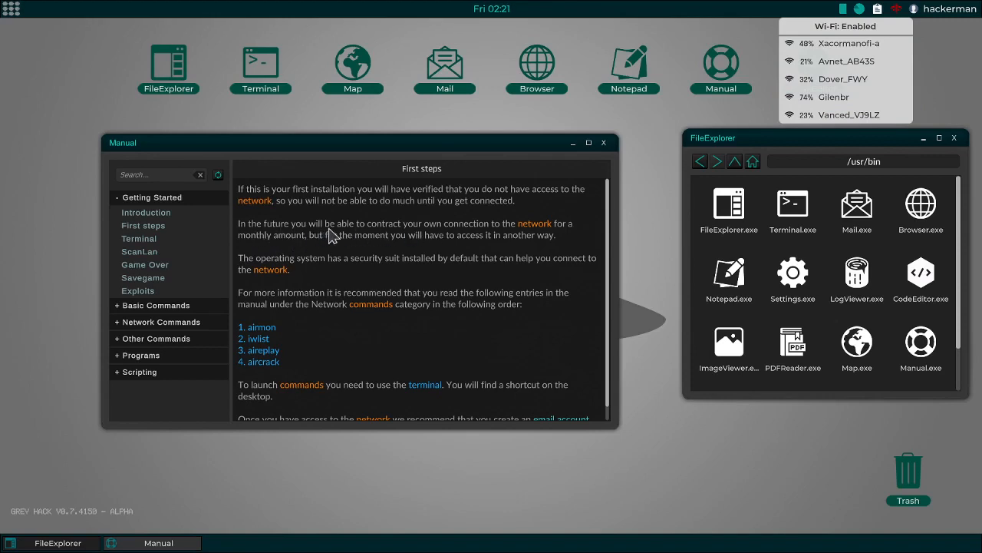
mouse_move(514, 233)
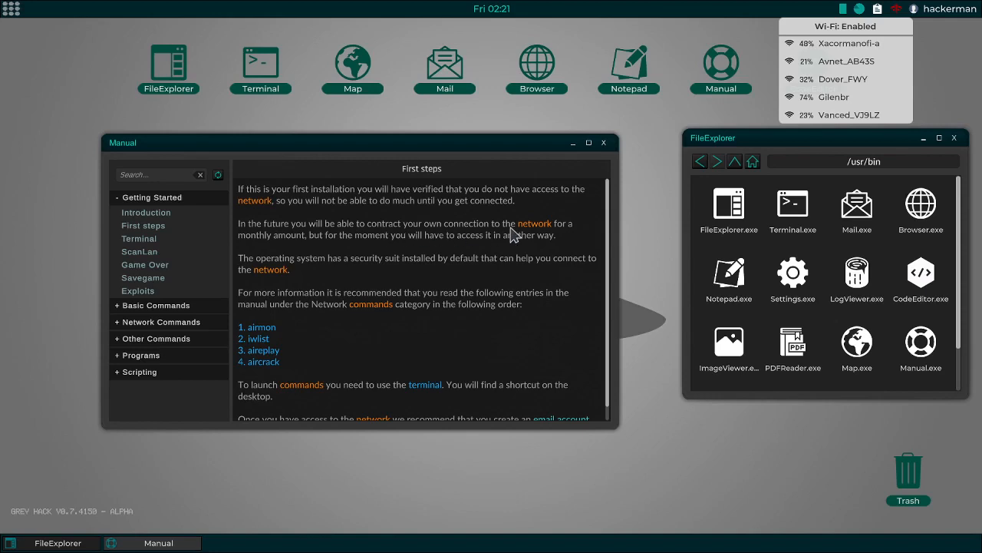
mouse_move(300, 244)
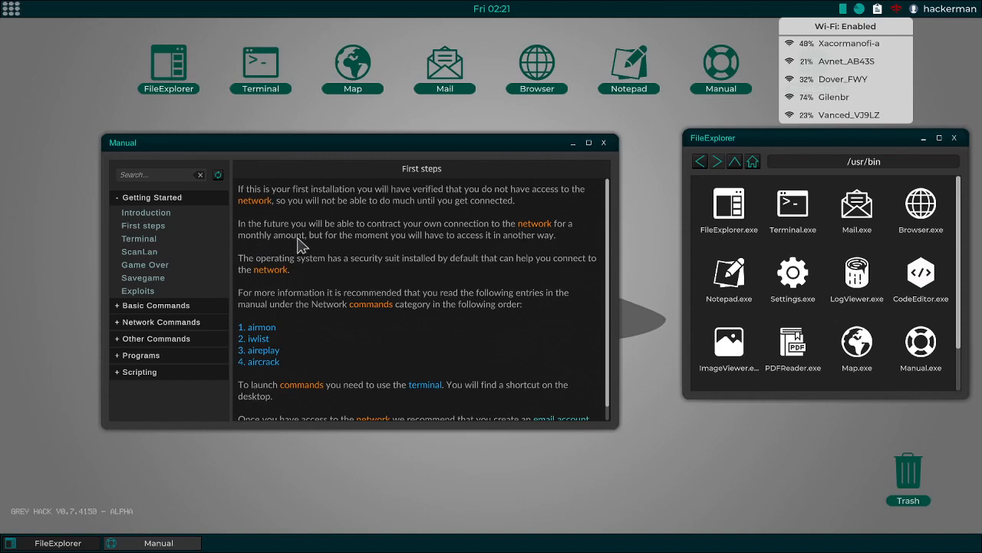
mouse_move(464, 247)
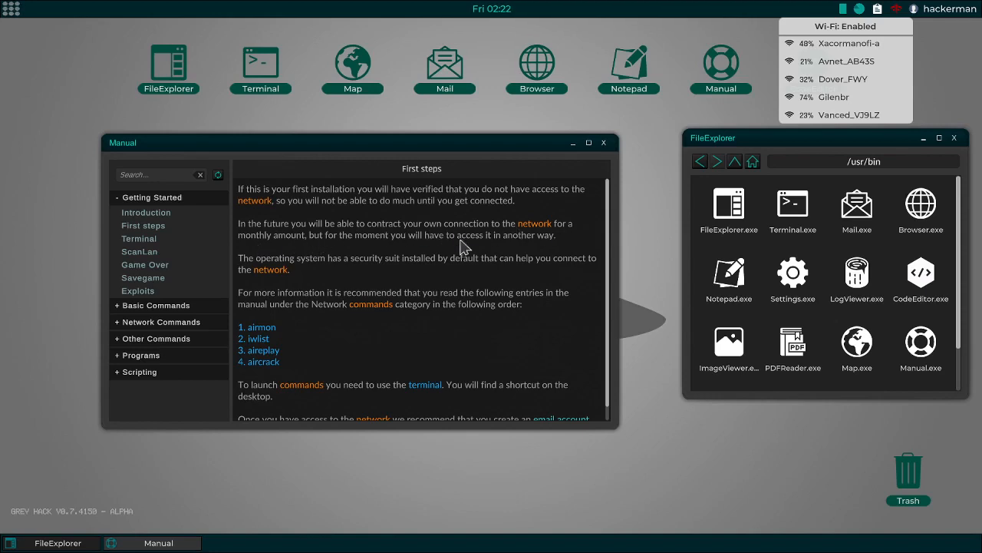
mouse_move(284, 274)
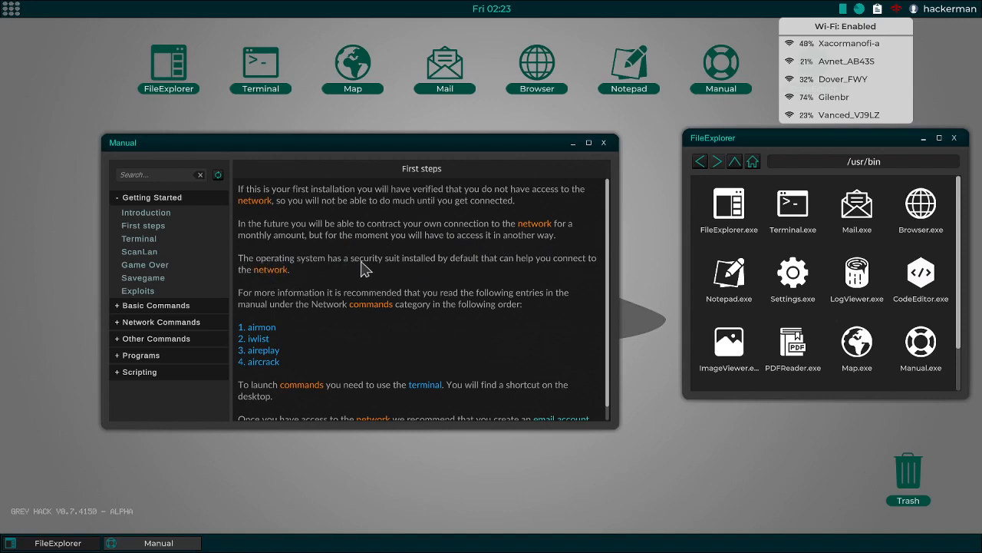
mouse_move(457, 271)
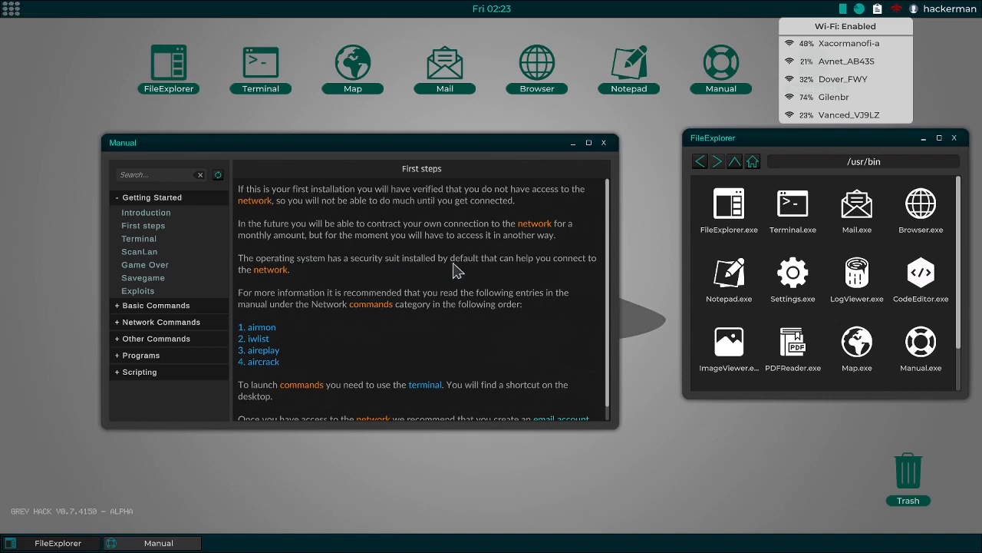
mouse_move(537, 267)
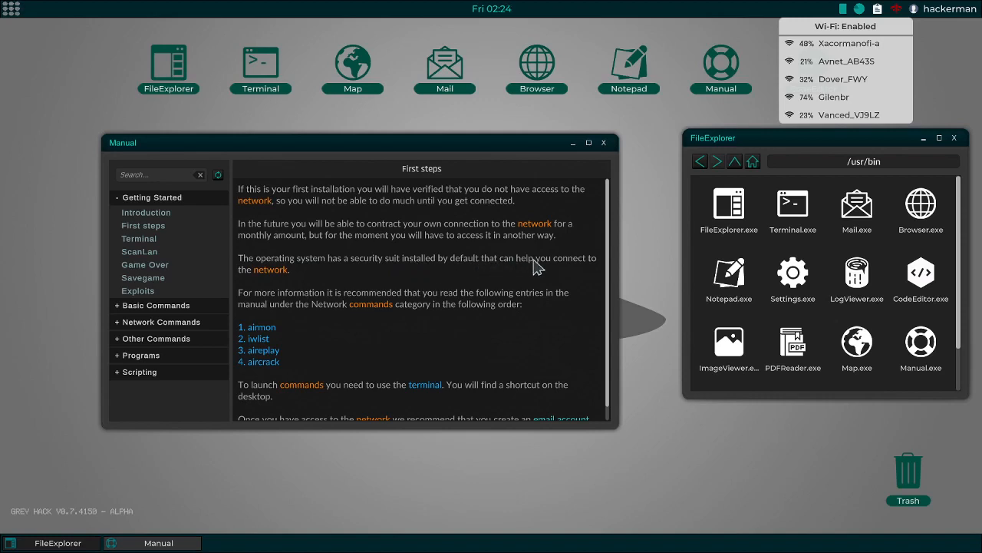
mouse_move(247, 304)
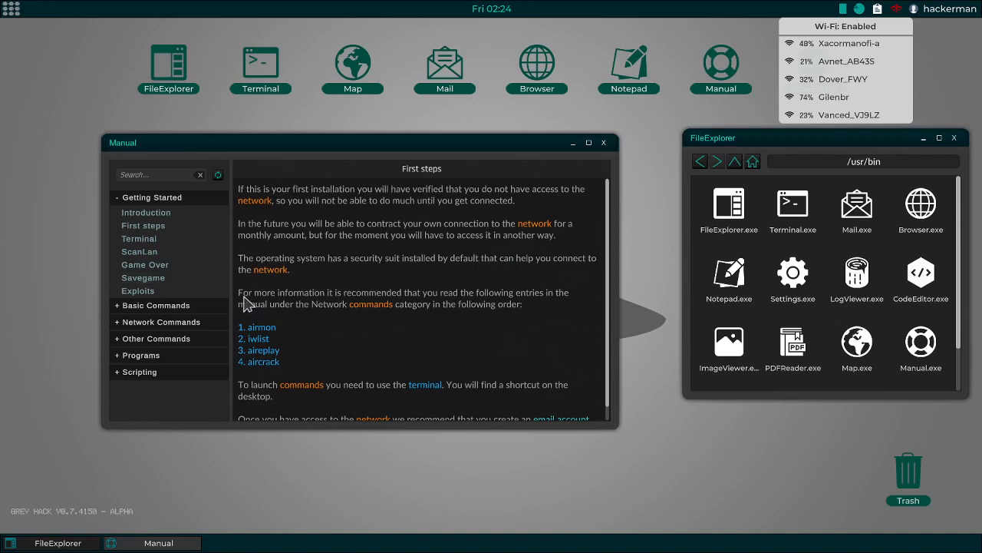
mouse_move(422, 291)
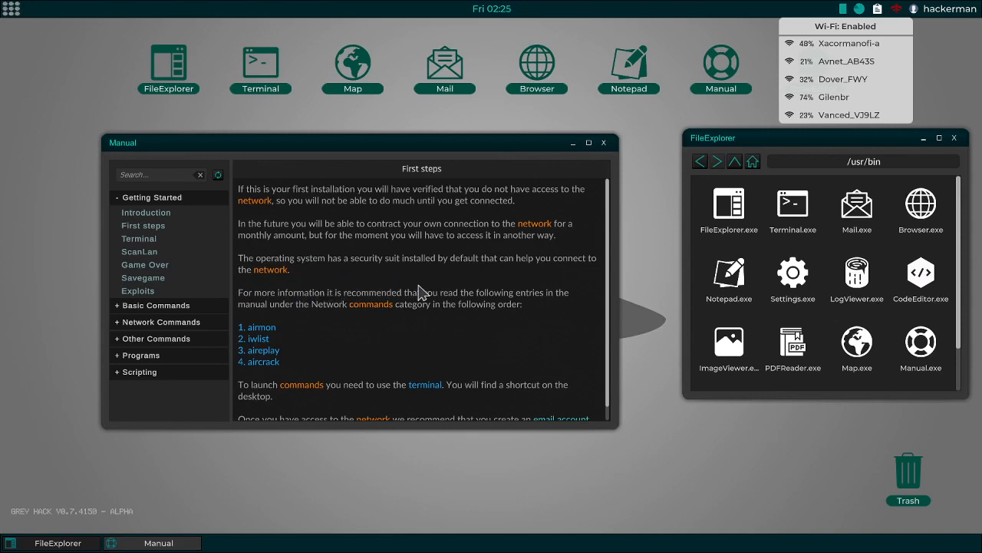
mouse_move(301, 309)
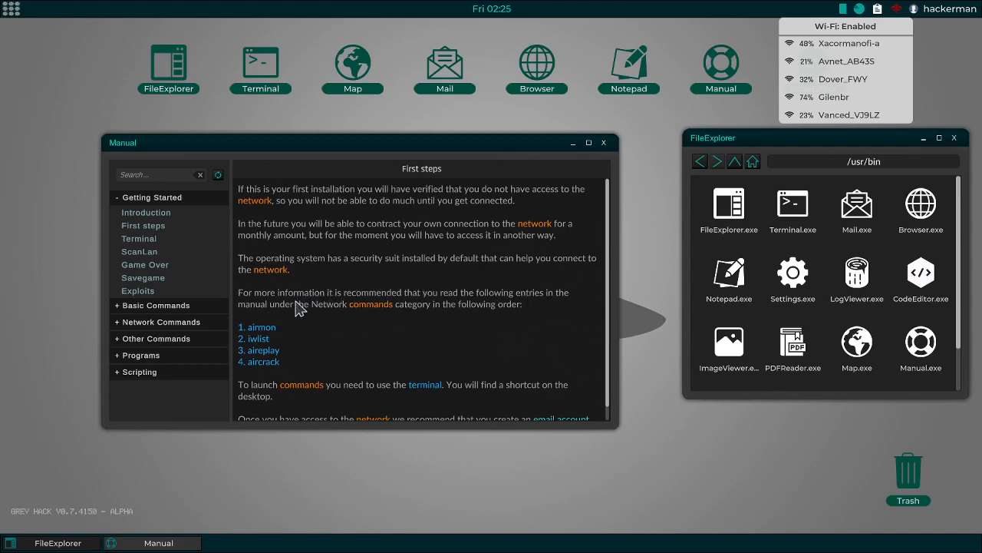
mouse_move(399, 313)
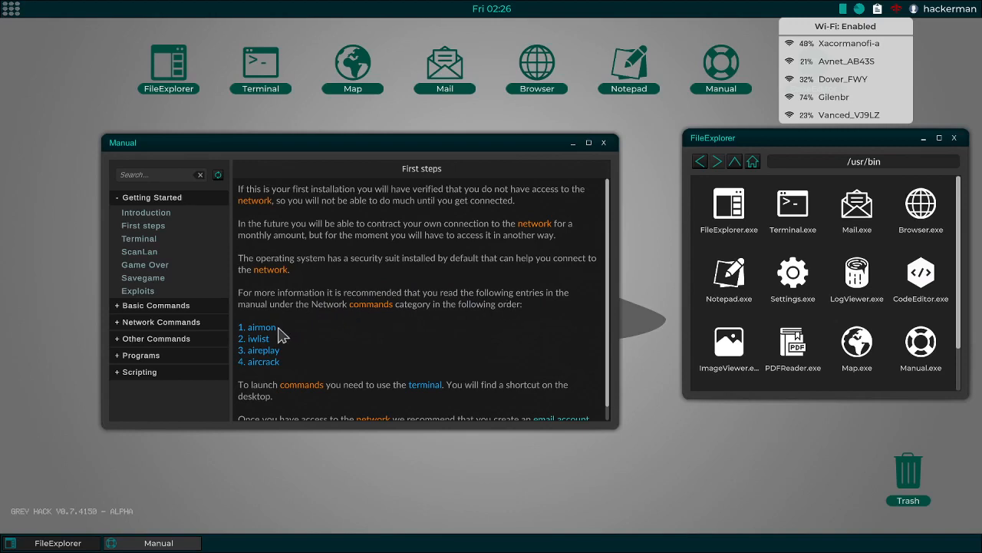
mouse_move(350, 350)
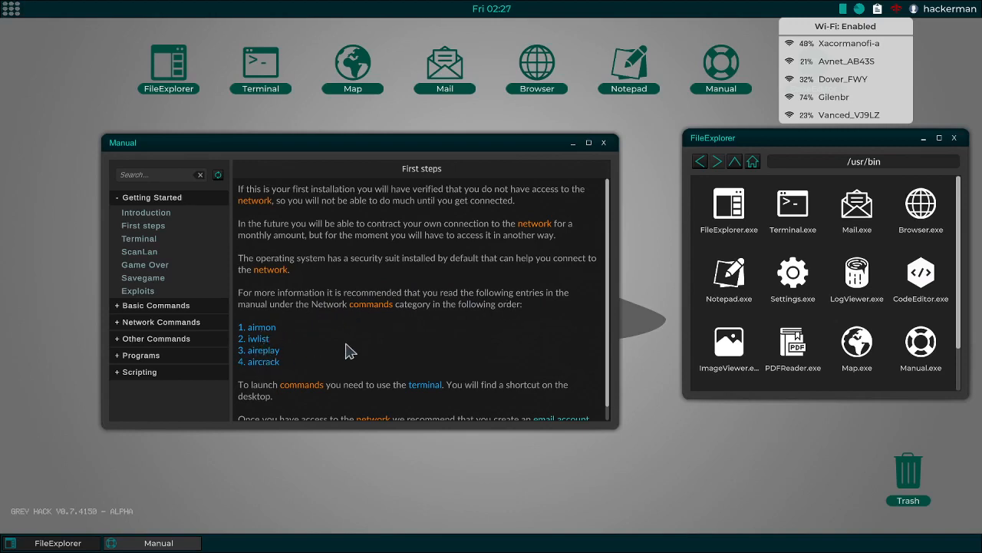
scroll(down, 3)
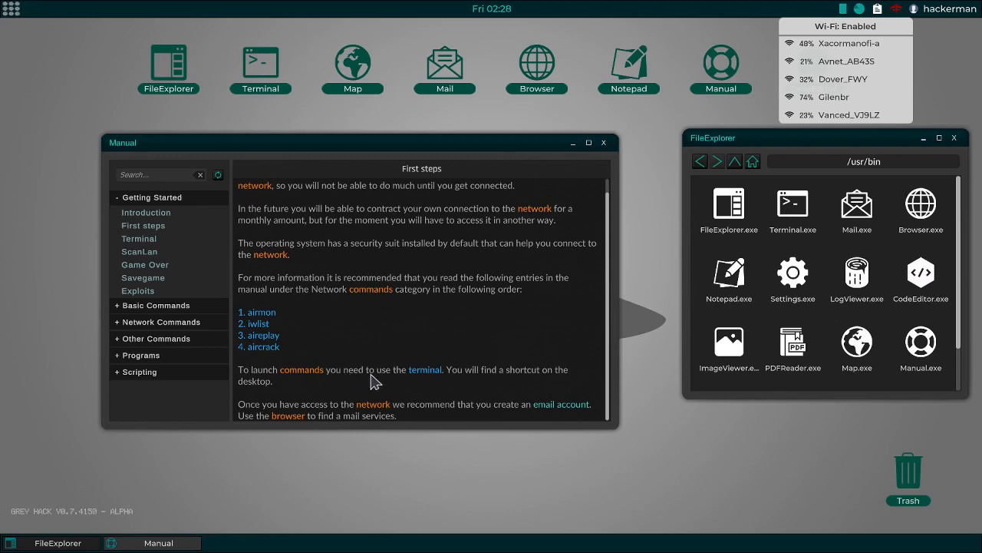
mouse_move(412, 418)
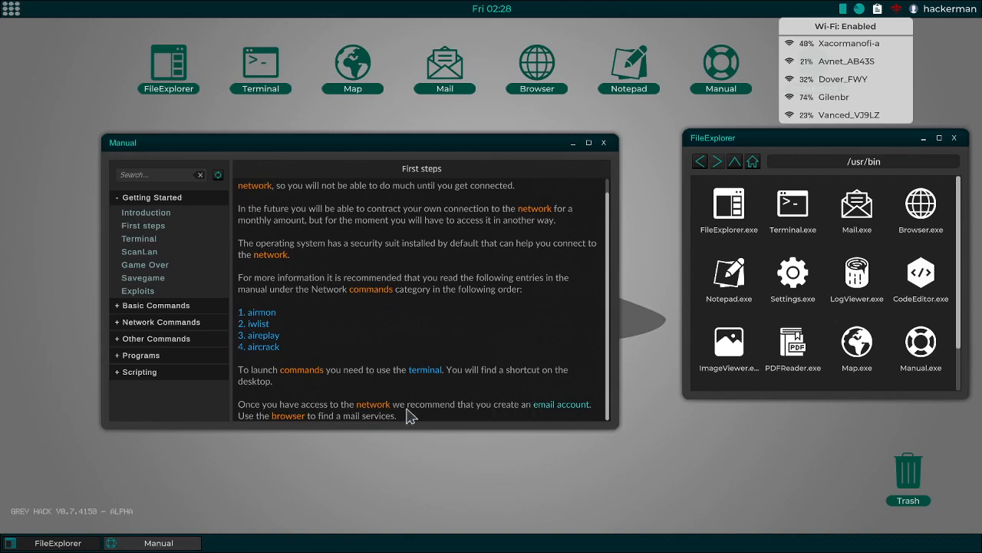
mouse_move(427, 184)
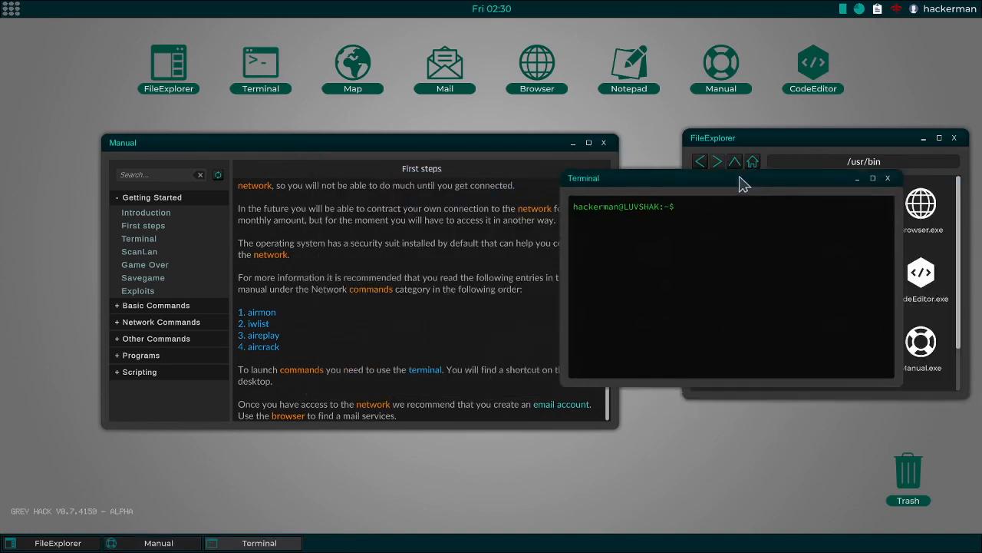
- Move the terminal beside the manual and start typing the airmon command
drag(743, 178, 774, 199)
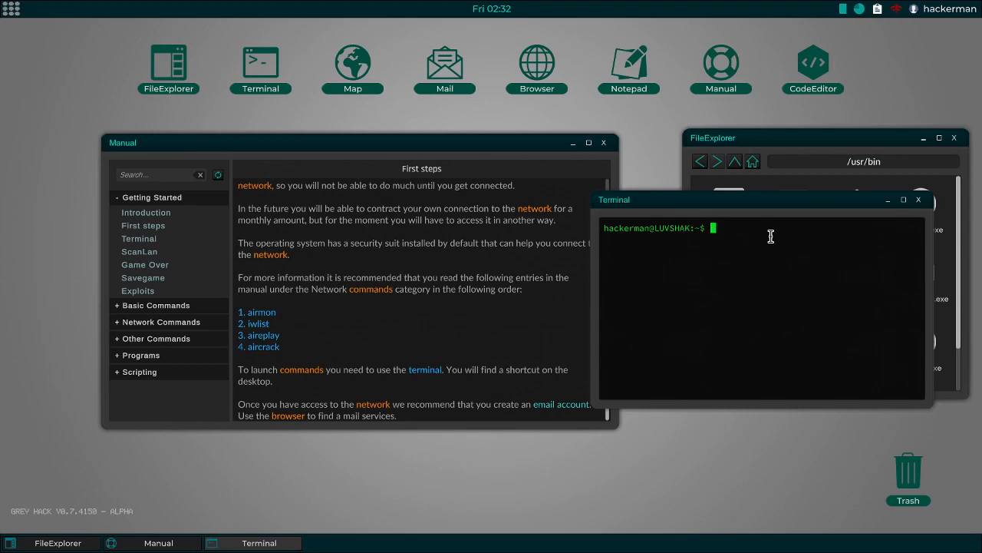
text(airmon)
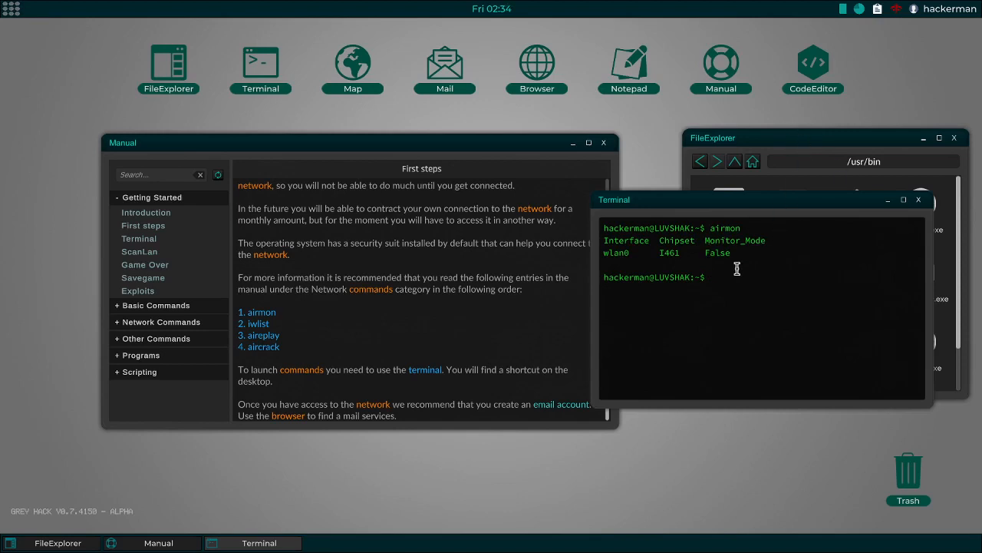
mouse_move(764, 270)
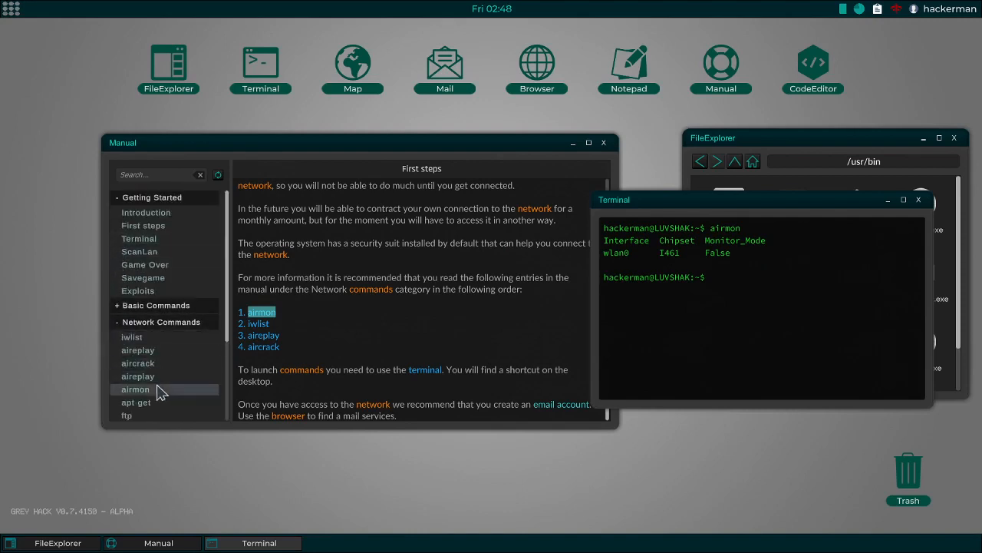
click(135, 390)
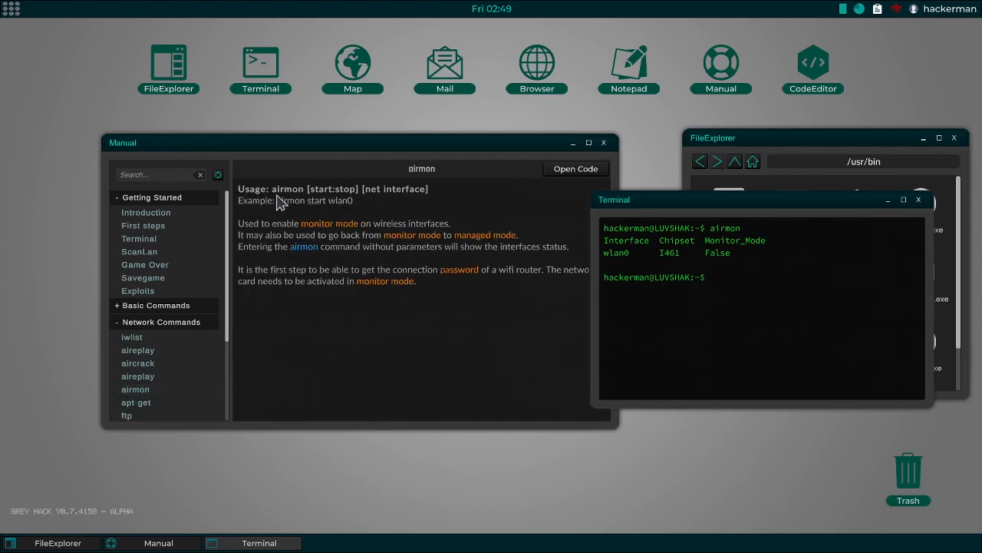
mouse_move(368, 203)
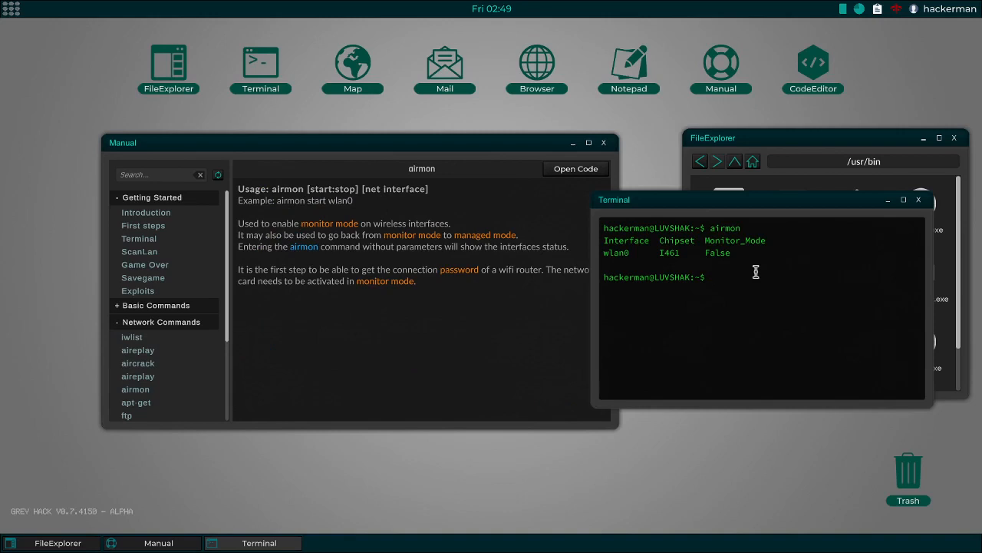
text(airmon)
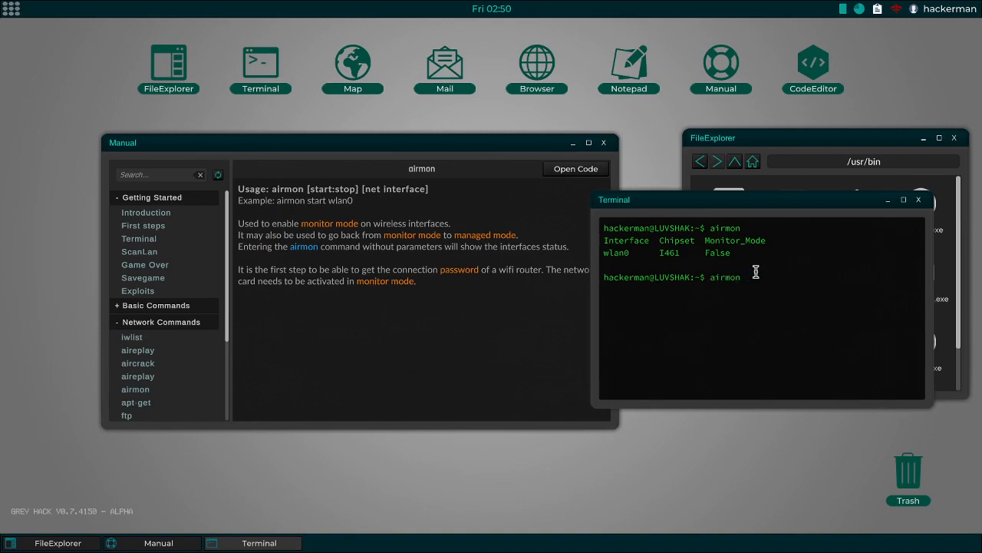
text(start)
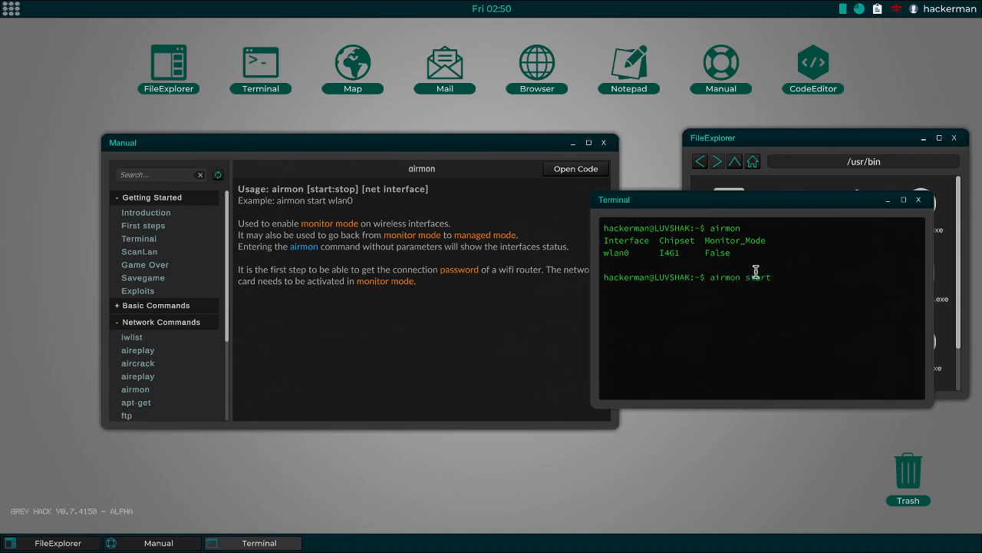
text(wlan0)
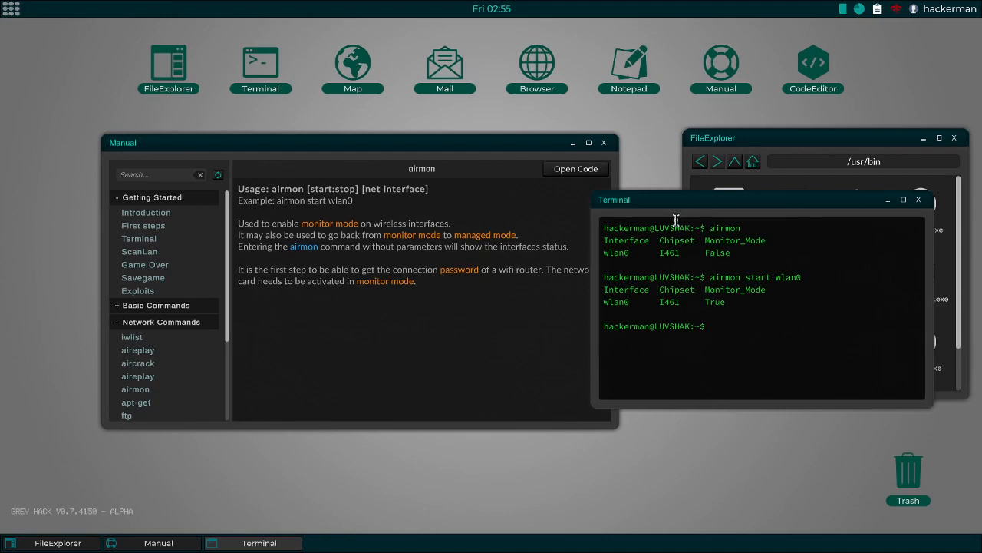
mouse_move(341, 284)
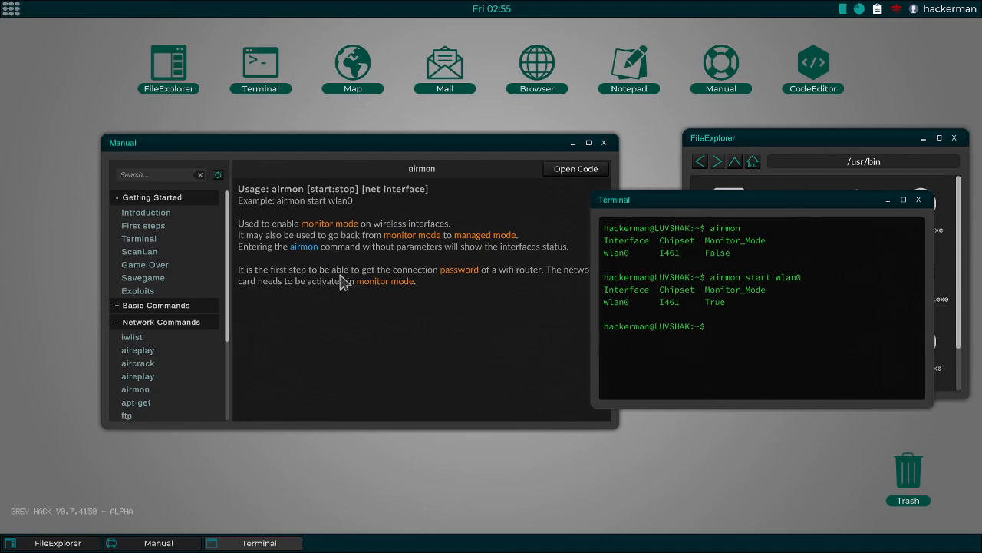
mouse_move(286, 298)
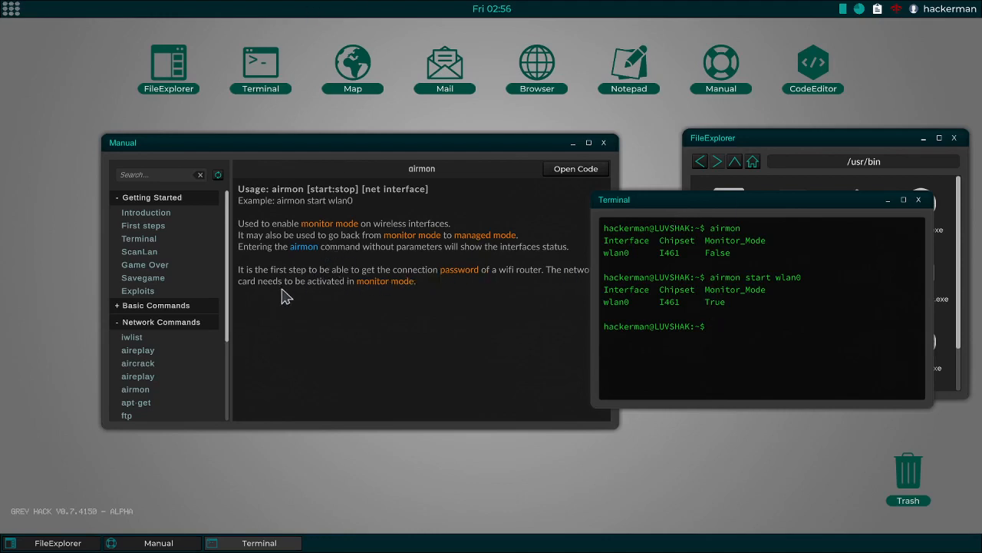
mouse_move(369, 242)
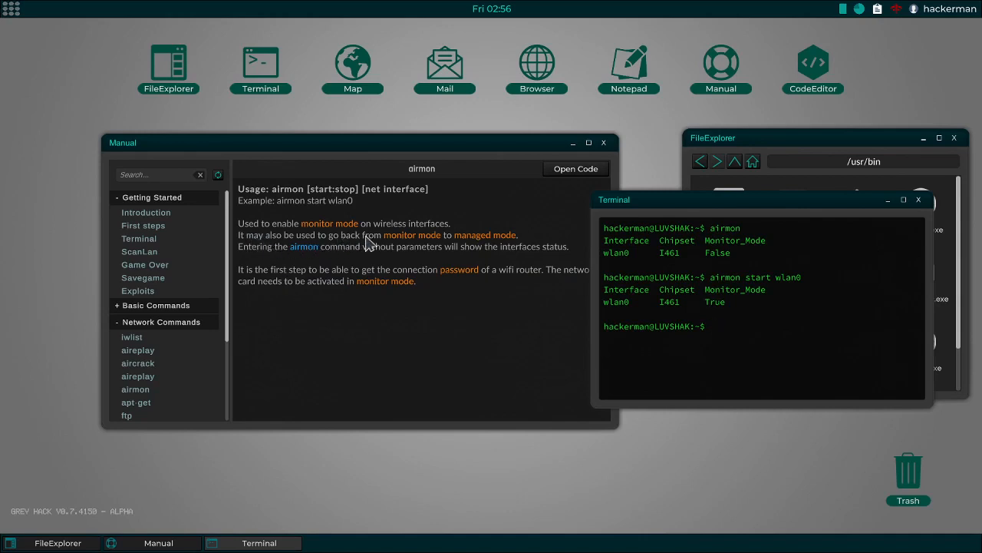
mouse_move(386, 253)
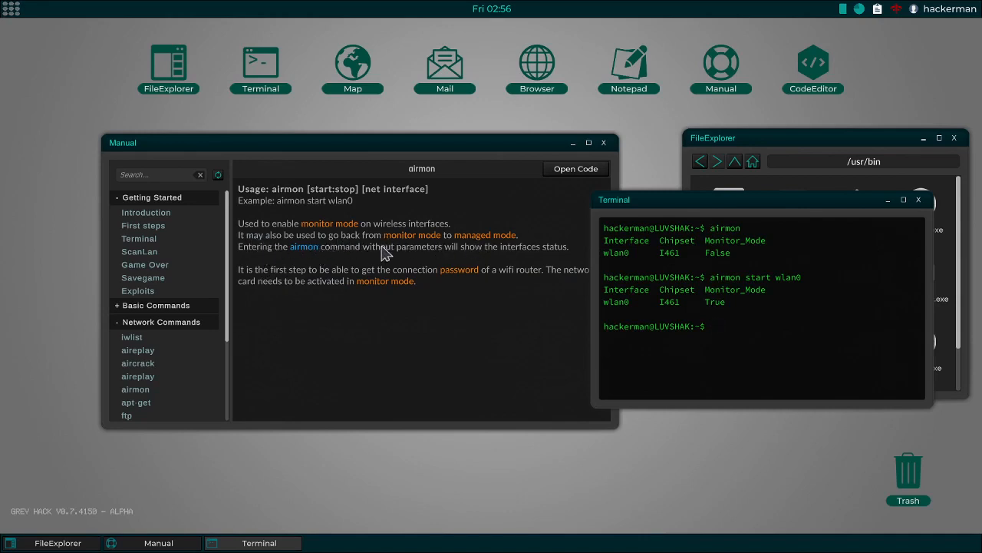
mouse_move(258, 284)
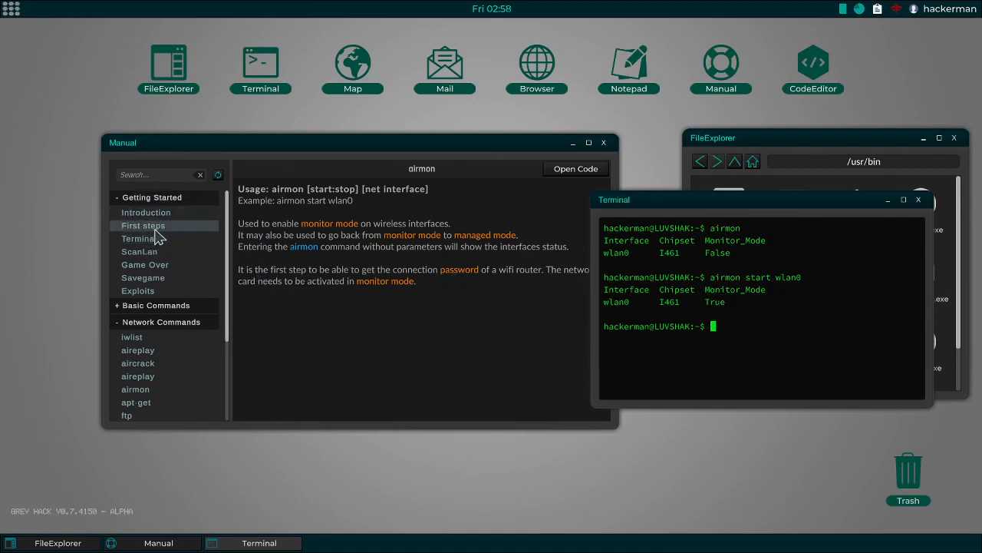
- Return to the First steps page and toggle the Programs category in the manual sidebar
click(143, 224)
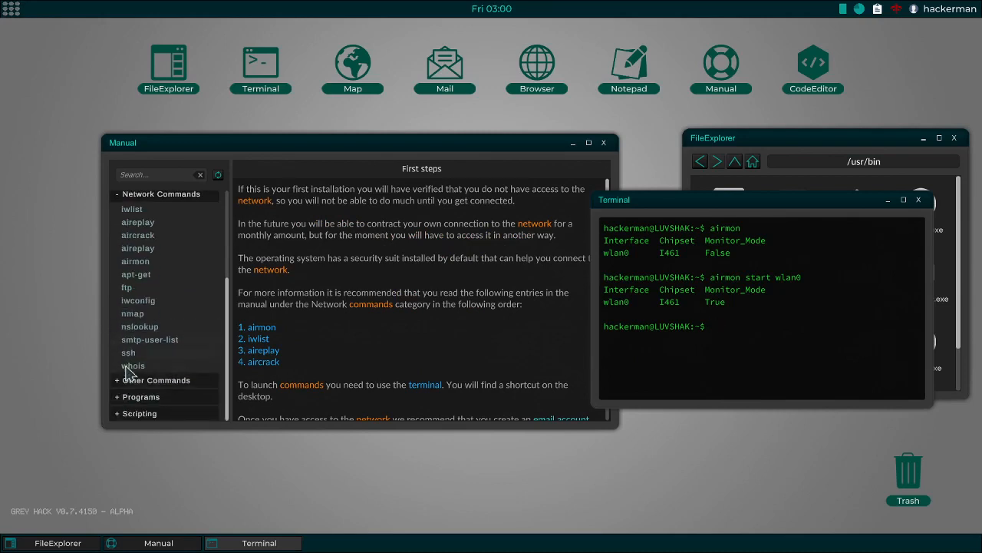
click(141, 358)
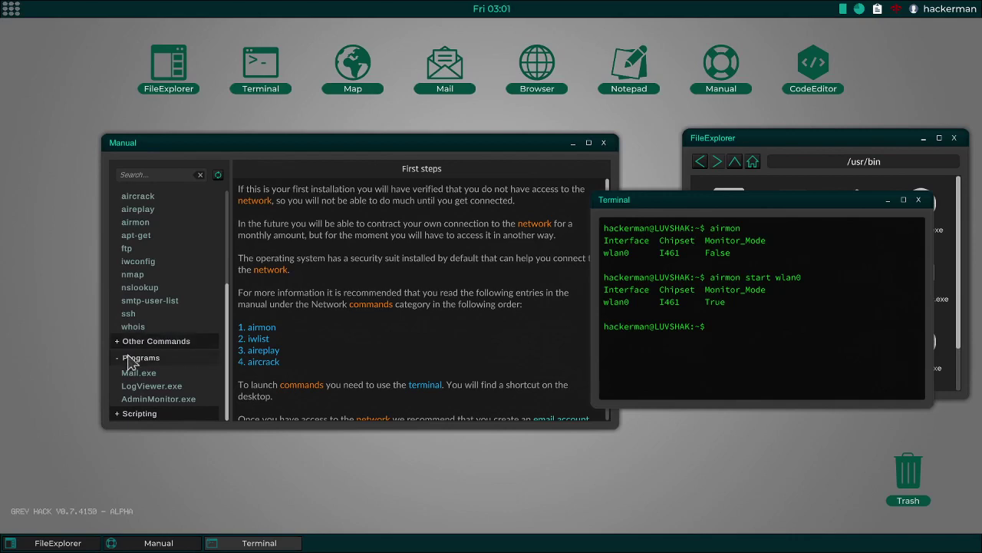
click(141, 358)
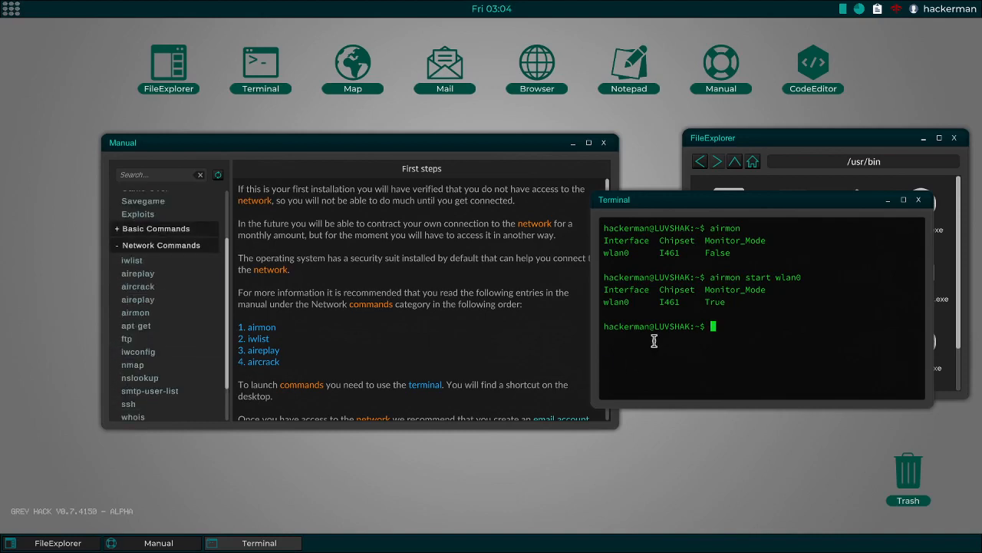
- Scan for nearby wireless networks with iwlist wlan0
text(iwlist)
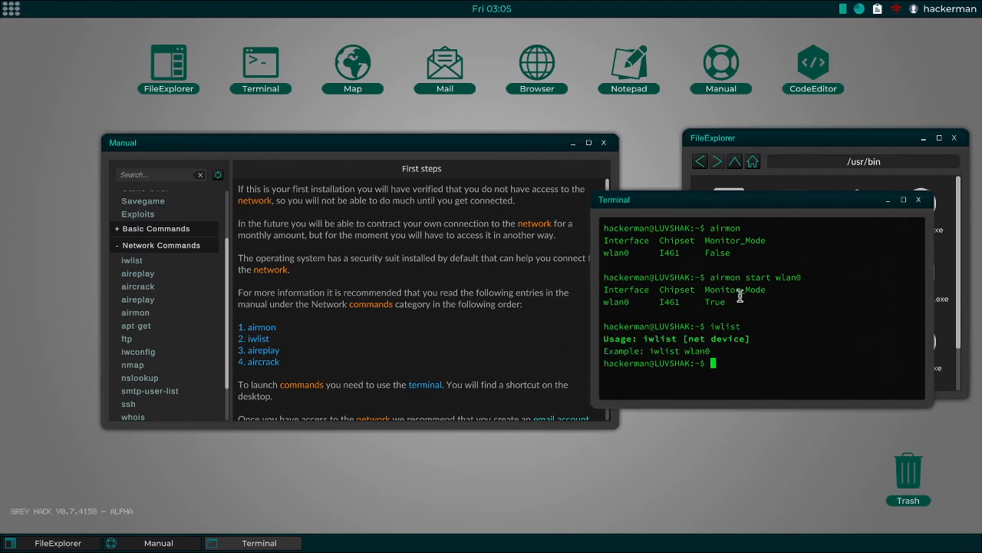
text(iwlist)
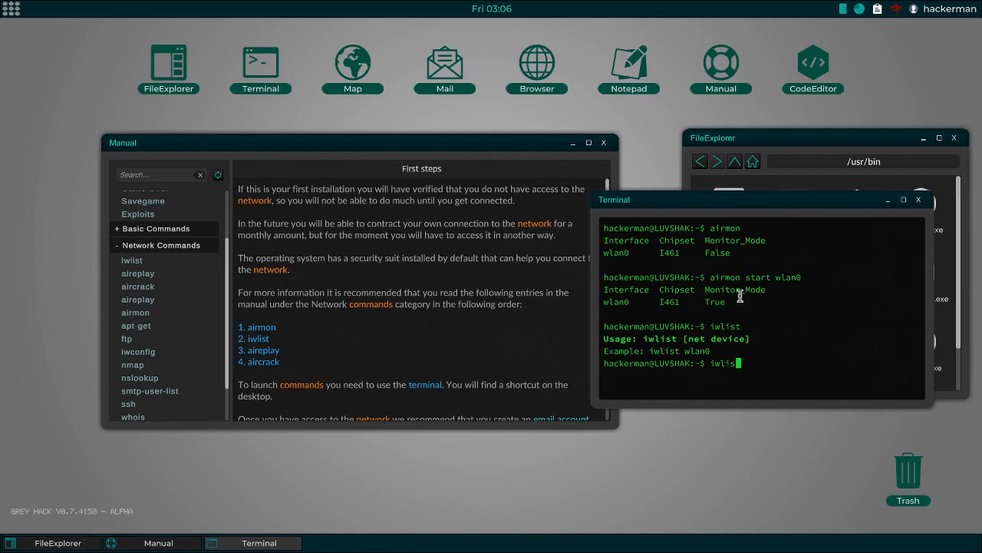
text(wlan0)
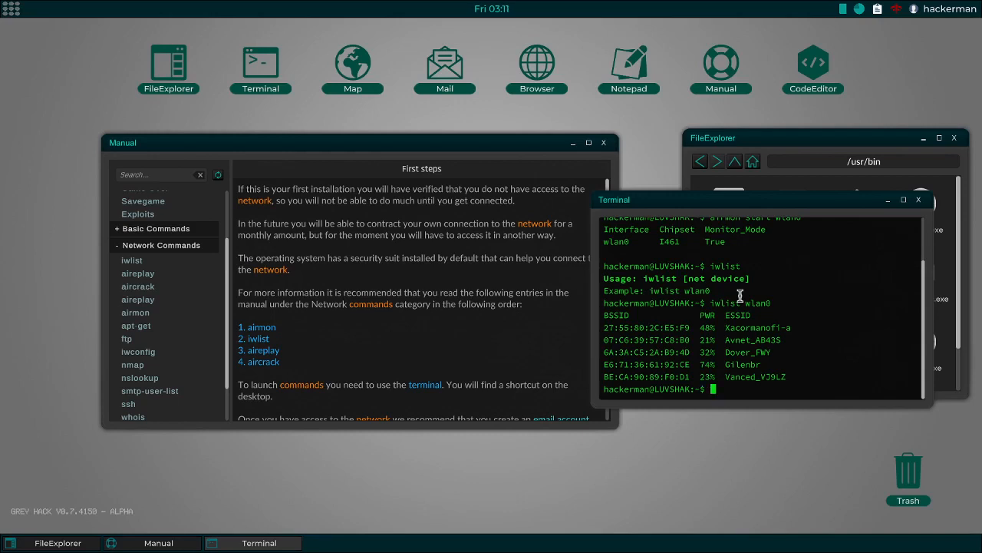
- Compose aireplay -b E6:71:36:61:92:CE -e Gilenbr using Gilenbr's BSSID from the scan
text(aireplay)
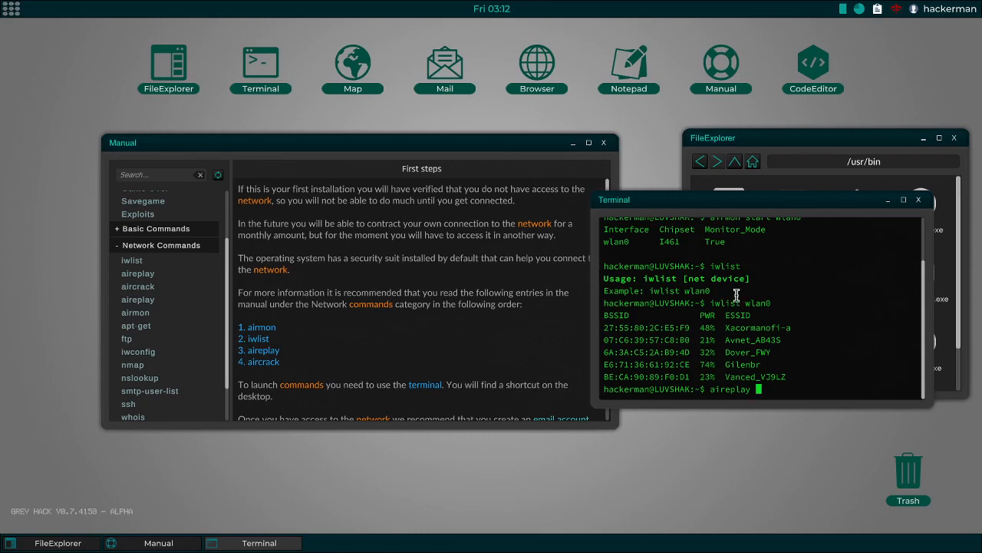
mouse_move(725, 364)
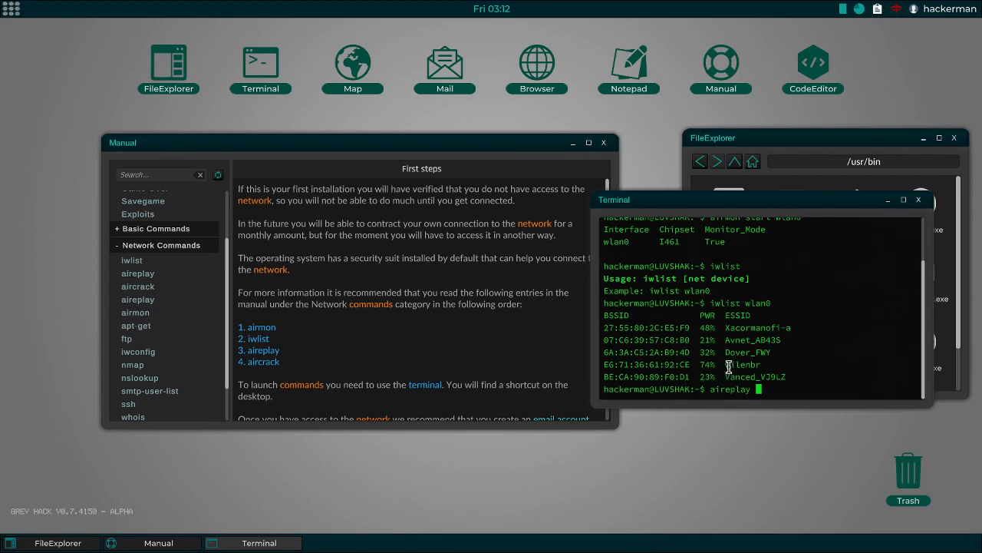
double_click(648, 364)
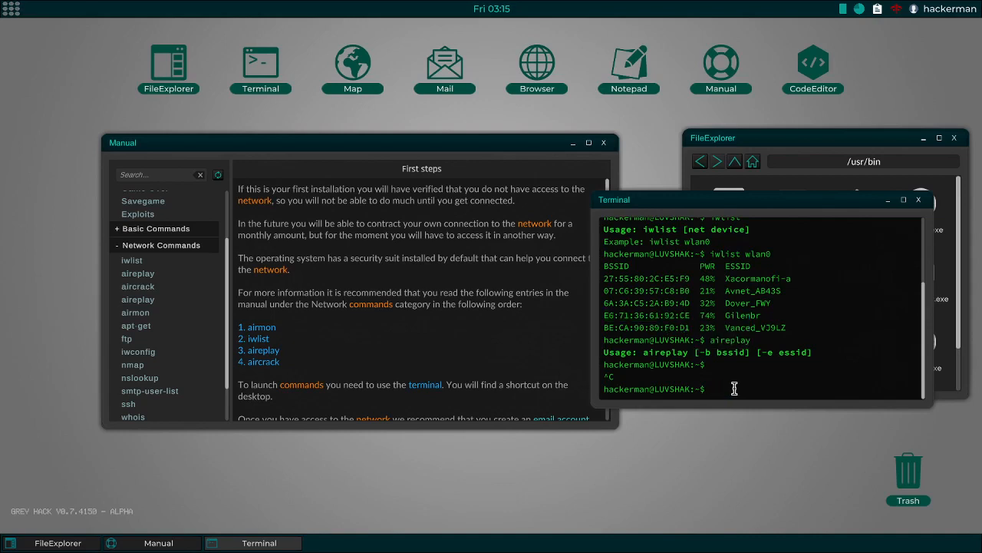
text(aireplay)
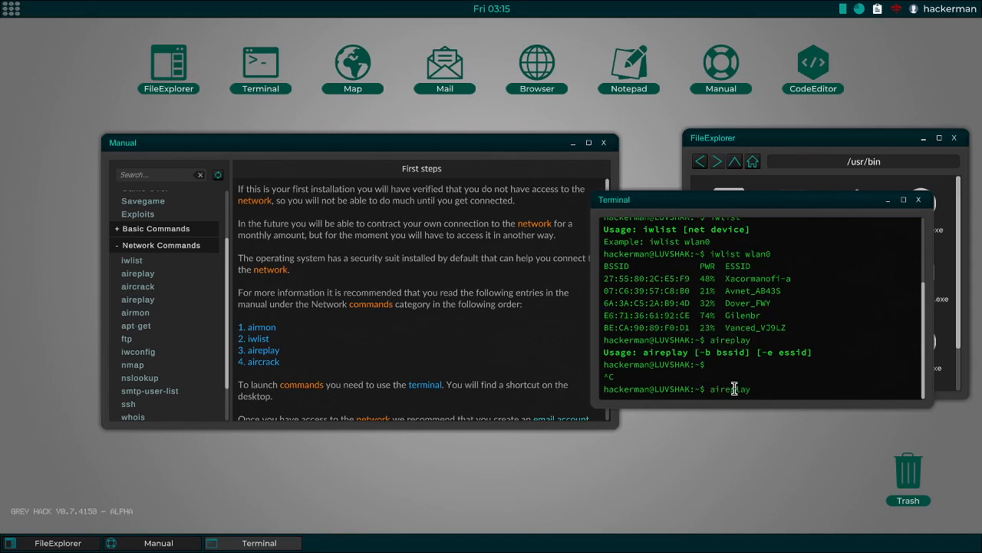
text(E6:71:36:61:92:CE)
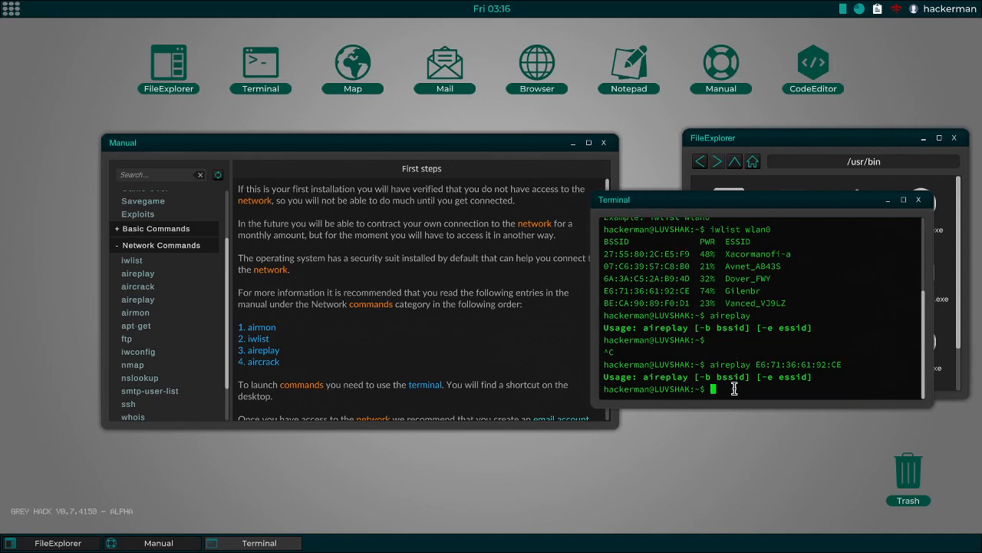
text(aireplay E6:71:36:61:92:CE)
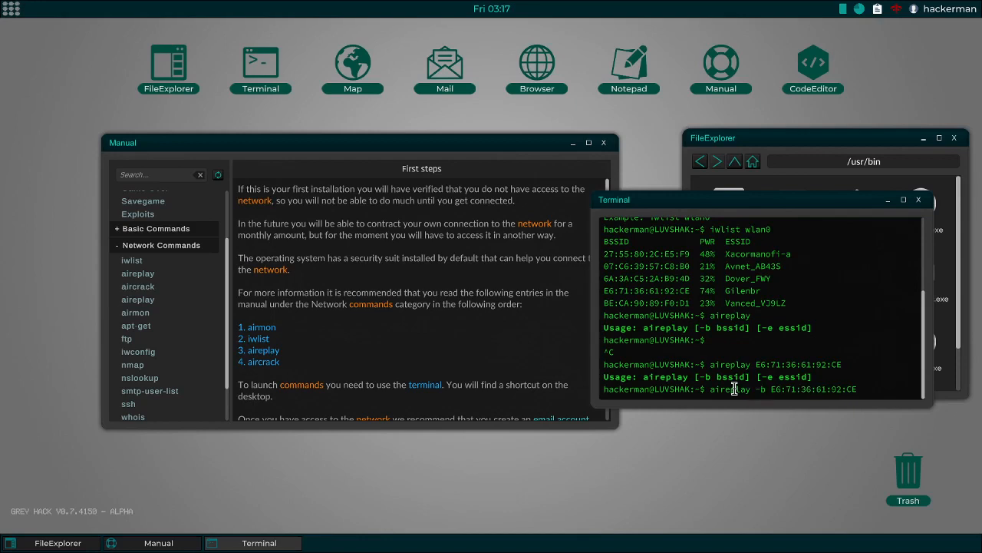
text(-e)
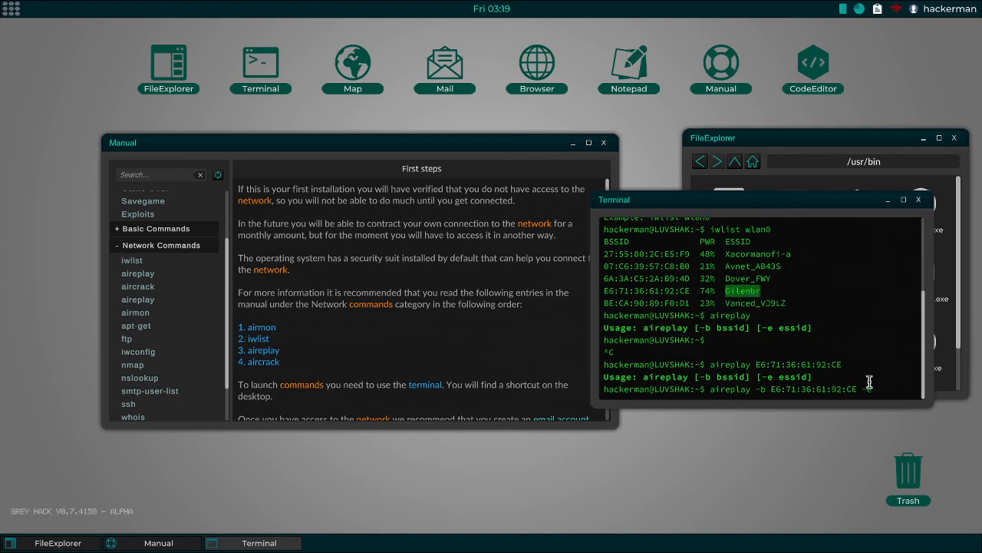
text(-e Gilenbr)
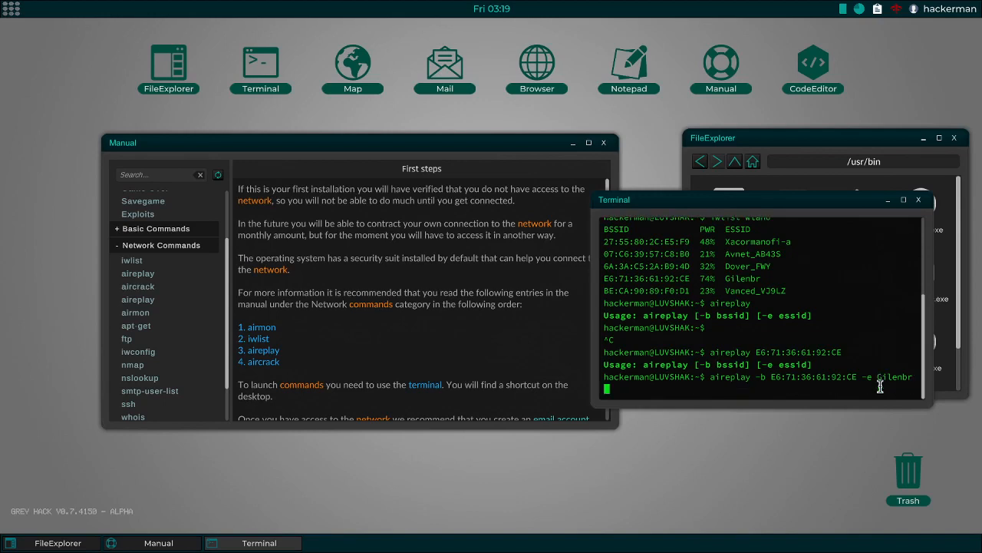
- Run the aireplay attack so it authenticates with Gilenbr and collects packets
key(Return)
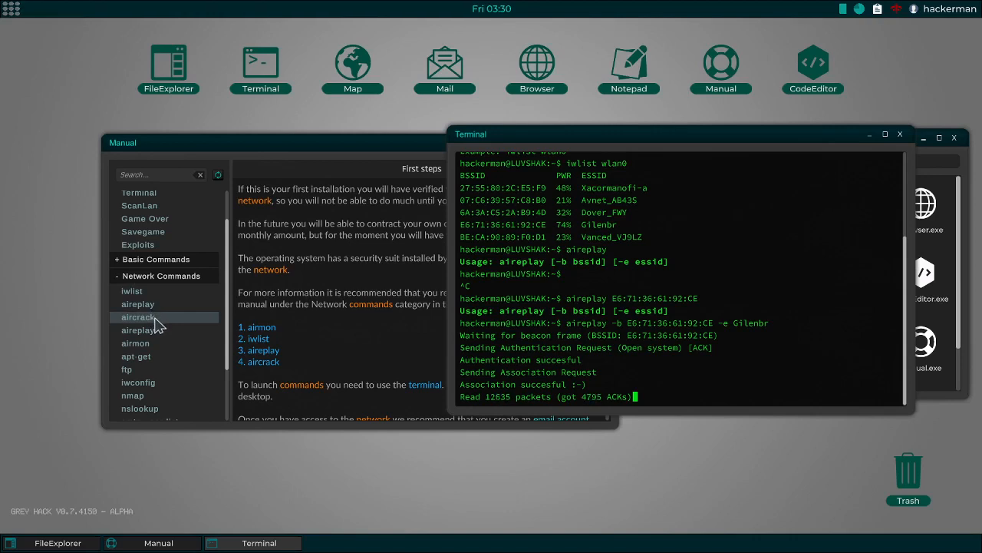
- Read the aircrack manual page while aireplay keeps capturing Gilenbr packets
click(139, 316)
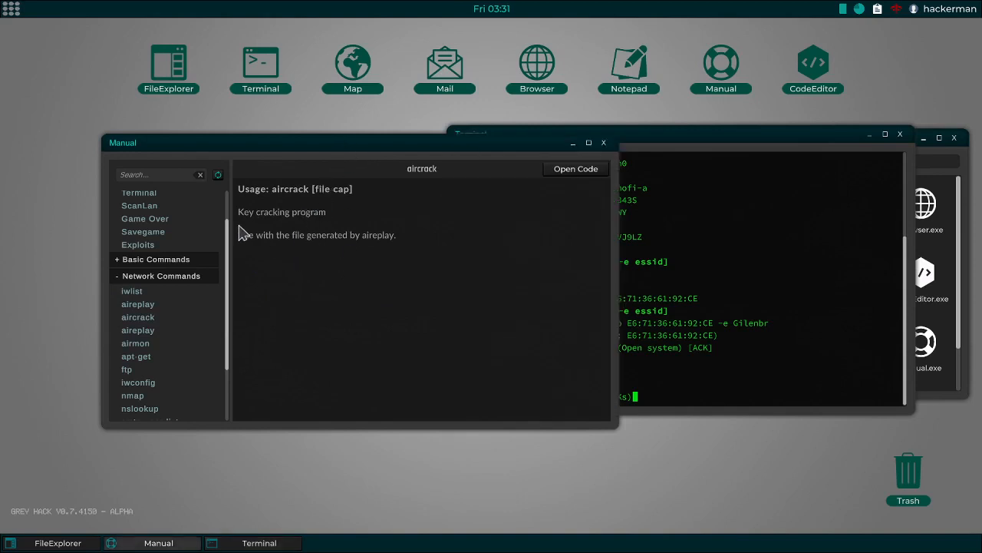
mouse_move(270, 198)
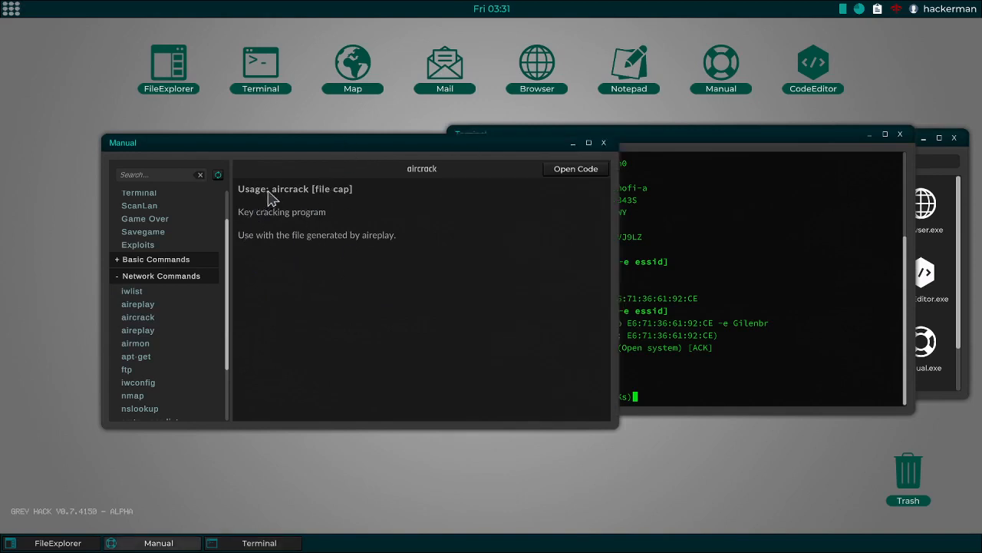
mouse_move(452, 168)
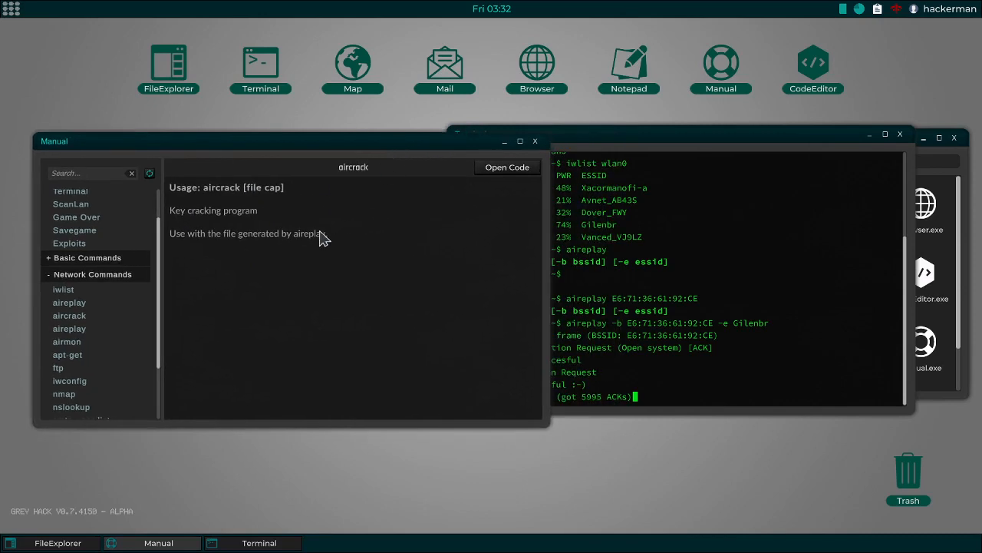
mouse_move(507, 141)
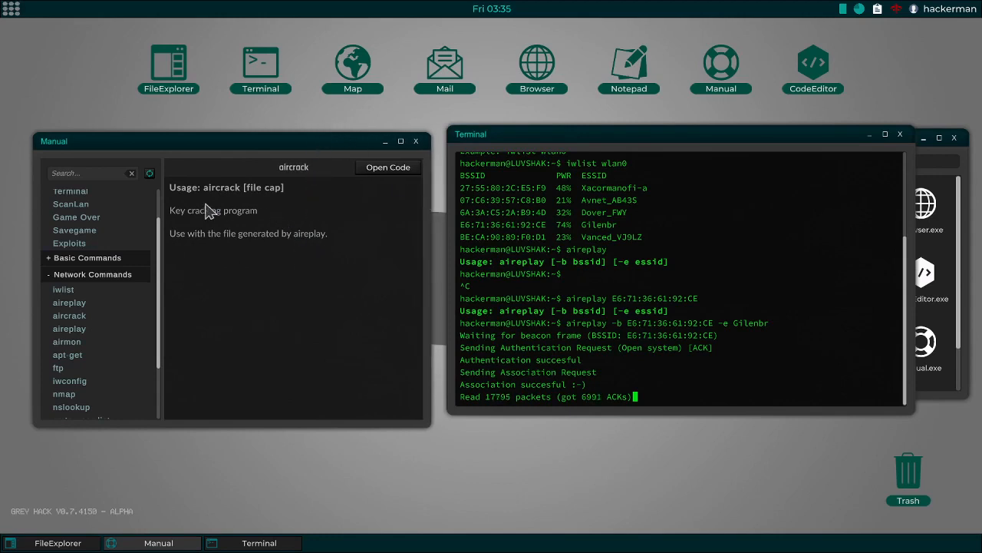
mouse_move(405, 213)
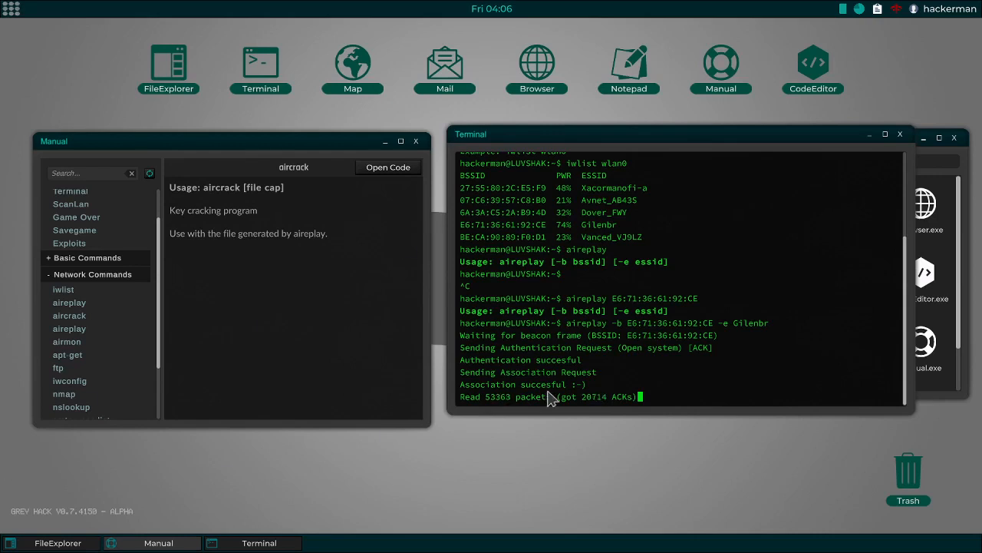
mouse_move(694, 335)
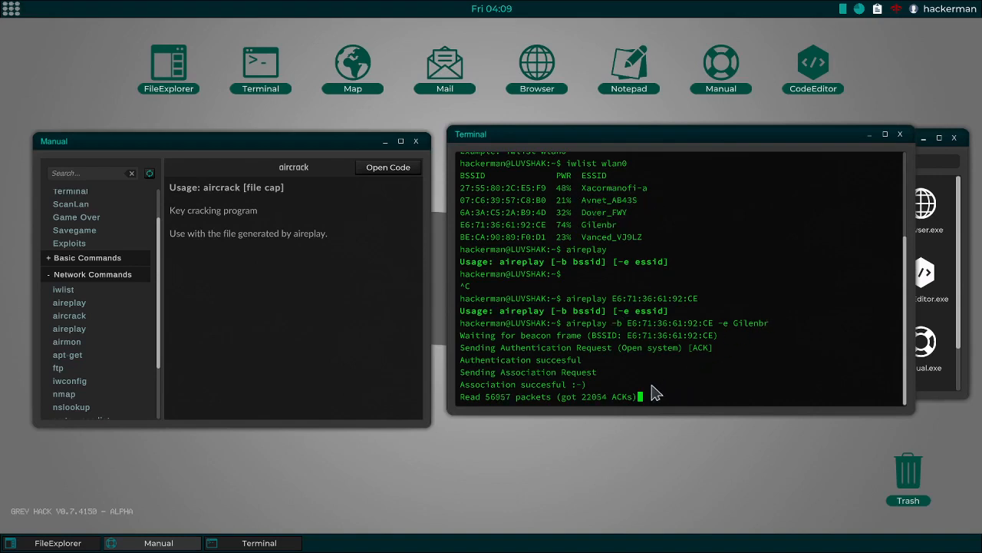
mouse_move(667, 391)
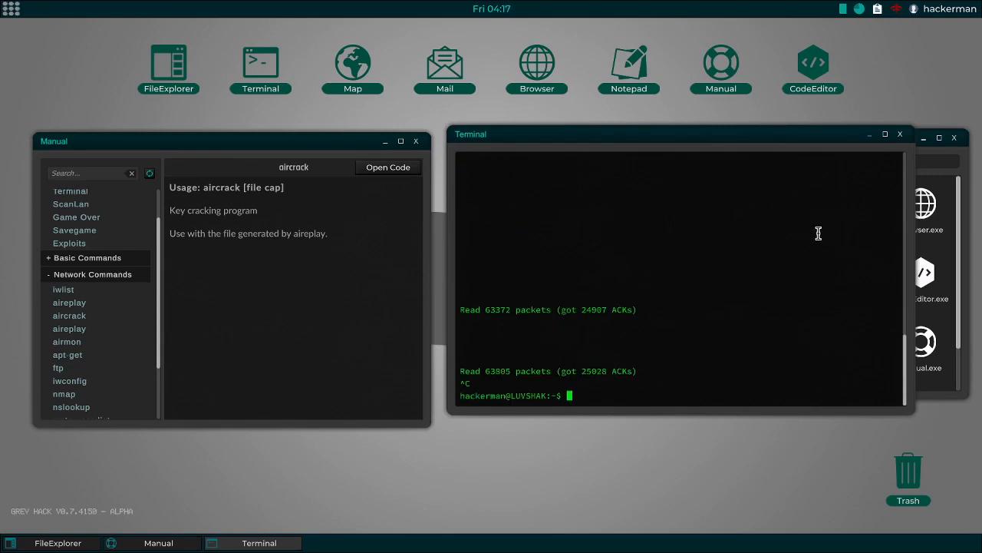
- List the home folder and crack the captured key with aircrack file.cap
text(ls)
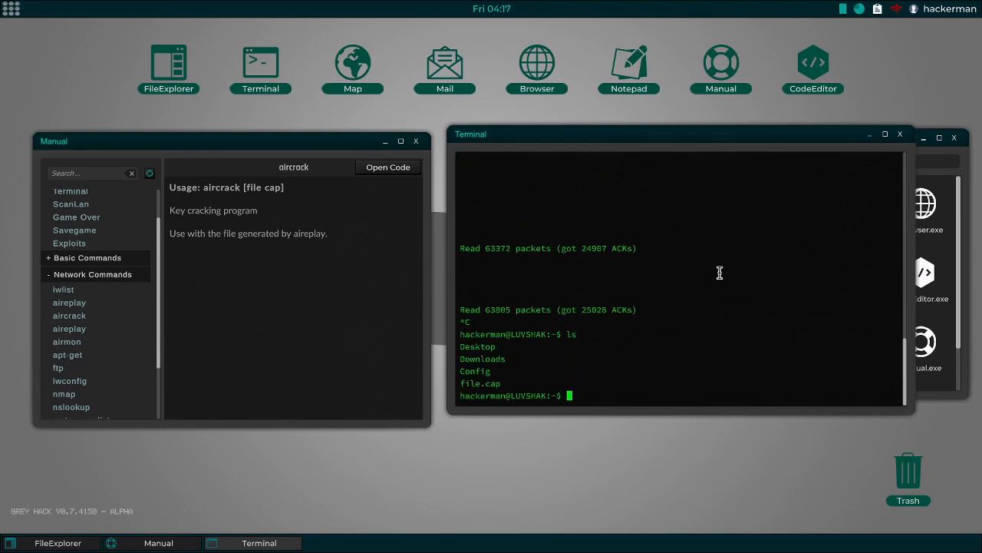
text(aircrack)
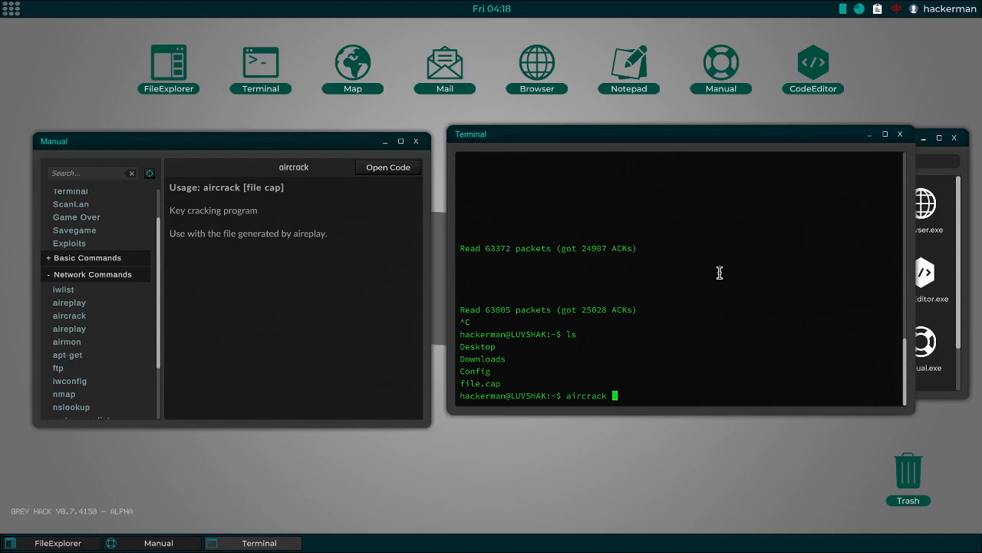
text(file.cap)
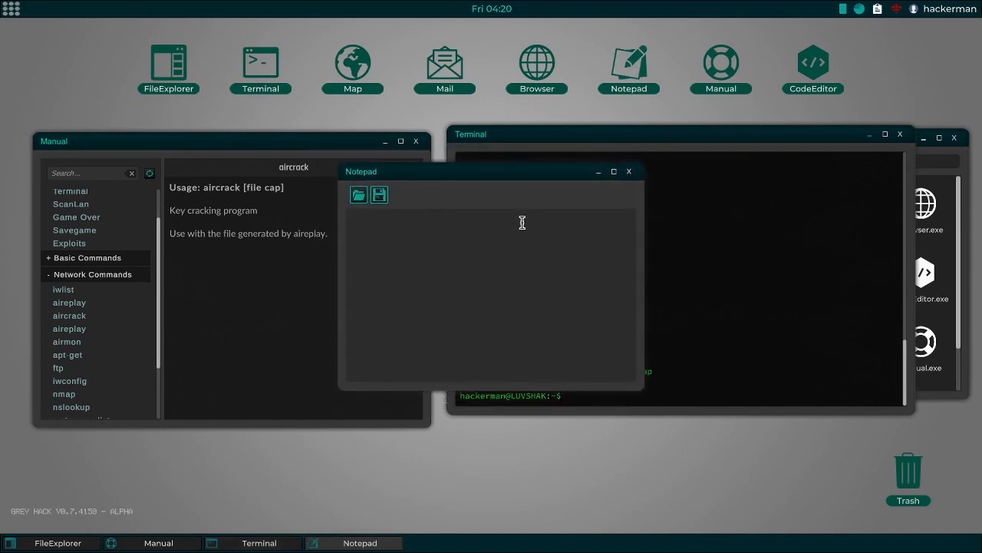
text(Gilenbr)
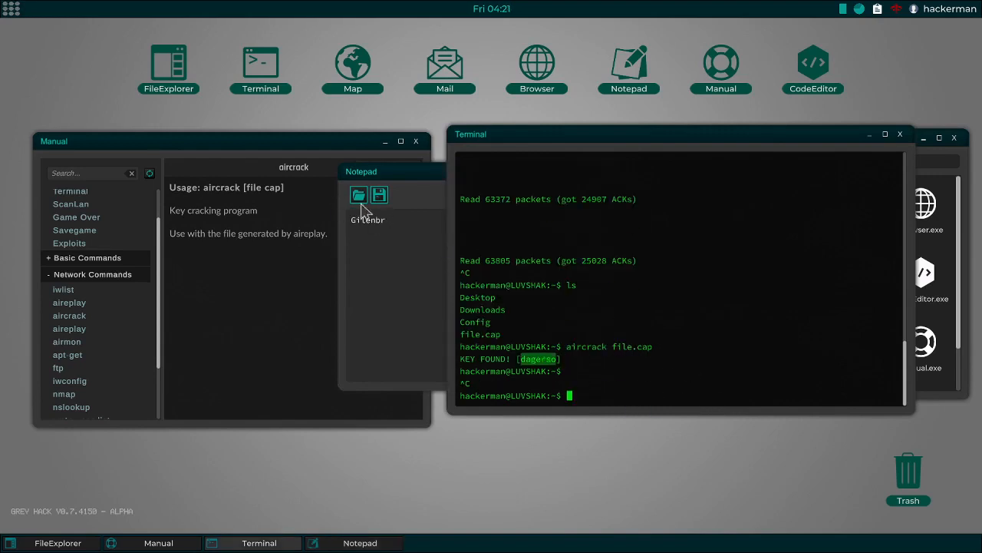
right_click(567, 370)
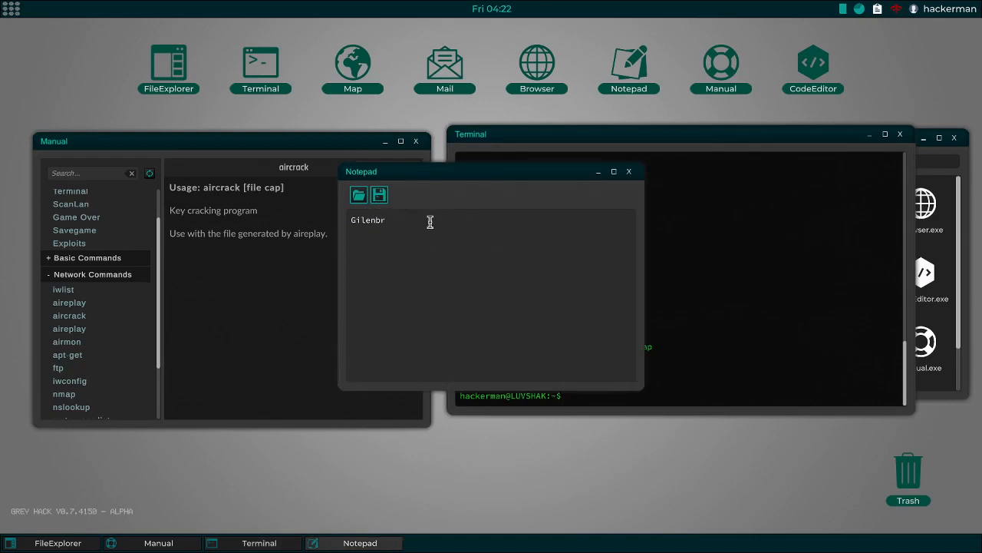
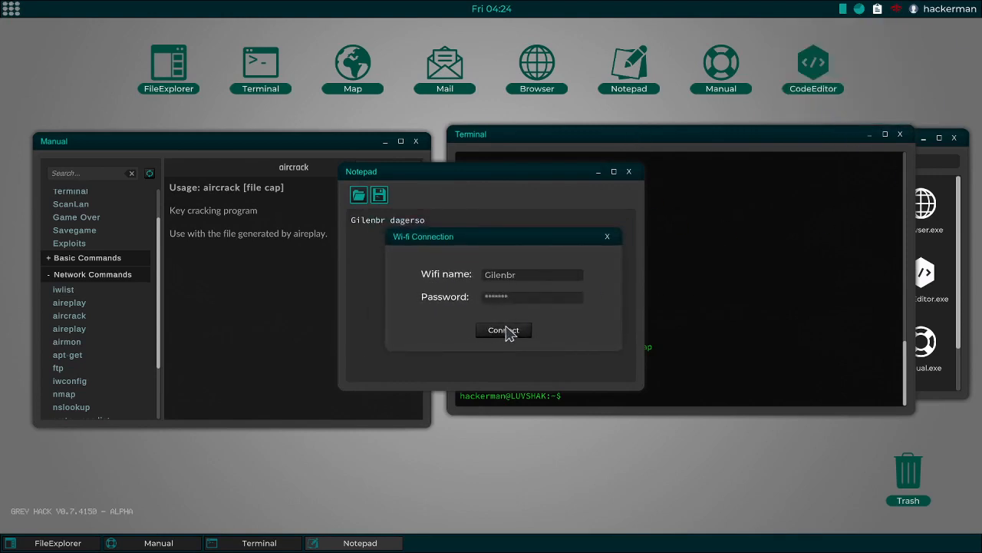
click(504, 330)
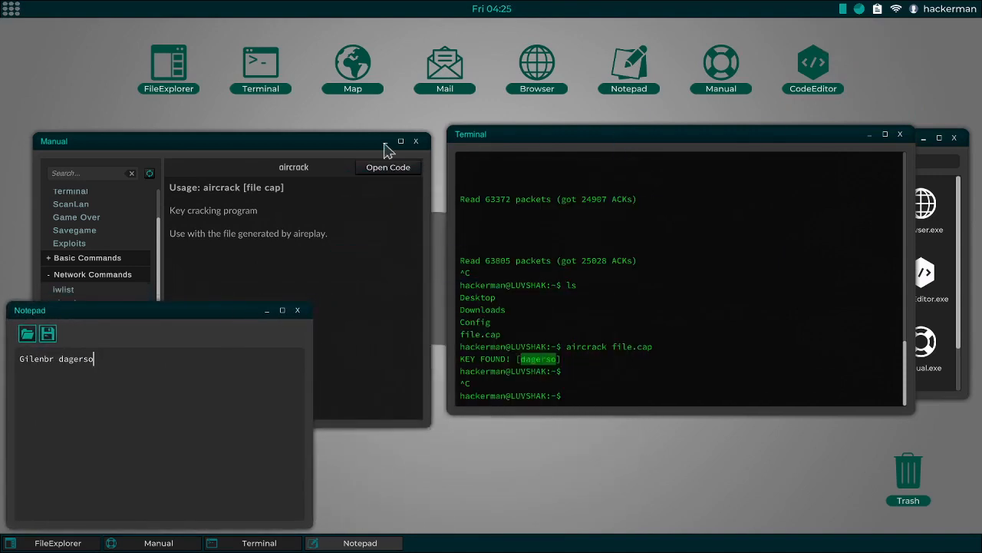
- Review the First steps advice on email accounts and launch the web browser
click(92, 274)
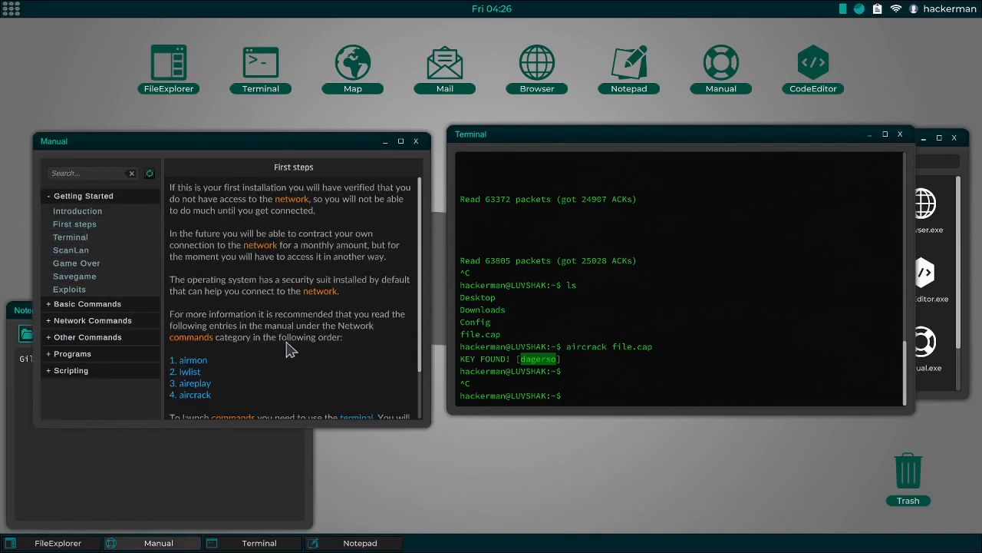
scroll(down, 3)
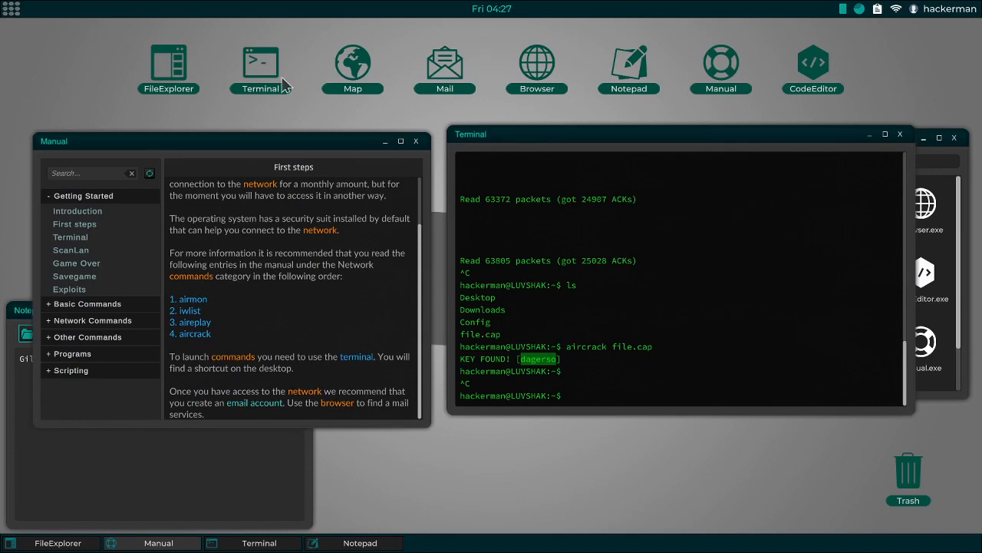
mouse_move(377, 65)
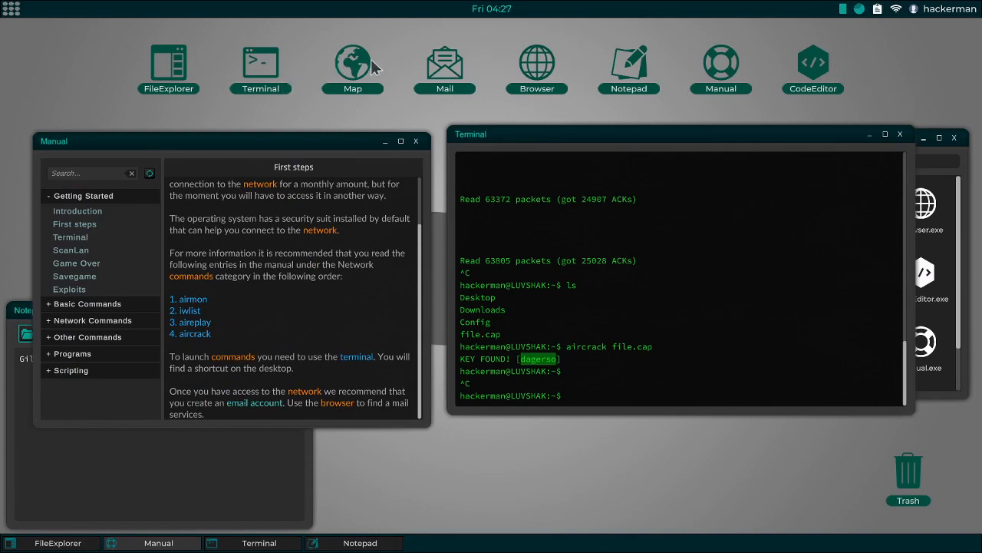
click(536, 60)
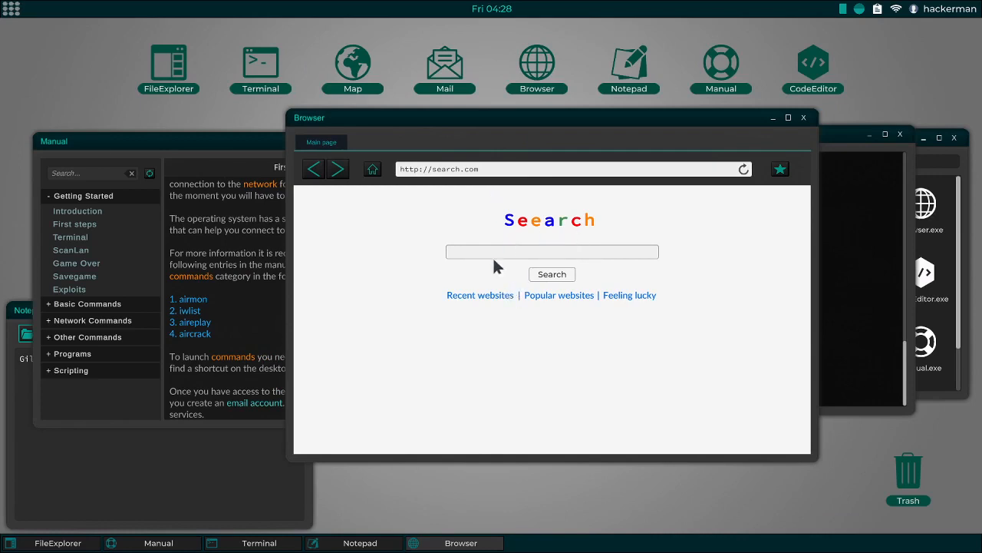
- Search the web for 'email account' and look through the results
click(552, 273)
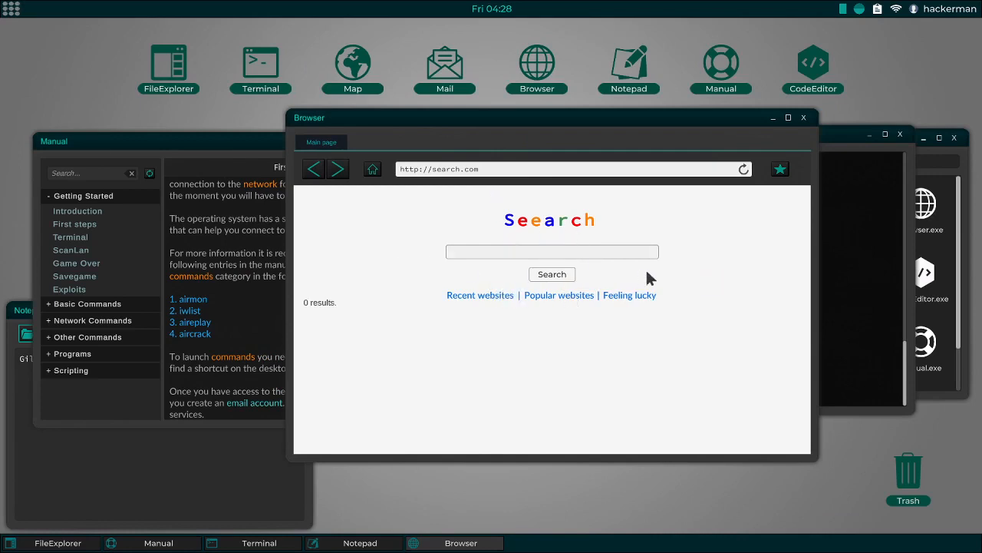
mouse_move(227, 421)
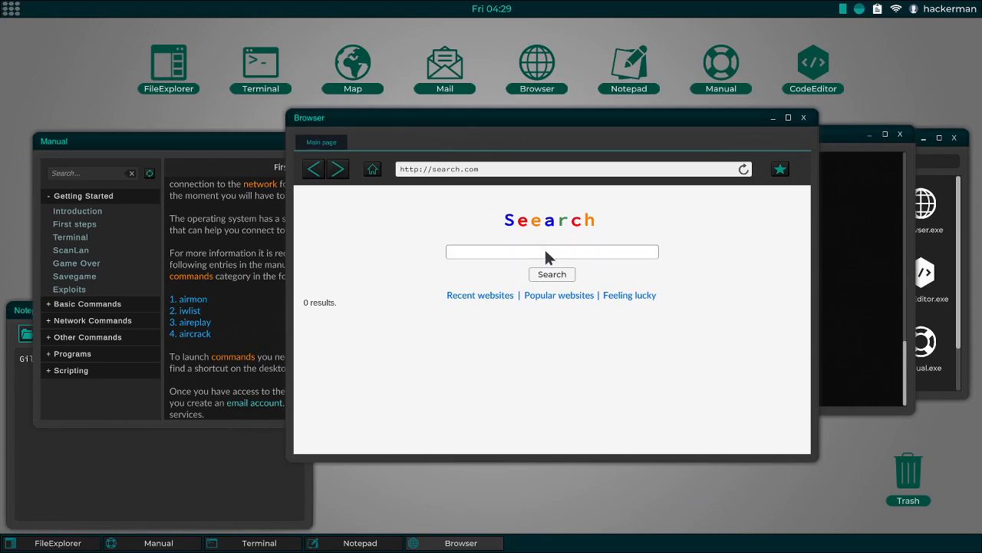
text(email acco)
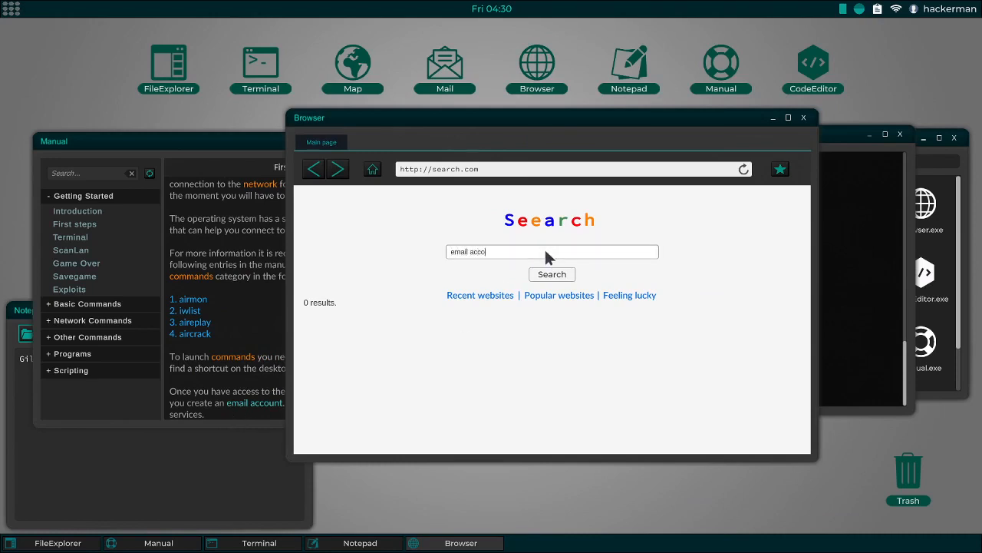
click(552, 273)
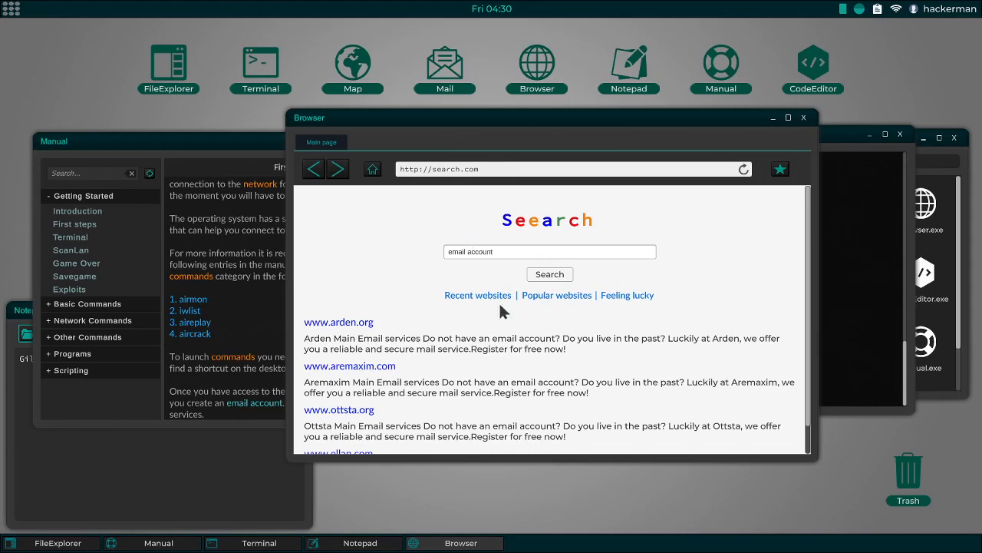
mouse_move(735, 346)
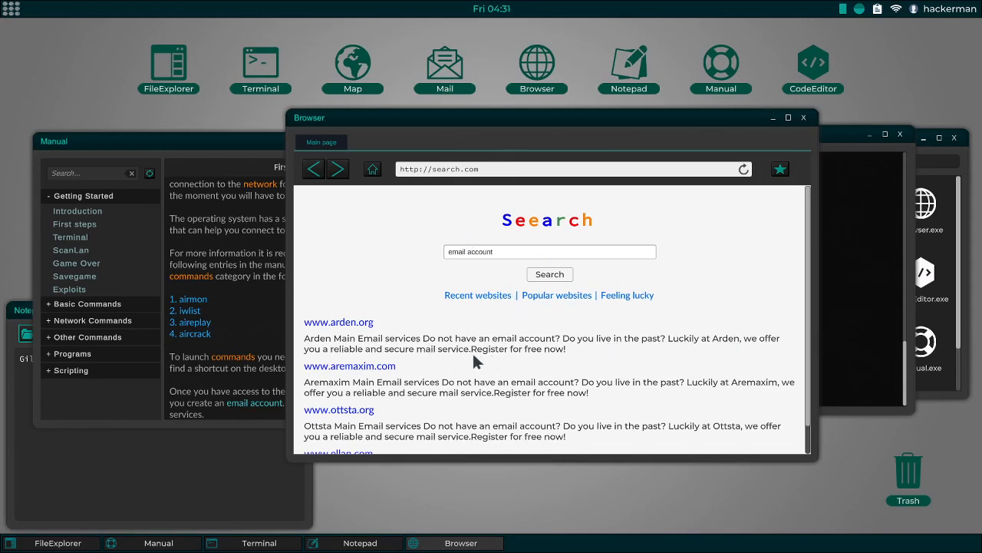
scroll(down, 3)
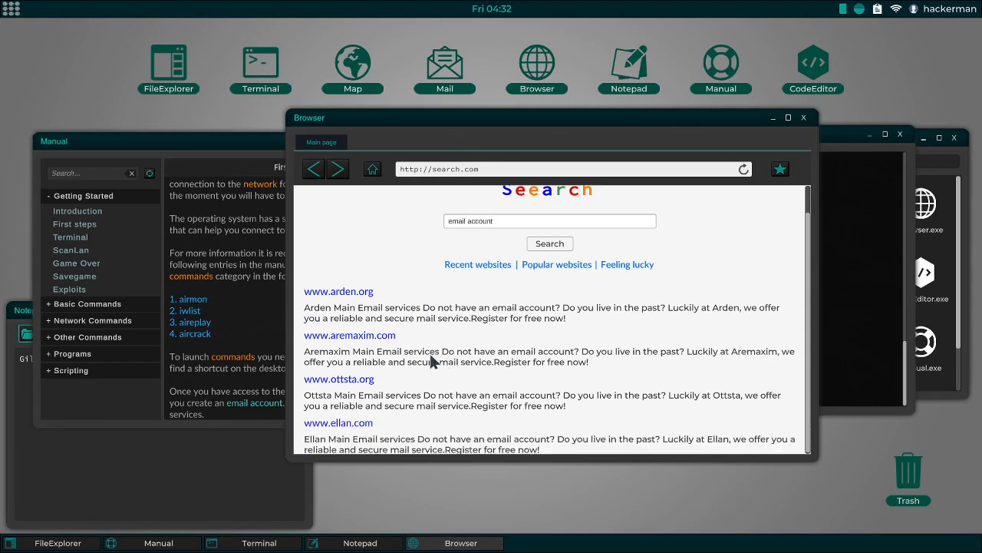
mouse_move(411, 443)
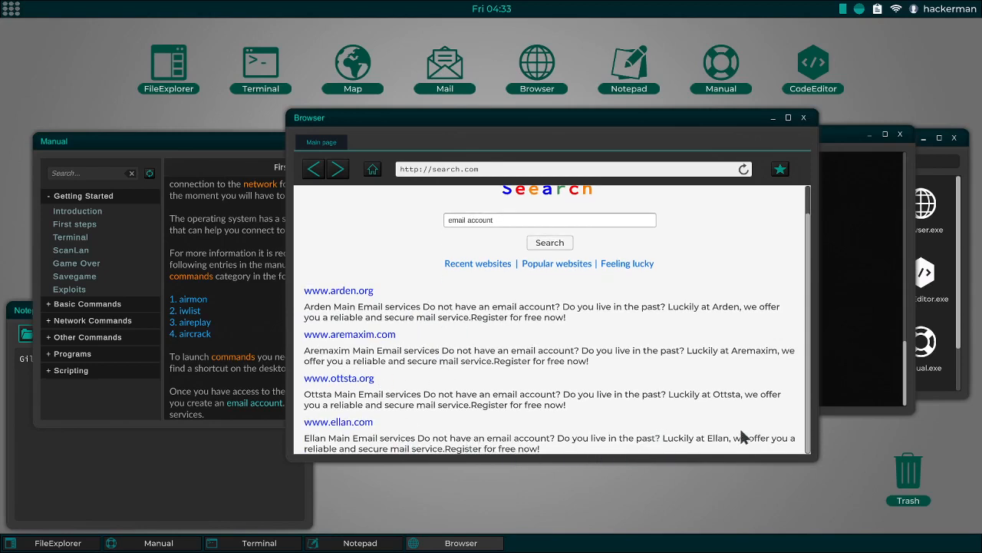
mouse_move(503, 409)
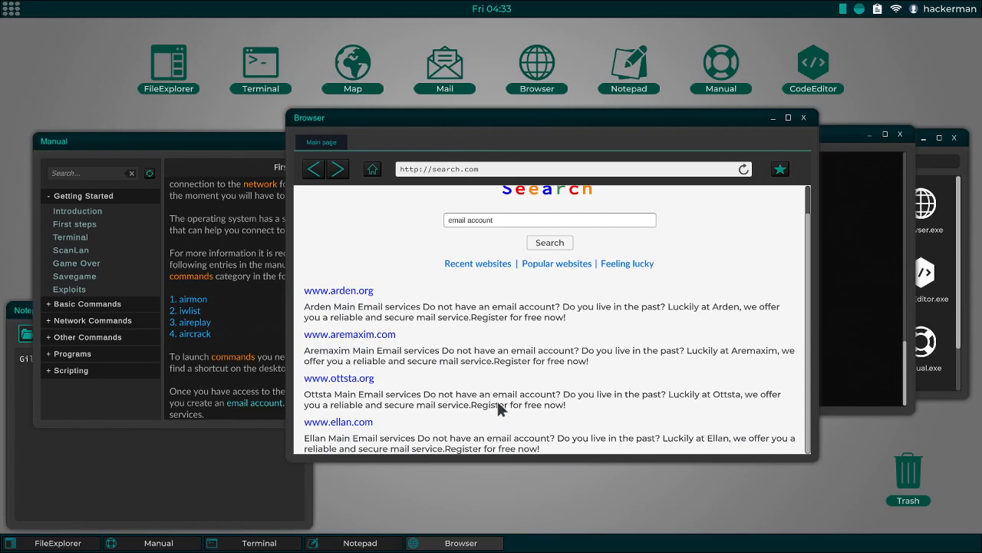
mouse_move(641, 410)
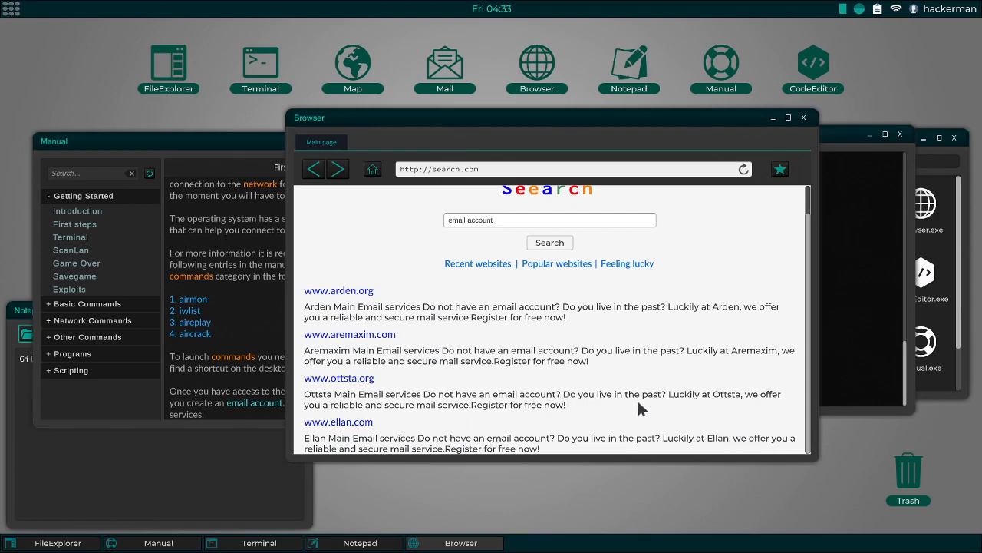
mouse_move(508, 258)
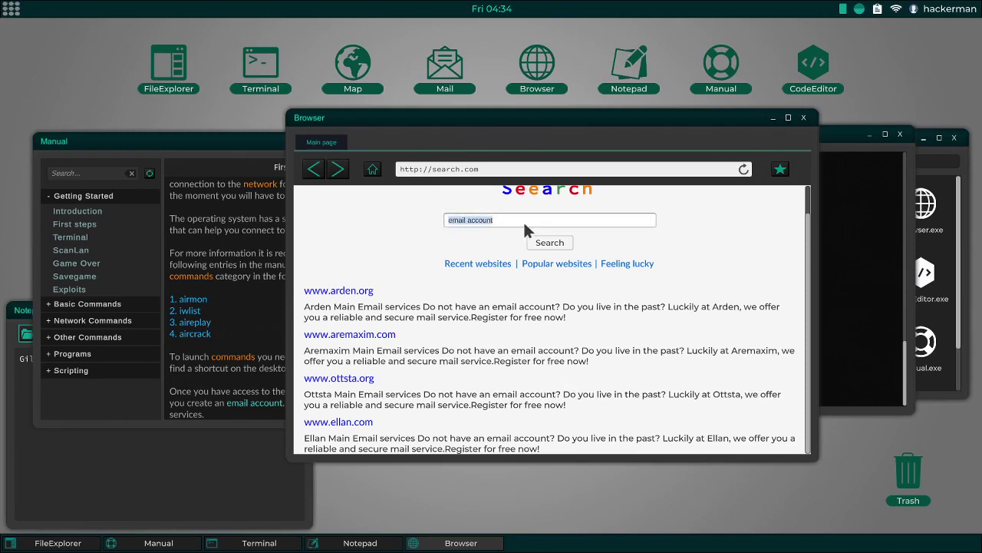
text(secure email)
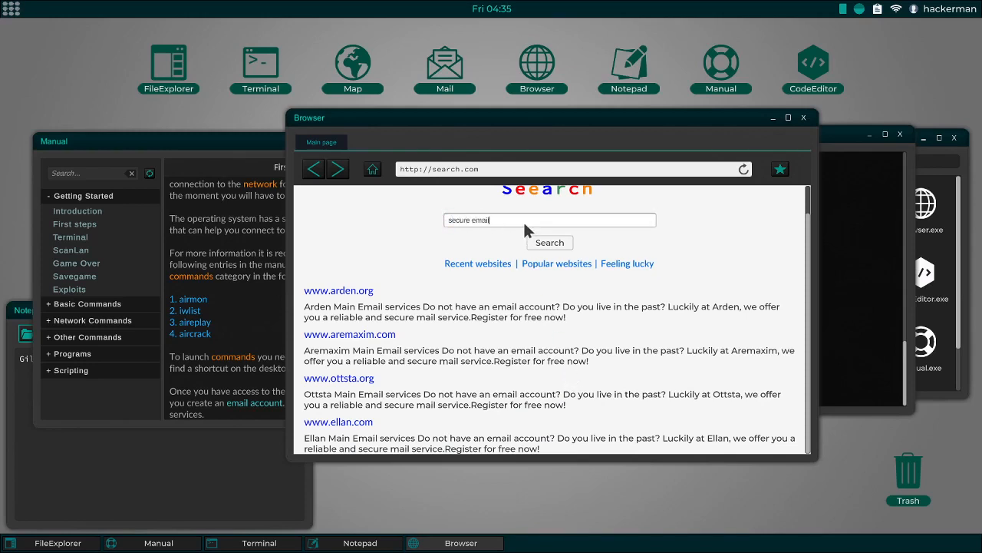
click(550, 243)
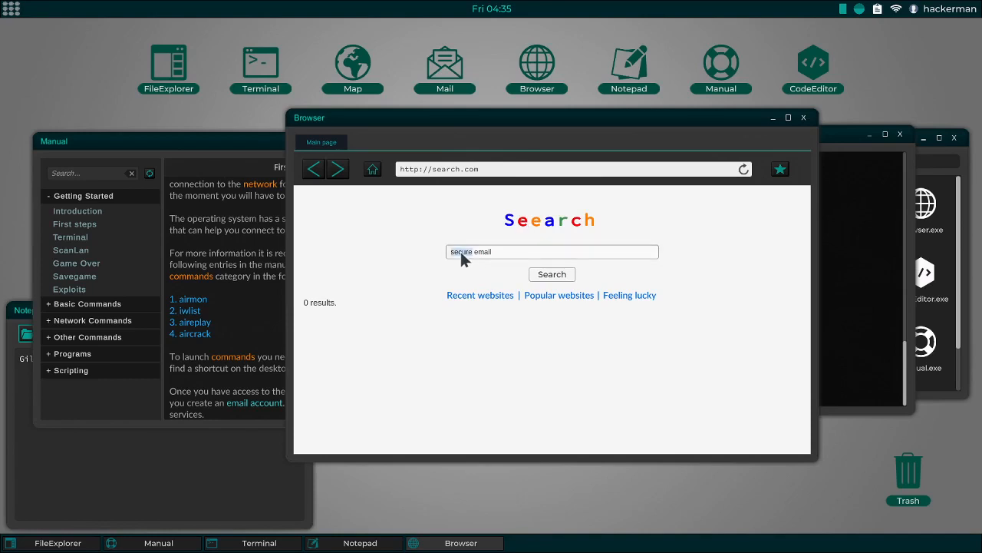
click(552, 273)
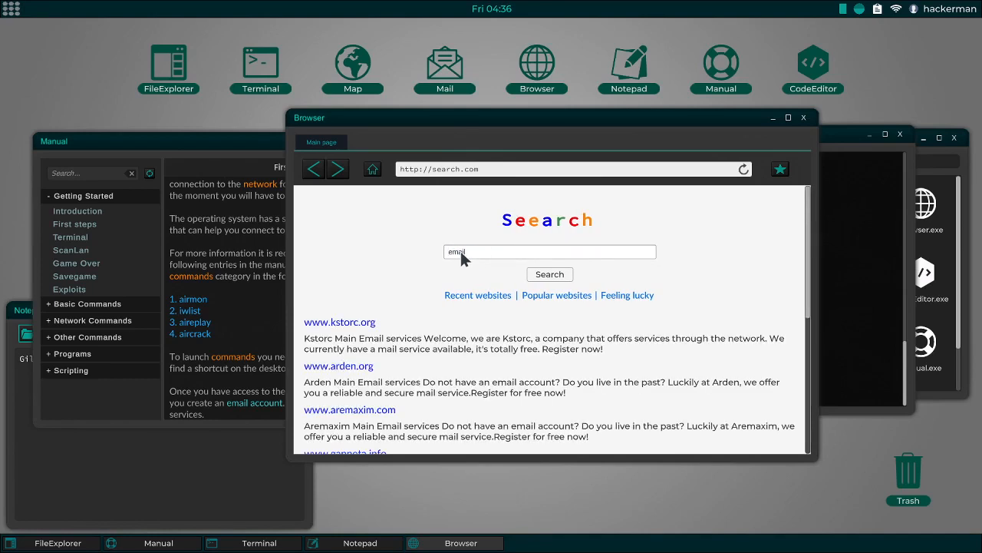
mouse_move(626, 405)
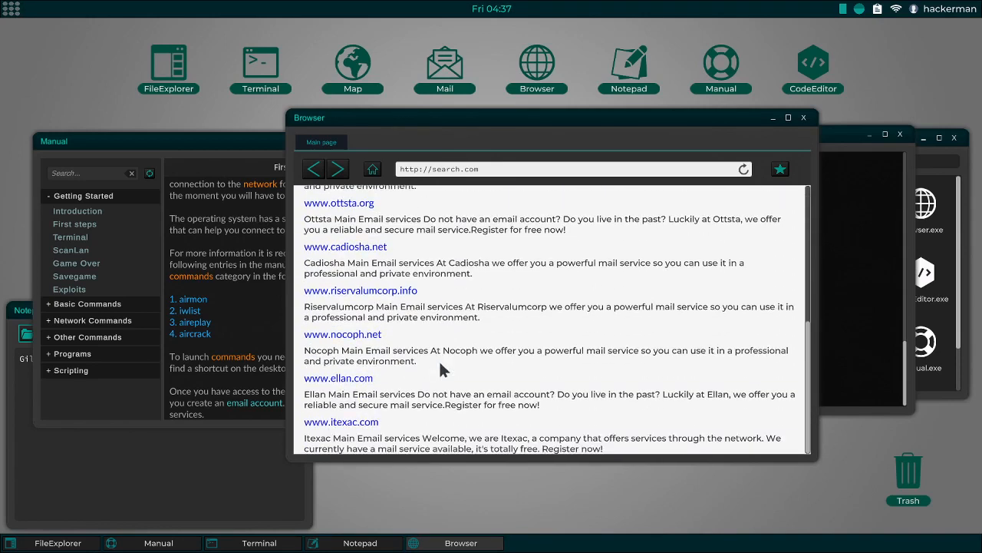
mouse_move(520, 443)
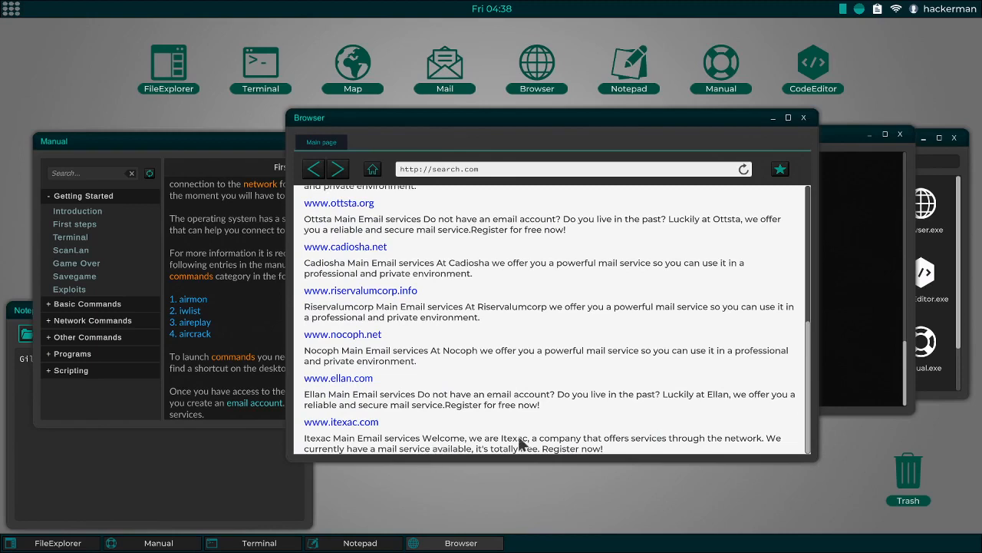
mouse_move(359, 448)
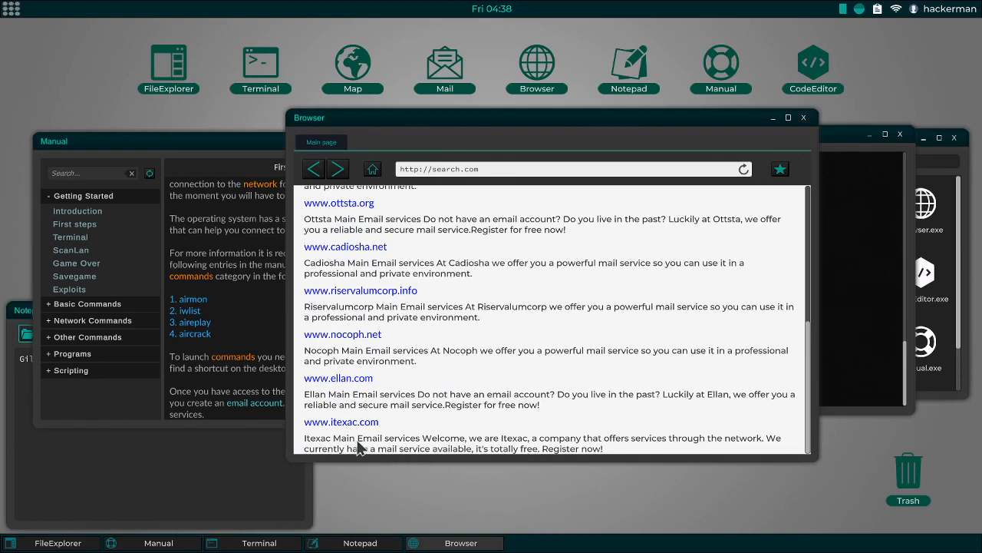
mouse_move(583, 424)
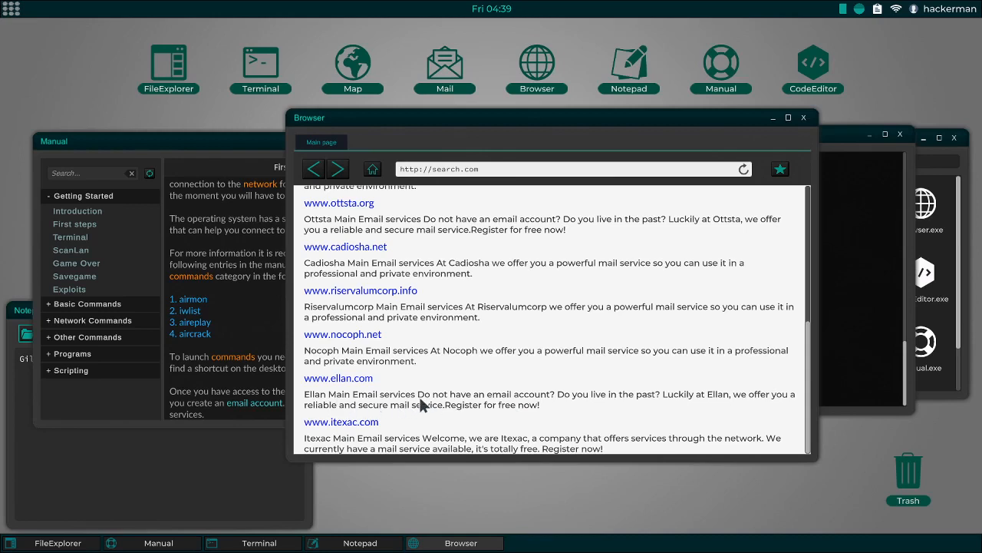
mouse_move(399, 352)
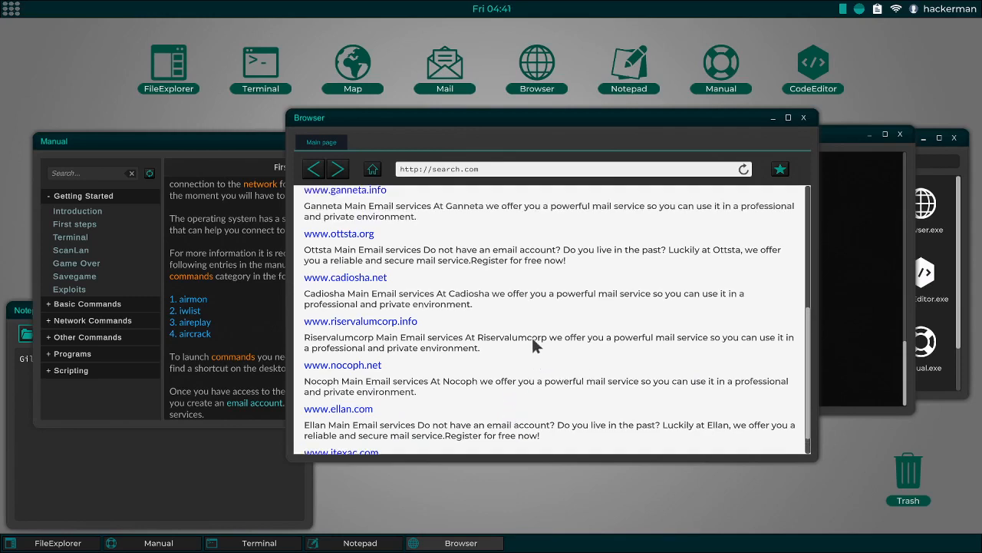
mouse_move(617, 324)
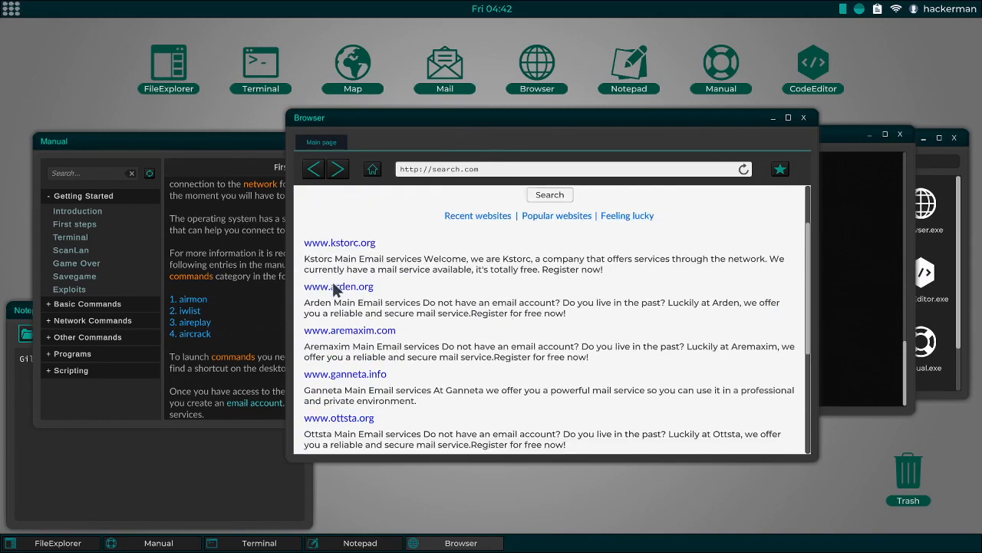
click(337, 287)
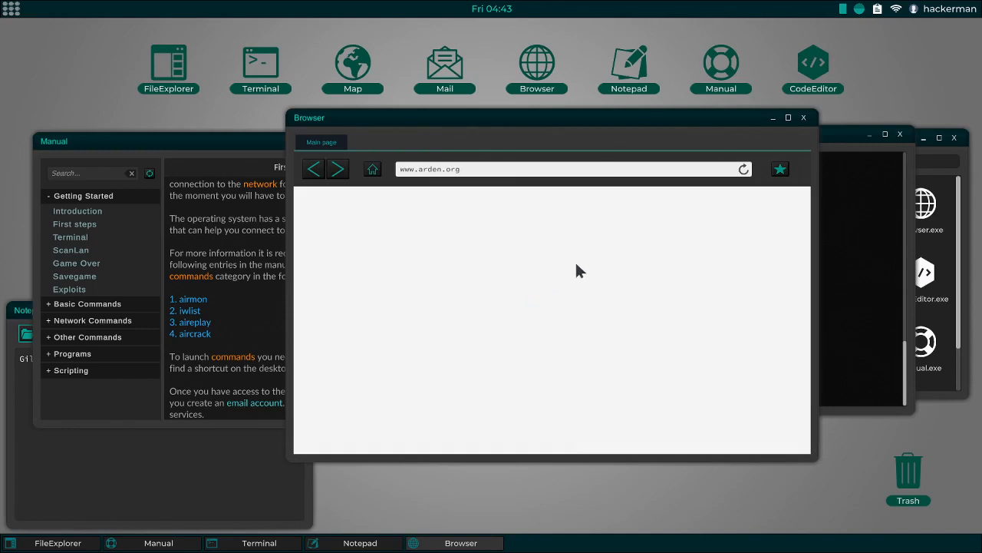
mouse_move(411, 282)
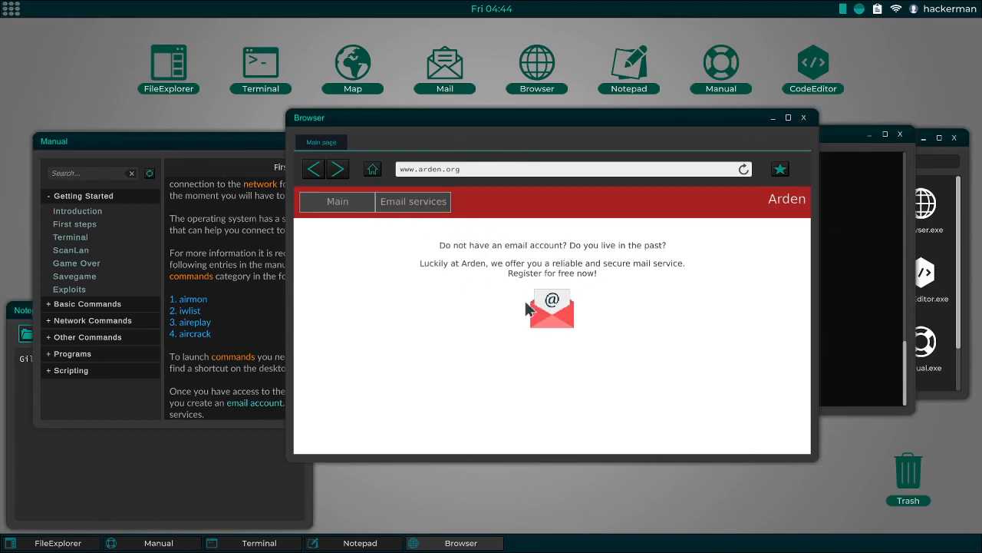
- Fill the Arden registration with username notahacker and a password and create the account
click(552, 310)
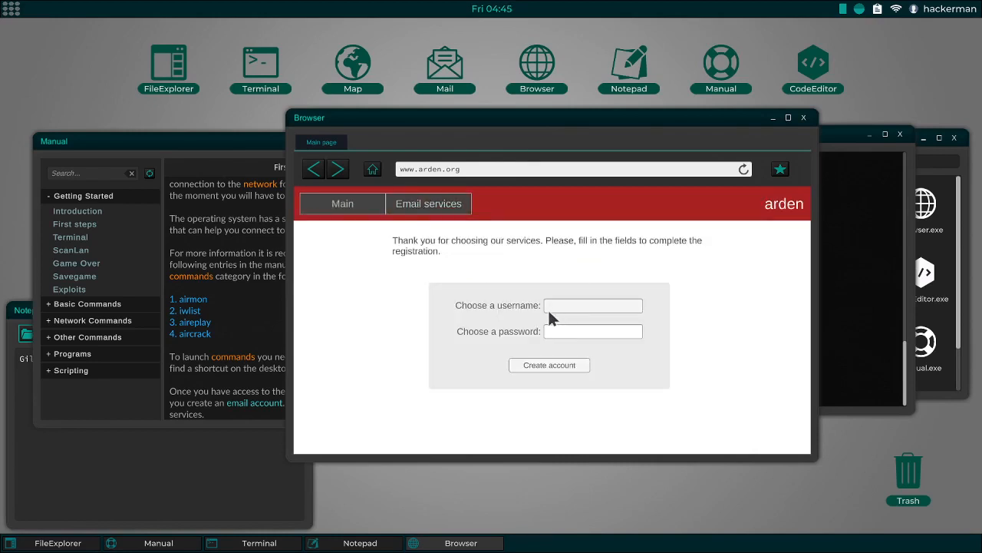
click(592, 305)
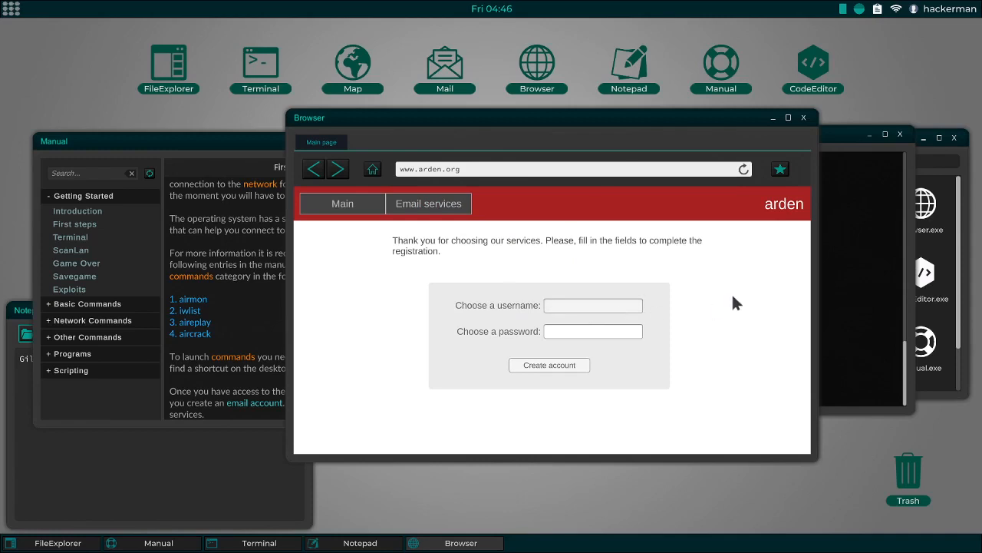
text(notahacker)
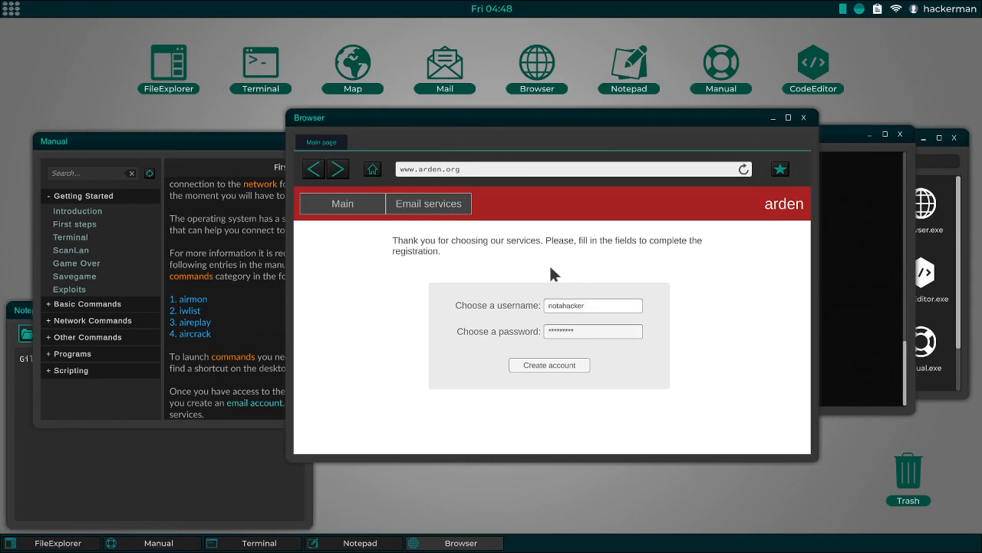
mouse_move(522, 340)
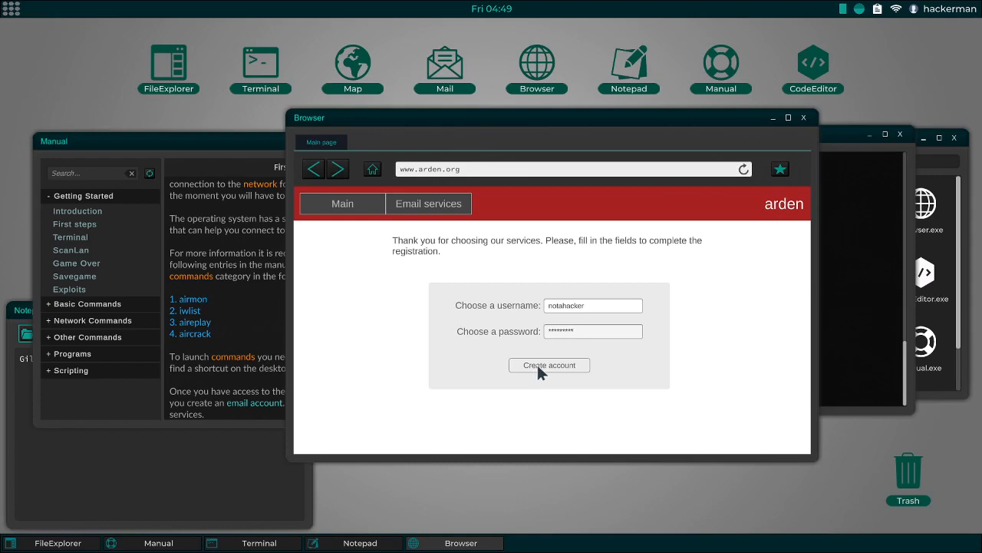
click(549, 365)
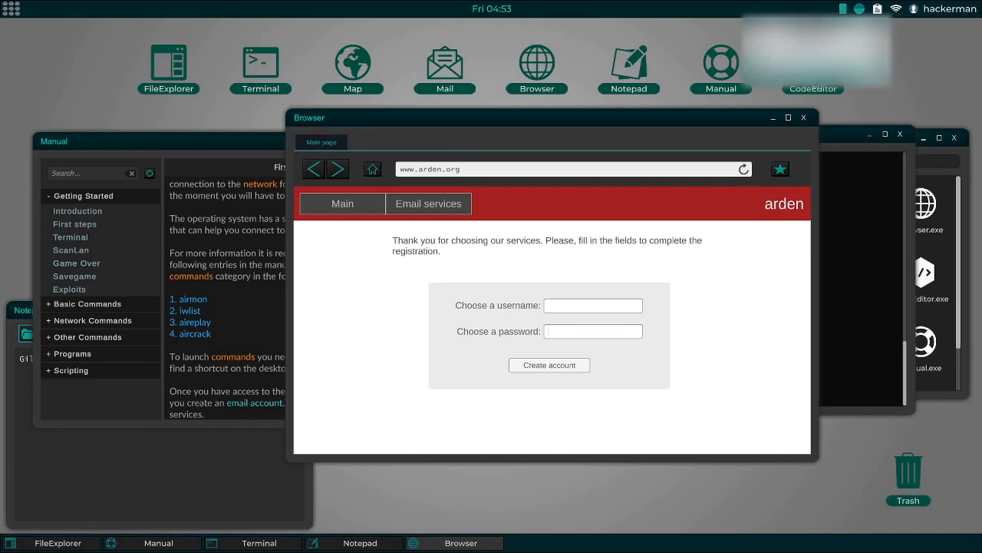
mouse_move(906, 68)
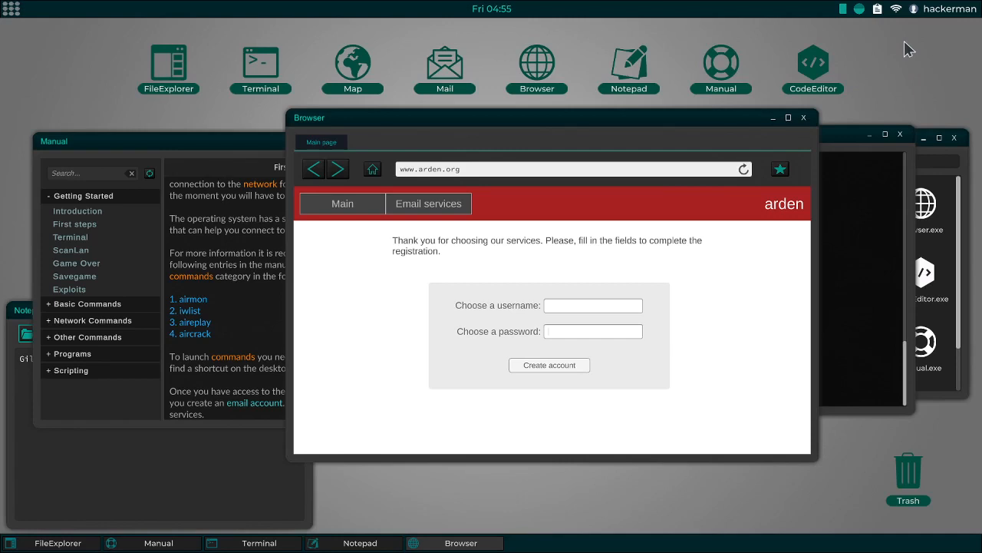
mouse_move(904, 54)
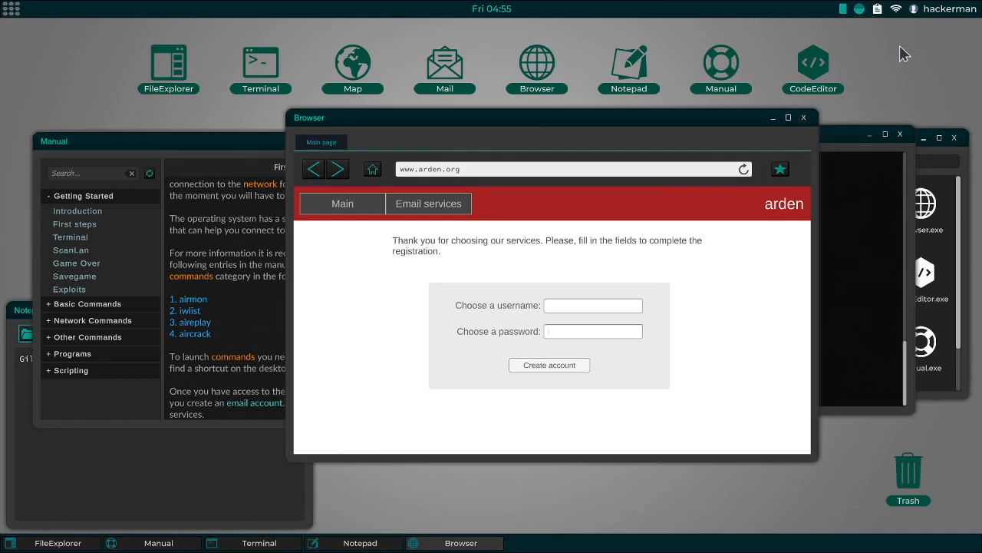
mouse_move(270, 80)
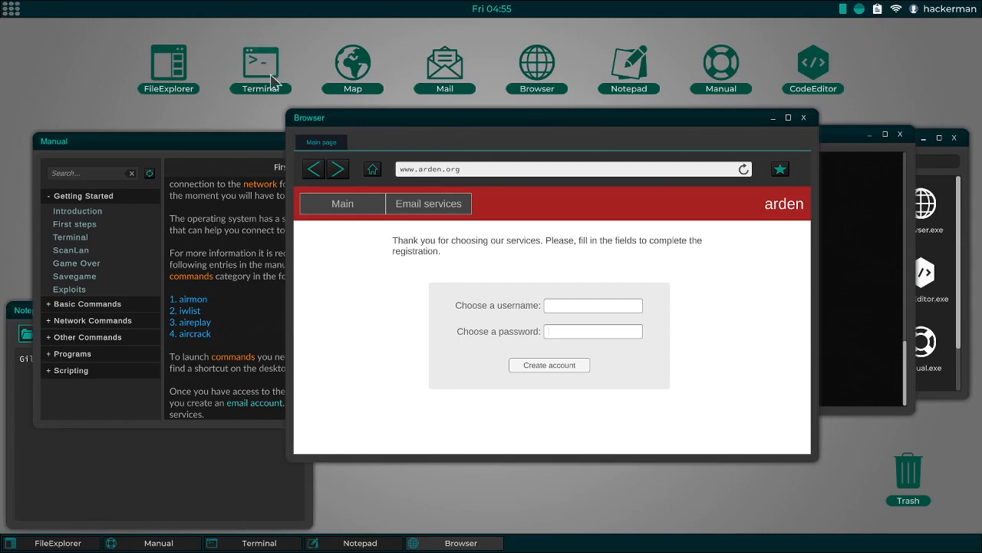
mouse_move(457, 73)
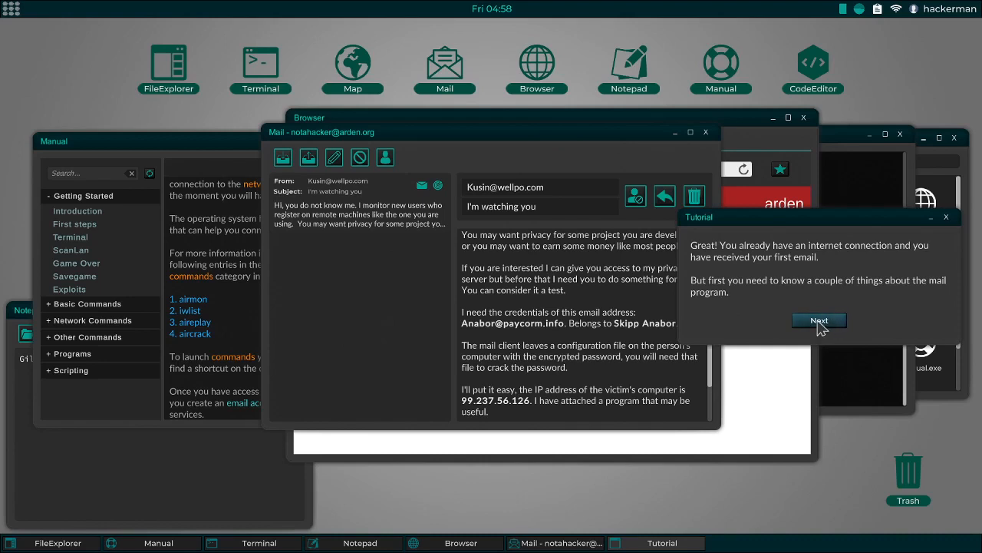
click(819, 320)
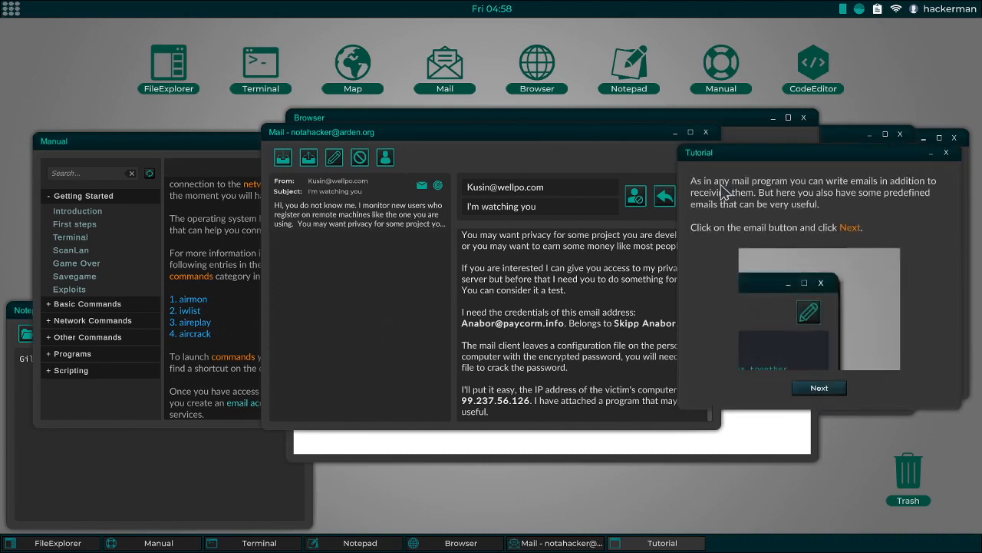
mouse_move(883, 199)
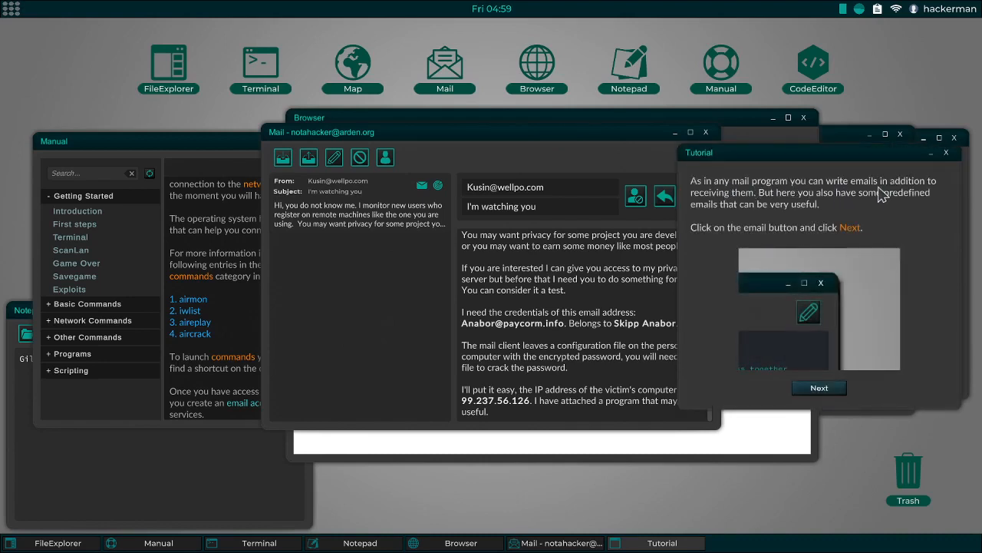
mouse_move(837, 199)
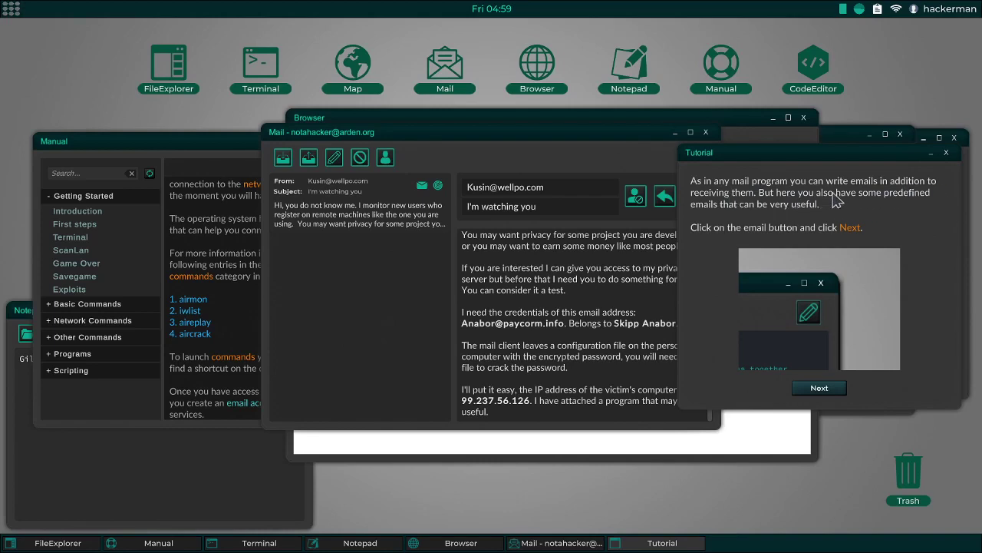
mouse_move(730, 212)
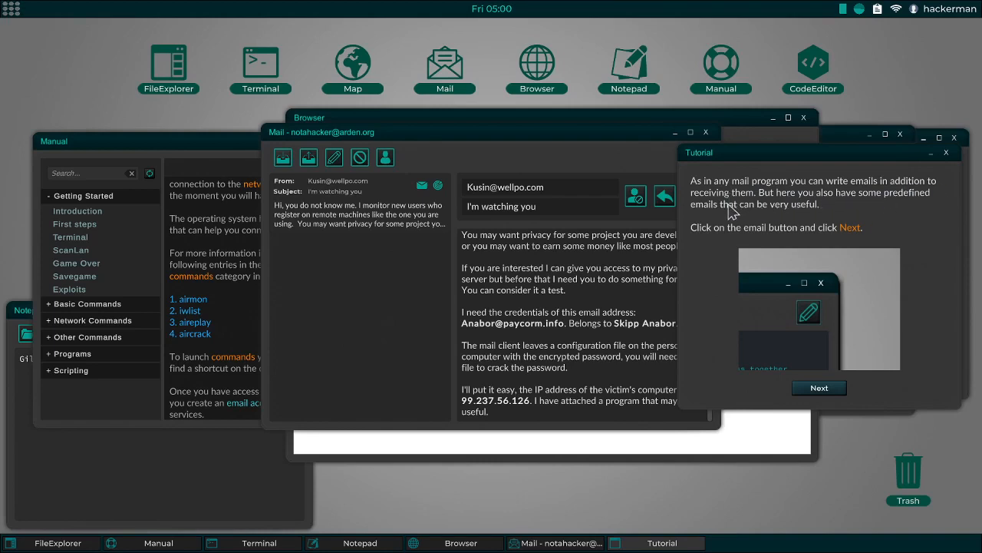
mouse_move(734, 236)
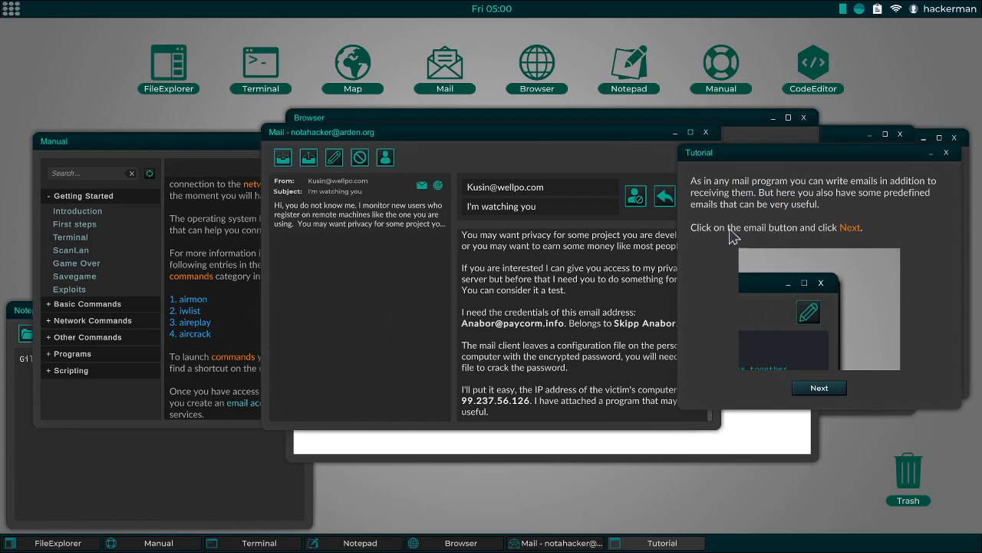
mouse_move(811, 273)
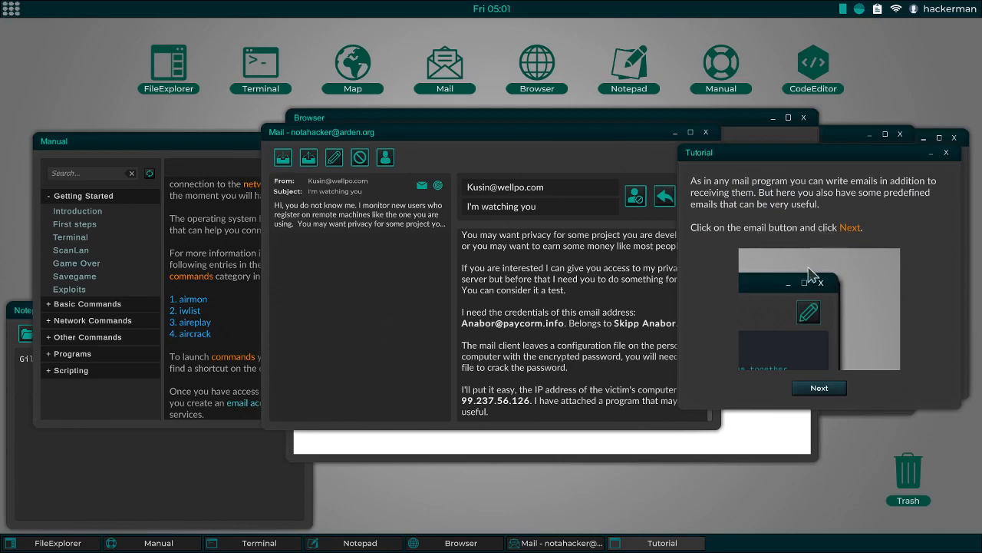
mouse_move(422, 166)
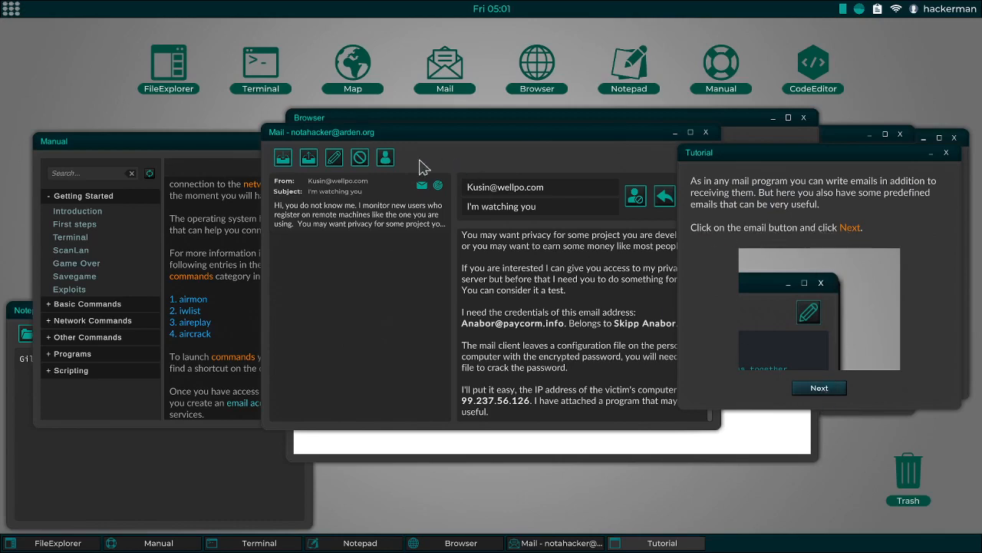
mouse_move(627, 135)
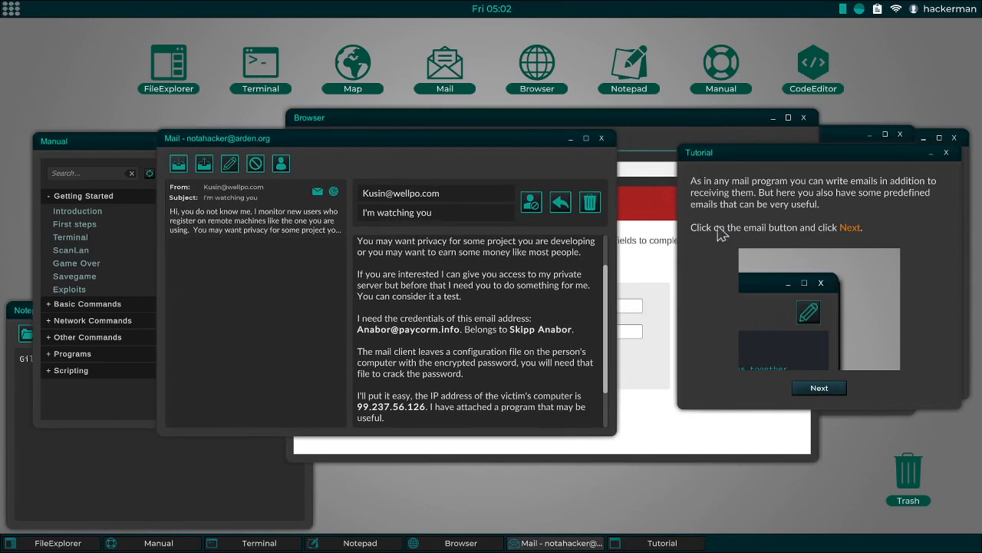
mouse_move(902, 196)
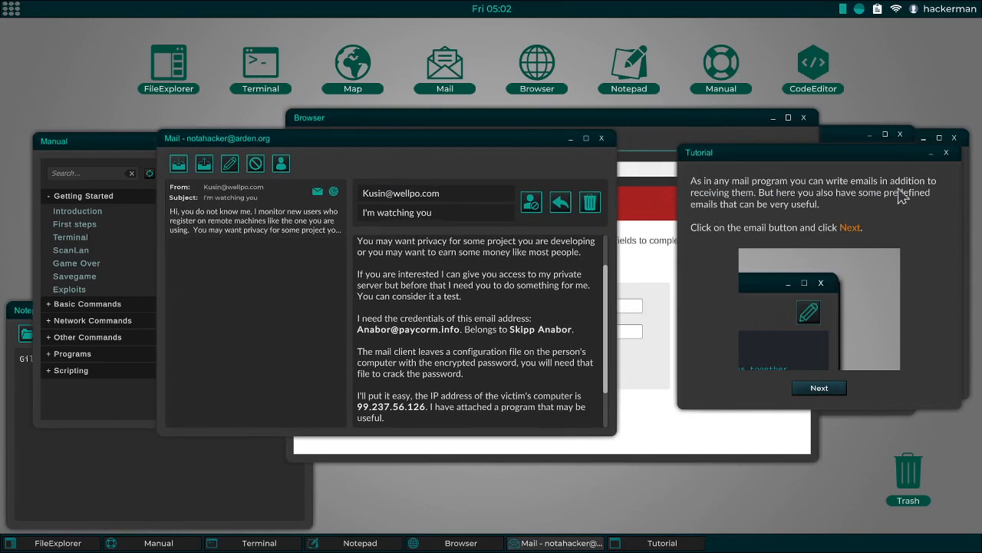
mouse_move(775, 212)
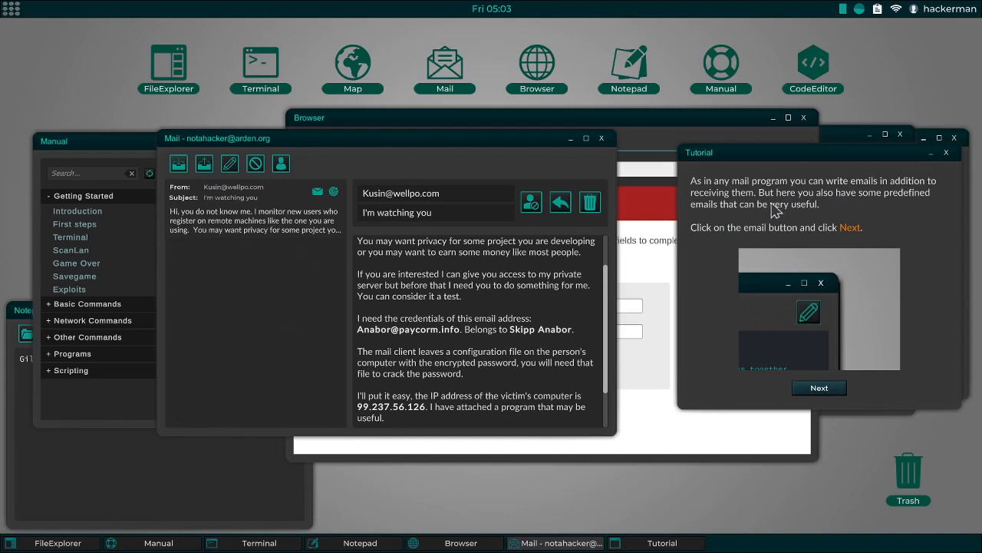
mouse_move(510, 232)
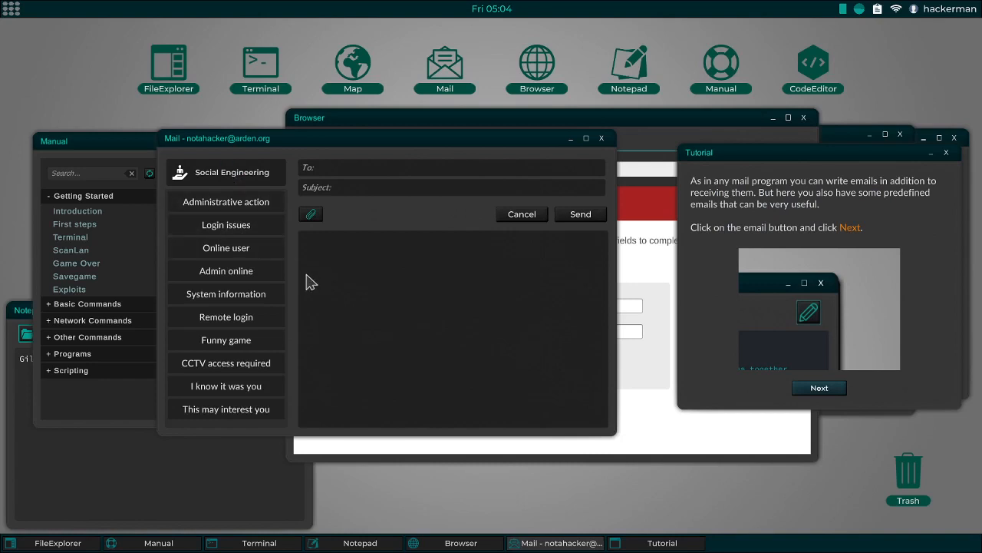
- Finish the tutorial page on predefined emails and close it
click(820, 387)
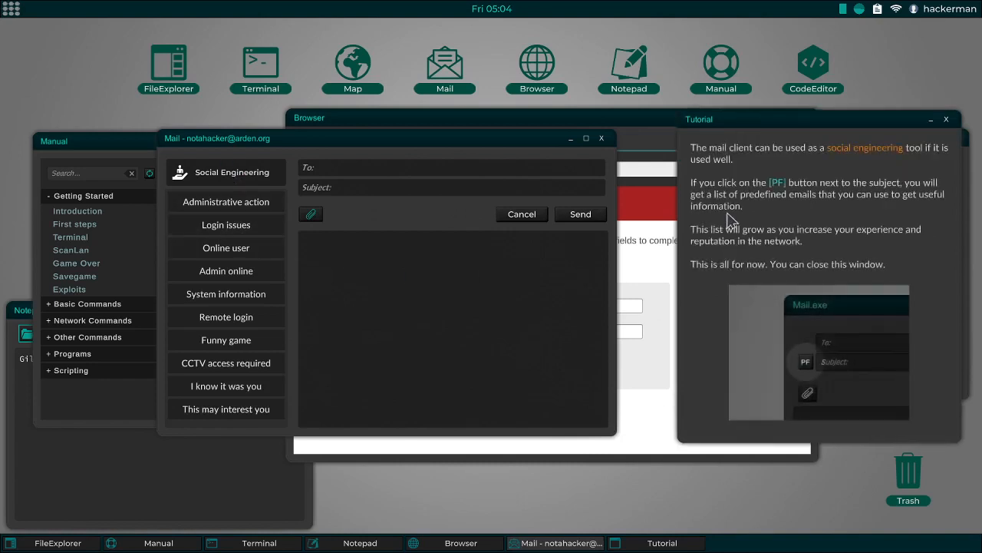
mouse_move(807, 160)
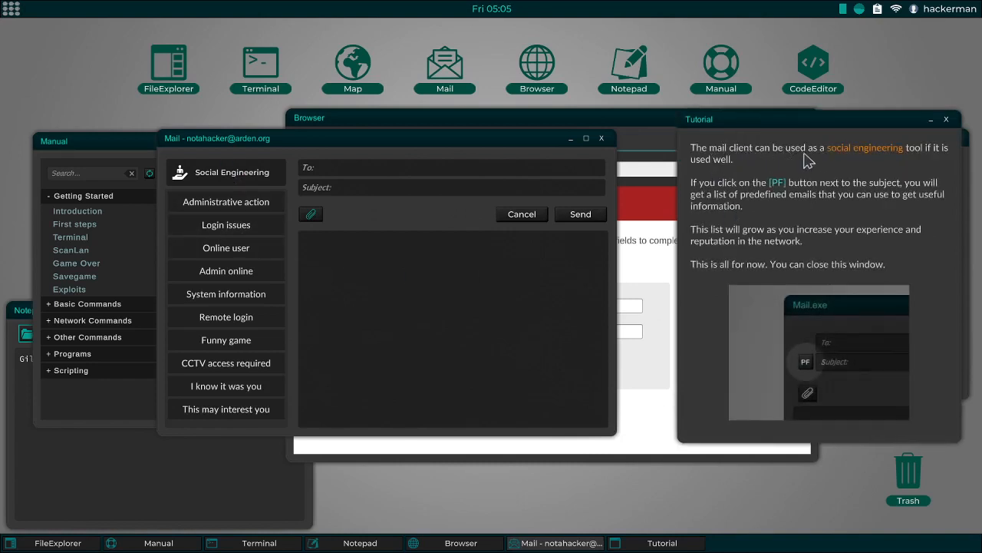
mouse_move(694, 192)
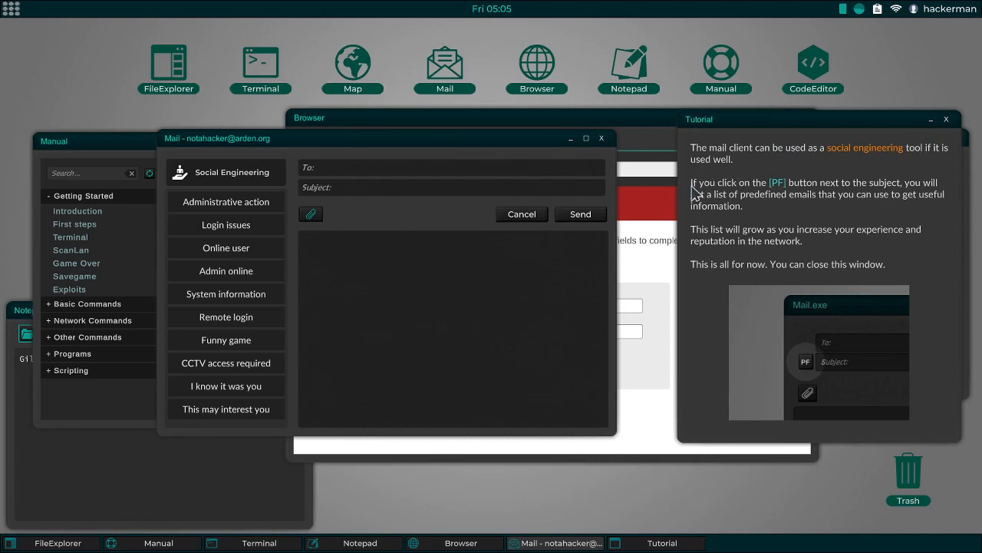
mouse_move(878, 185)
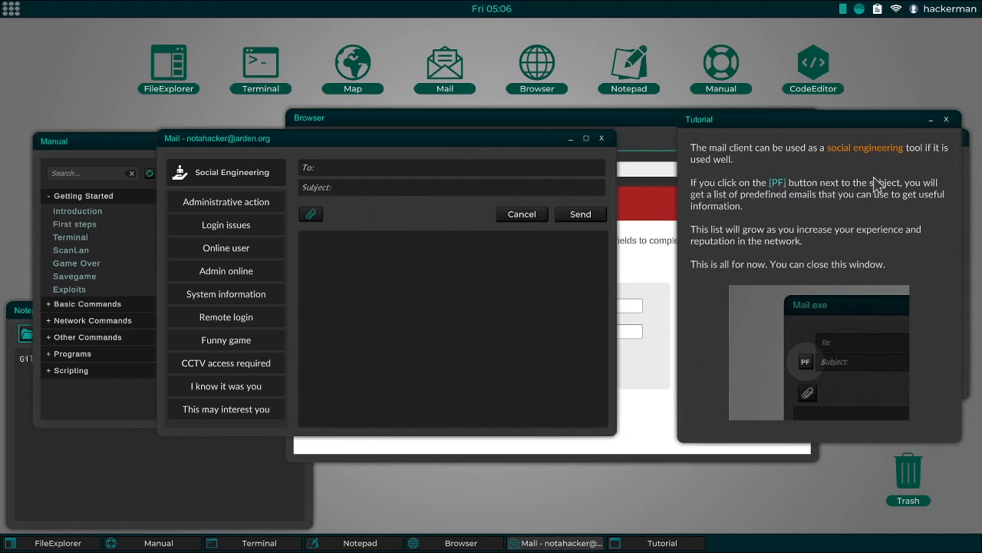
mouse_move(825, 209)
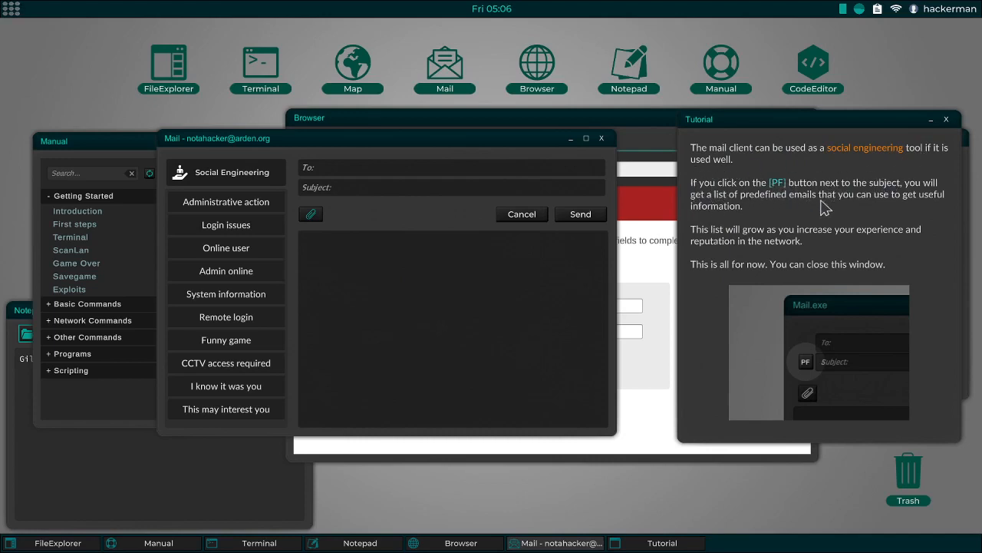
mouse_move(910, 202)
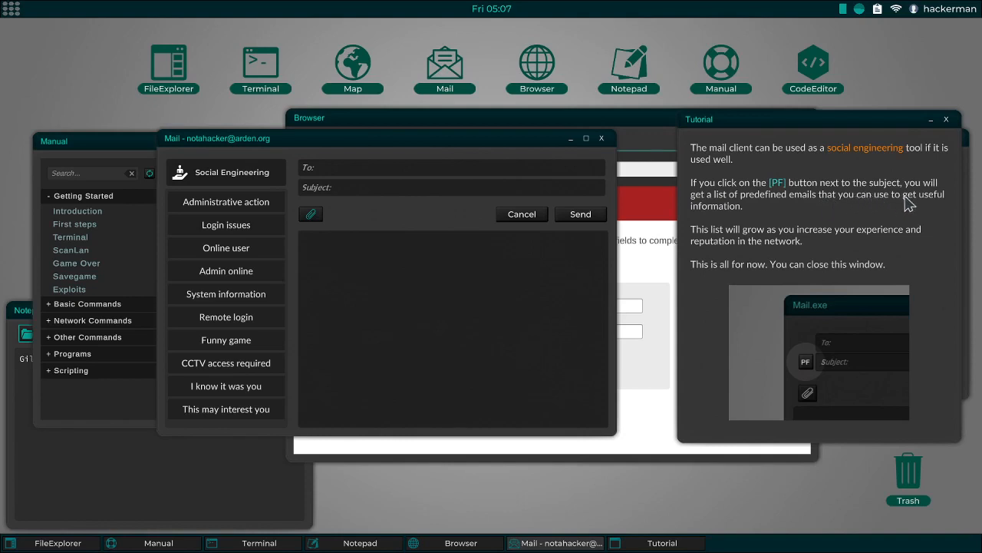
mouse_move(755, 253)
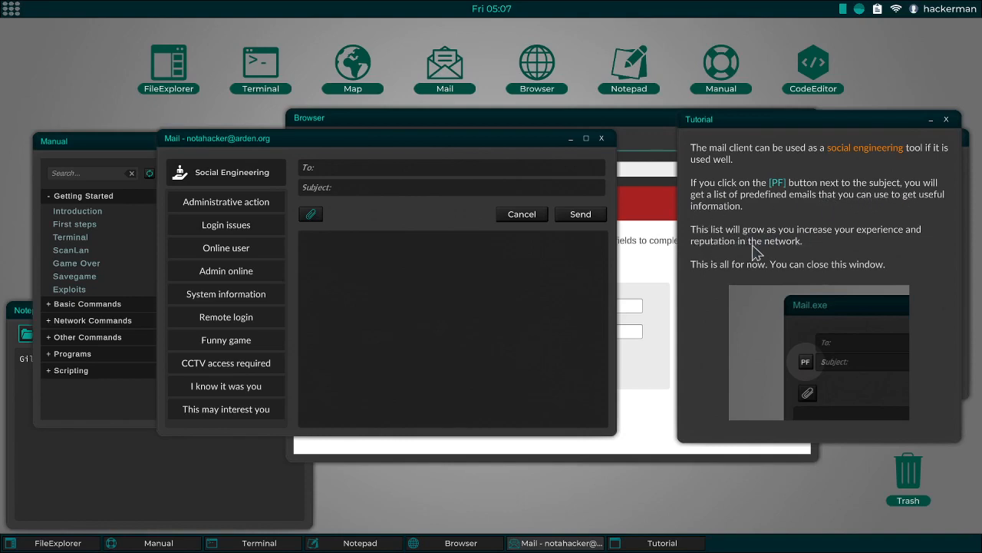
mouse_move(805, 274)
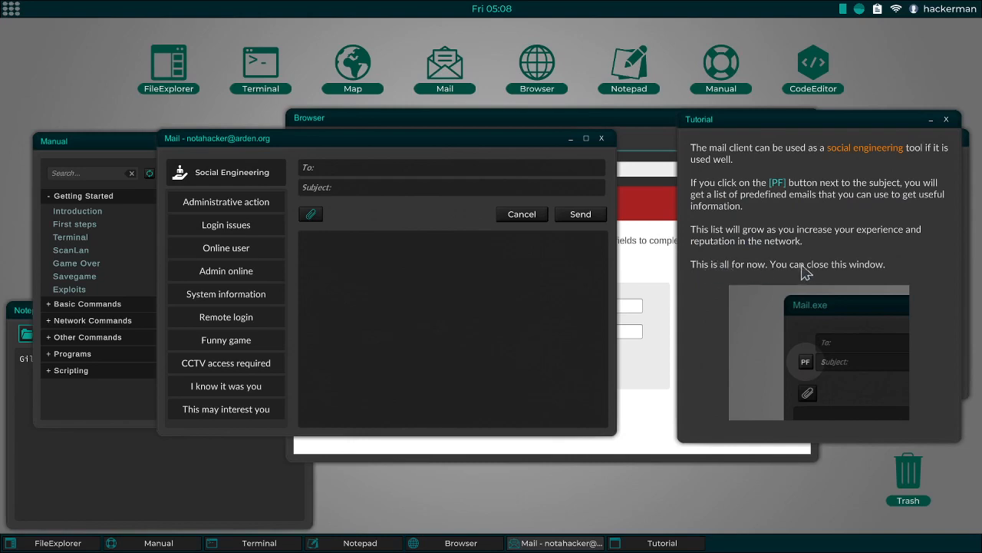
click(946, 120)
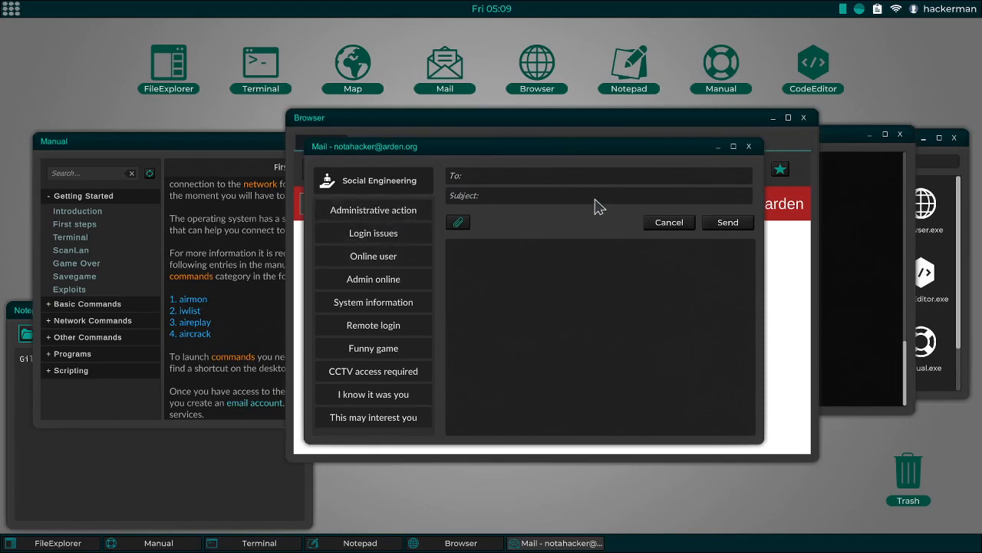
mouse_move(378, 192)
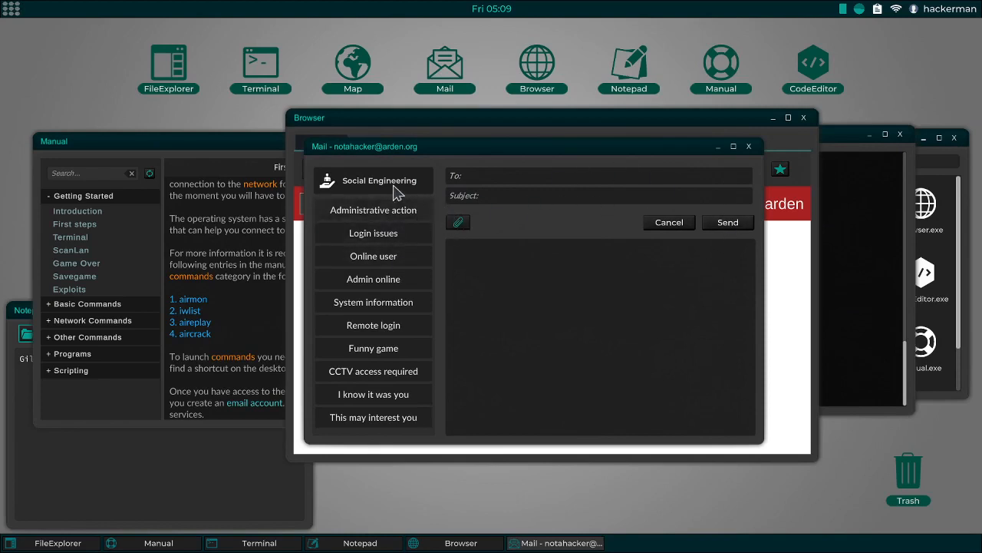
mouse_move(577, 240)
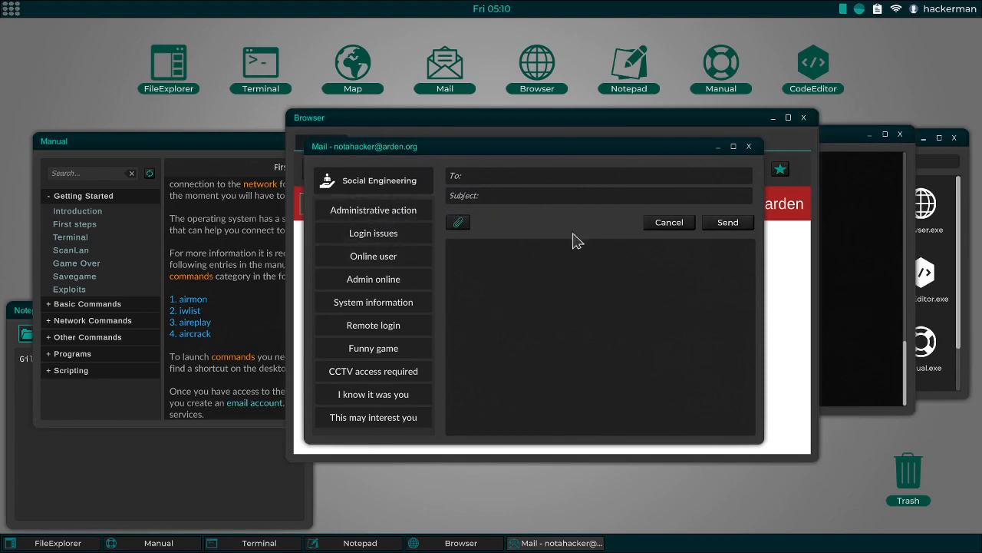
mouse_move(390, 313)
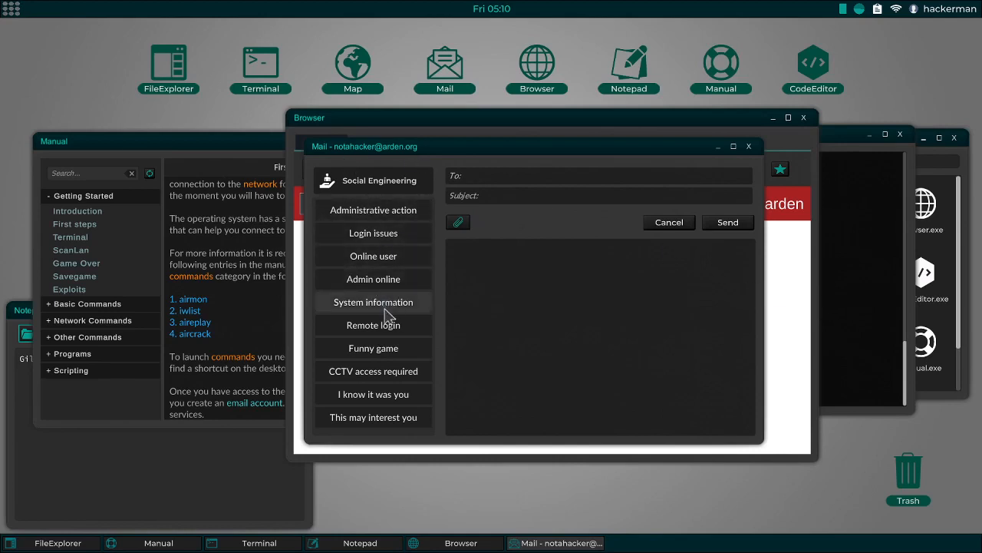
mouse_move(350, 224)
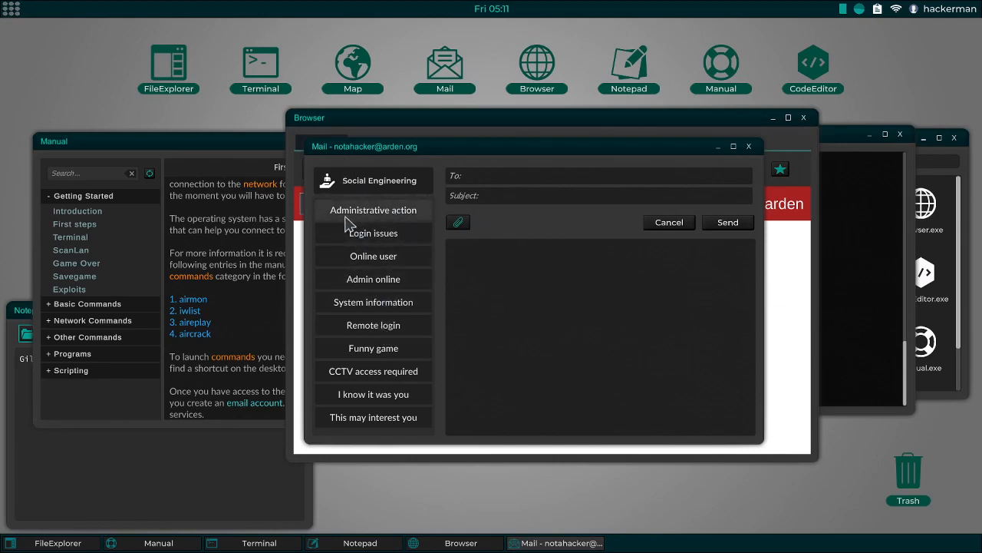
- Preview the Administrative action, Funny game and I know it was you templates, then cancel the draft
click(373, 209)
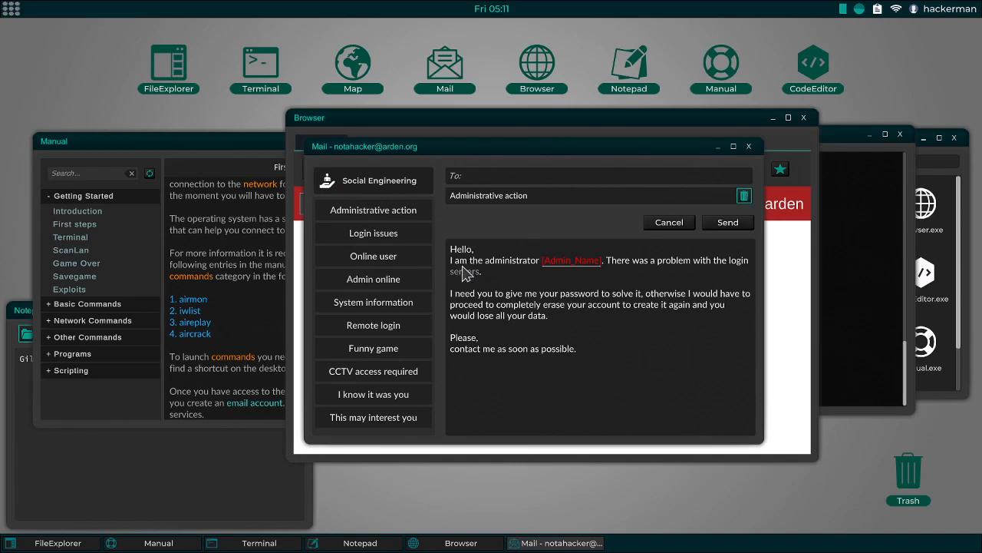
mouse_move(577, 274)
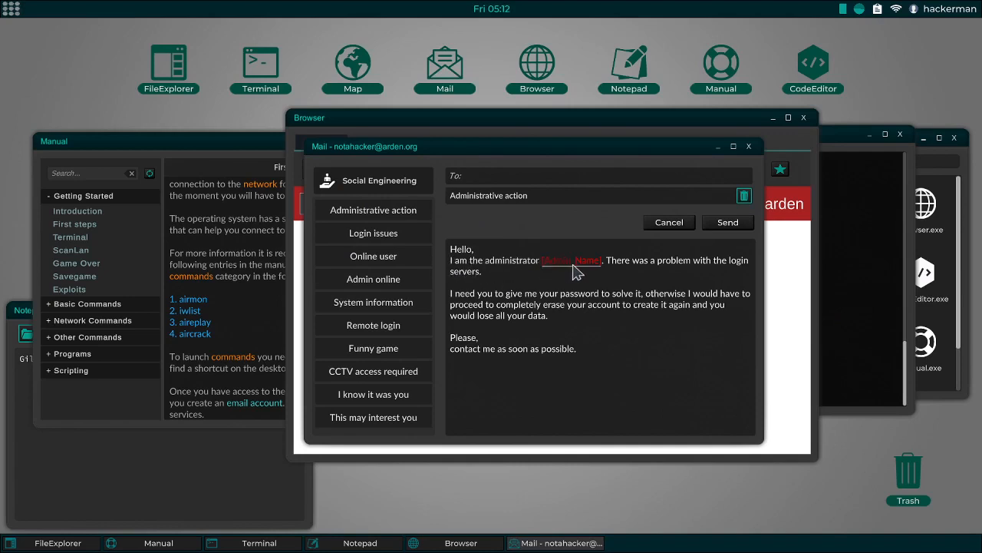
mouse_move(513, 280)
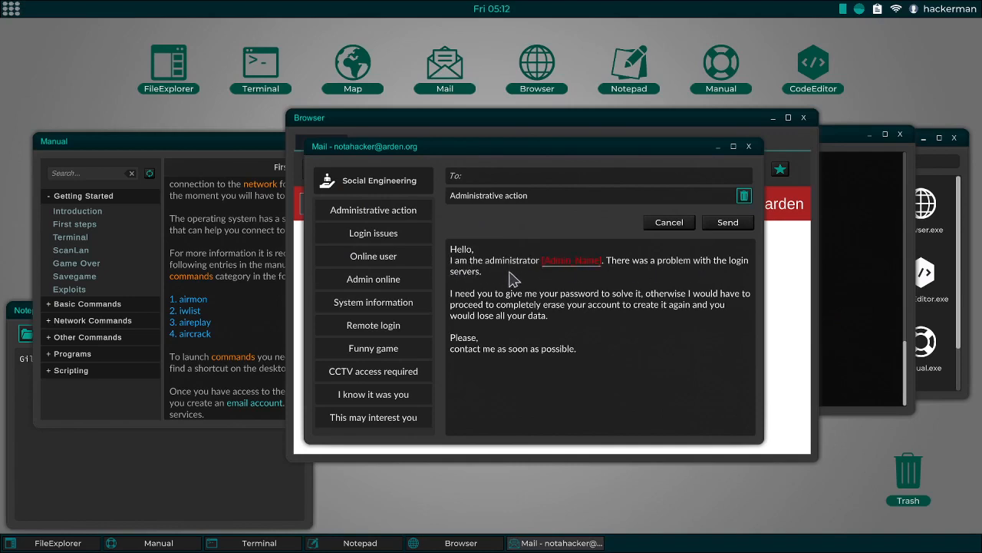
click(372, 346)
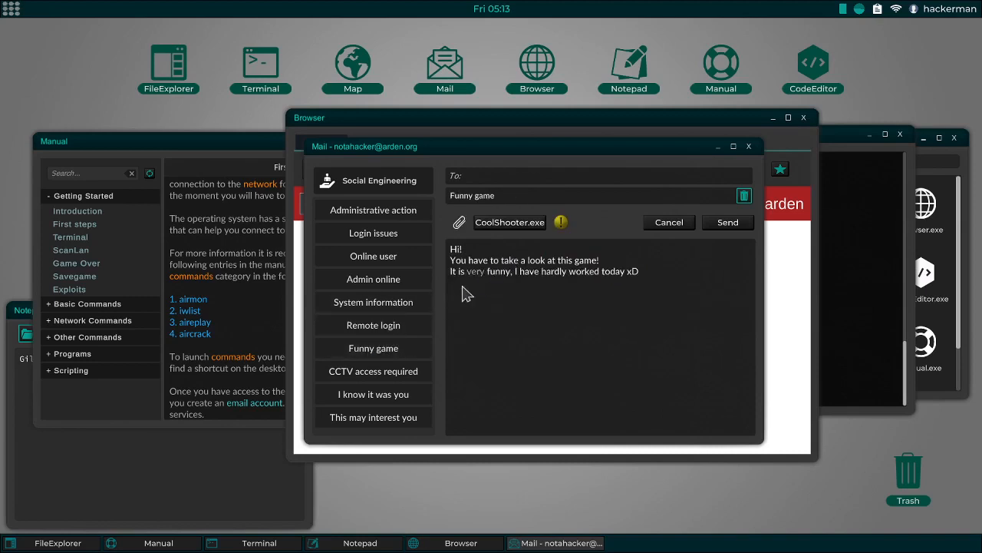
click(372, 393)
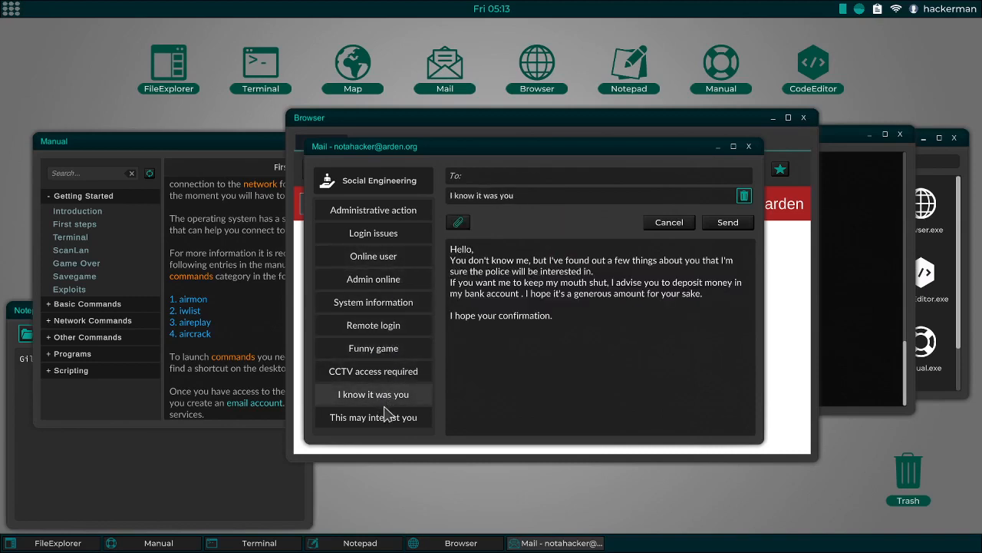
click(371, 417)
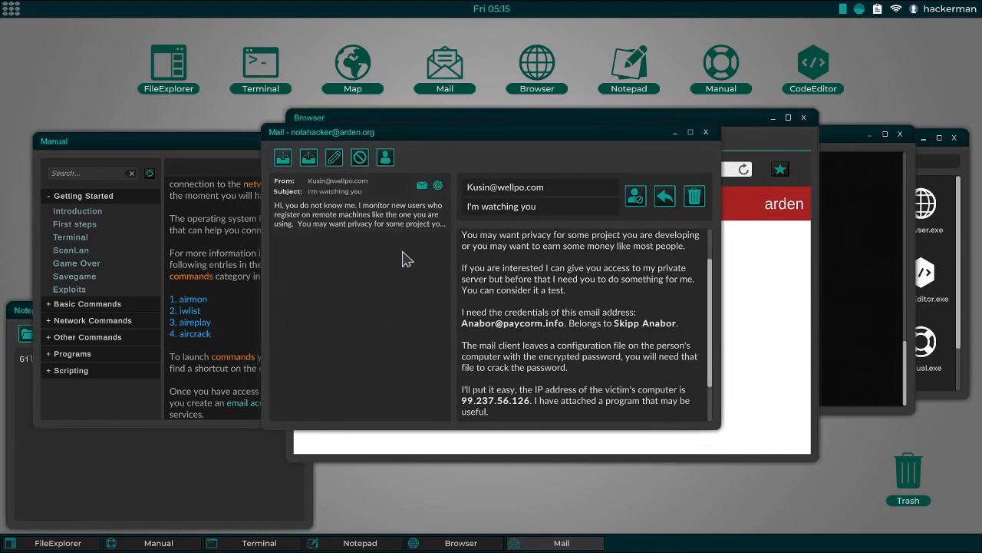
mouse_move(388, 288)
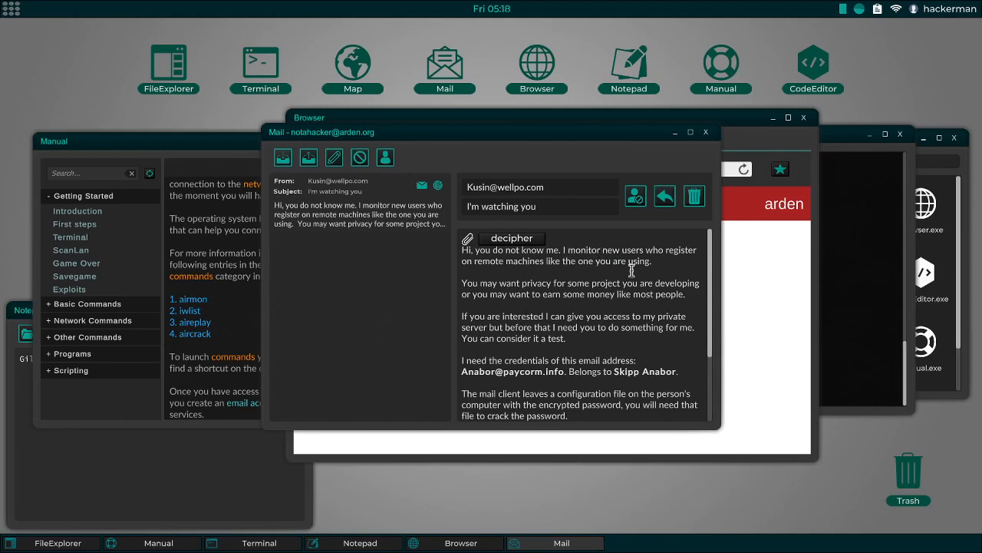
mouse_move(564, 267)
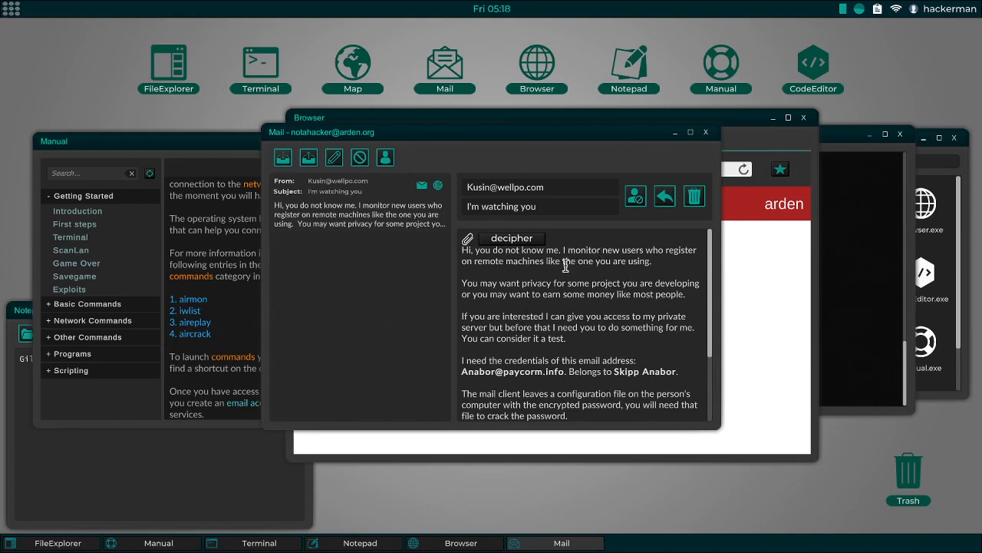
mouse_move(857, 15)
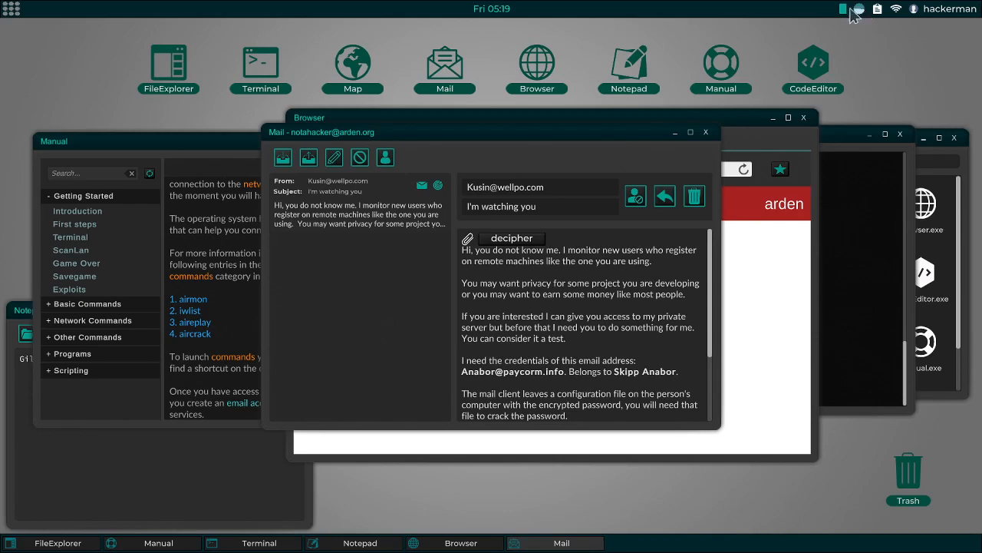
click(841, 6)
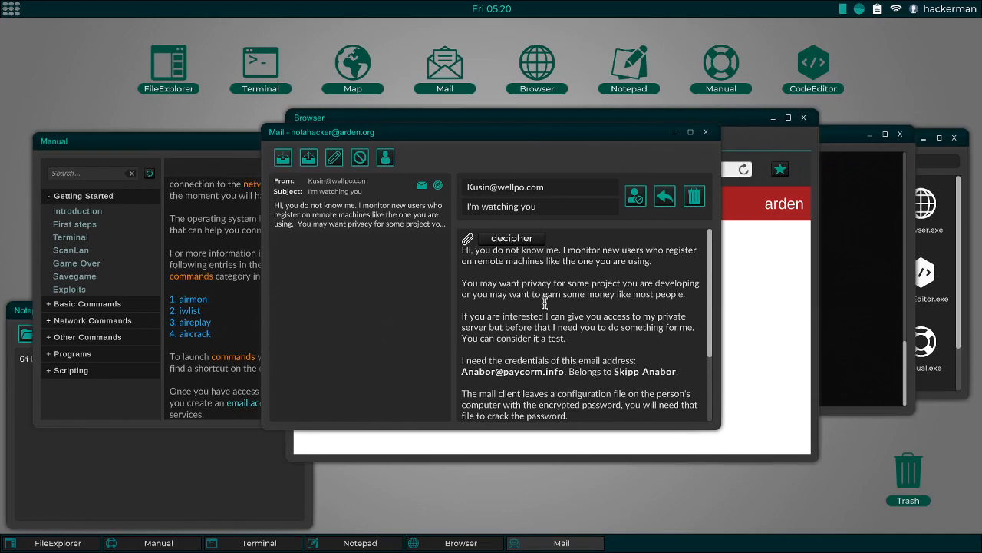
mouse_move(620, 293)
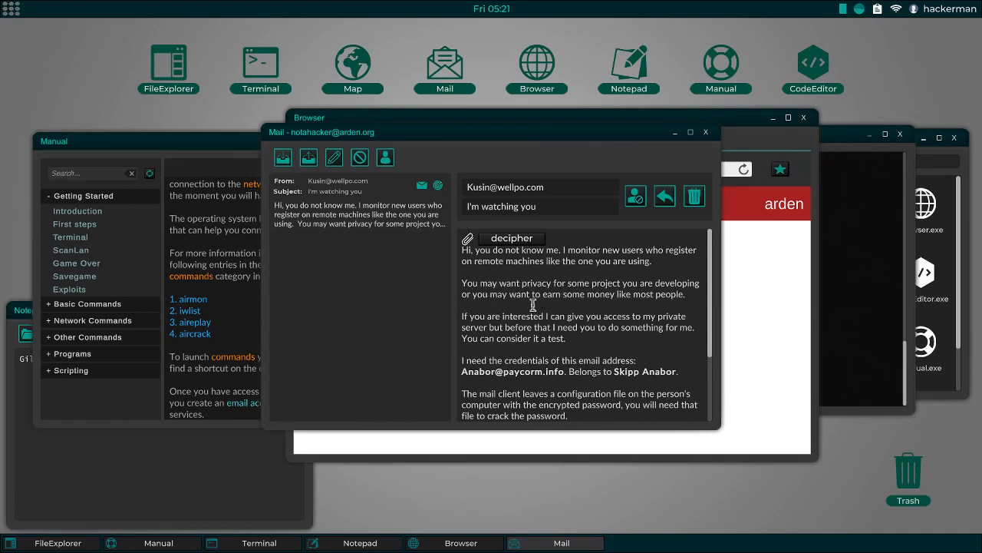
mouse_move(546, 332)
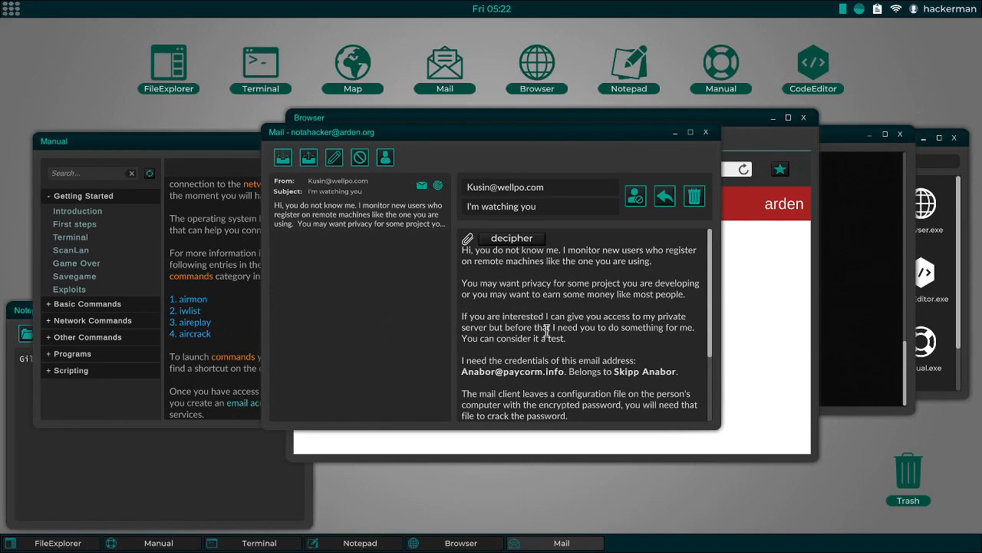
mouse_move(569, 332)
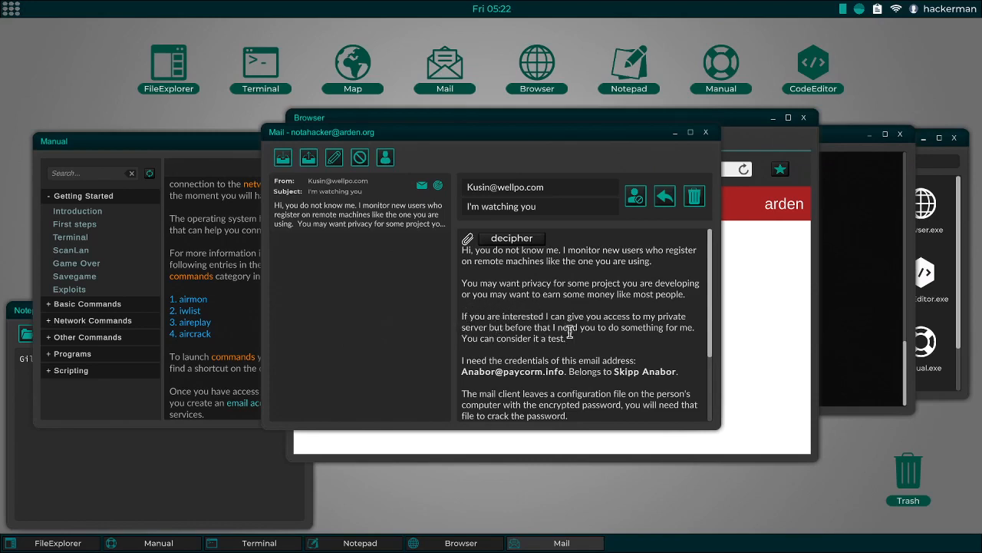
mouse_move(544, 343)
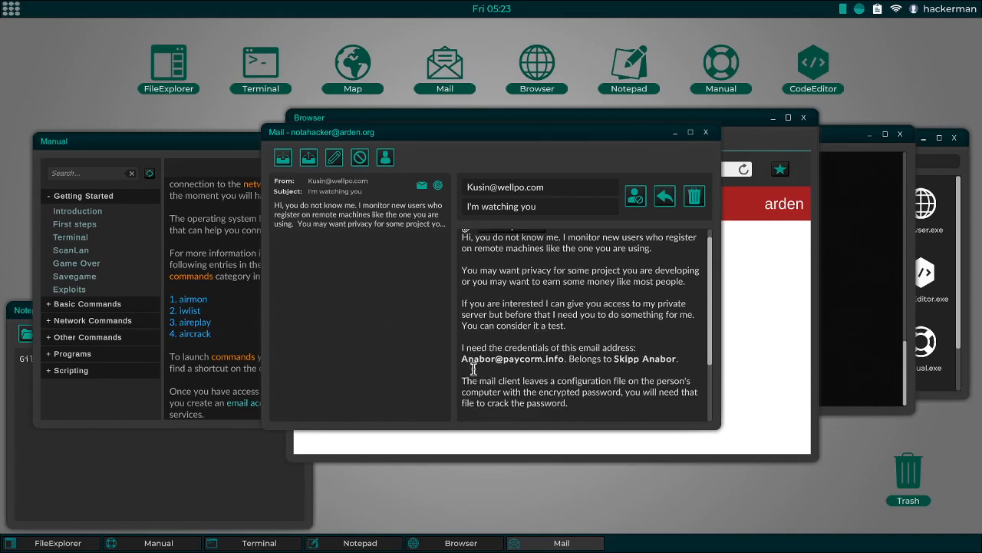
double_click(488, 359)
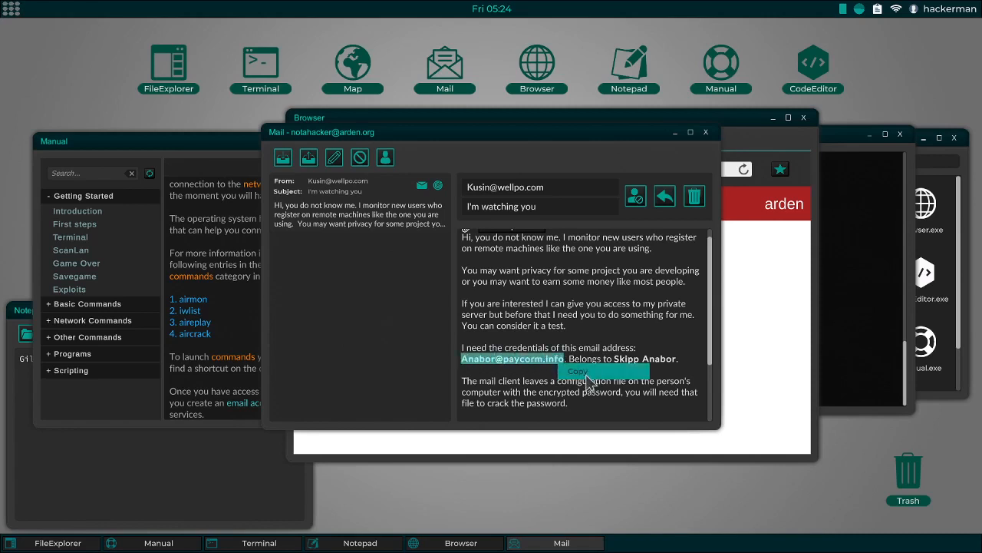
click(577, 370)
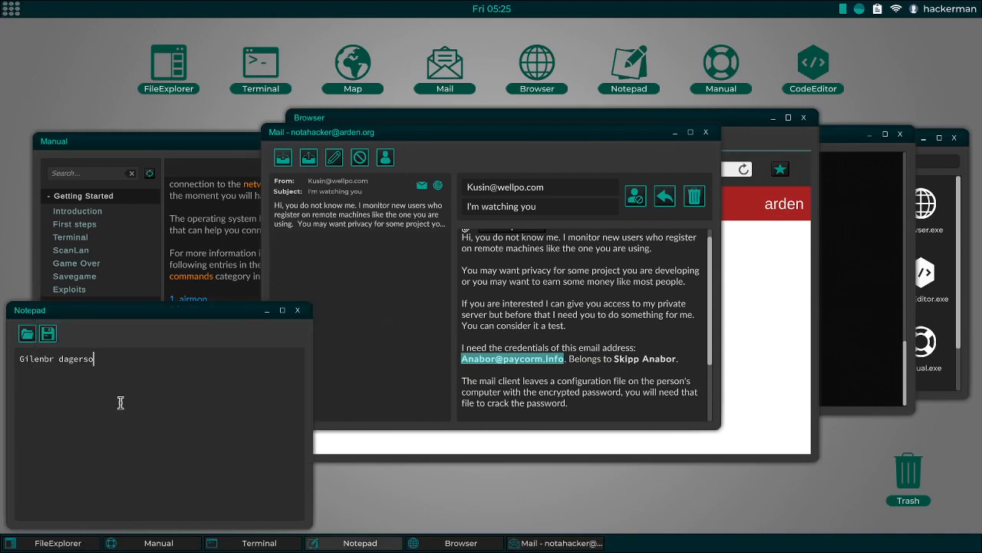
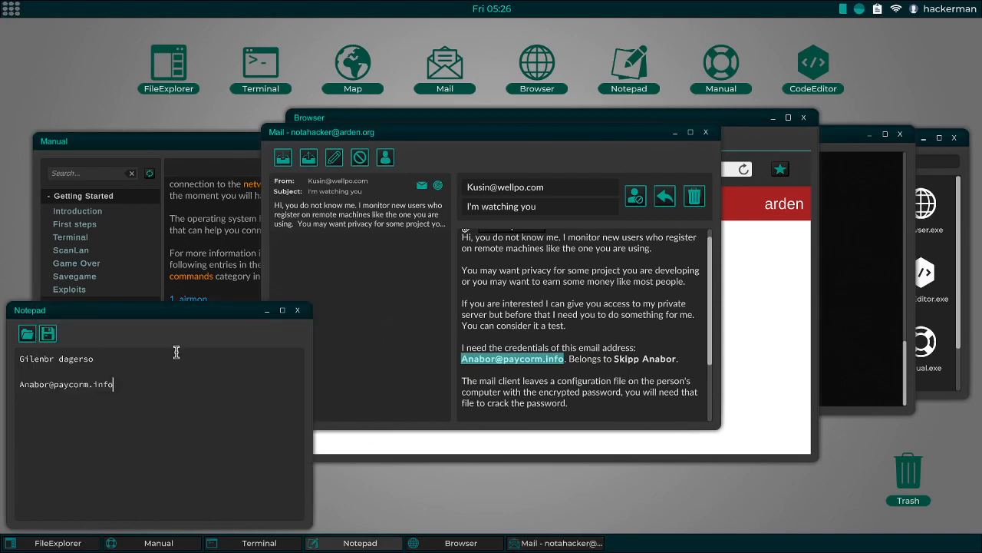
double_click(626, 359)
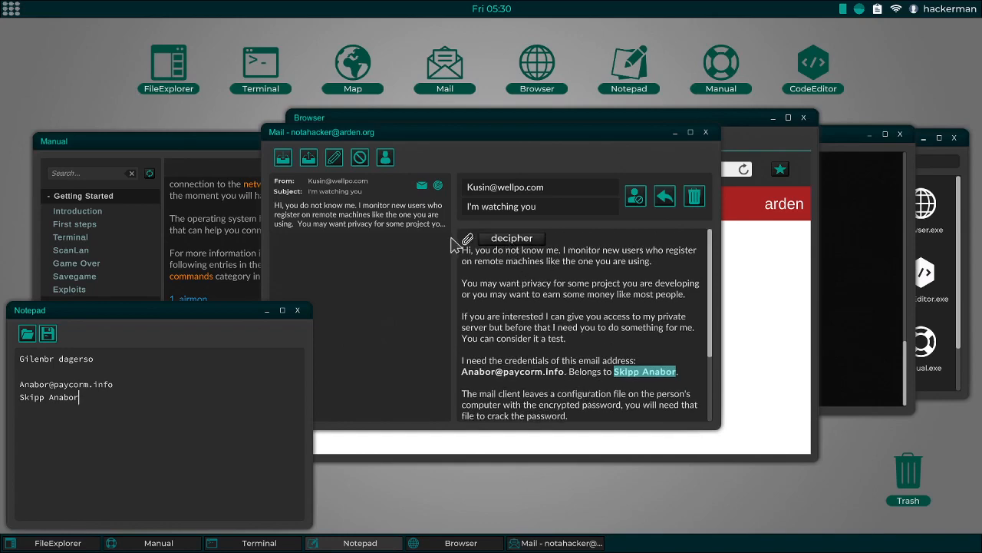
click(467, 239)
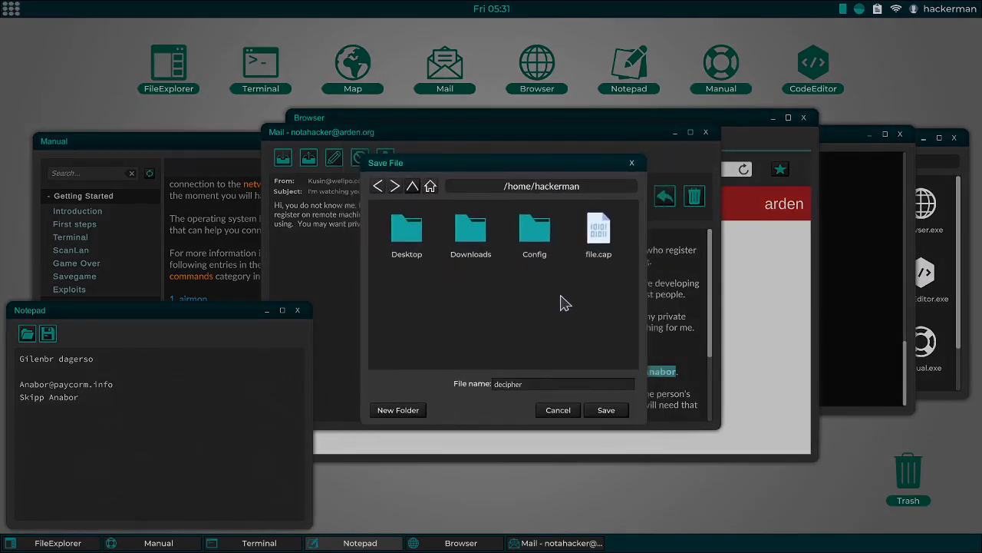
- Save decipher into /home/hackerman/Downloads and dismiss the finished download notice
double_click(470, 230)
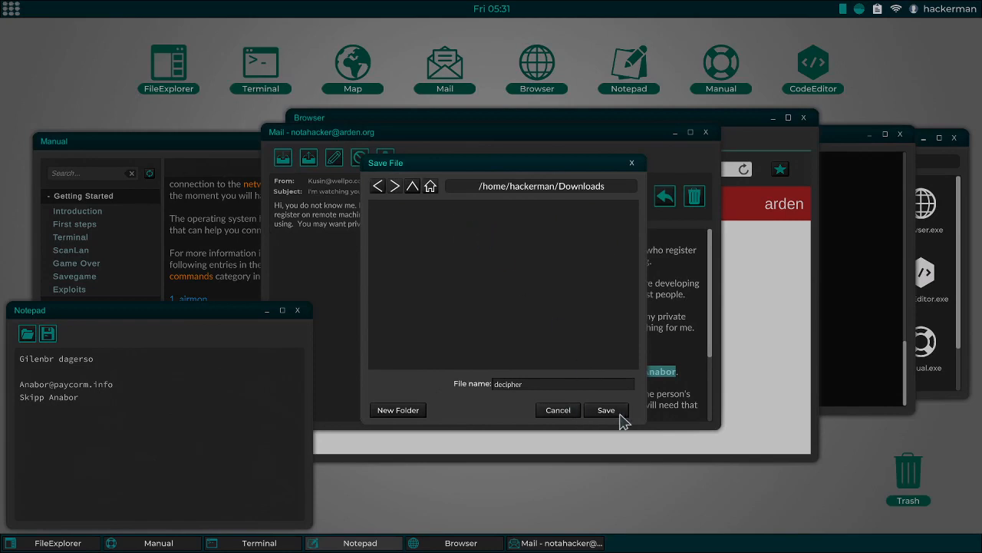
click(605, 410)
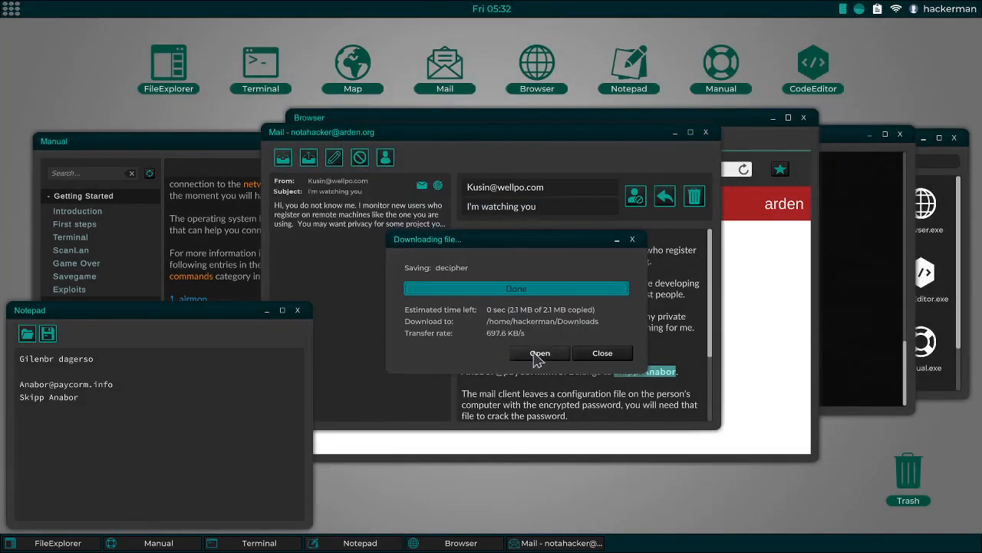
click(541, 352)
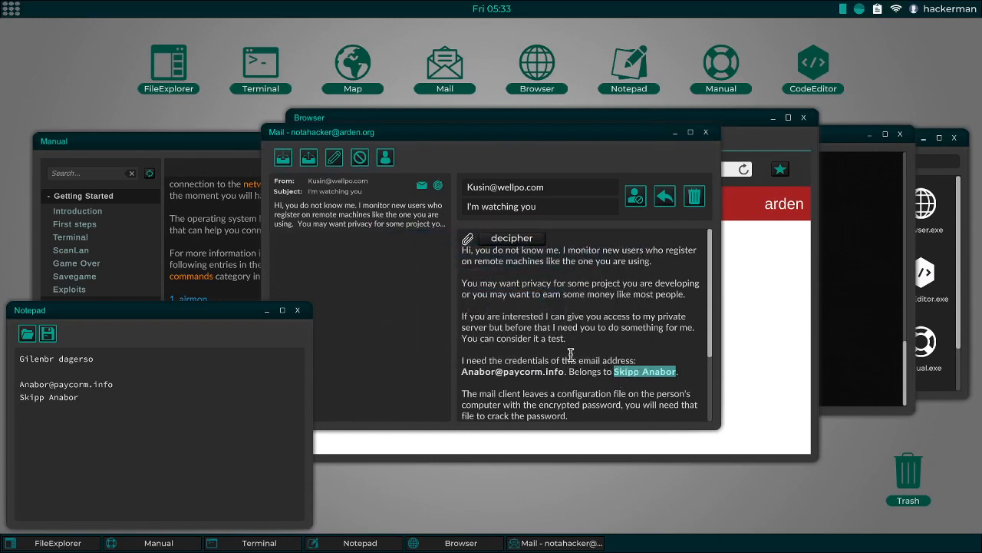
scroll(down, 3)
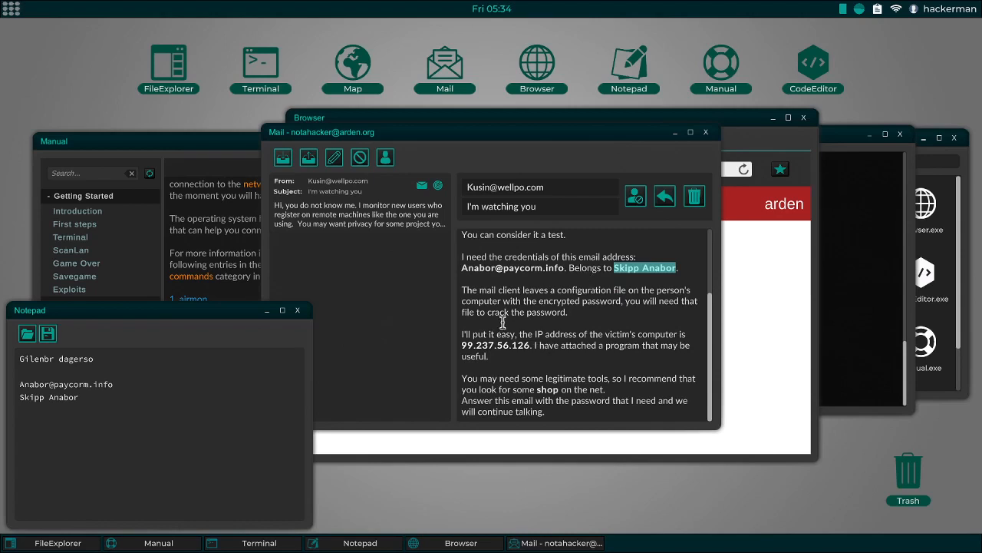
mouse_move(566, 332)
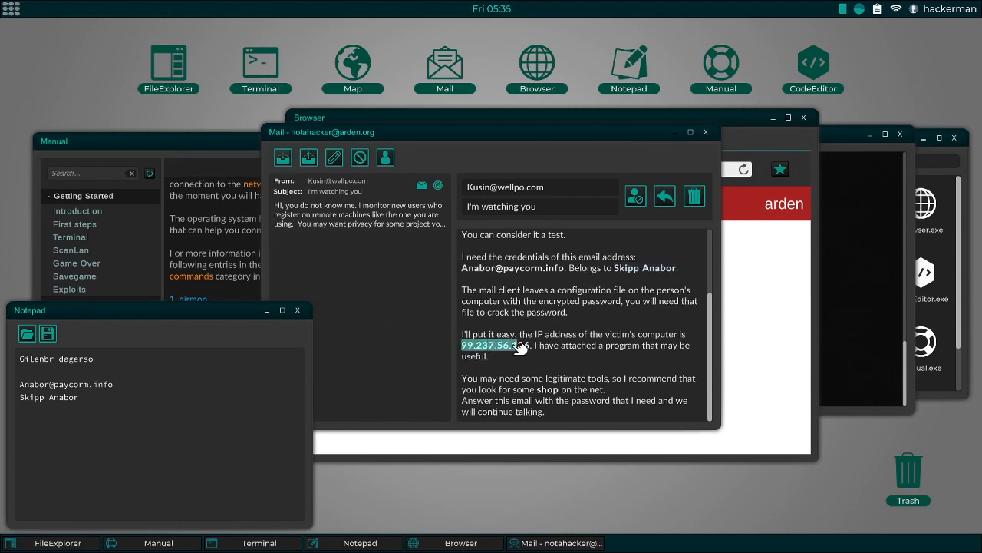
- Copy the victim IP 99.237.56.126 from the mission email for Notepad
click(494, 344)
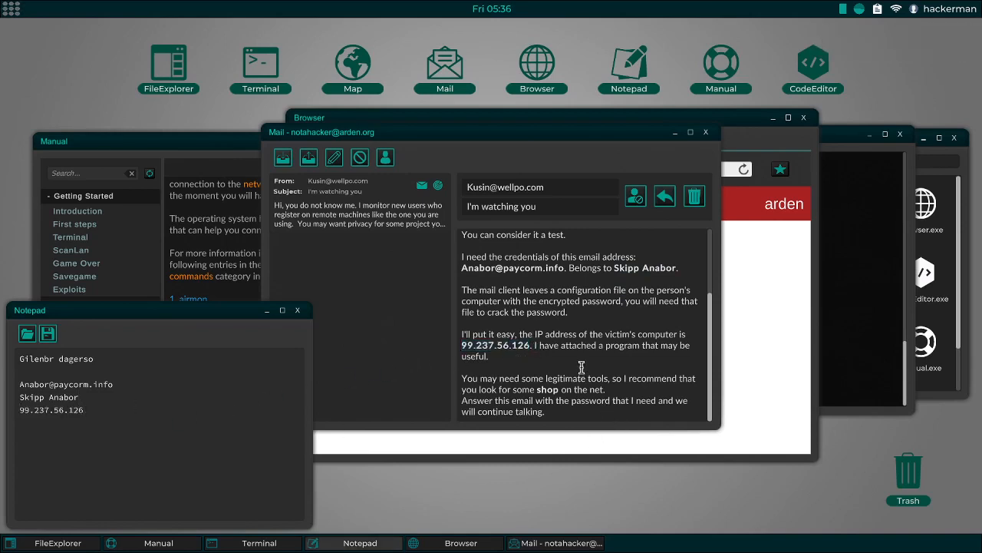
mouse_move(510, 385)
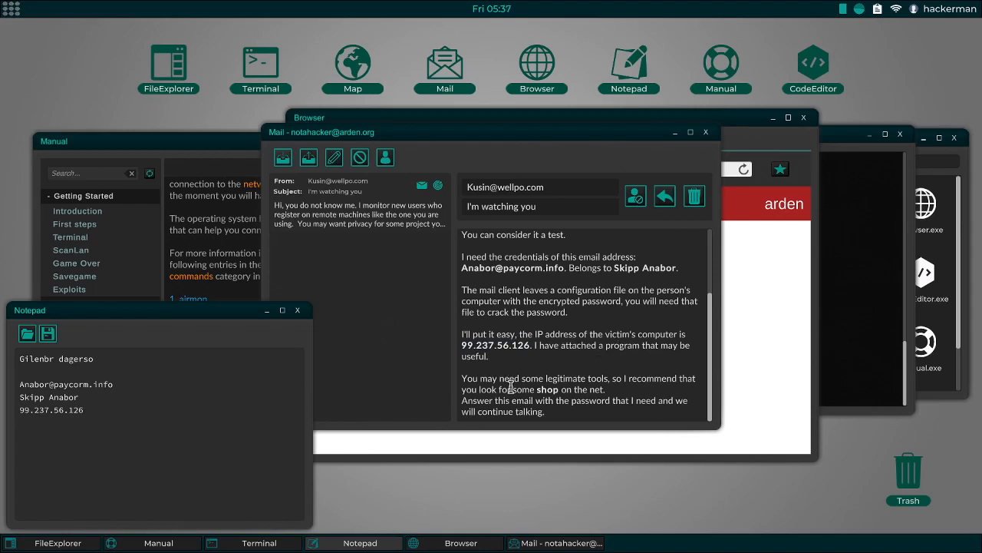
mouse_move(617, 379)
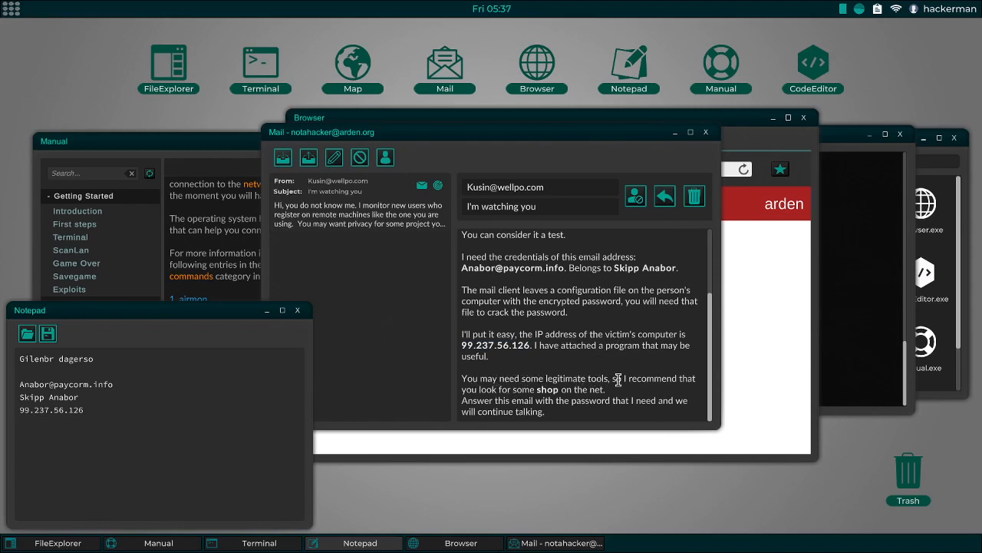
mouse_move(549, 389)
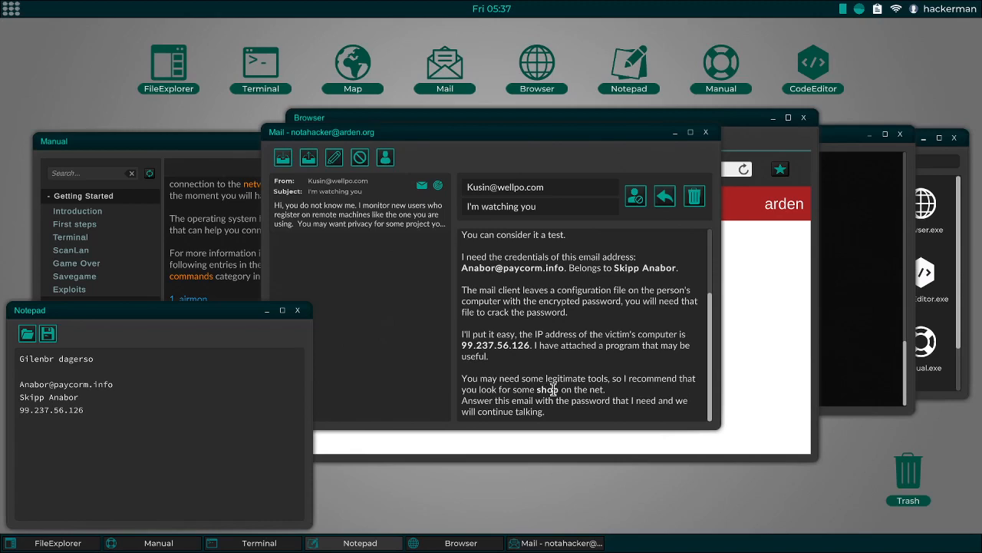
mouse_move(507, 402)
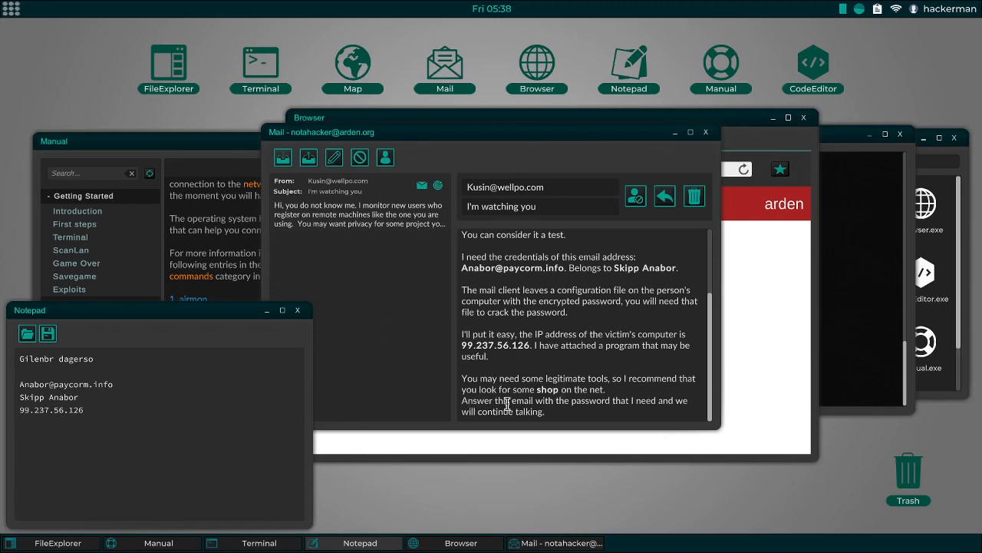
mouse_move(666, 144)
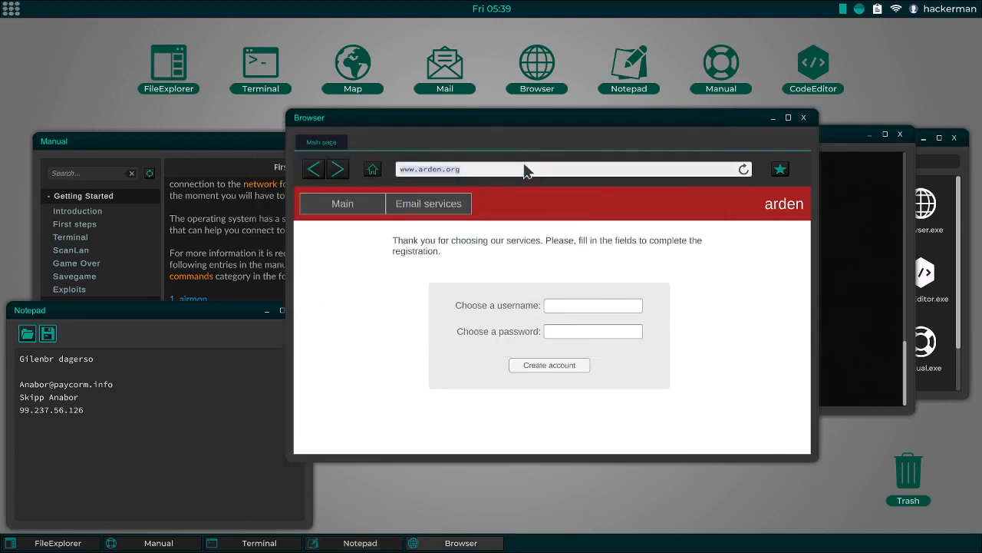
text(shop)
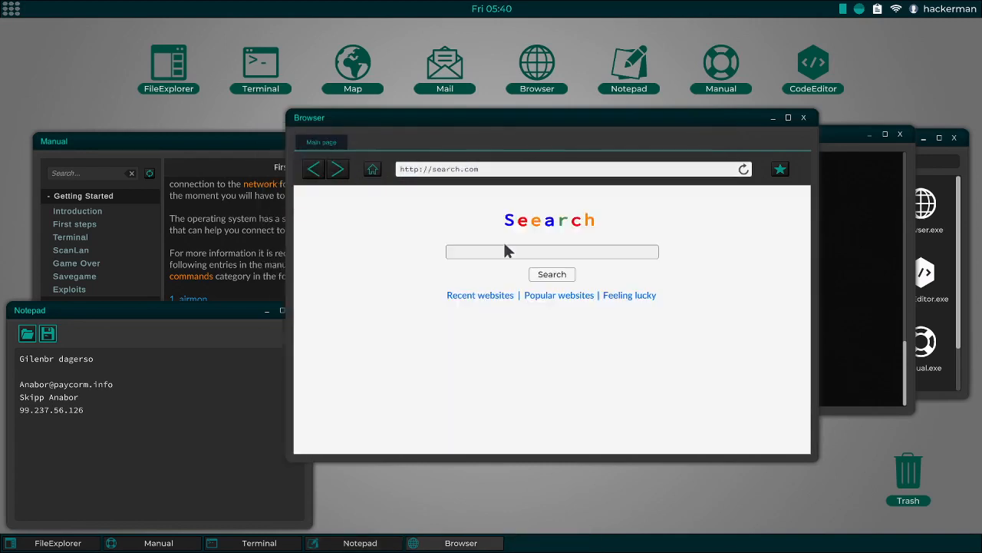
text(shop)
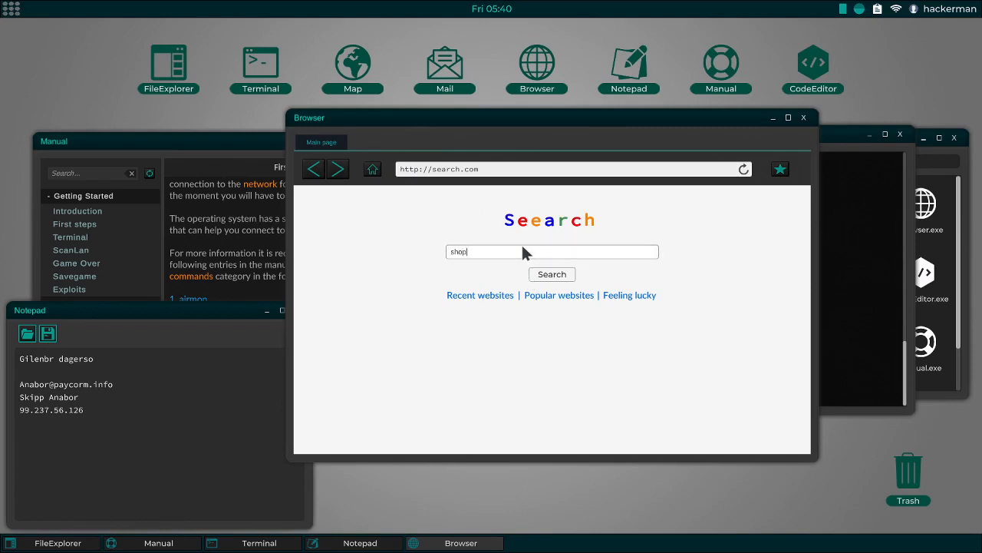
click(552, 273)
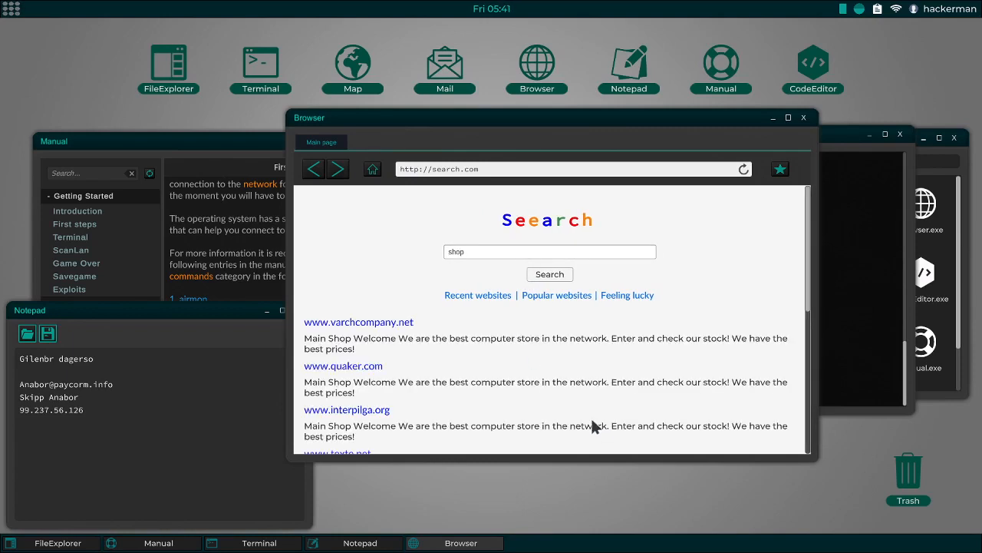
mouse_move(501, 377)
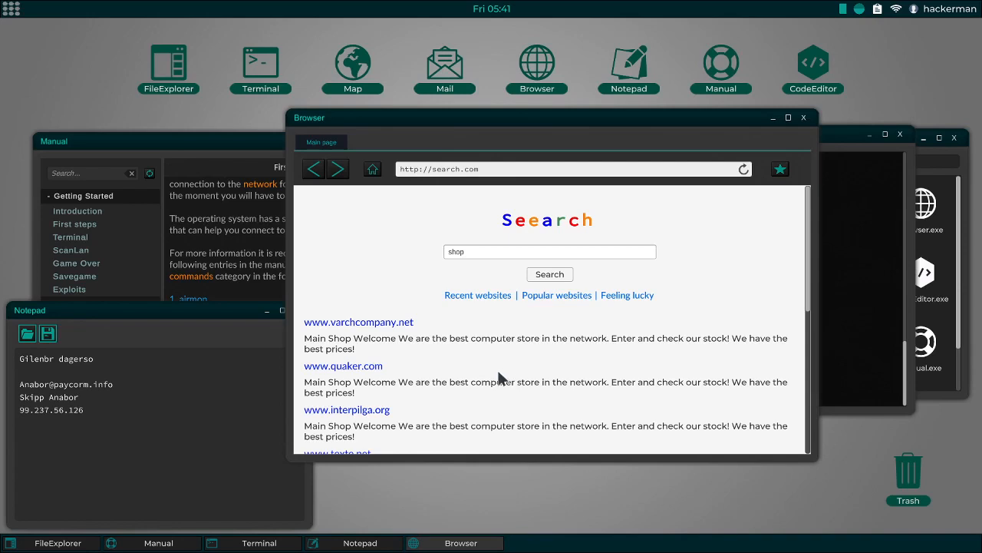
scroll(down, 3)
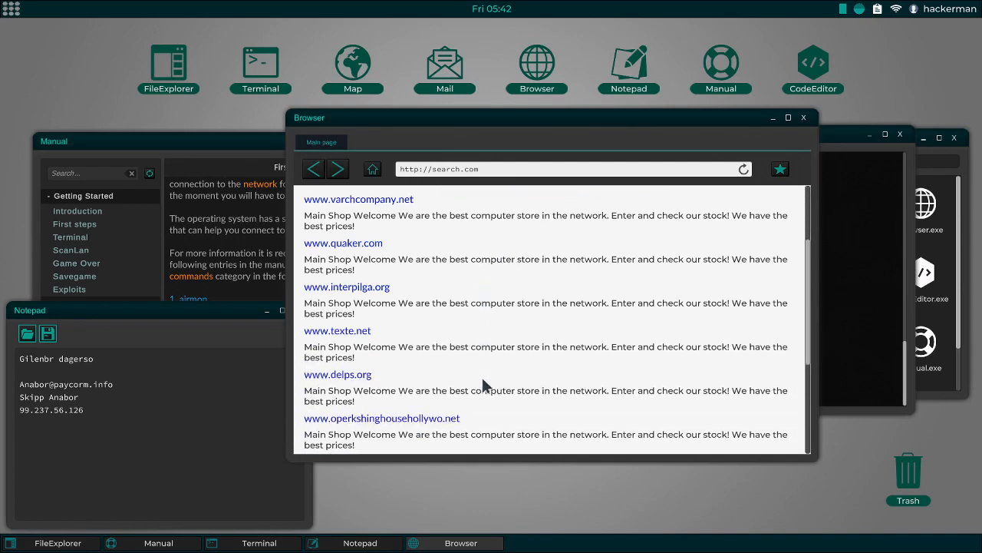
scroll(down, 3)
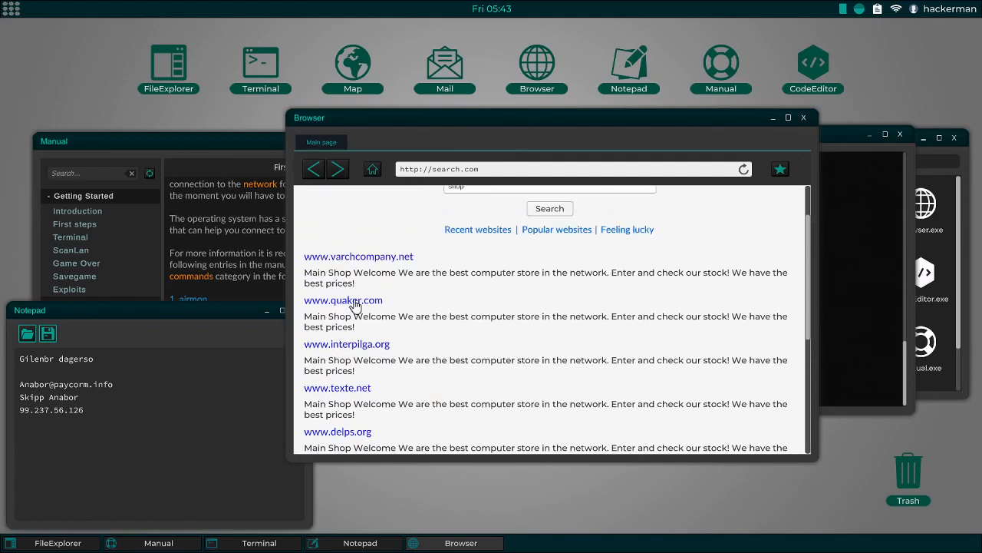
click(344, 300)
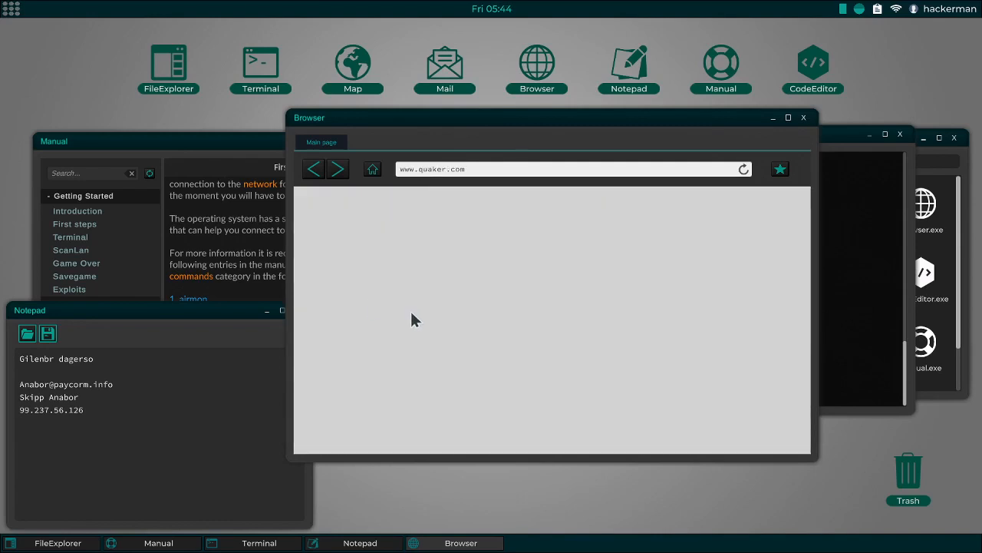
mouse_move(424, 276)
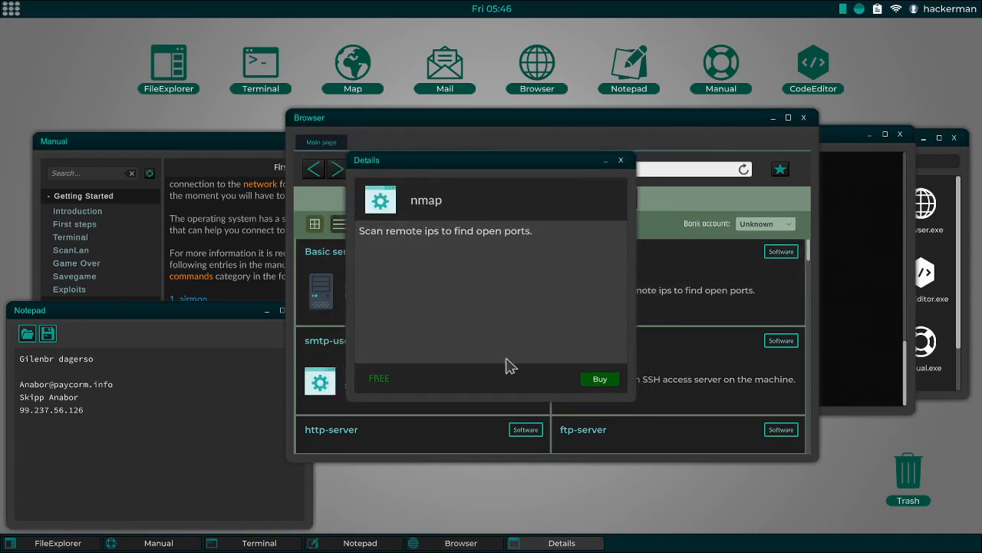
- Buy the free nmap scanner from quaker.com, bringing up its Save File dialog
click(598, 377)
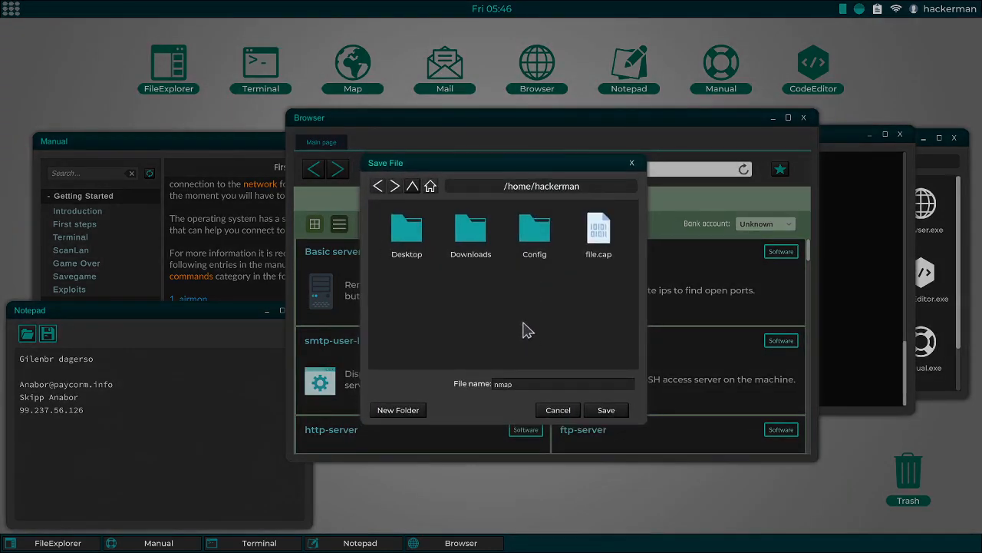
mouse_move(485, 203)
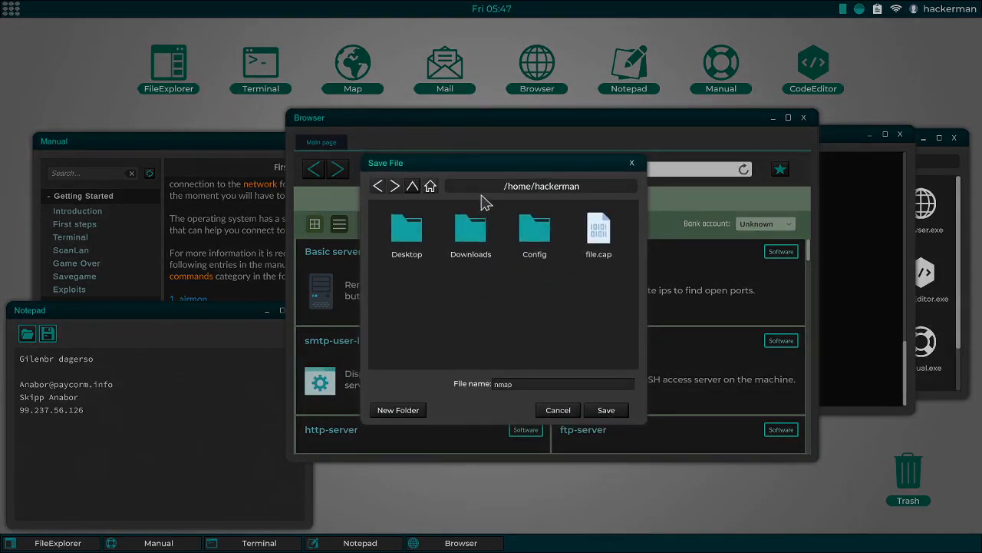
- Save nmap into /usr/bin and dismiss the finished download notice
click(411, 186)
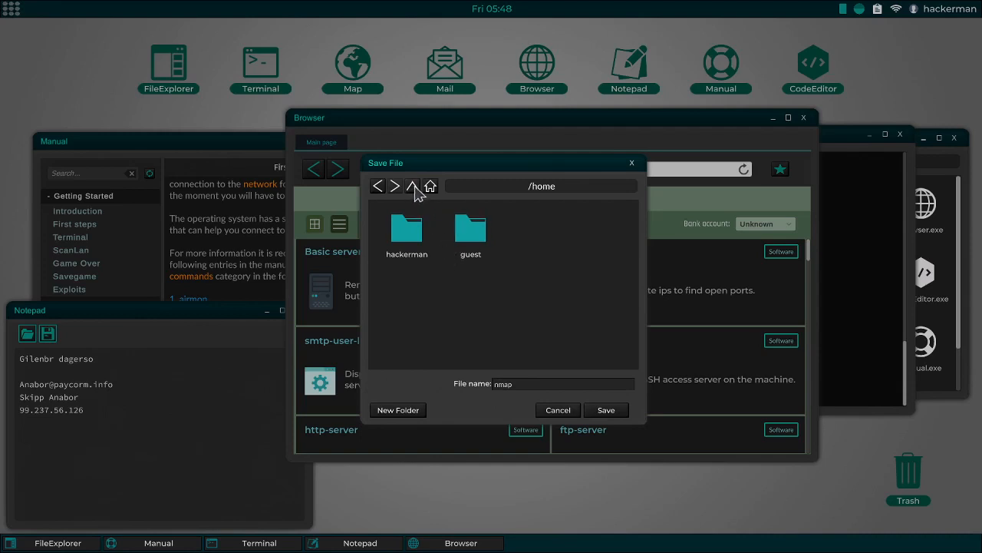
click(413, 186)
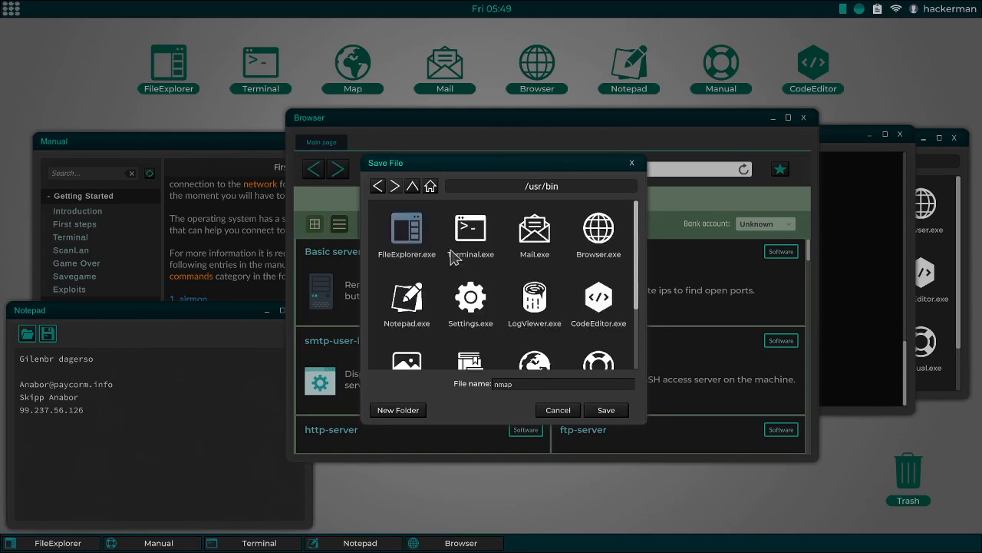
scroll(down, 3)
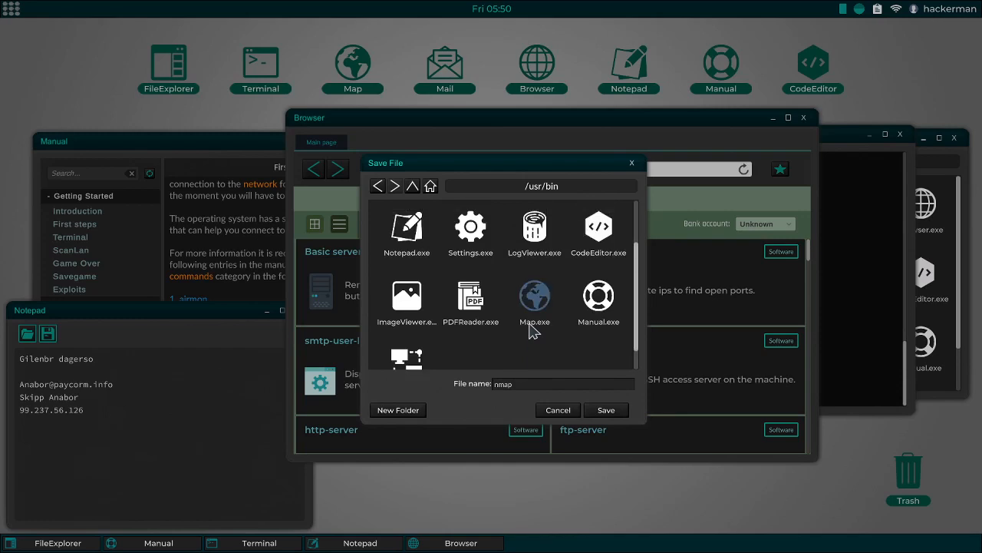
click(605, 409)
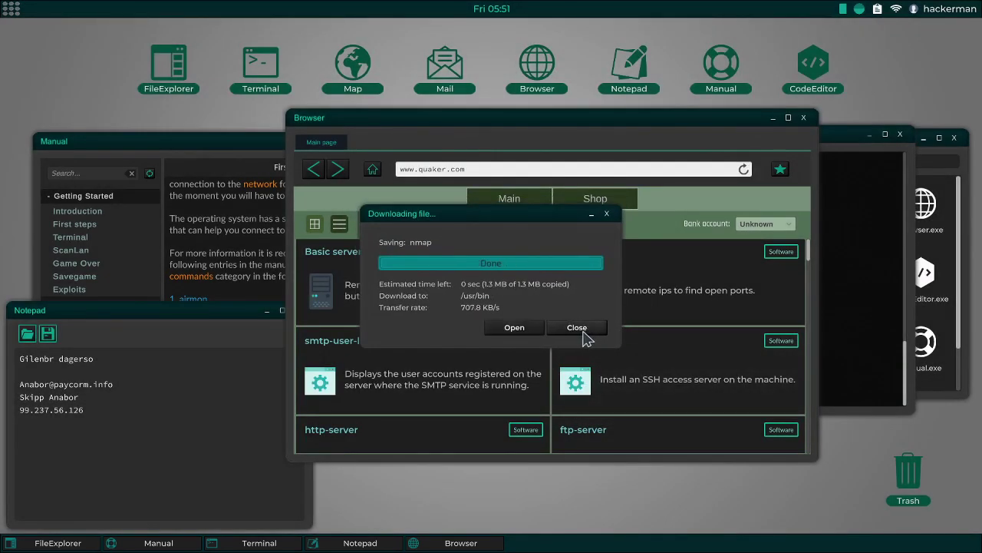
click(578, 327)
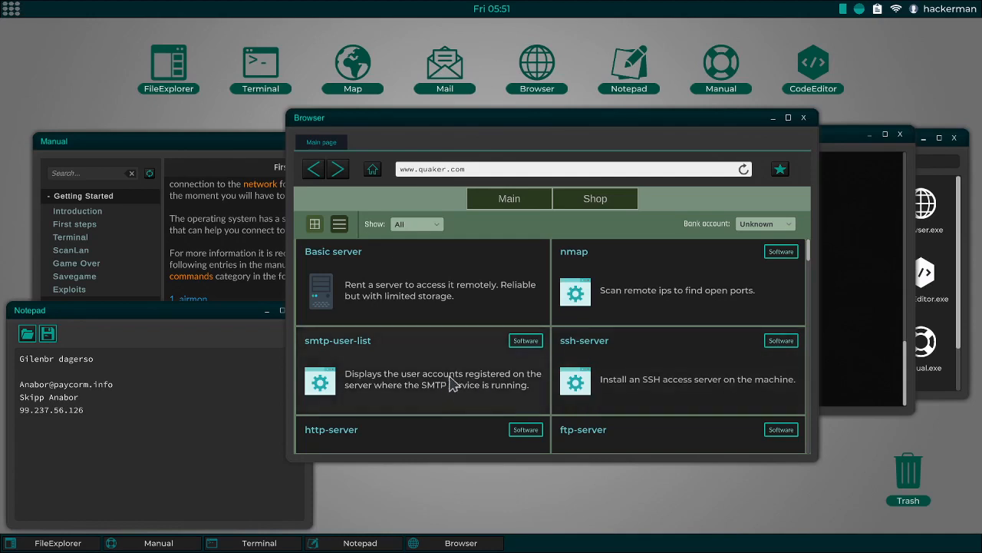
mouse_move(436, 390)
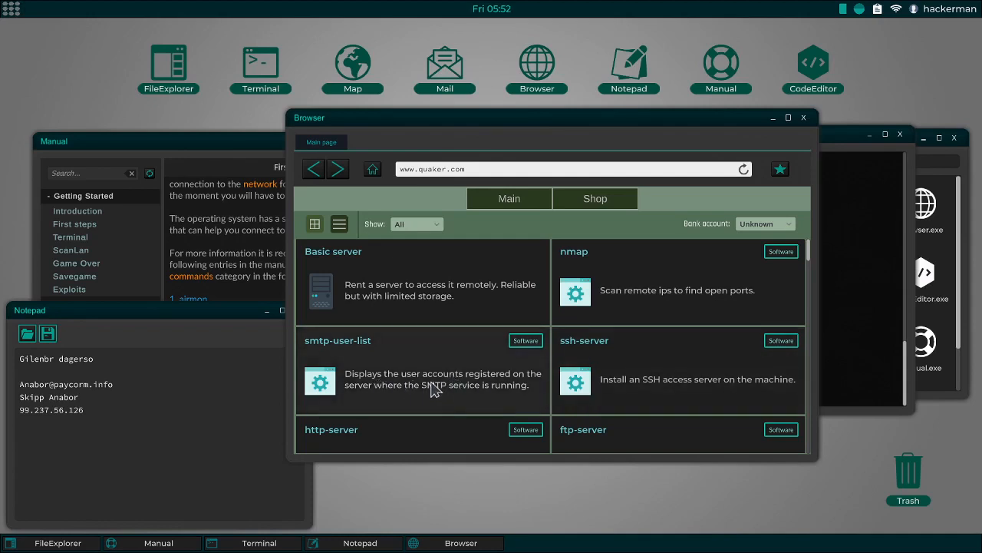
mouse_move(690, 363)
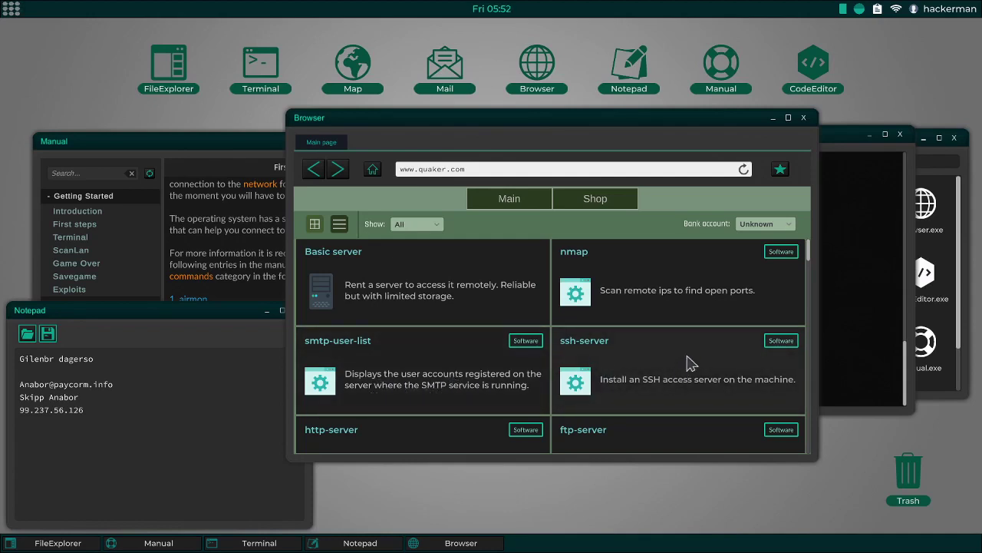
- Close the ssh-server details and scroll the quaker.com listing toward ExploitReport.exe
scroll(down, 3)
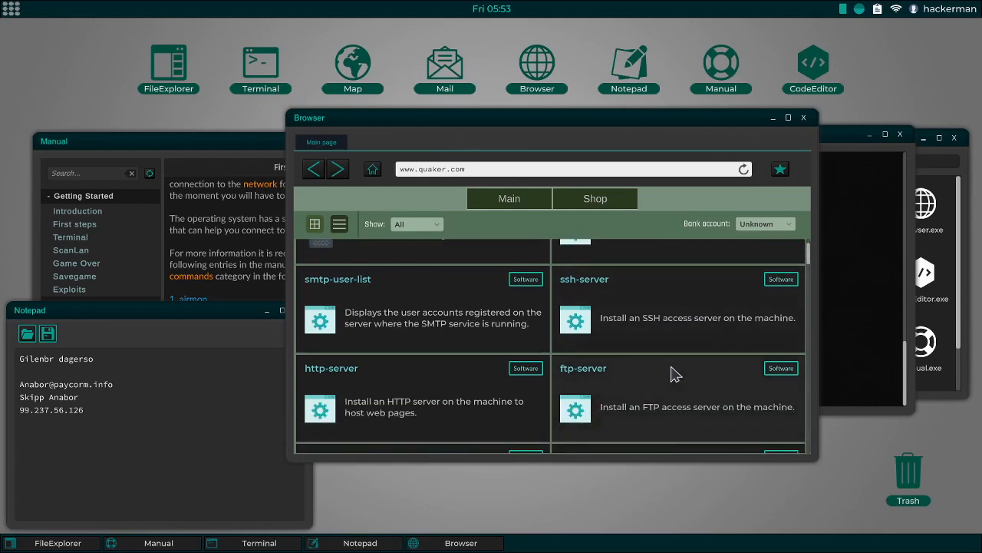
scroll(down, 3)
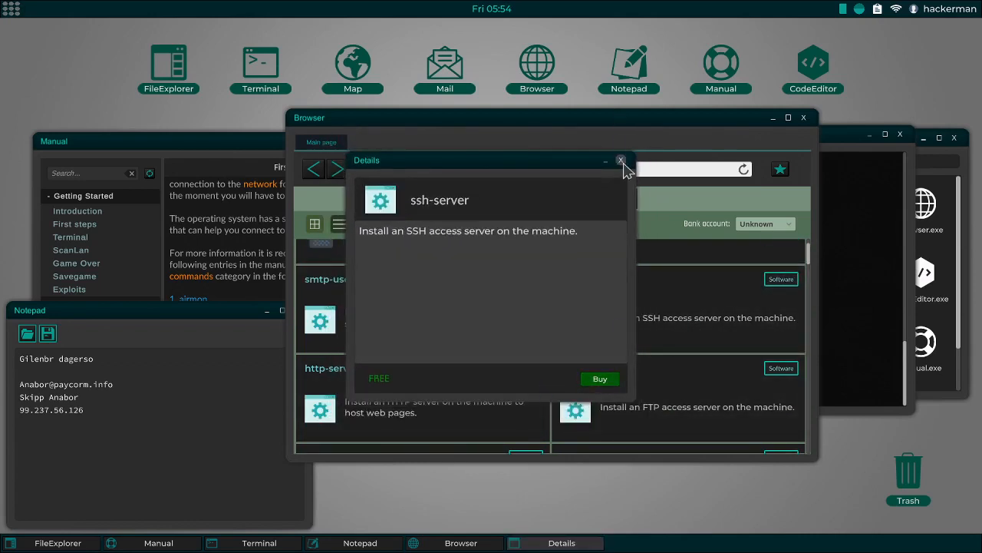
click(620, 159)
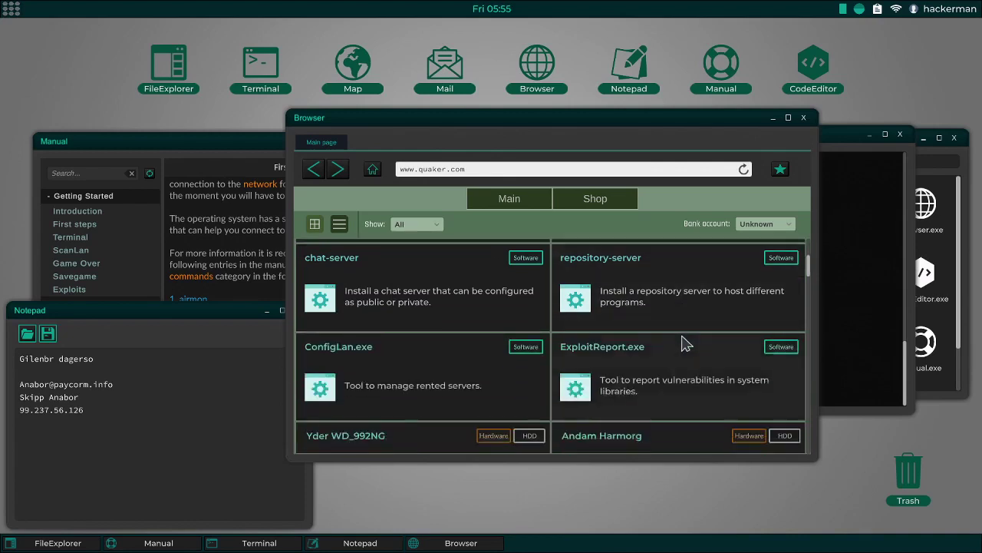
scroll(down, 3)
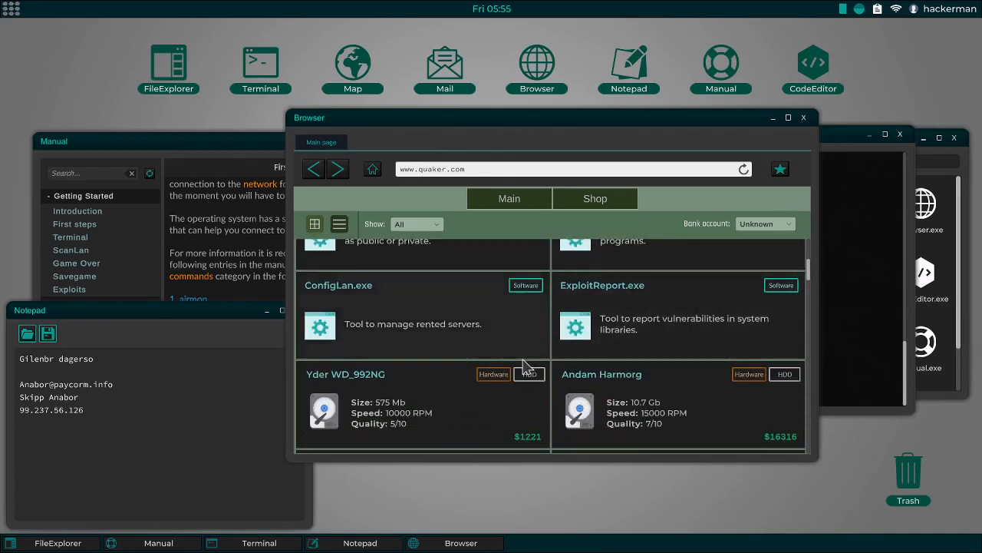
scroll(down, 3)
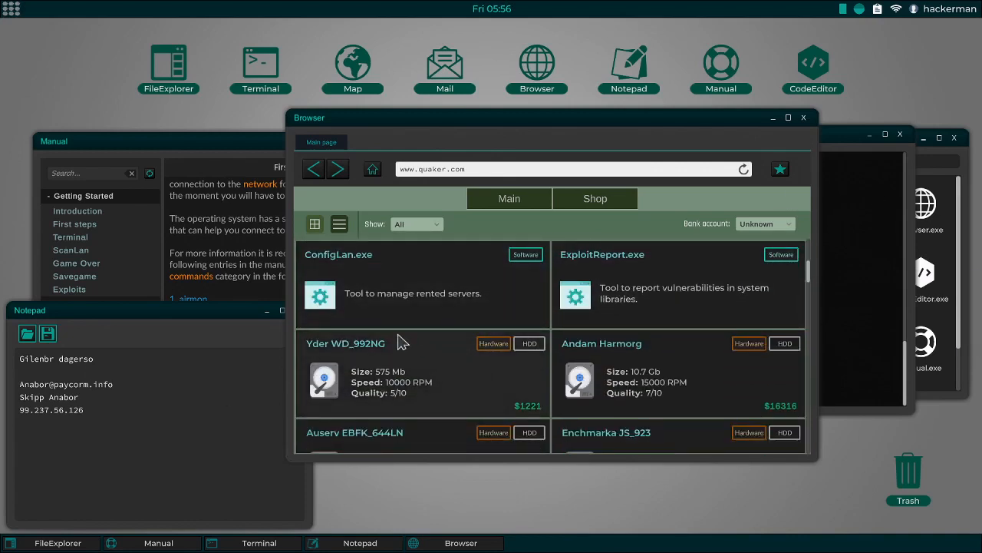
mouse_move(611, 390)
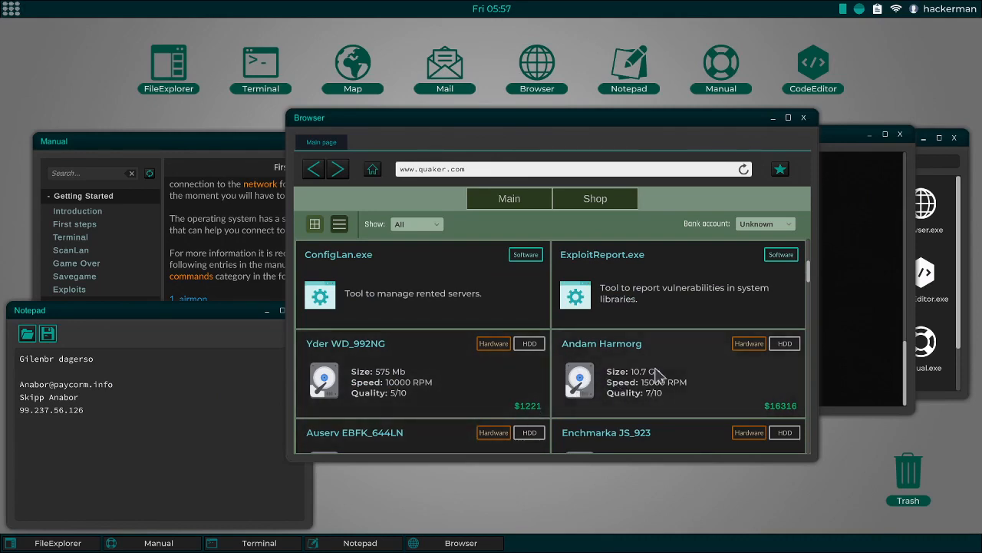
scroll(down, 3)
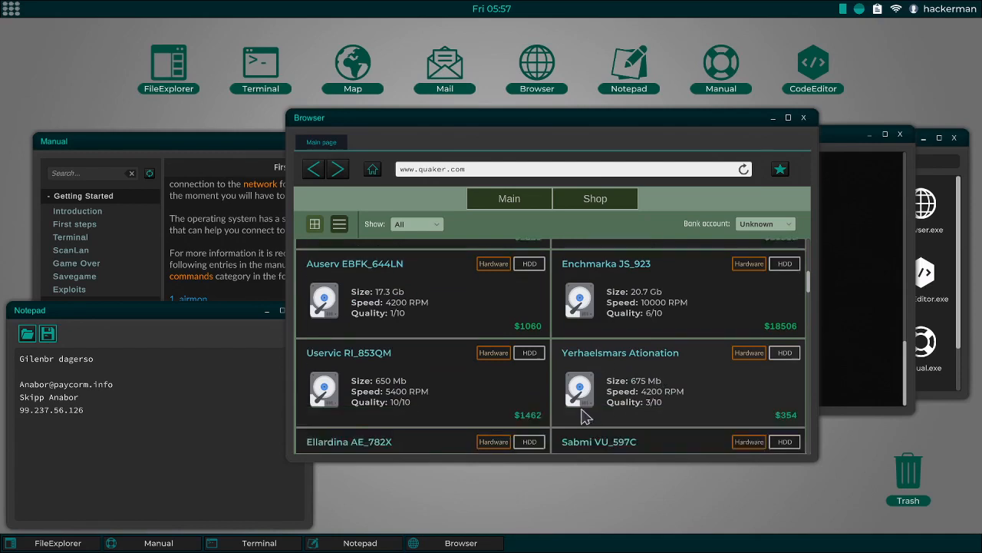
scroll(down, 3)
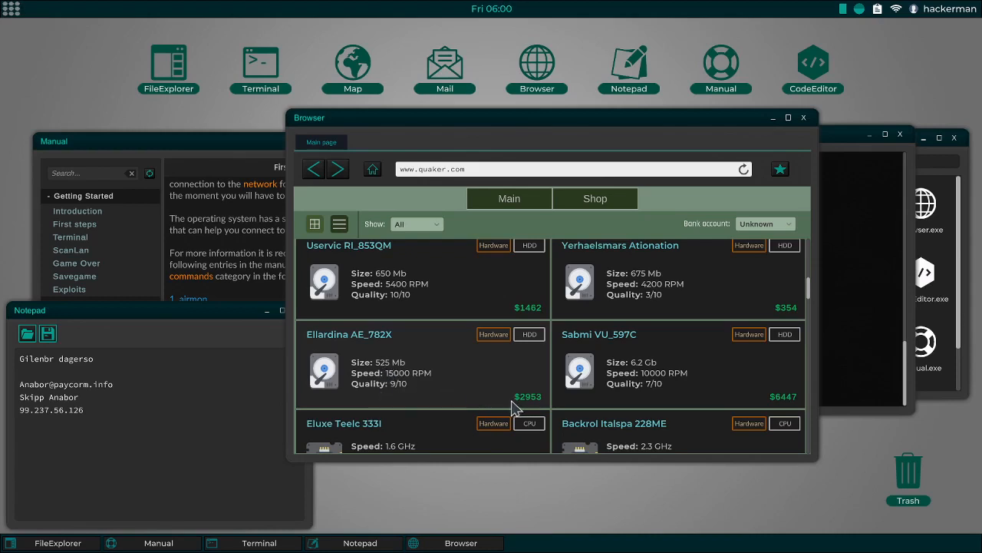
mouse_move(529, 406)
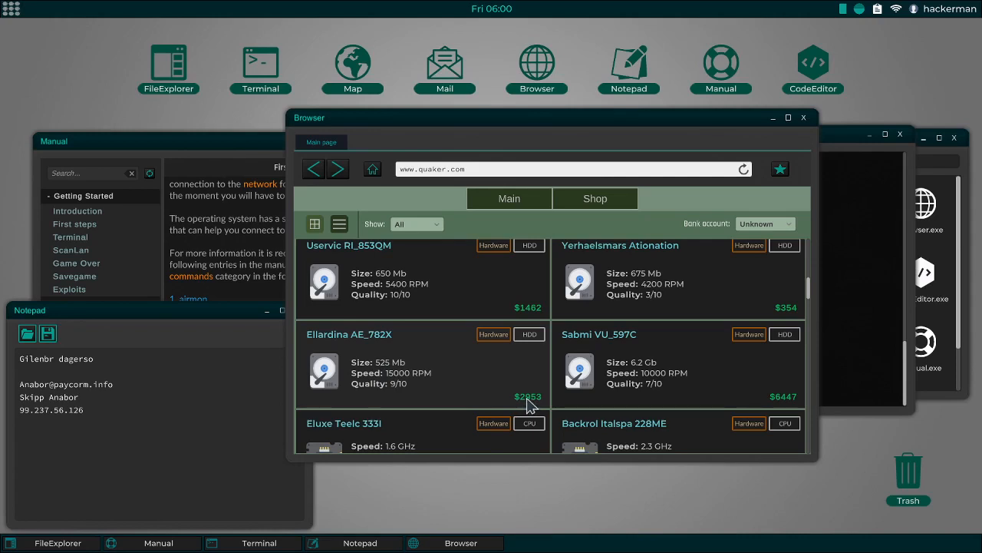
mouse_move(656, 384)
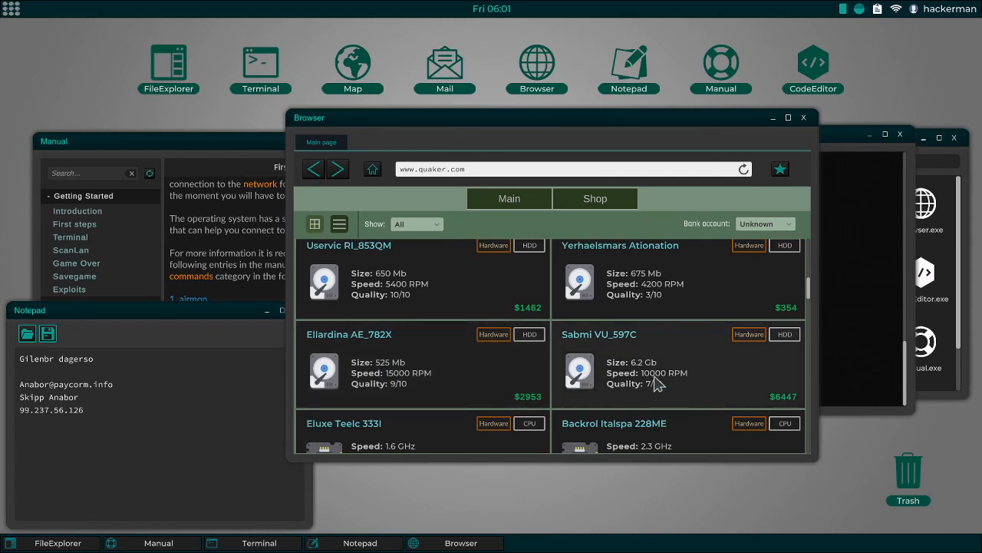
mouse_move(392, 375)
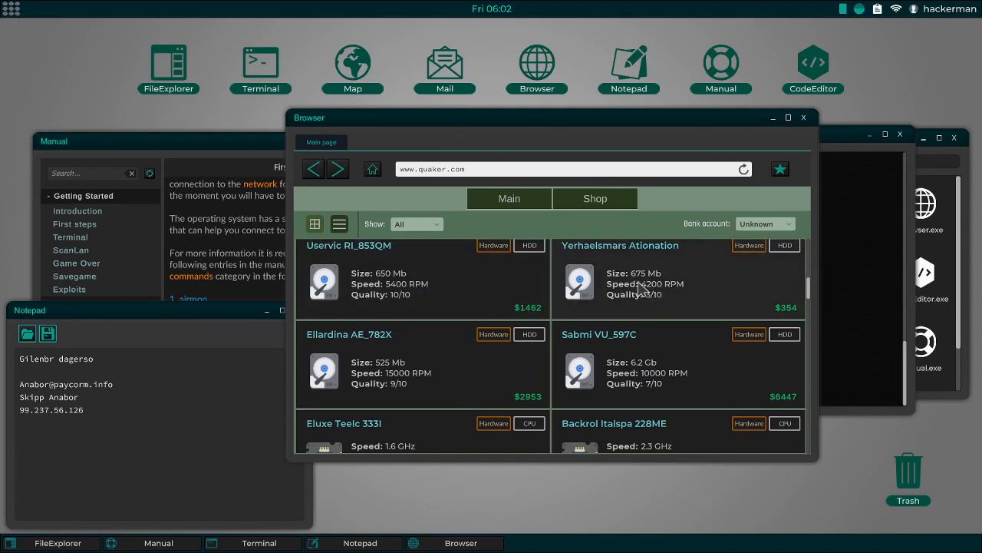
mouse_move(784, 314)
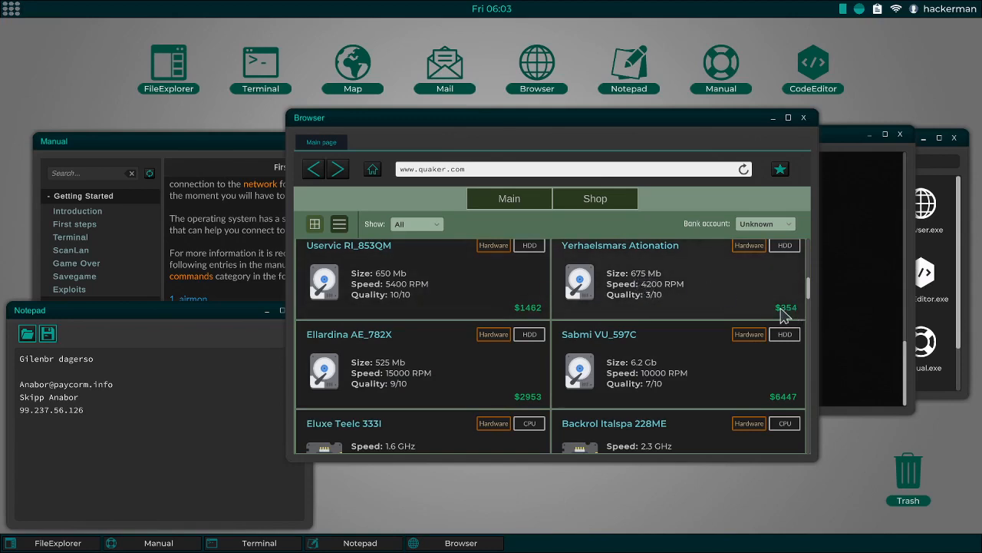
mouse_move(632, 298)
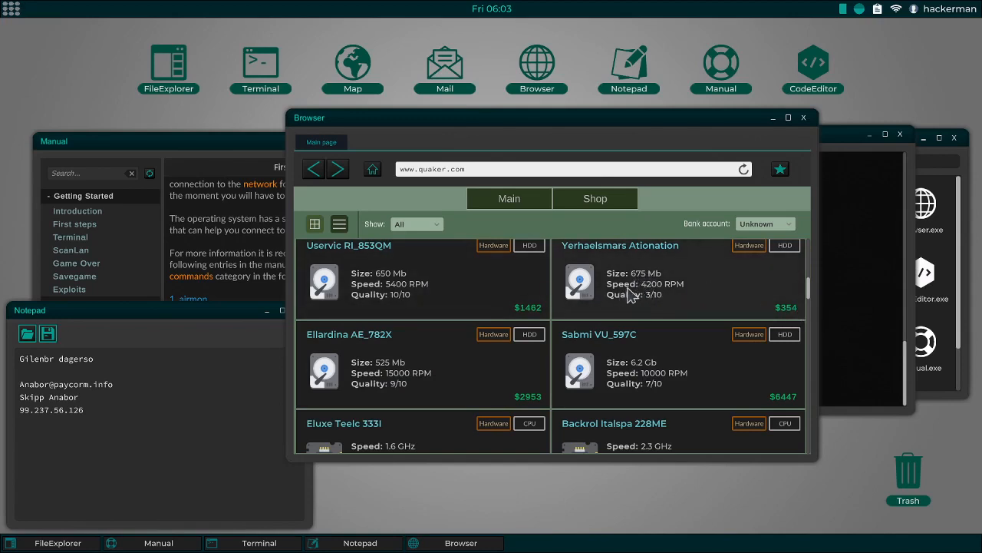
mouse_move(657, 299)
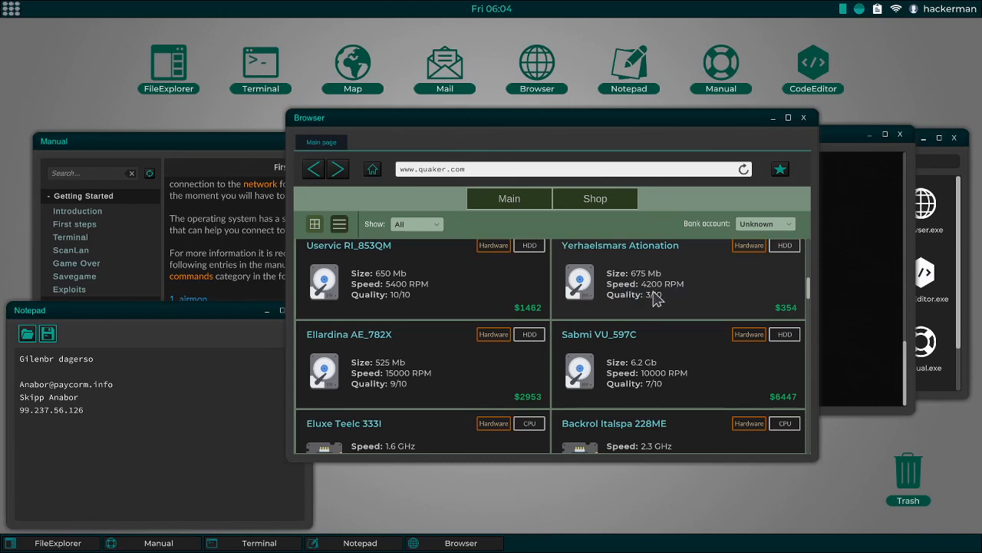
mouse_move(474, 387)
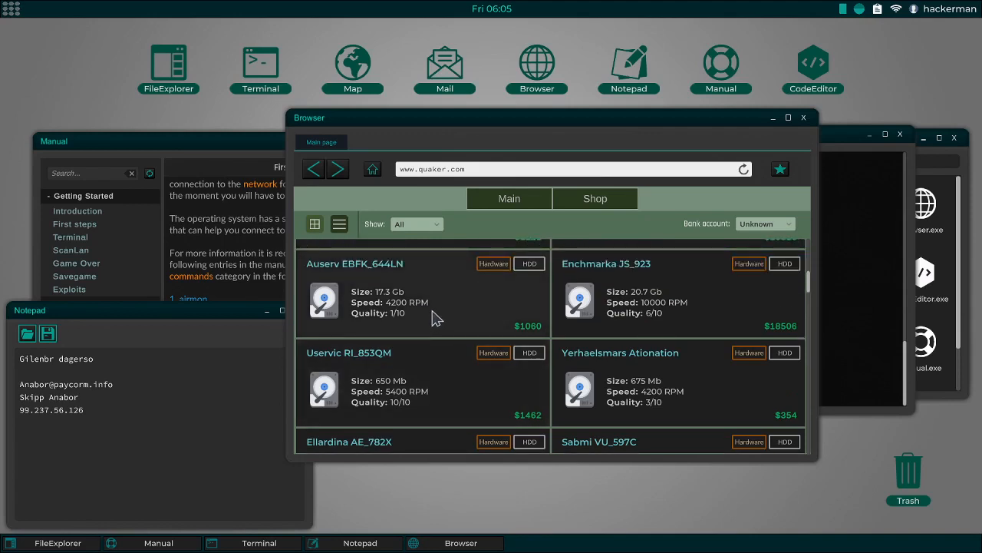
mouse_move(388, 307)
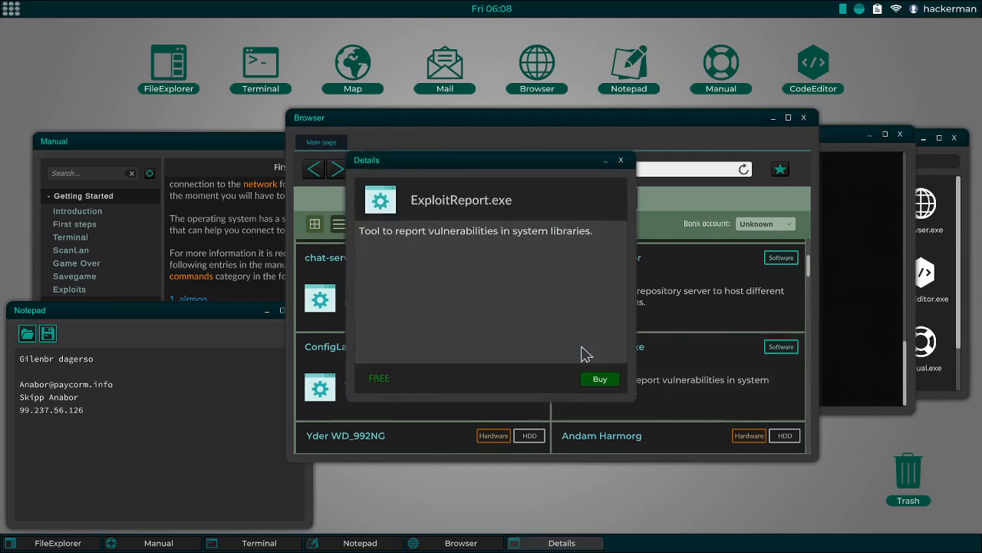
- Buy the free ExploitReport.exe and save it into /home/hackerman/Downloads
click(599, 377)
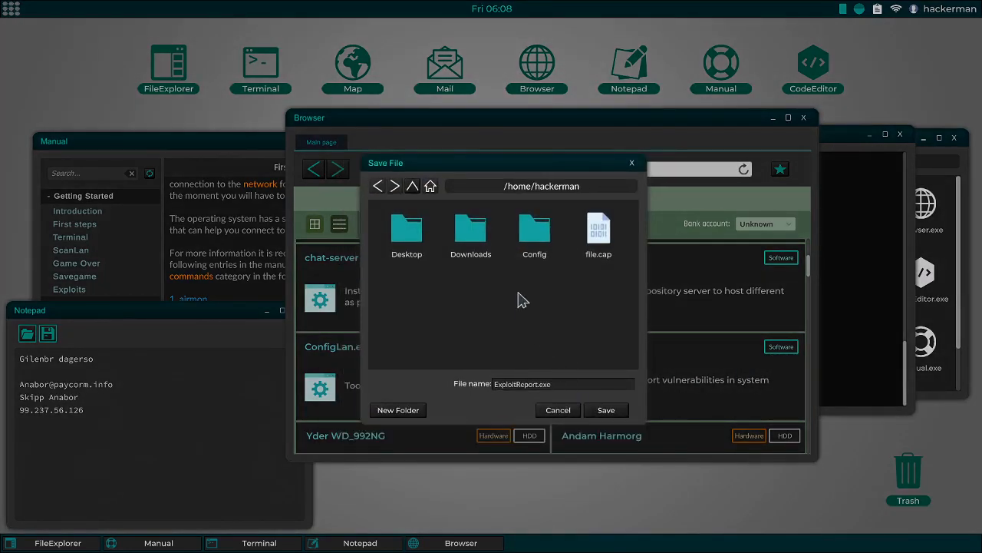
double_click(469, 230)
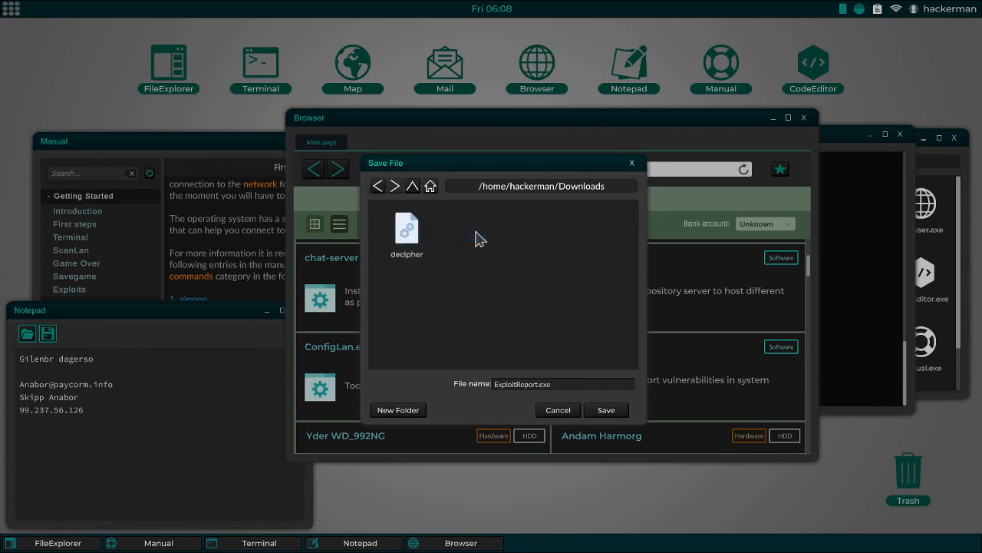
click(604, 410)
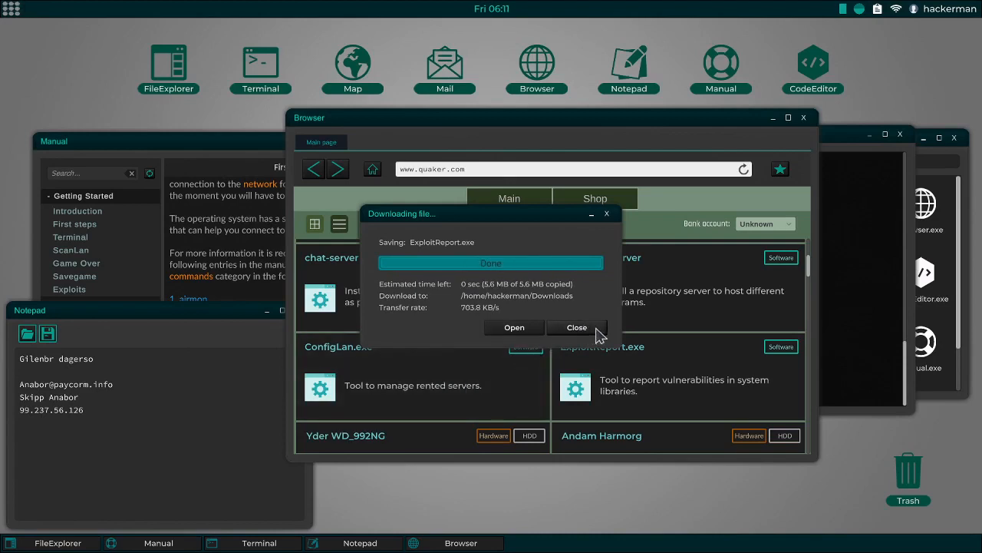
click(577, 326)
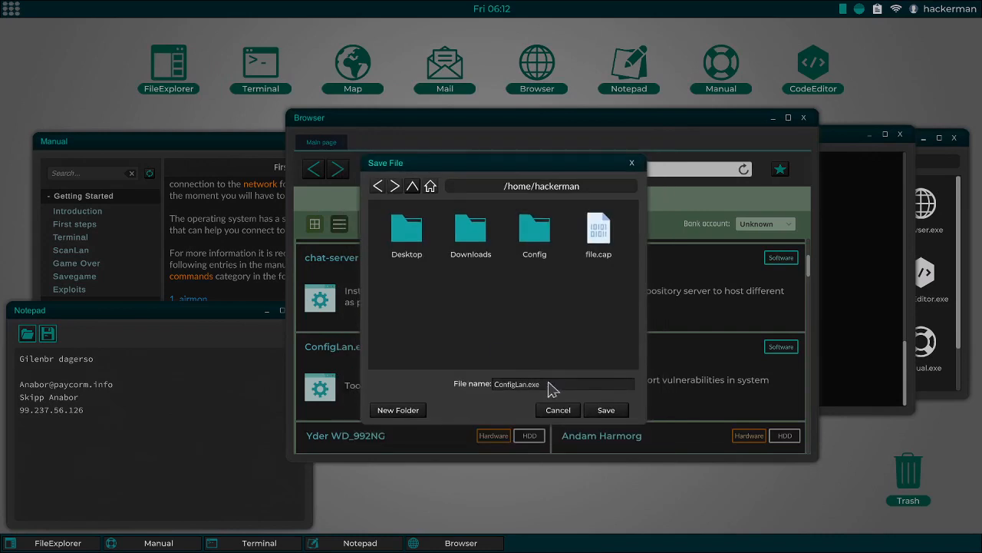
- Save ConfigLan.exe into Downloads as well and dismiss the download window
double_click(470, 231)
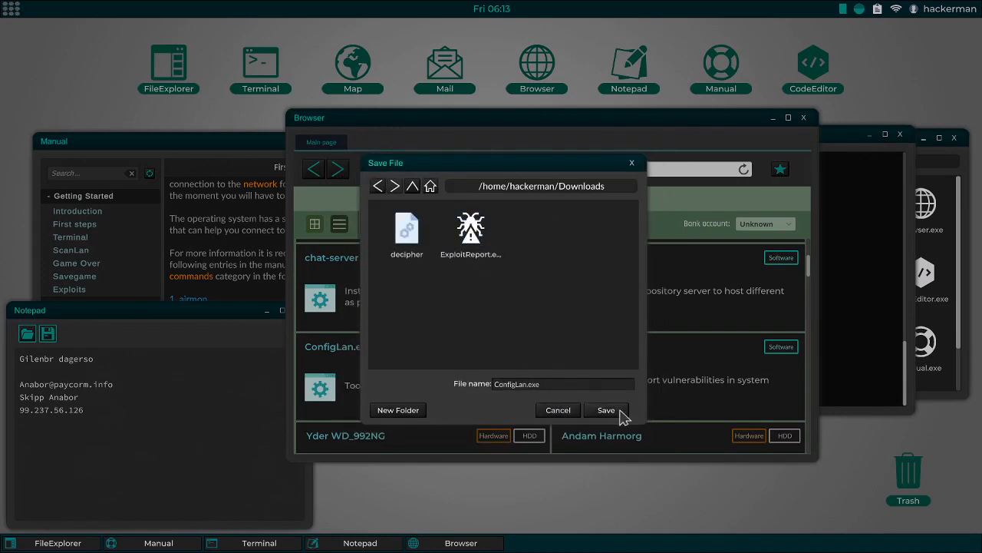
click(604, 410)
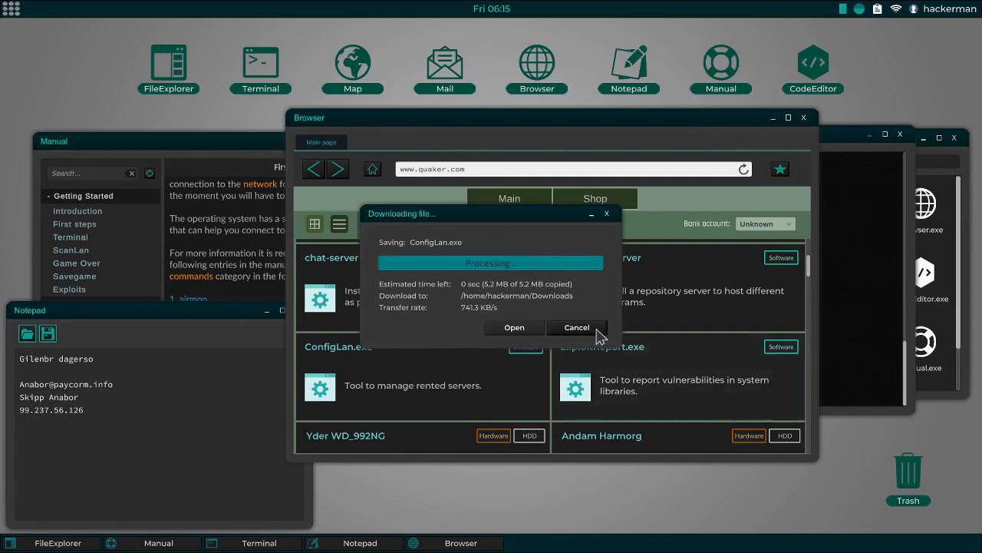
click(577, 327)
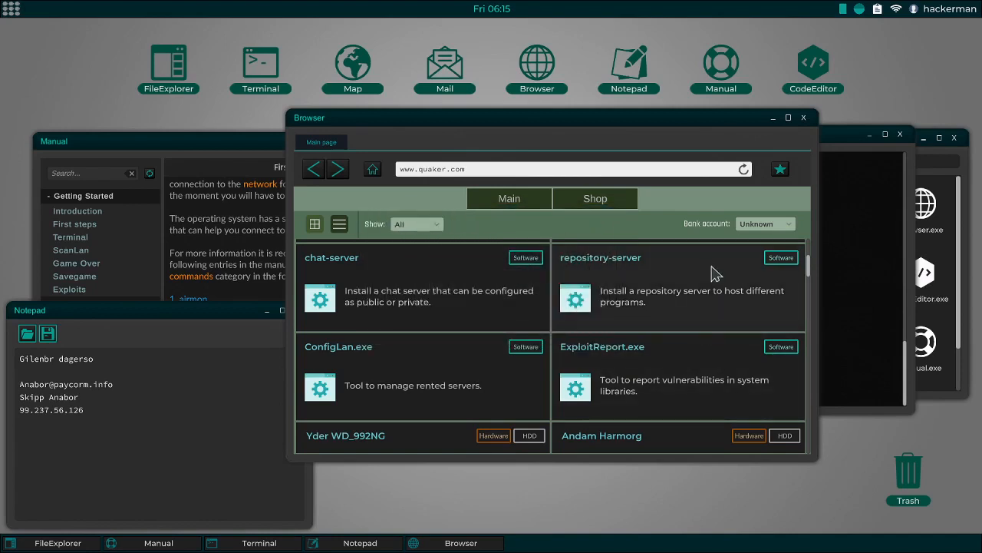
mouse_move(687, 307)
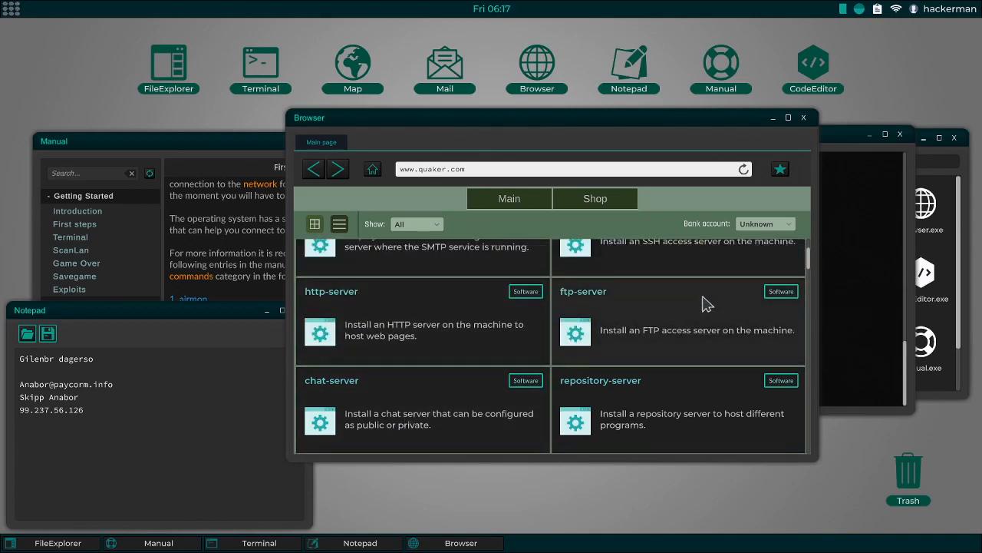
mouse_move(644, 341)
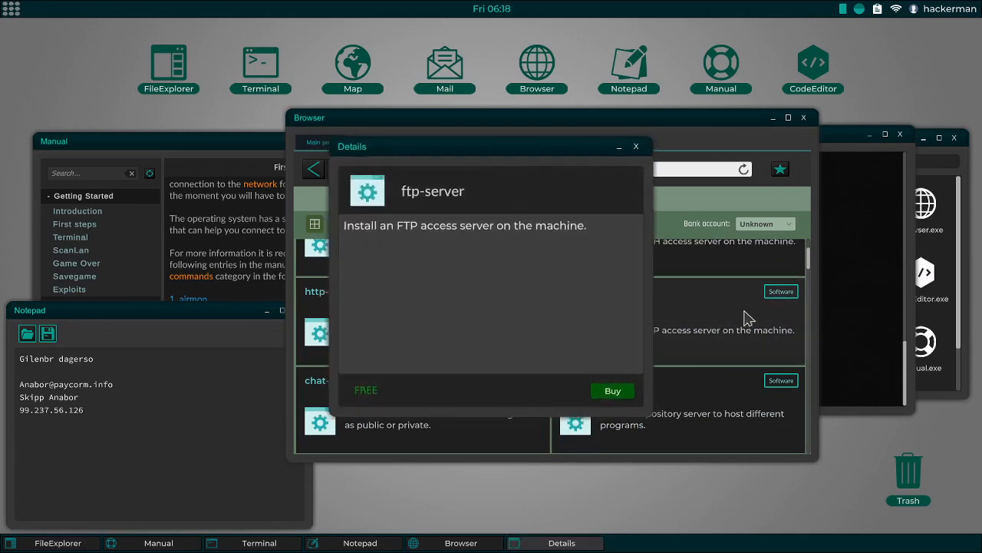
- Save ftp-server, http-server, ssh-server and smtp-user-list from quaker.com into /home/hackerman/Downloads
click(611, 389)
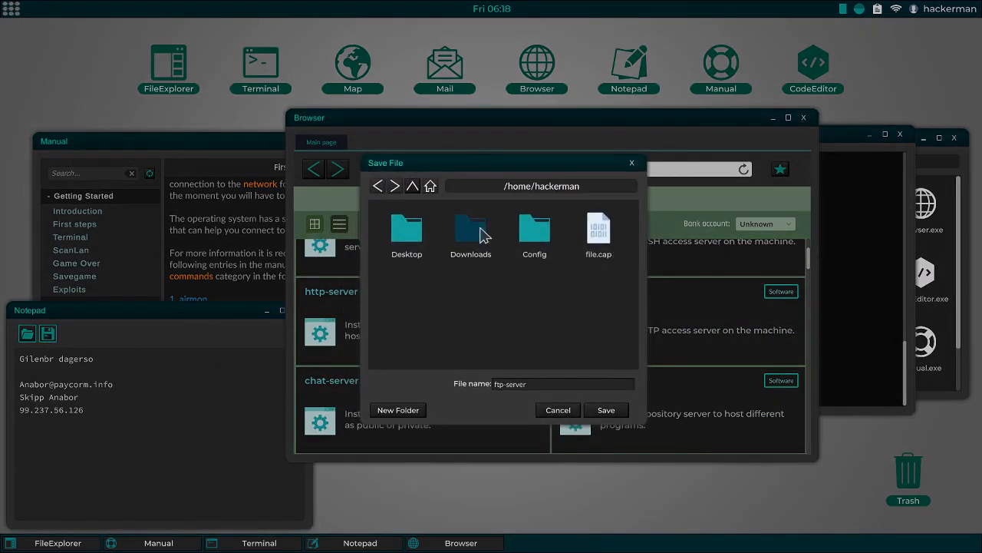
click(605, 410)
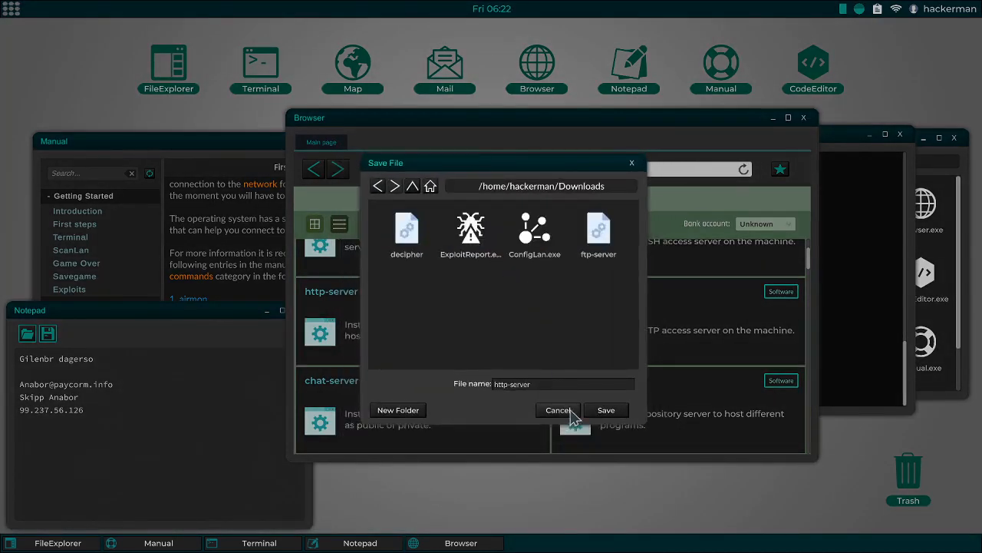
click(606, 410)
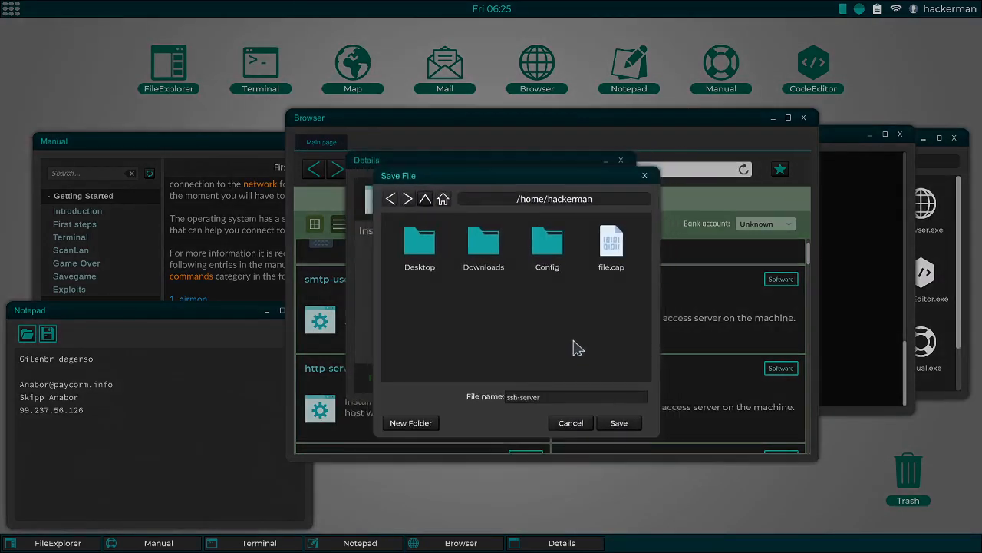
click(618, 424)
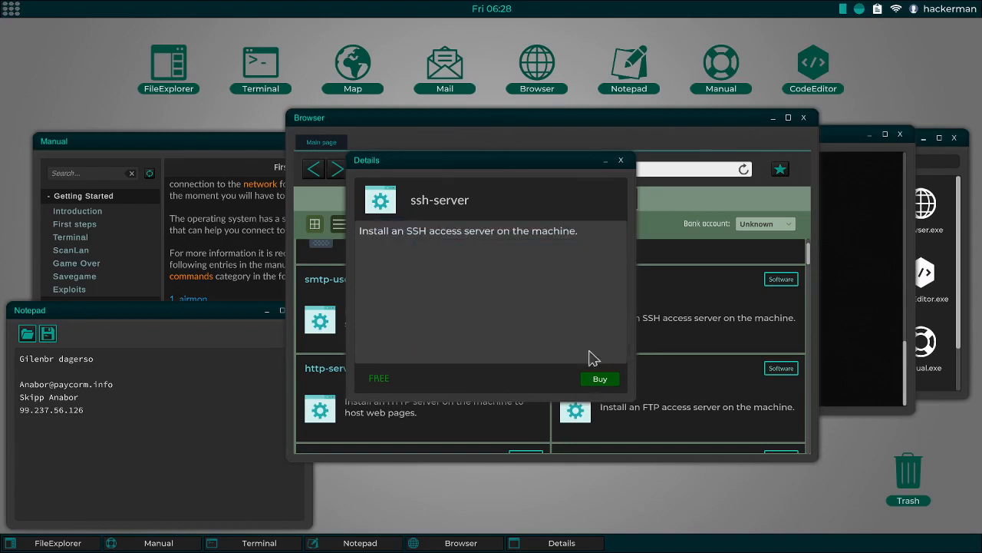
mouse_move(620, 161)
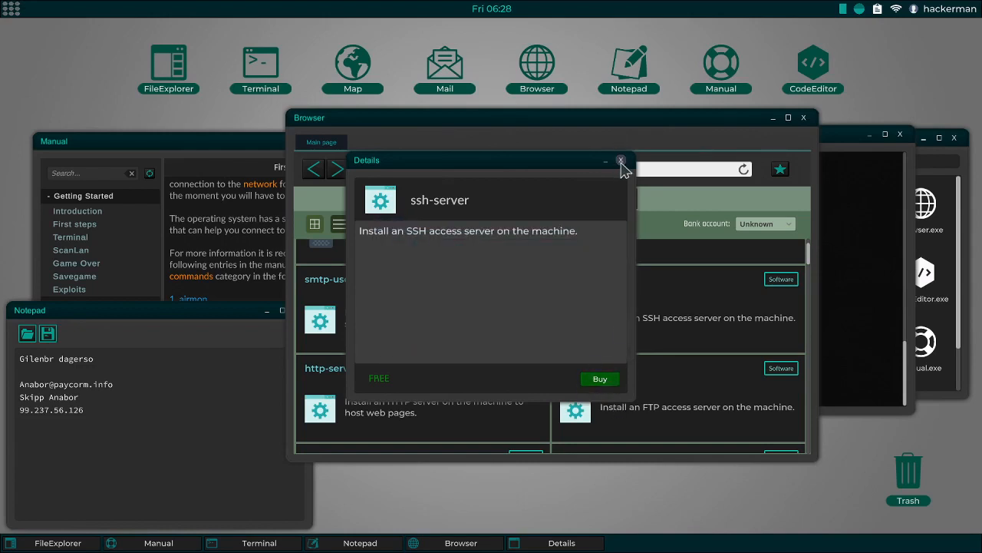
click(620, 161)
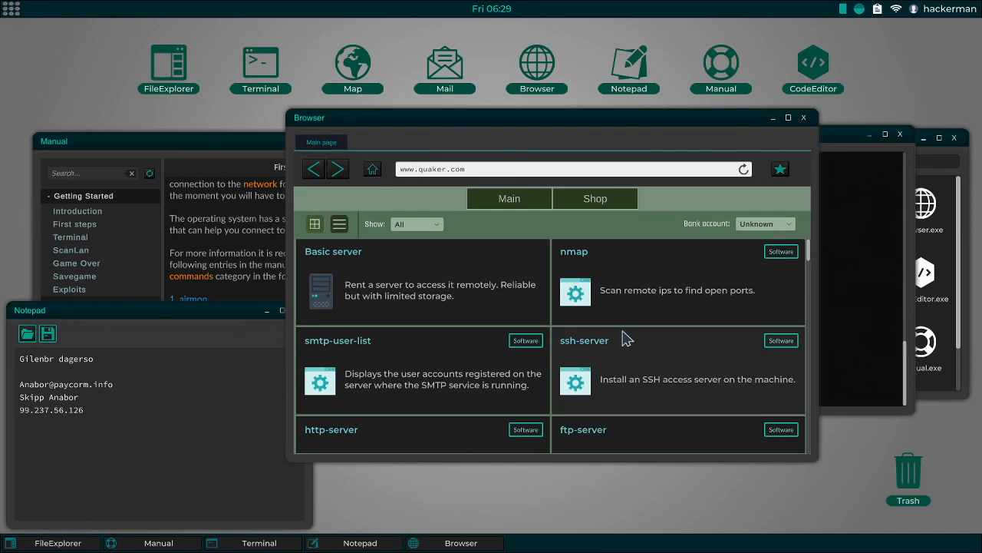
mouse_move(528, 366)
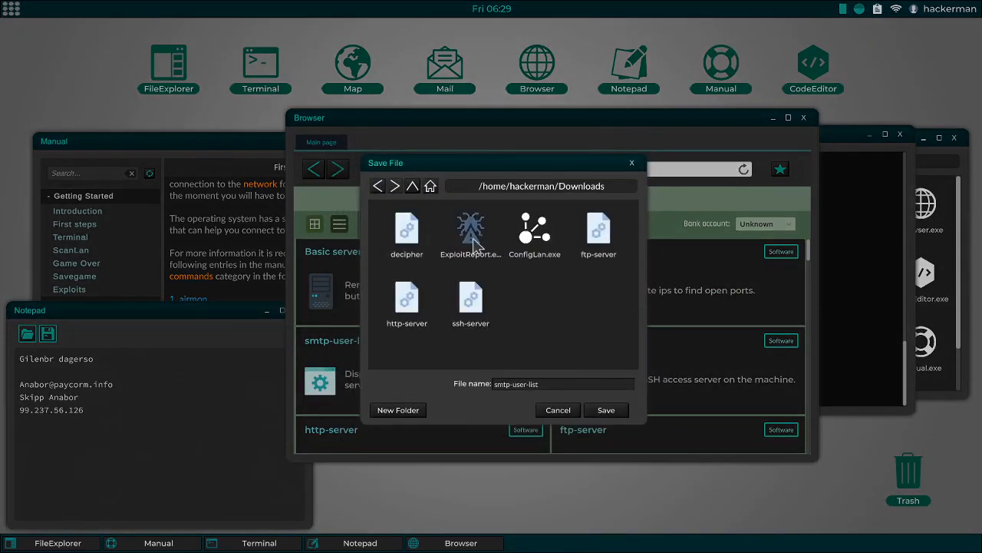
click(605, 410)
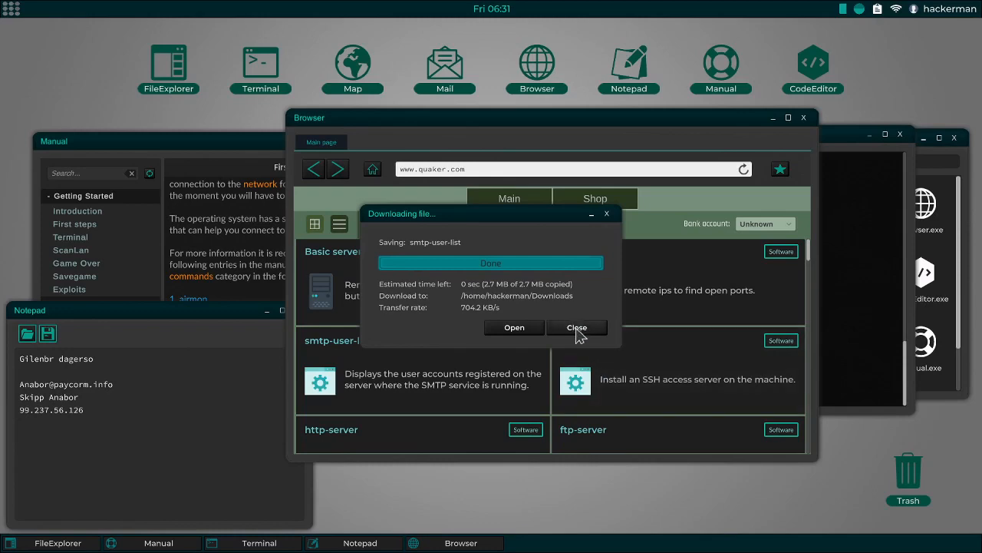
click(578, 327)
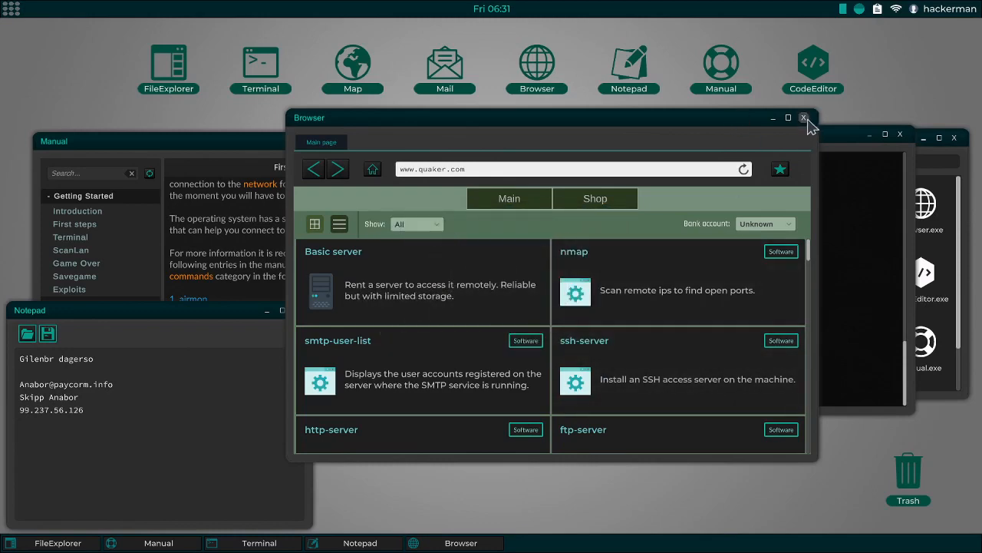
- Close the browser, run nmap to see its usage, and open FileExplorer while trying an exploit command
click(804, 116)
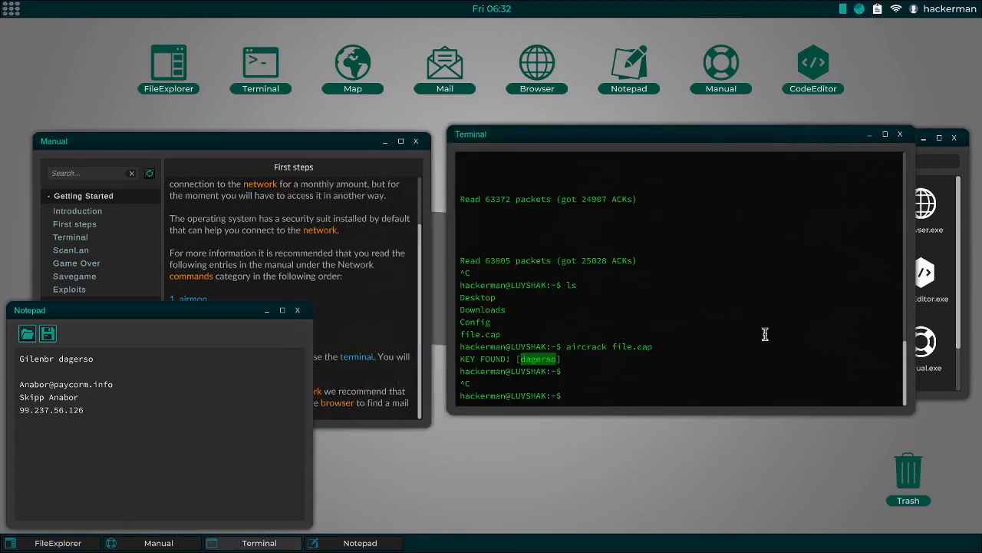
text(nmap)
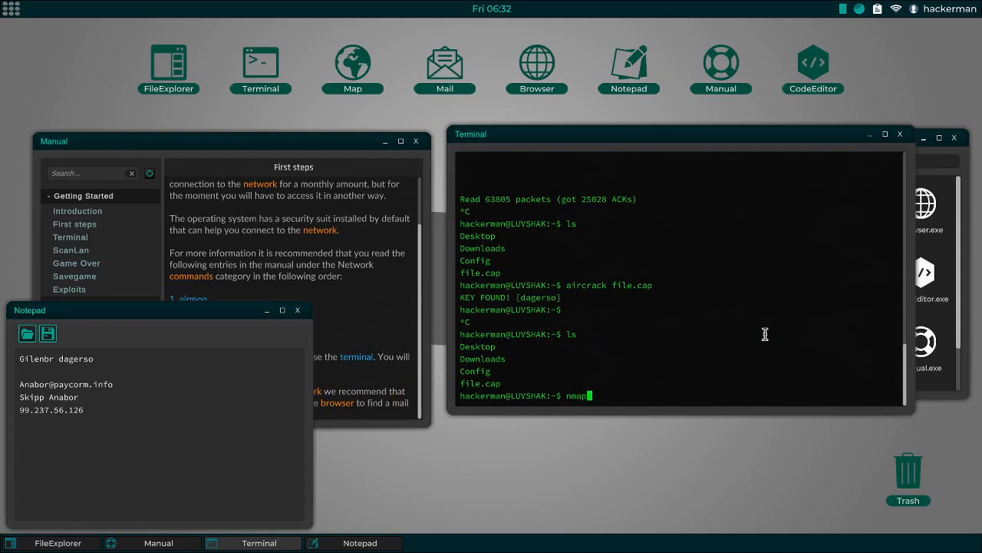
key(Enter)
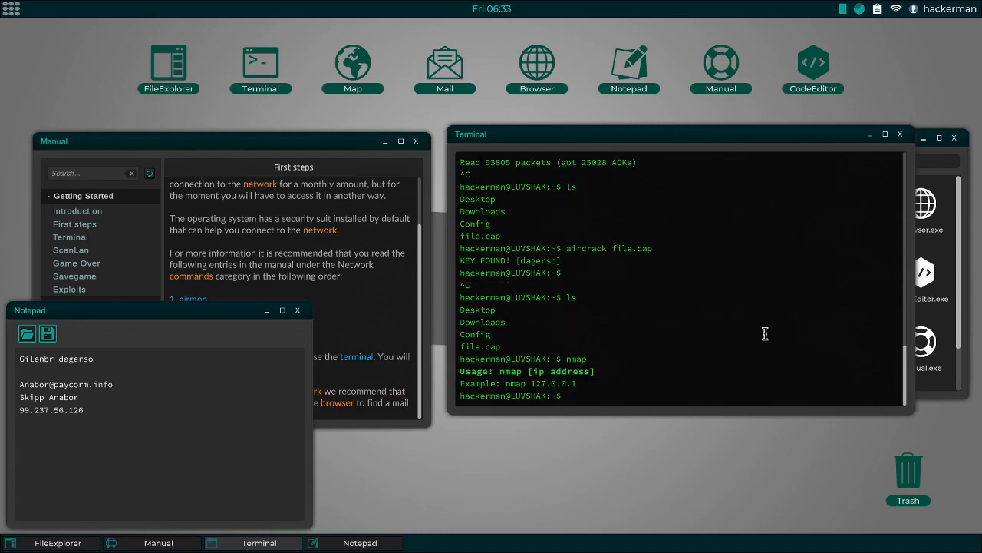
mouse_move(141, 43)
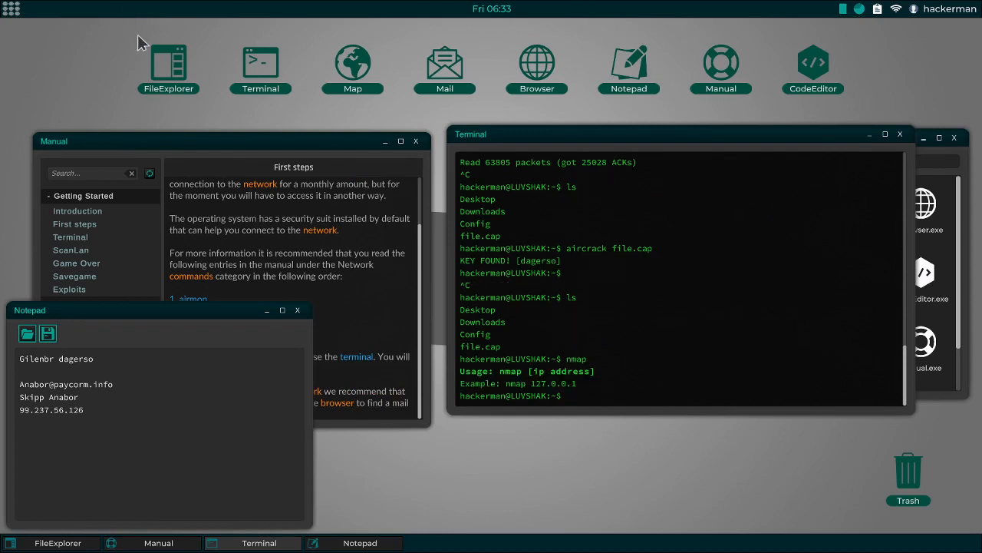
click(169, 61)
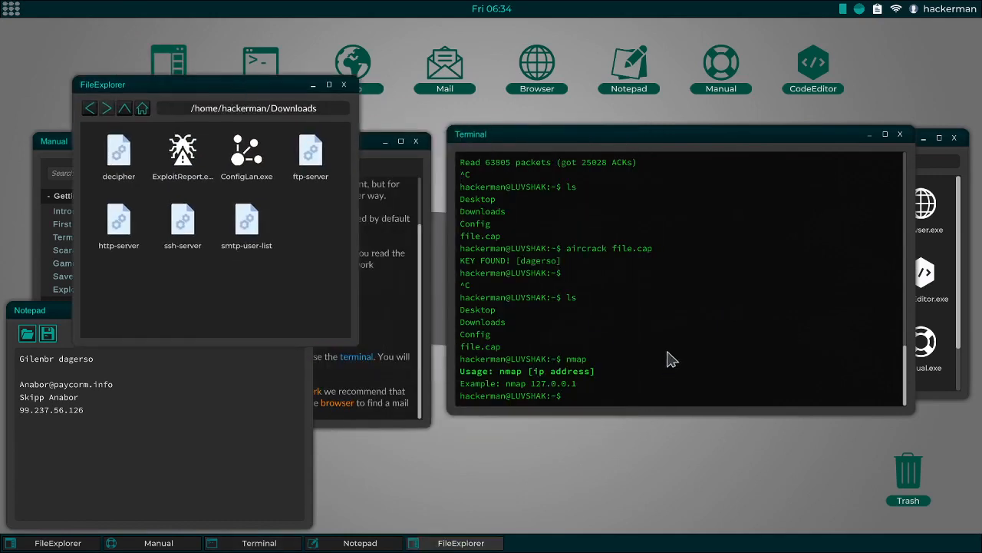
text(exploitreport)
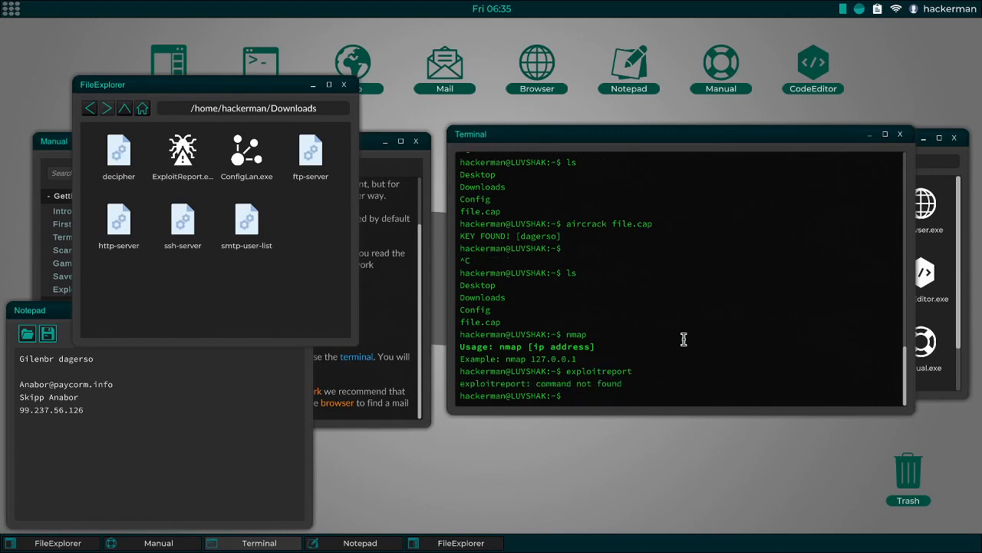
mouse_move(198, 161)
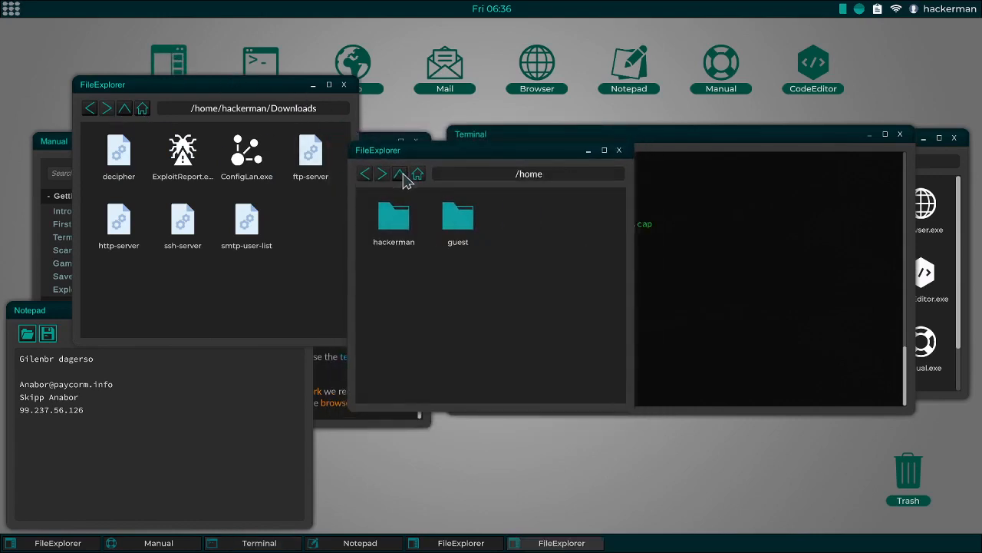
- Navigate FileExplorer from root into /usr/bin to paste ExploitReport.exe and ConfigLan.exe there
click(400, 174)
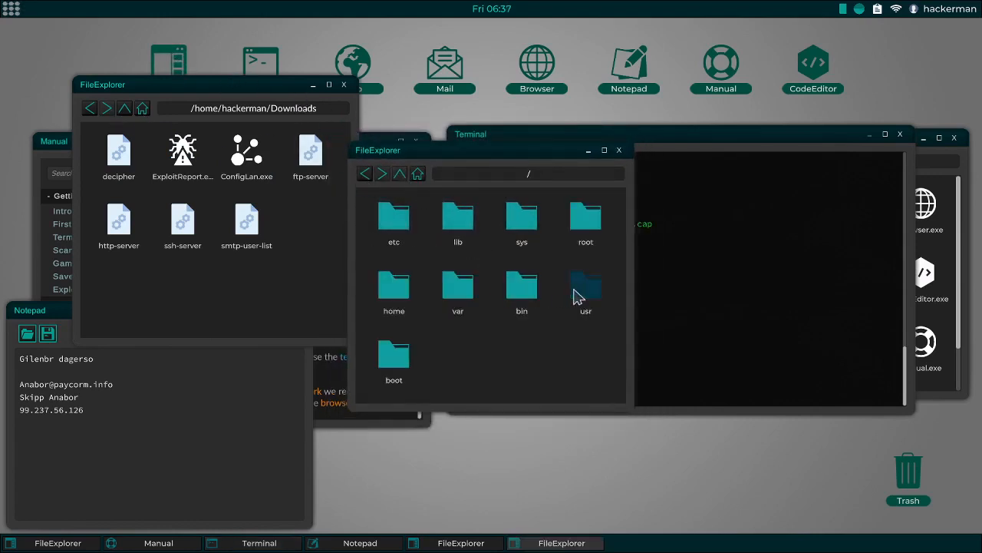
double_click(586, 287)
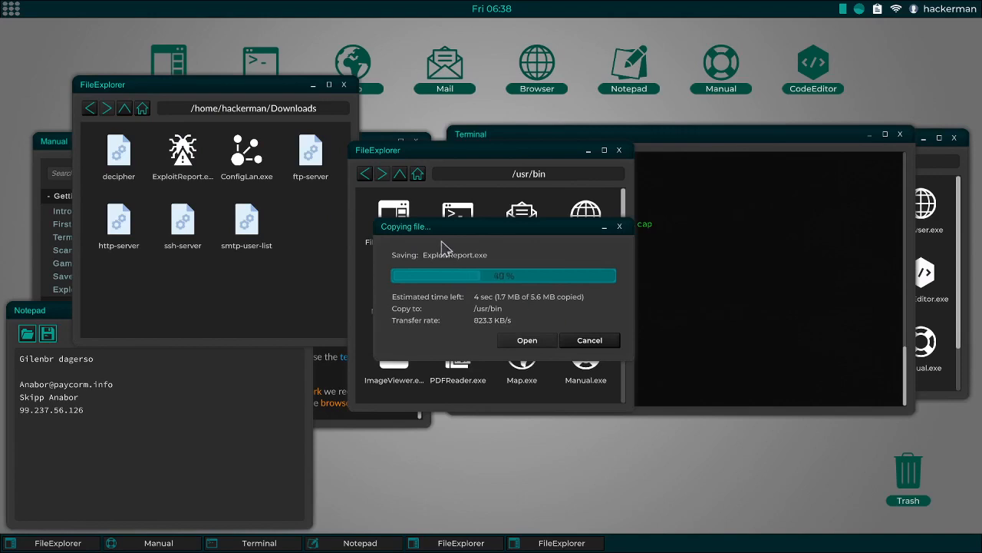
mouse_move(345, 216)
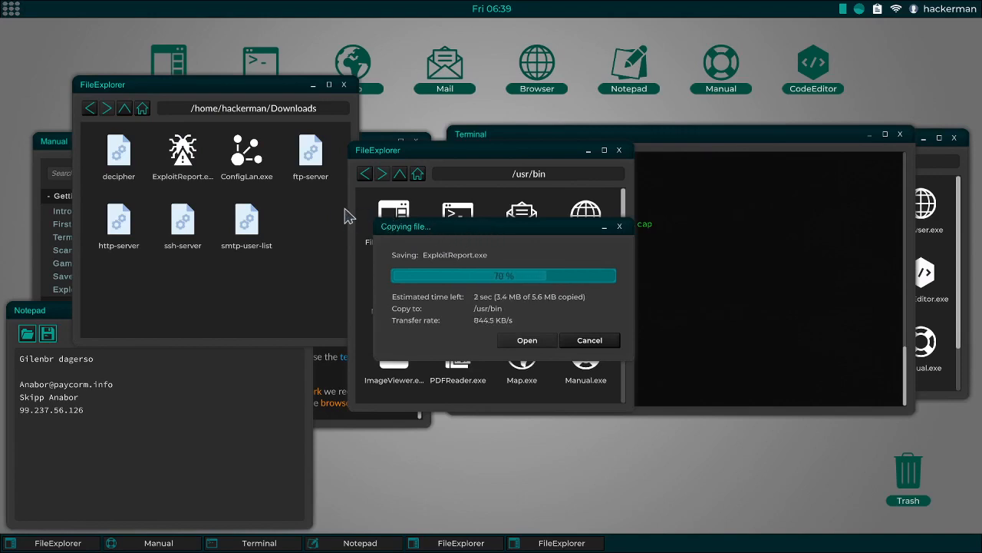
mouse_move(342, 215)
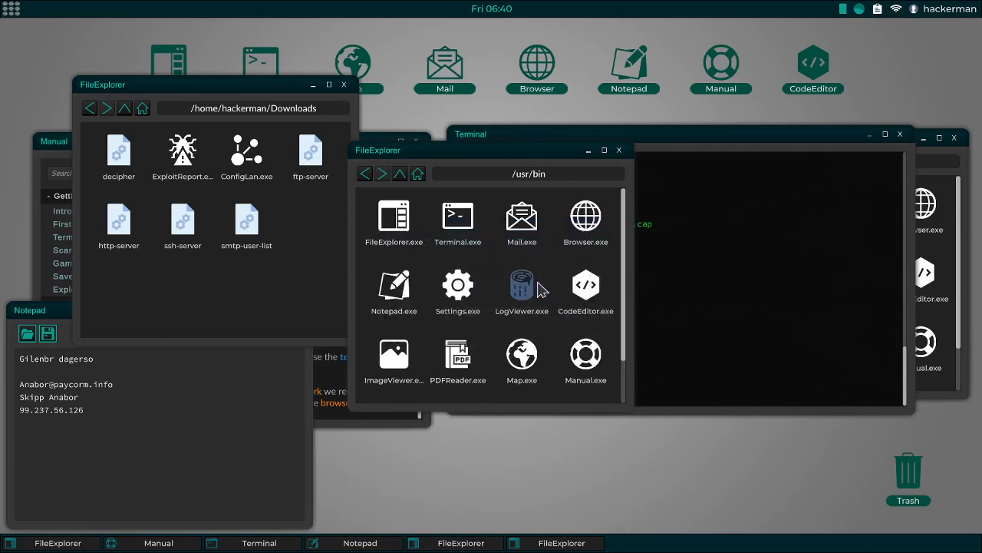
scroll(down, 3)
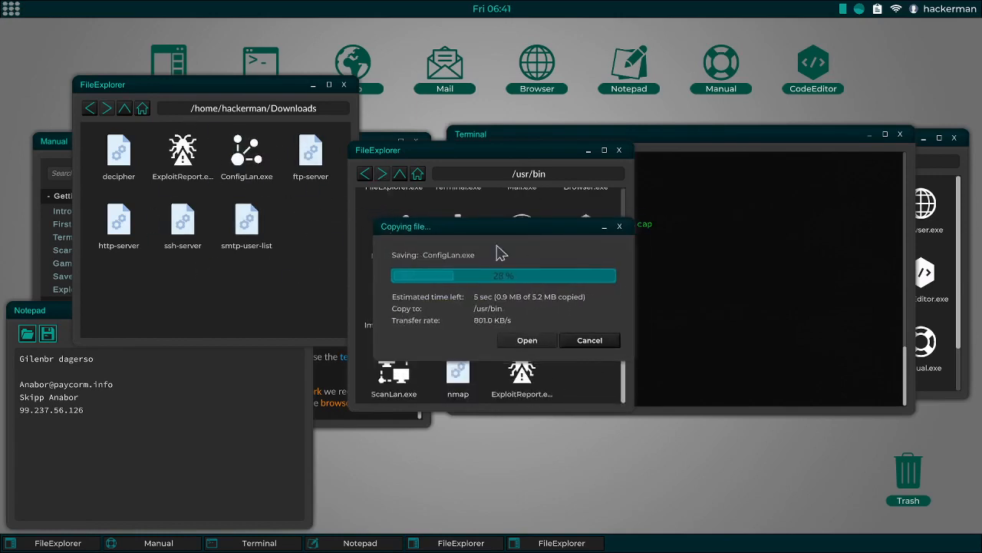
mouse_move(136, 221)
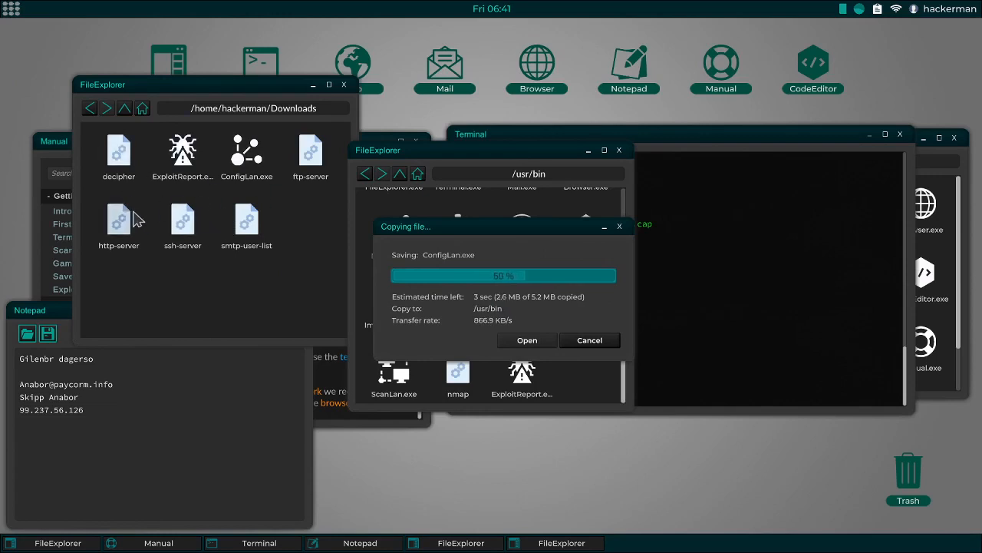
mouse_move(301, 215)
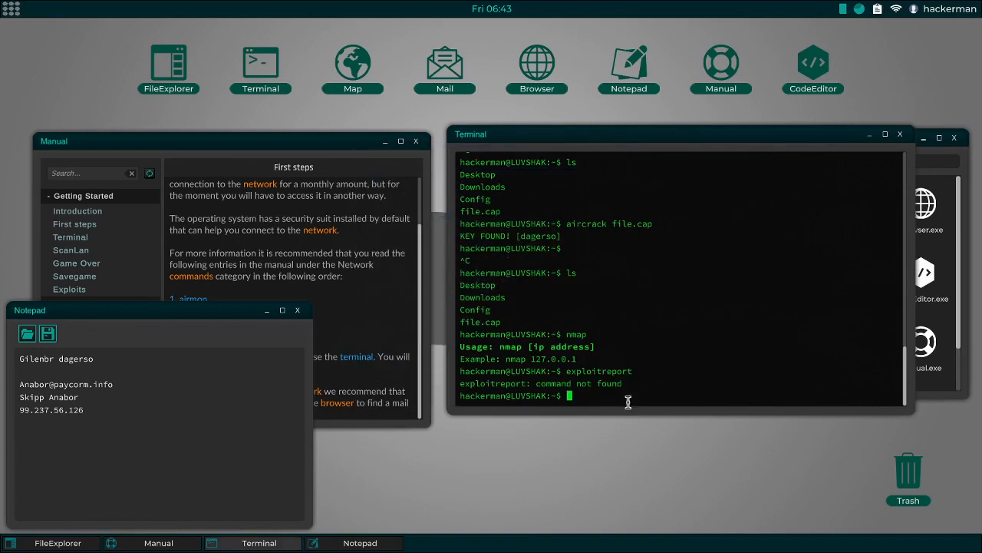
text(nmap)
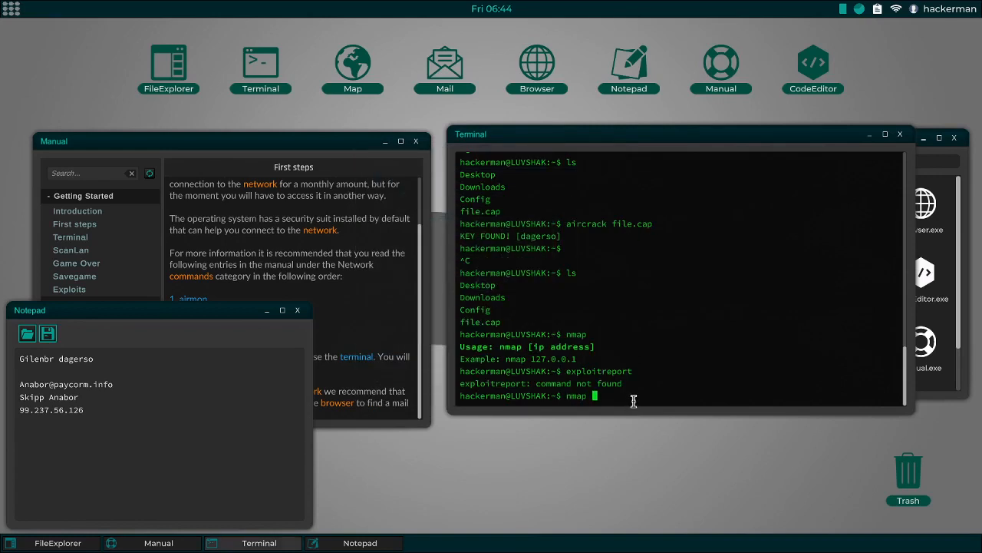
text(99.)
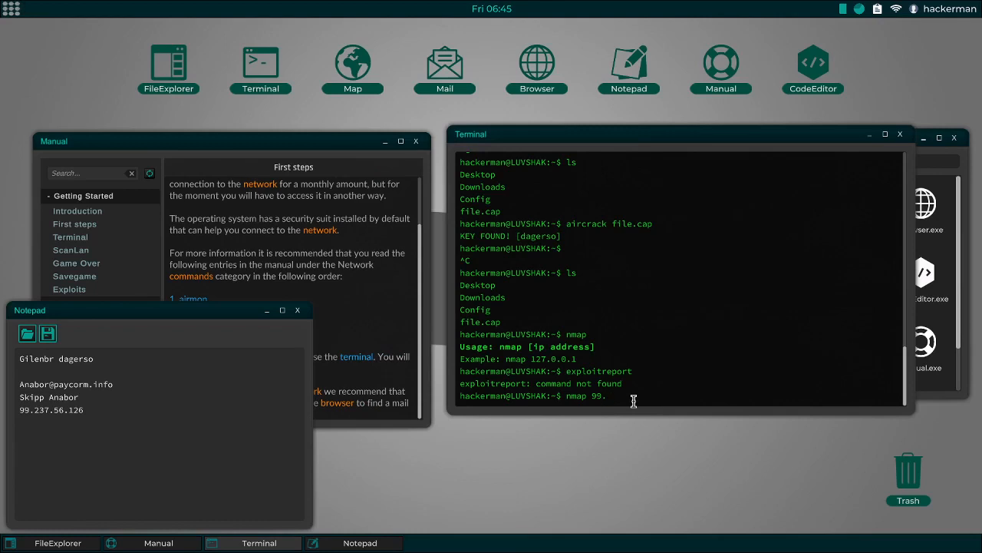
text(237.56.)
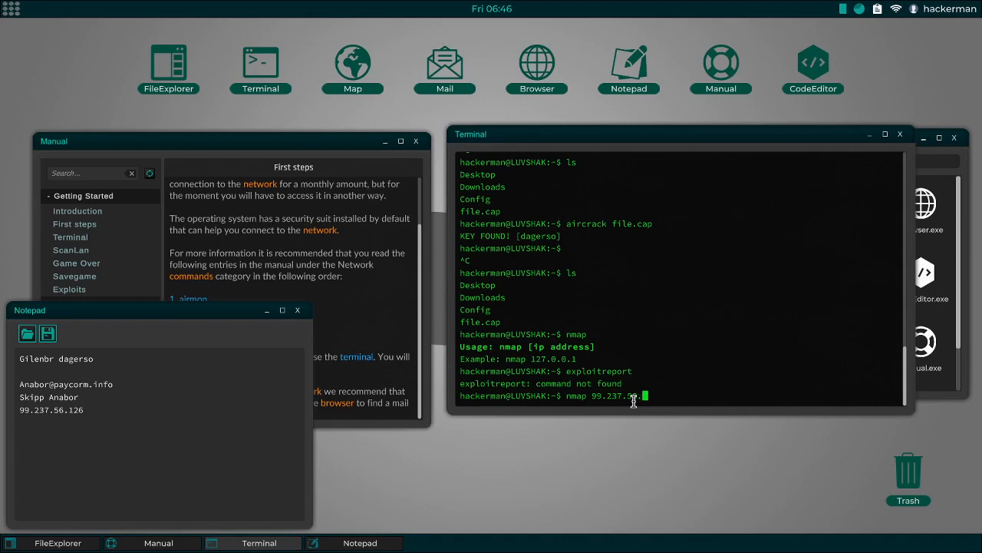
text(126)
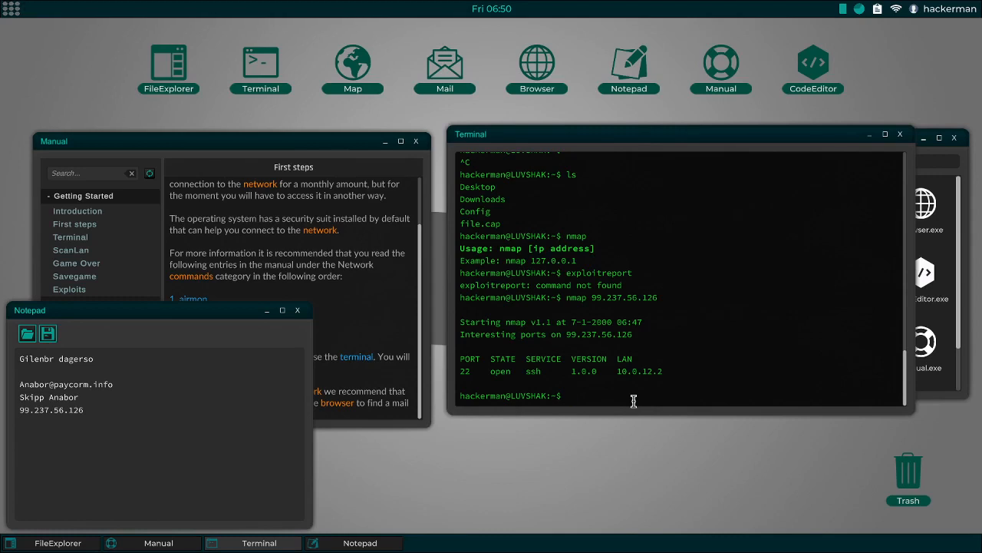
- Try running exploitreport against 99.237.56.126, which is still not found as a command
text(e)
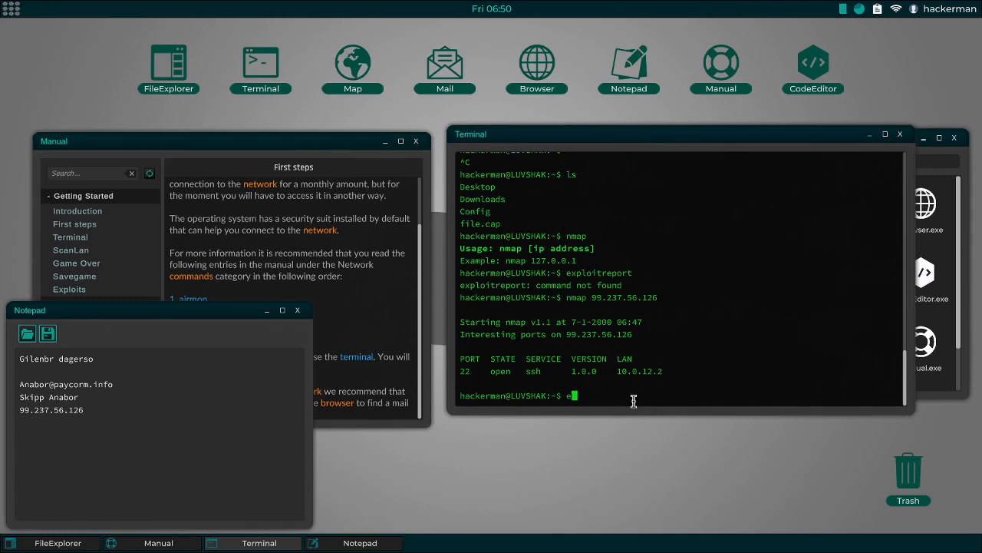
text(xplo)
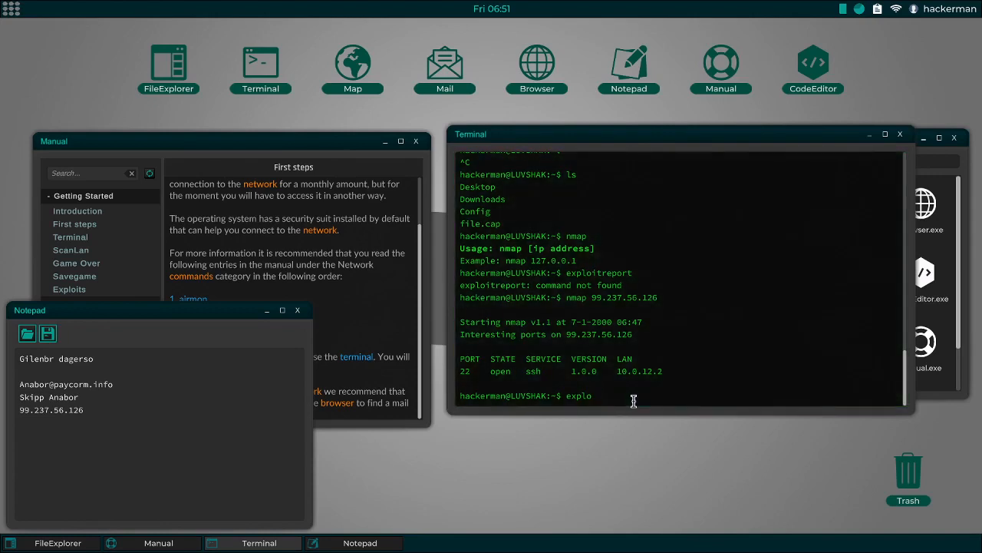
text(exploitreport)
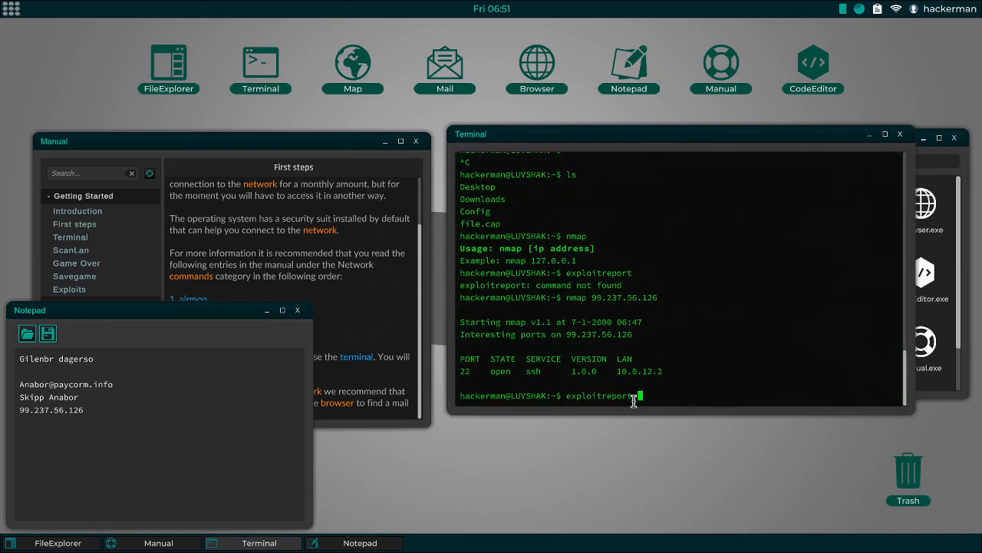
text(99)
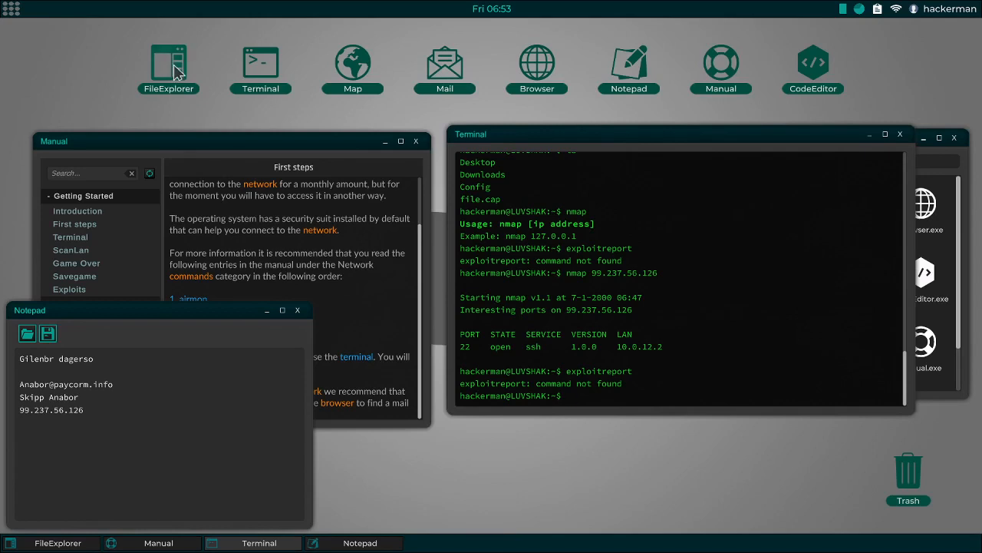
click(169, 65)
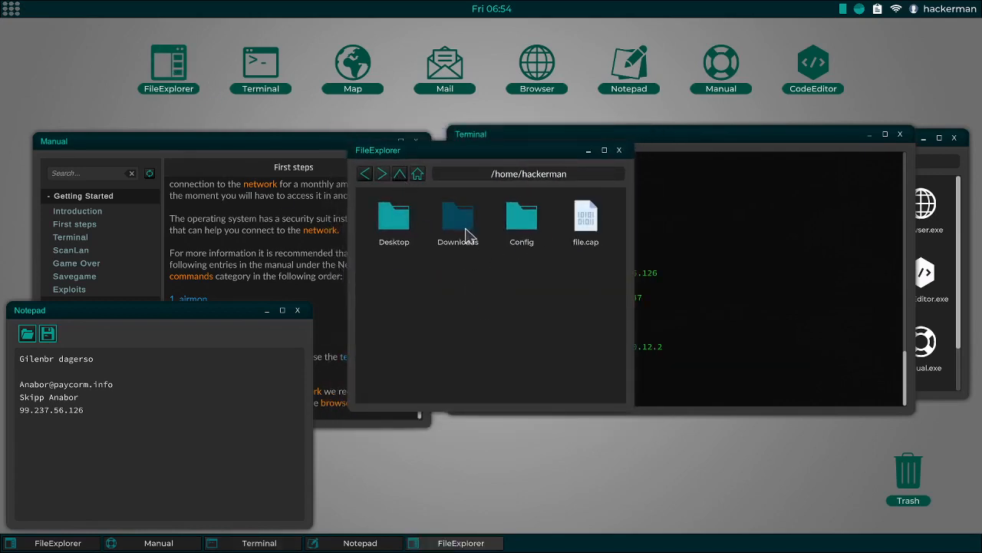
click(418, 172)
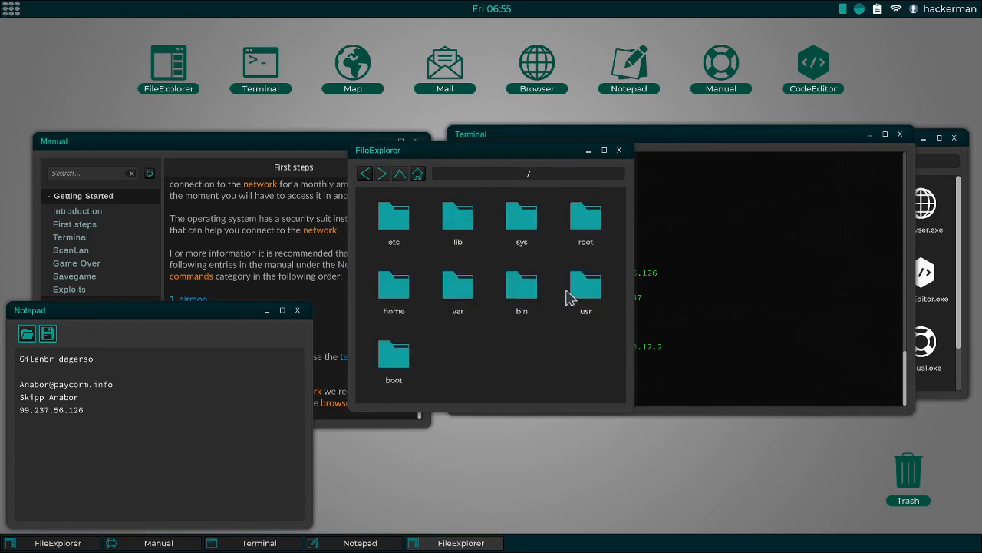
double_click(584, 288)
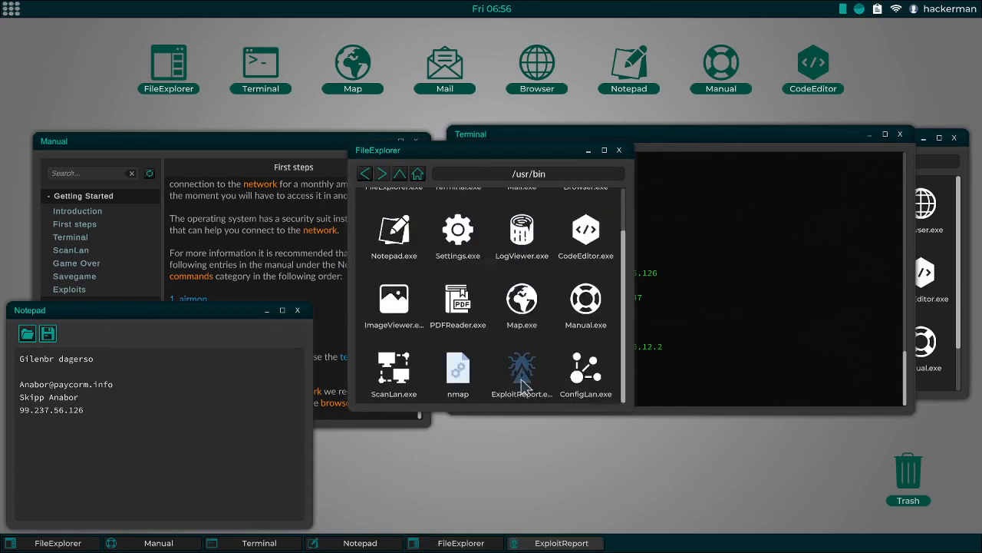
double_click(522, 366)
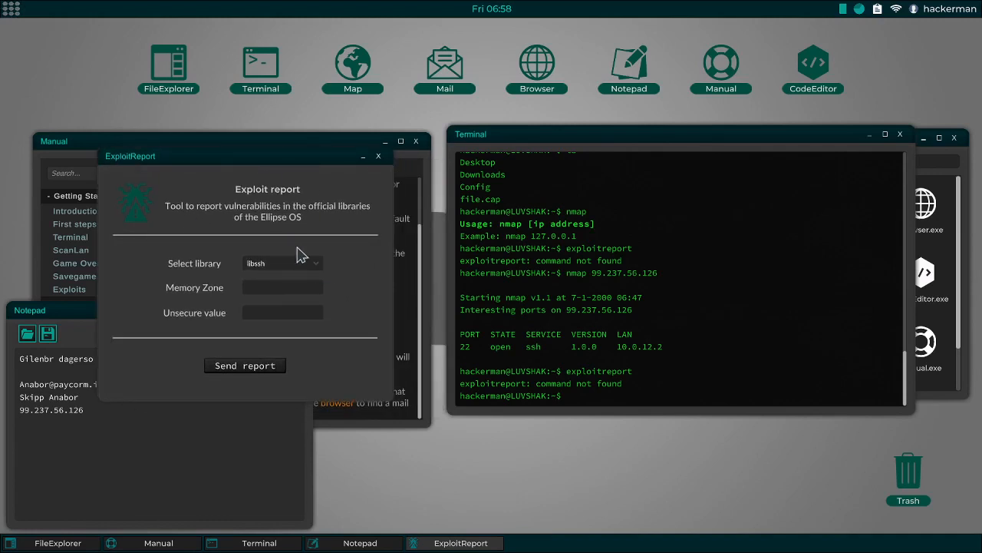
click(282, 262)
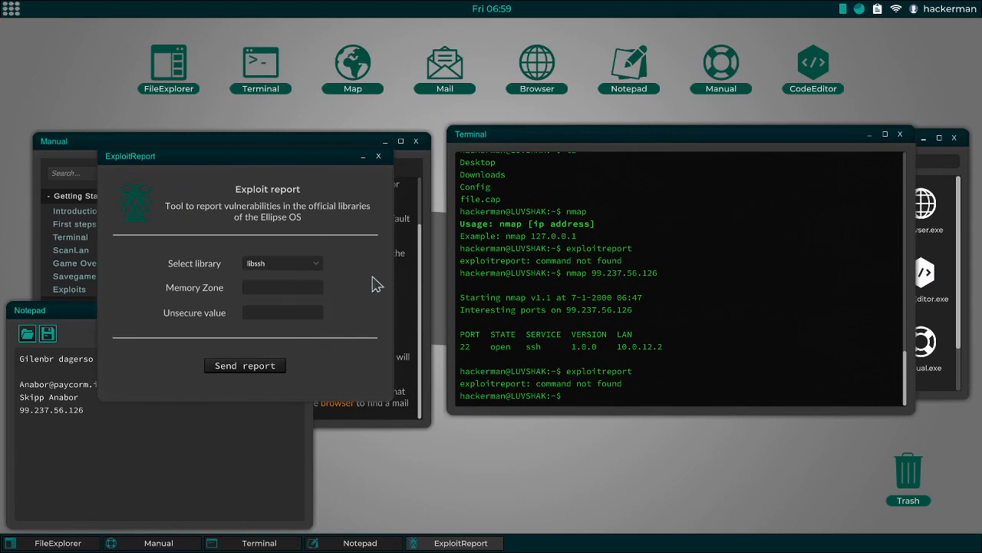
click(282, 287)
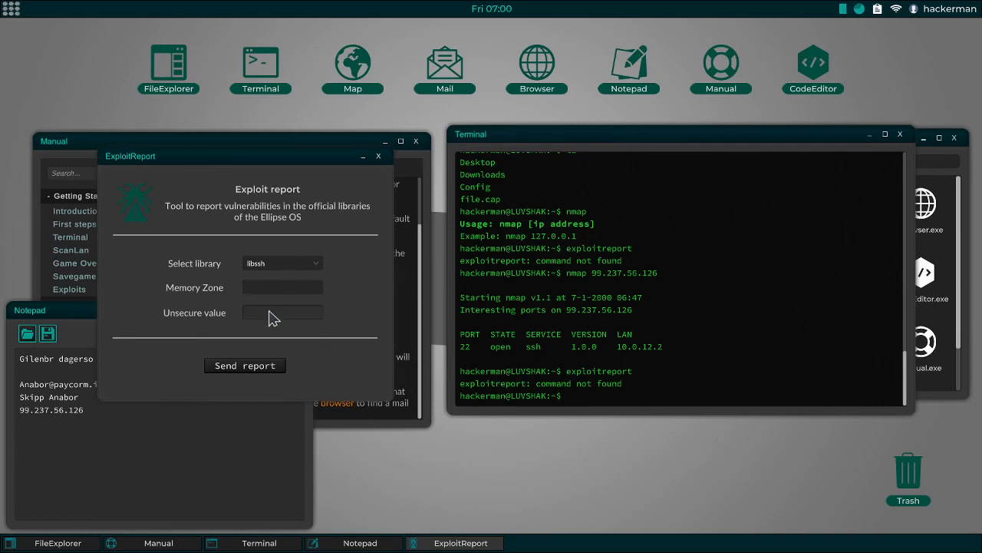
mouse_move(292, 364)
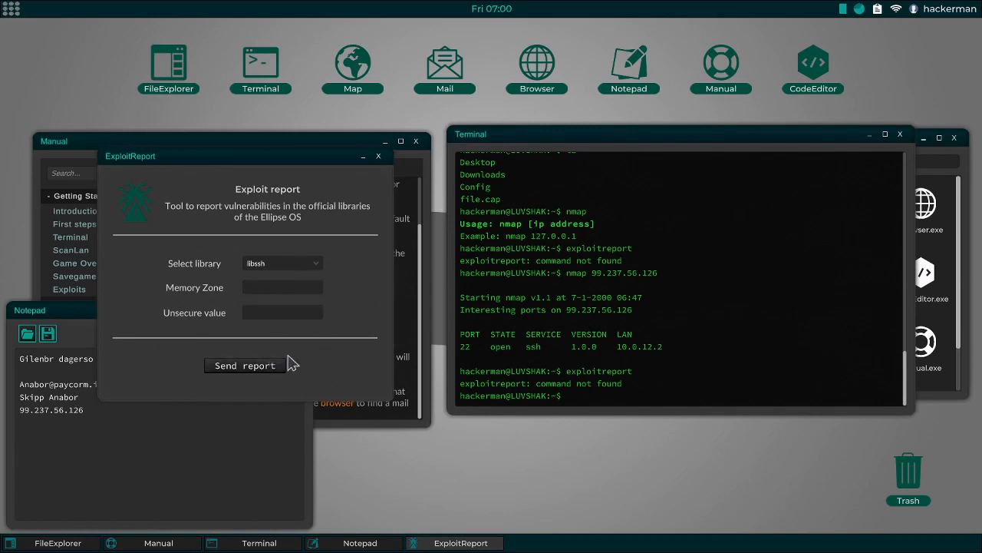
click(282, 287)
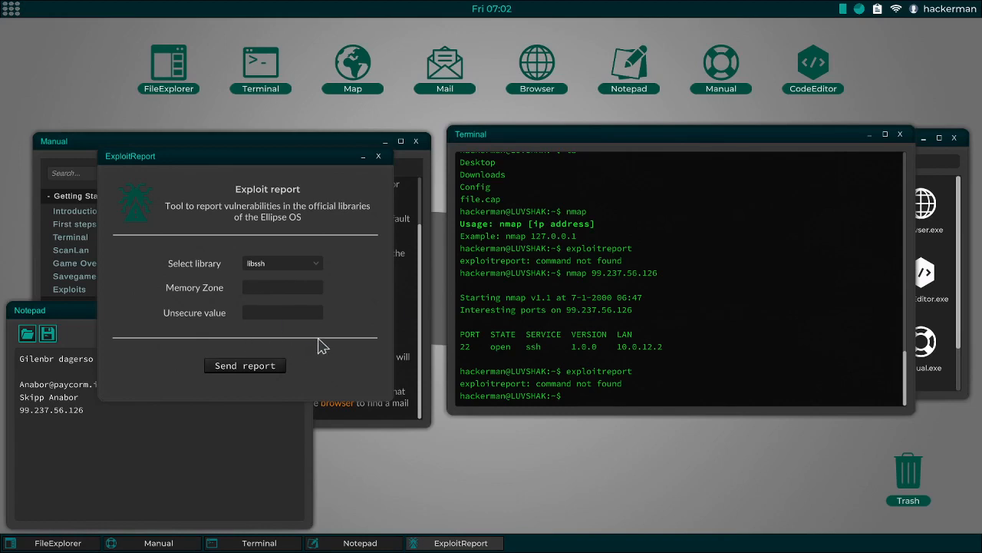
click(282, 287)
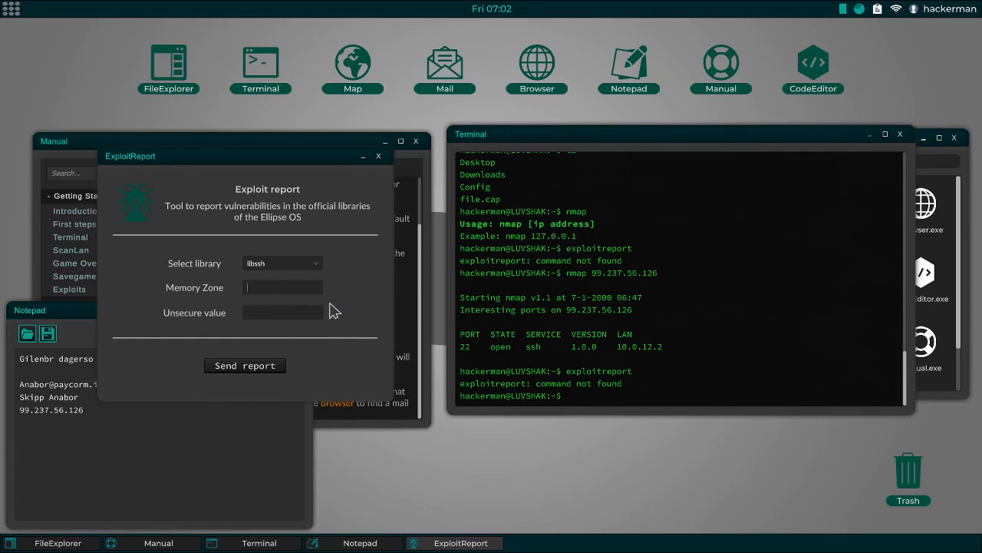
mouse_move(377, 161)
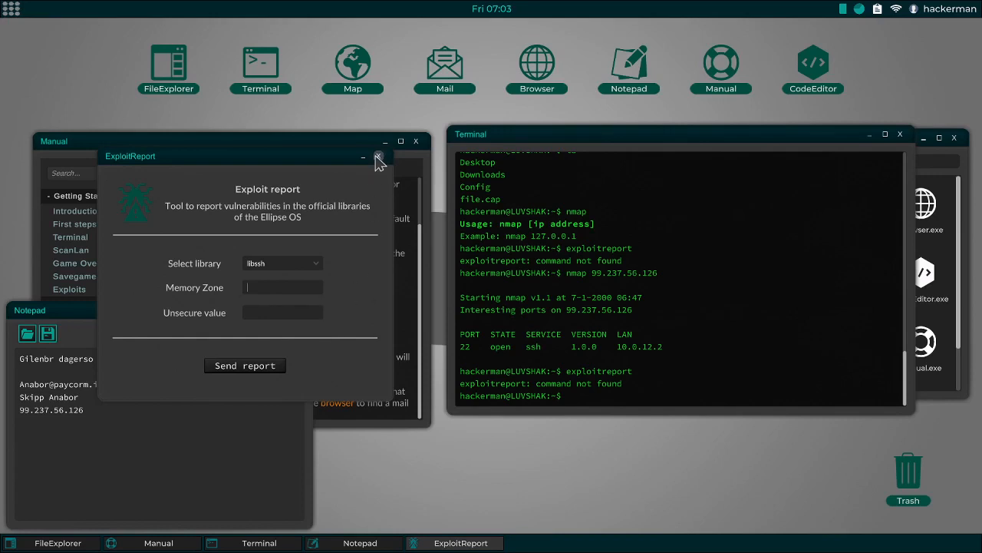
click(378, 157)
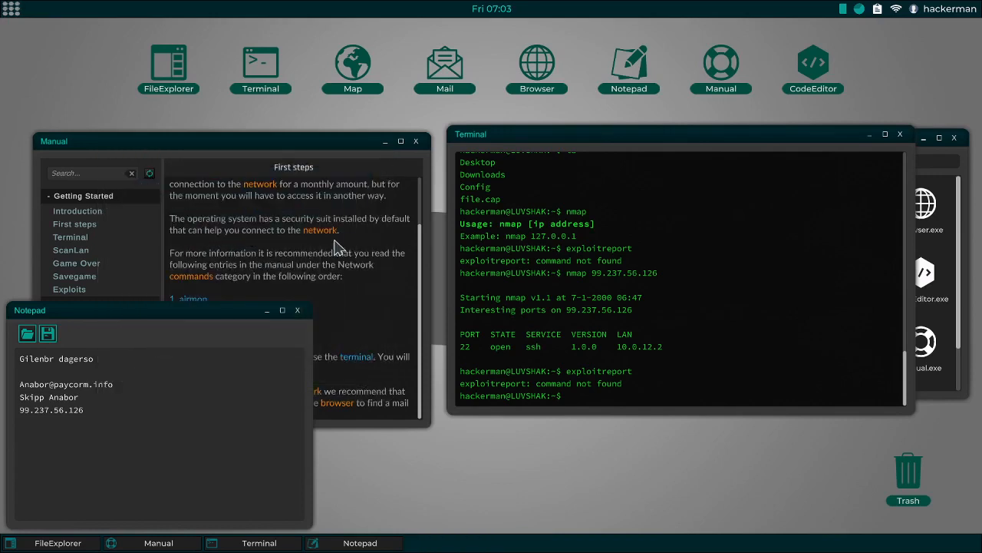
mouse_move(577, 285)
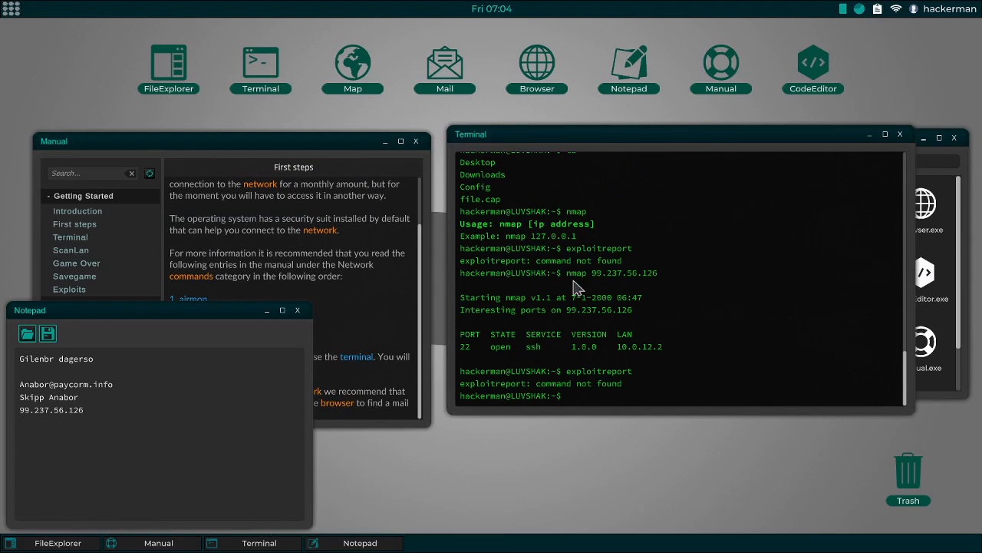
mouse_move(673, 361)
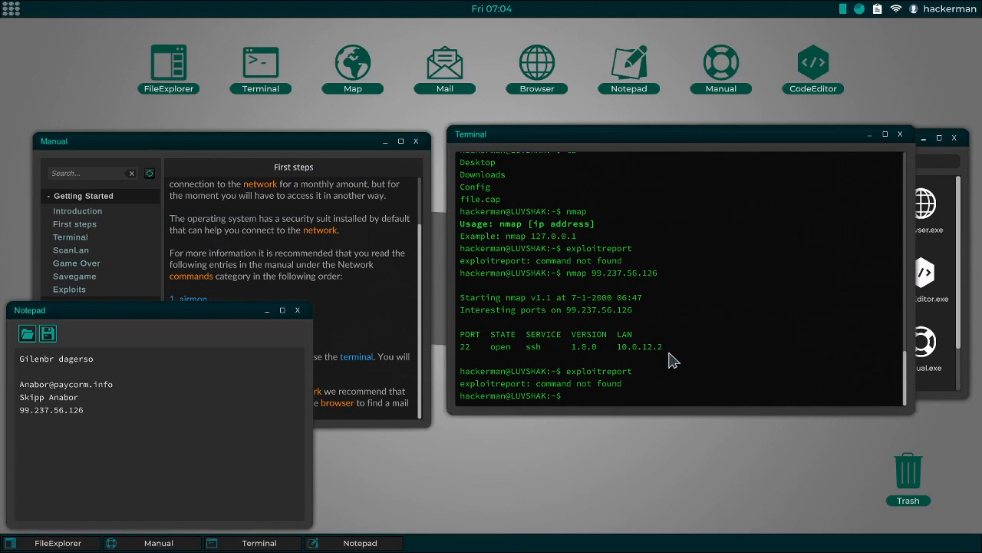
mouse_move(692, 365)
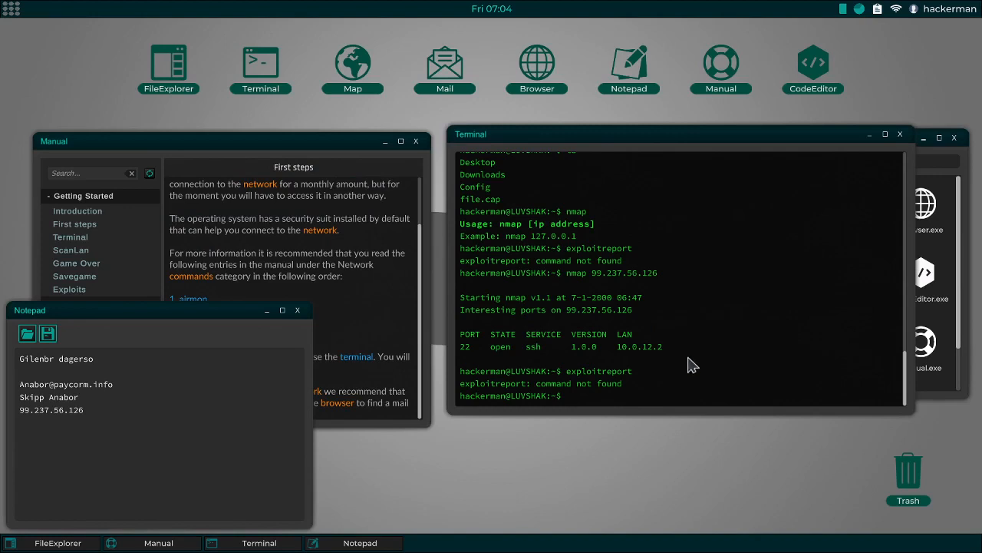
- Run ssh for usage, then 'ssh 99.237.56.126', failing with incorrect user/password
text(ssh)
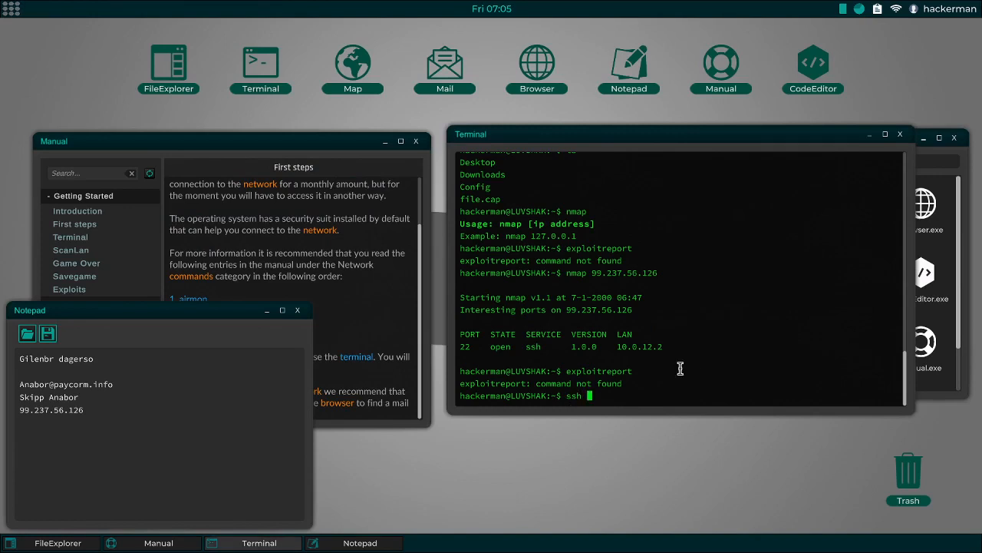
text(99.237.56.126)
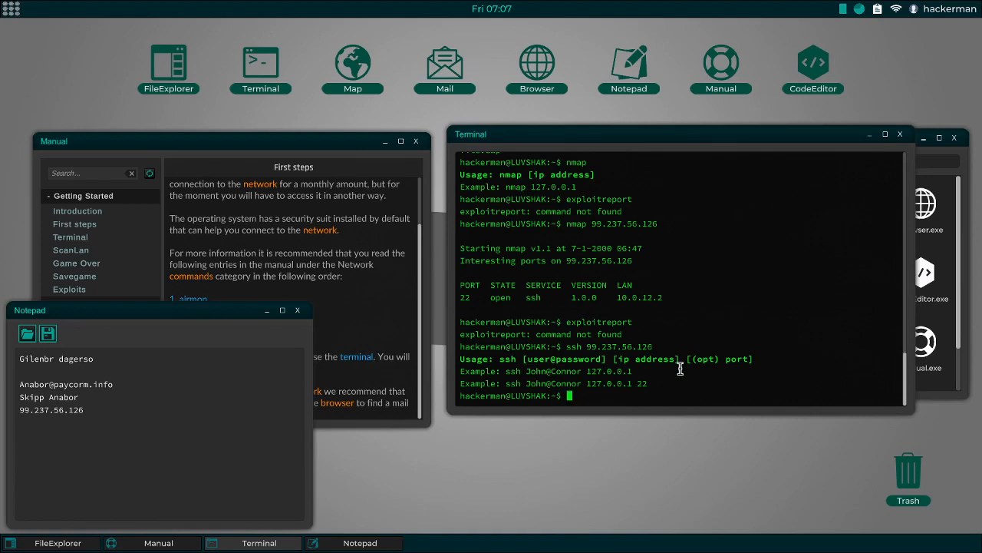
text(ssh 99.237.56.126)
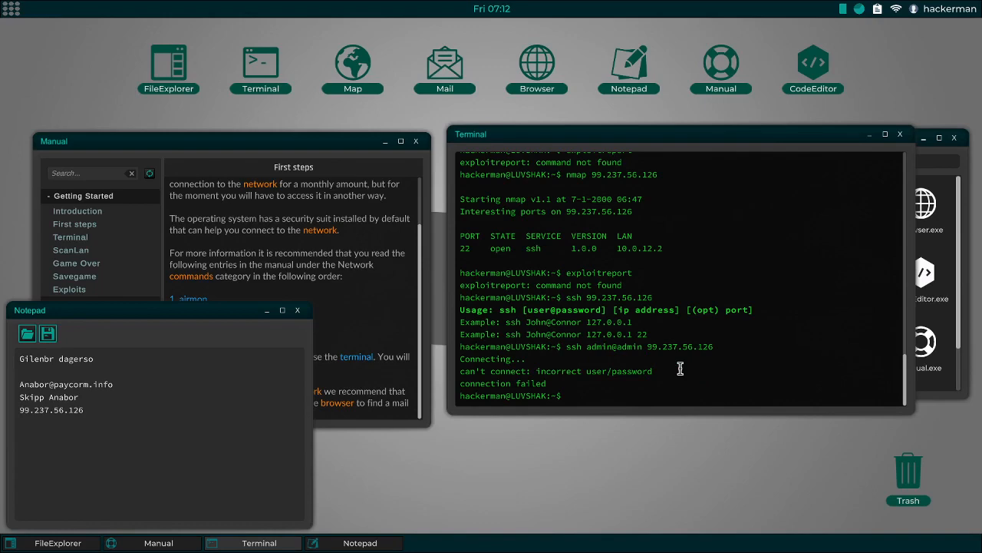
mouse_move(439, 80)
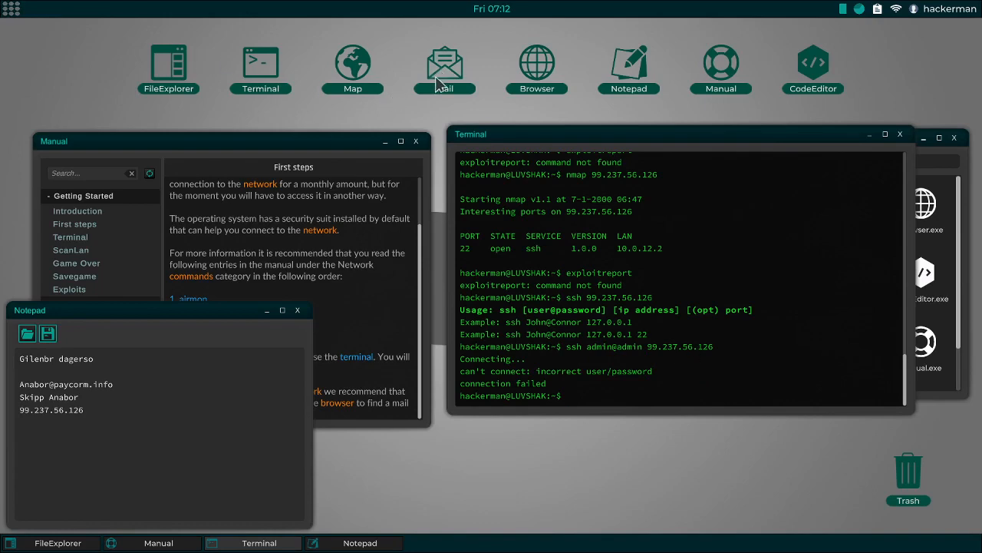
click(445, 61)
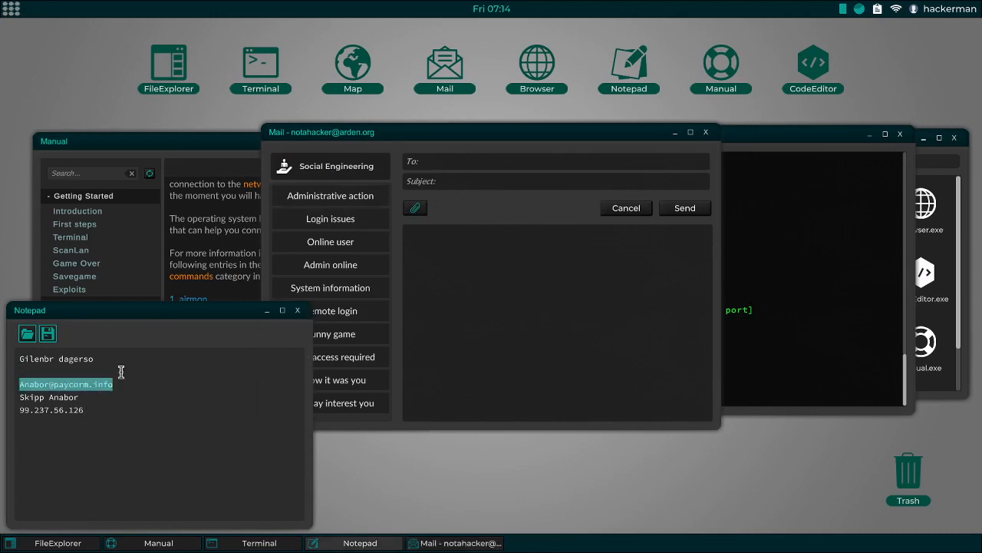
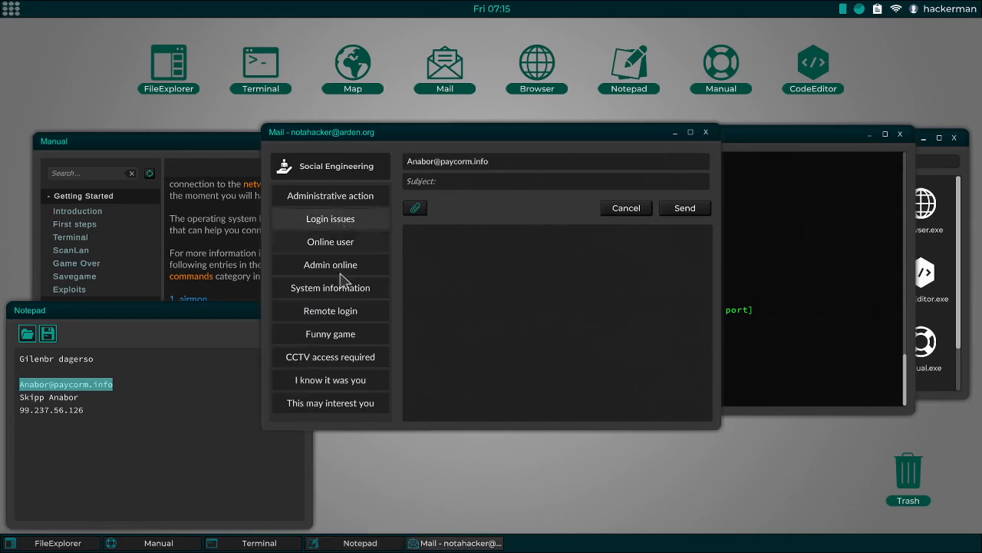
click(330, 310)
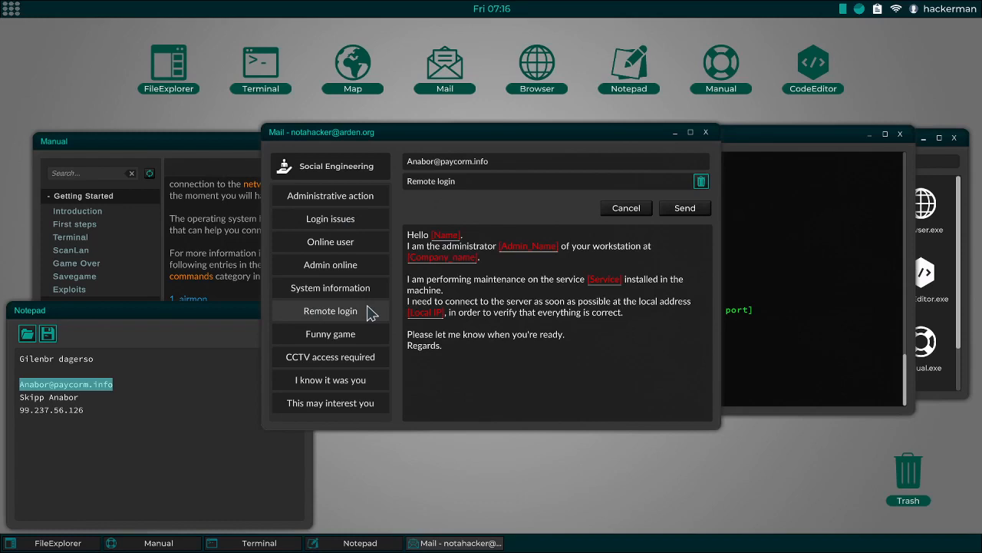
mouse_move(350, 314)
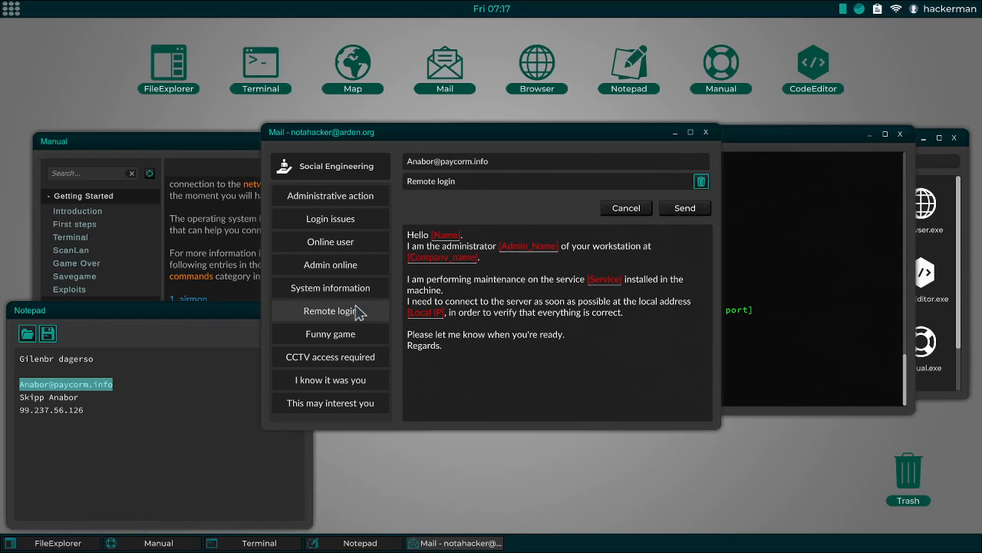
mouse_move(321, 316)
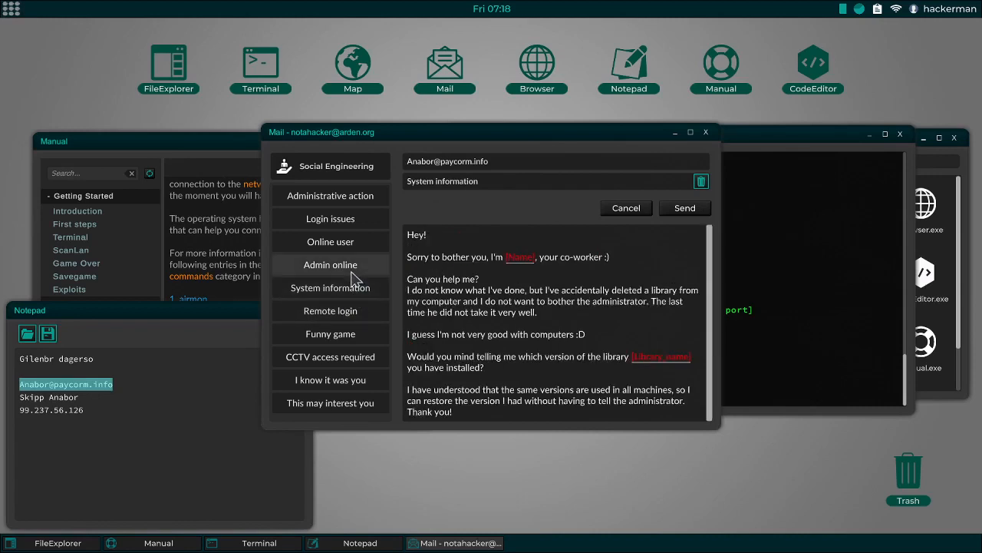
- Cycle through System information, Admin online and Login issues, settling on the Administrative action template
click(330, 264)
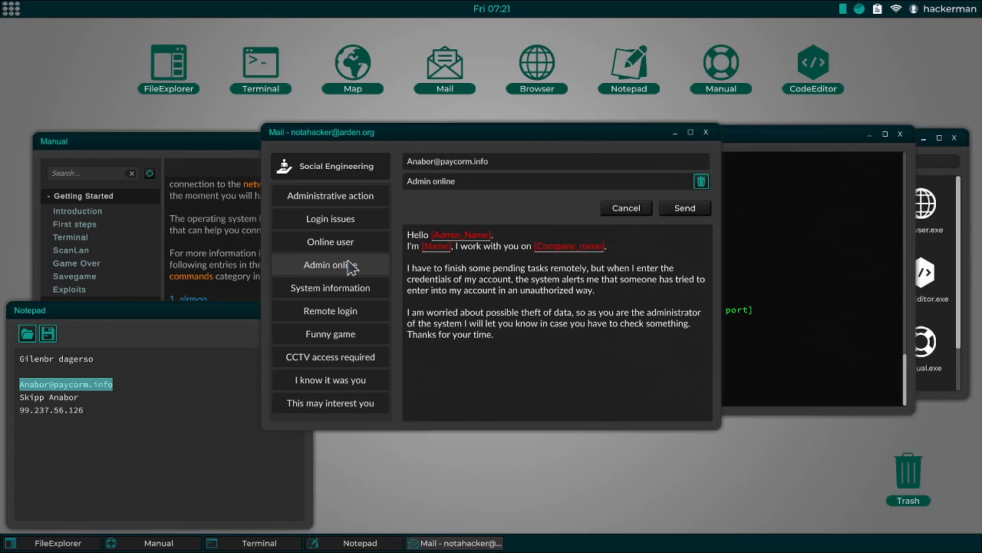
click(330, 241)
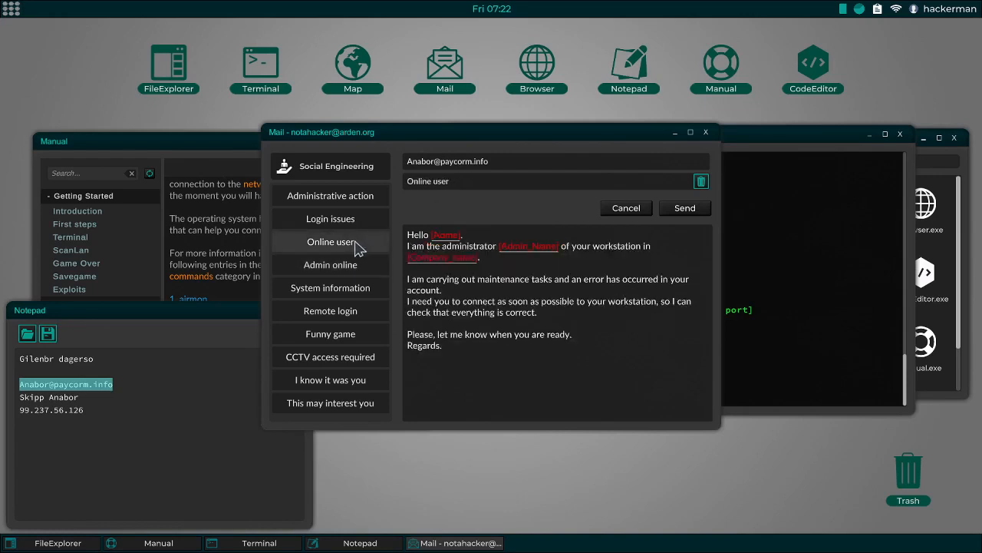
mouse_move(339, 313)
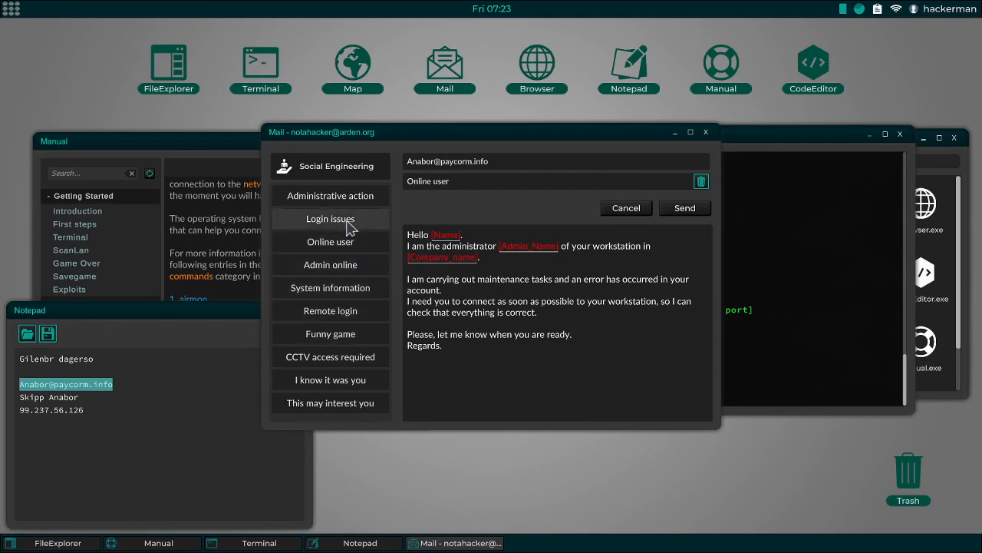
click(330, 218)
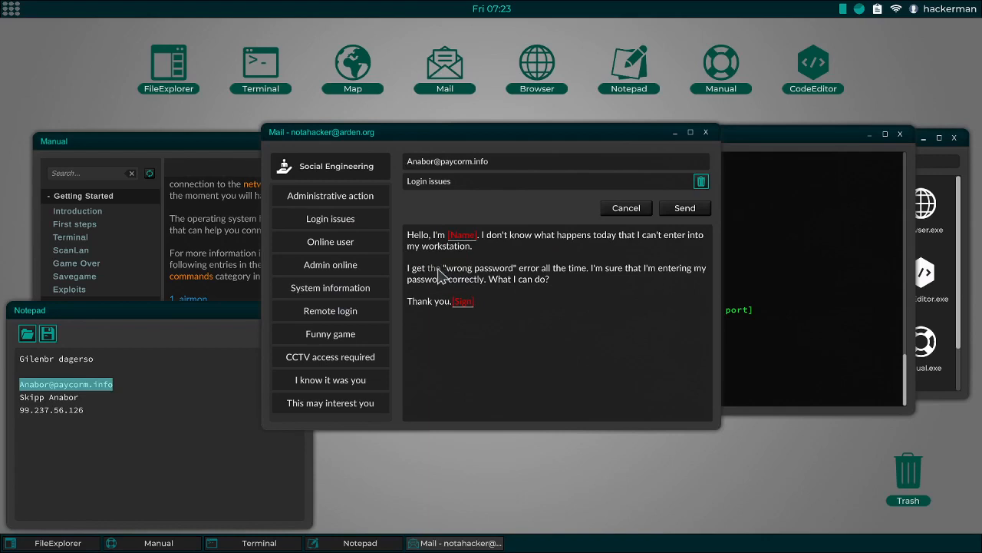
mouse_move(527, 296)
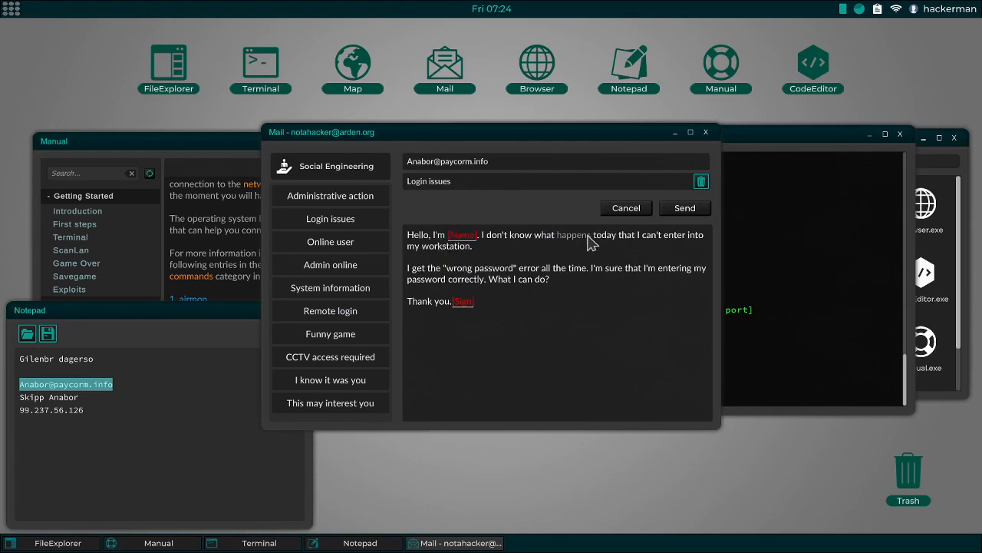
click(330, 195)
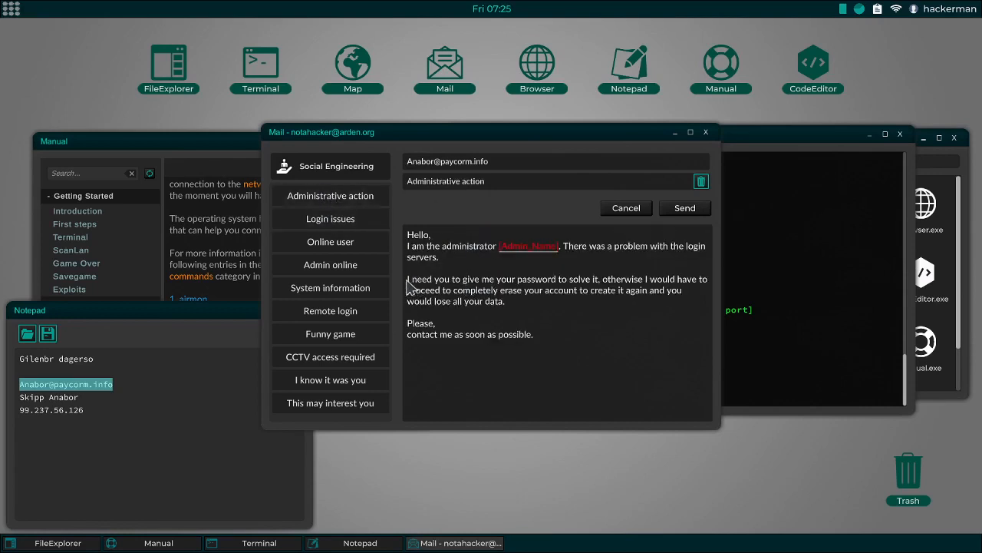
mouse_move(621, 282)
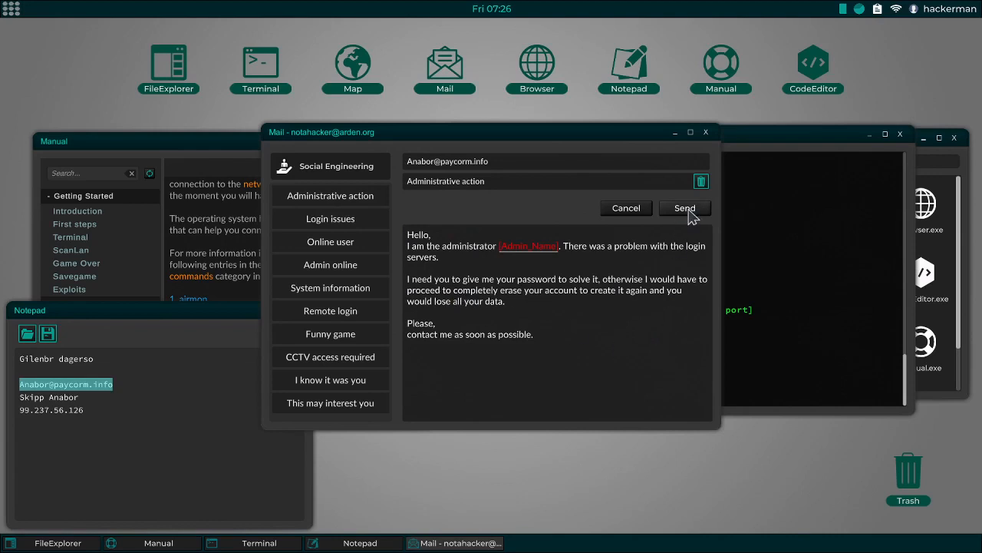
click(685, 209)
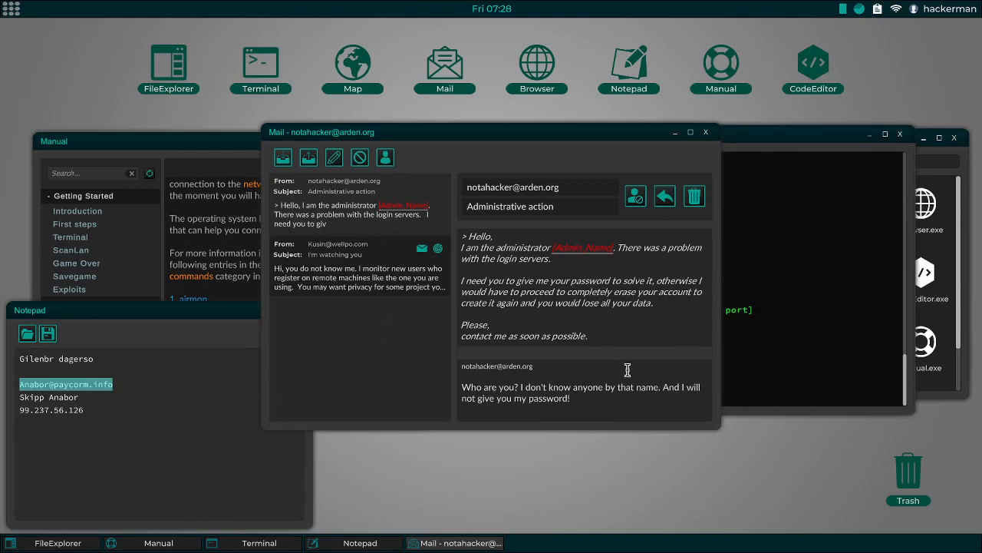
mouse_move(550, 374)
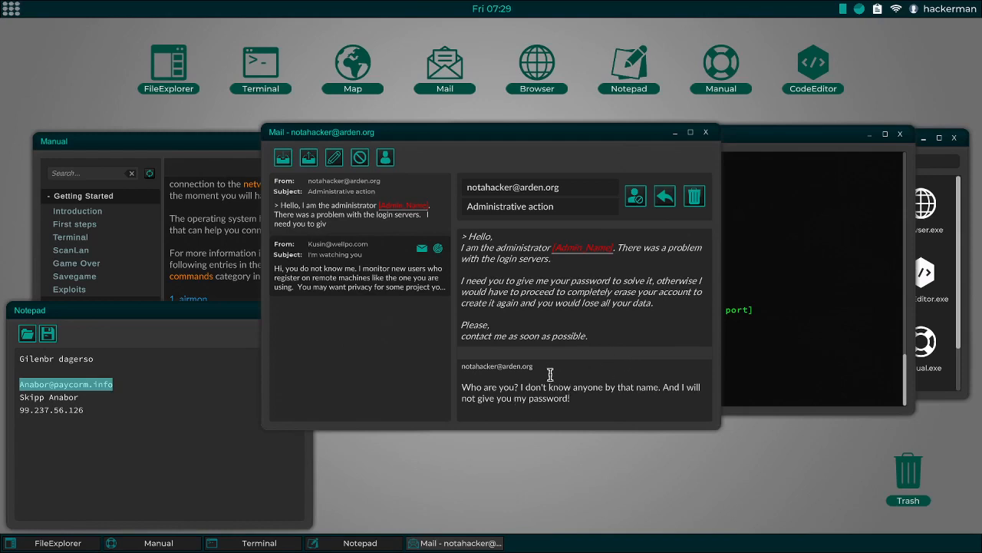
mouse_move(510, 194)
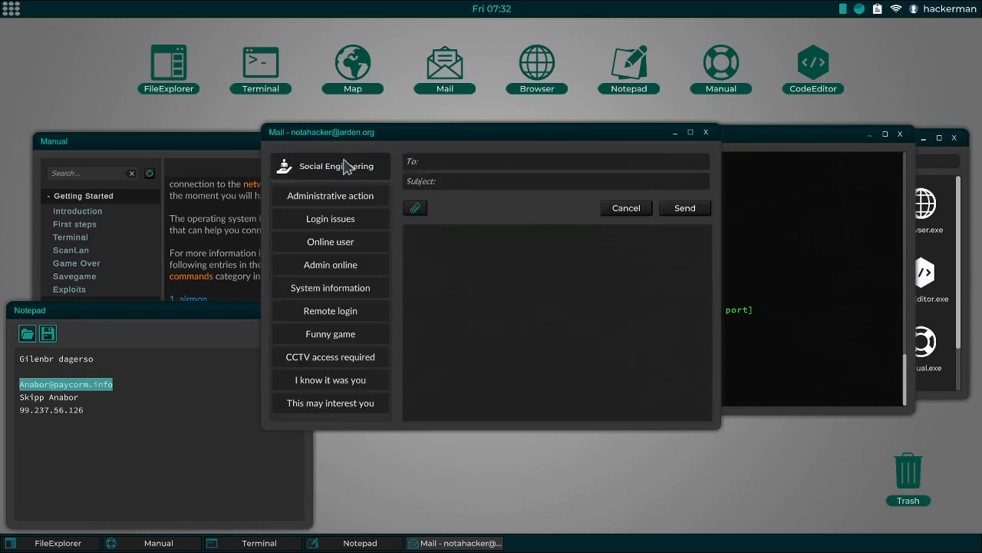
mouse_move(396, 193)
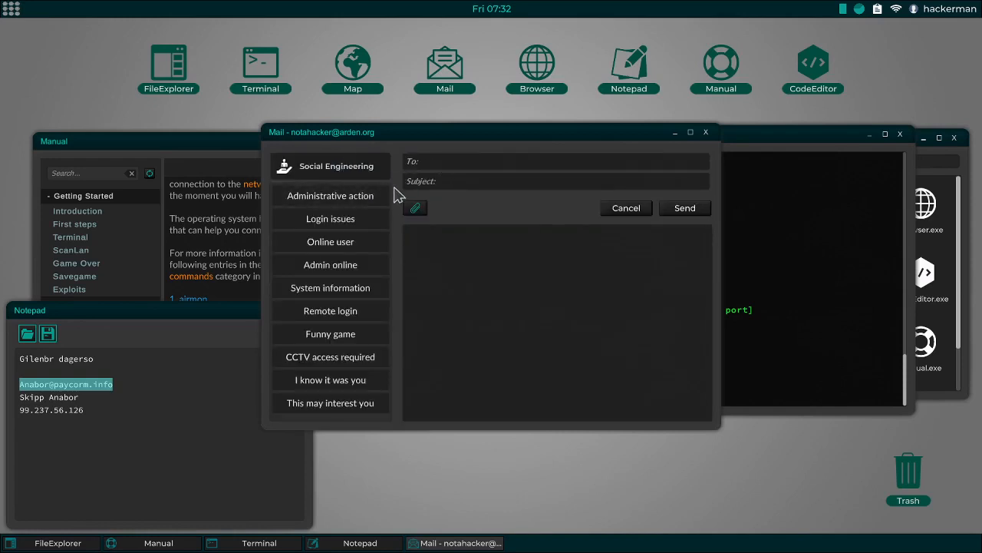
mouse_move(611, 213)
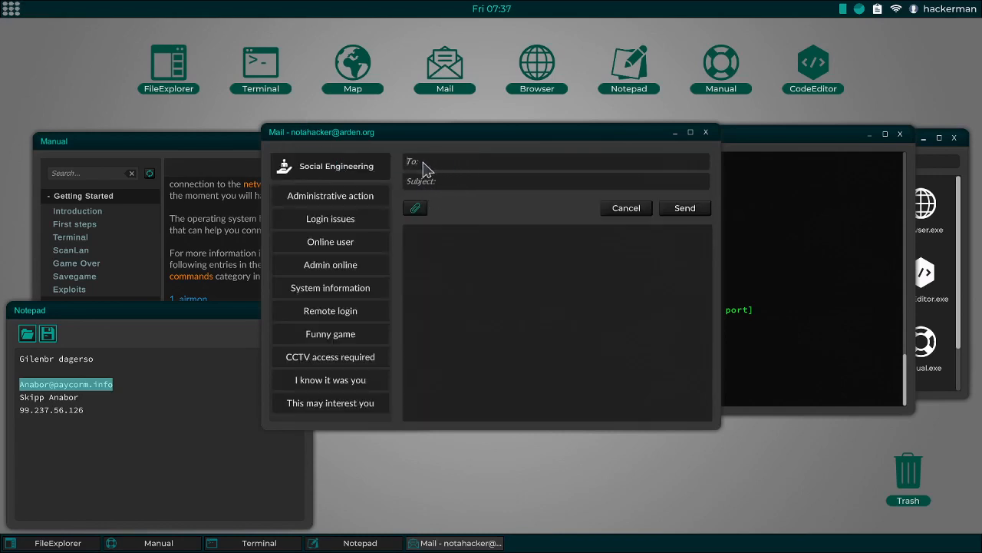
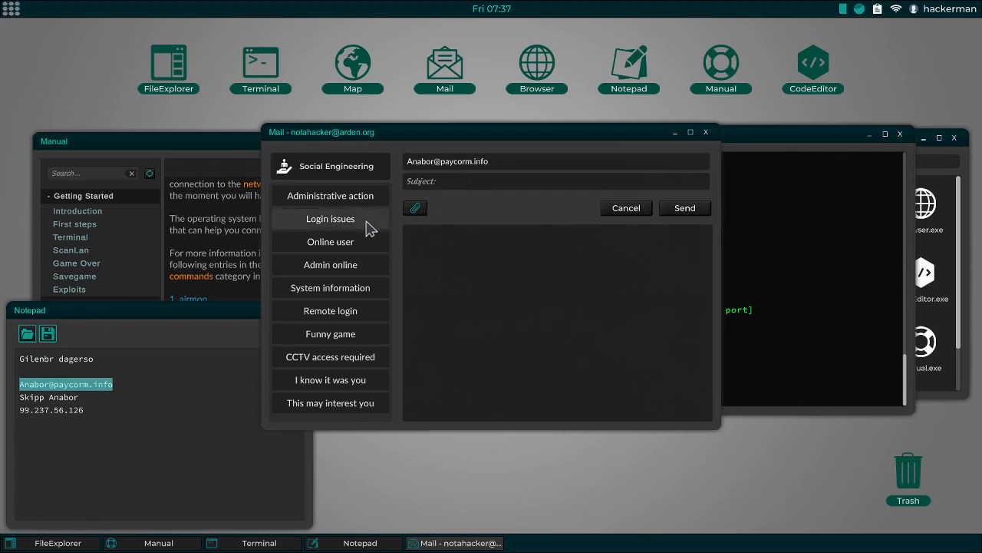
click(330, 402)
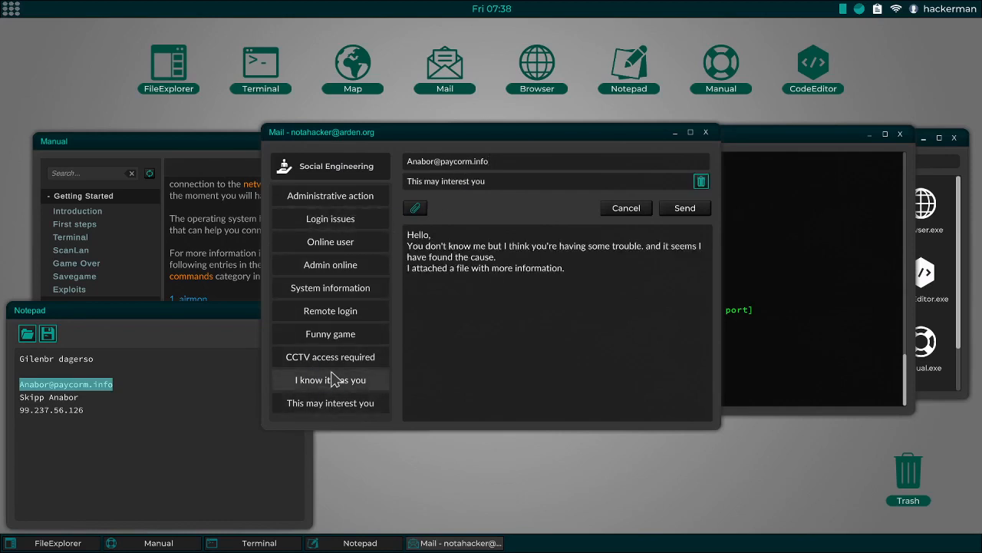
click(330, 379)
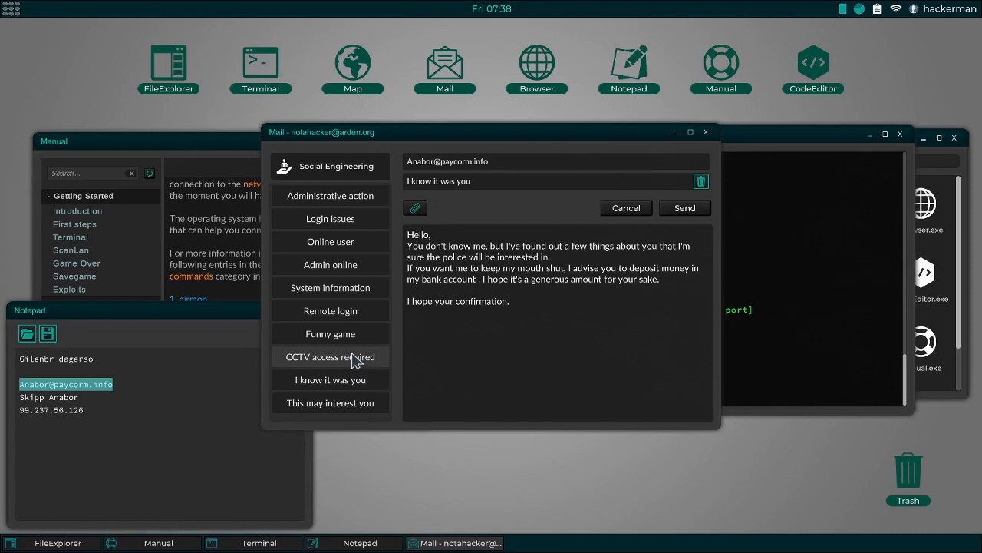
click(330, 357)
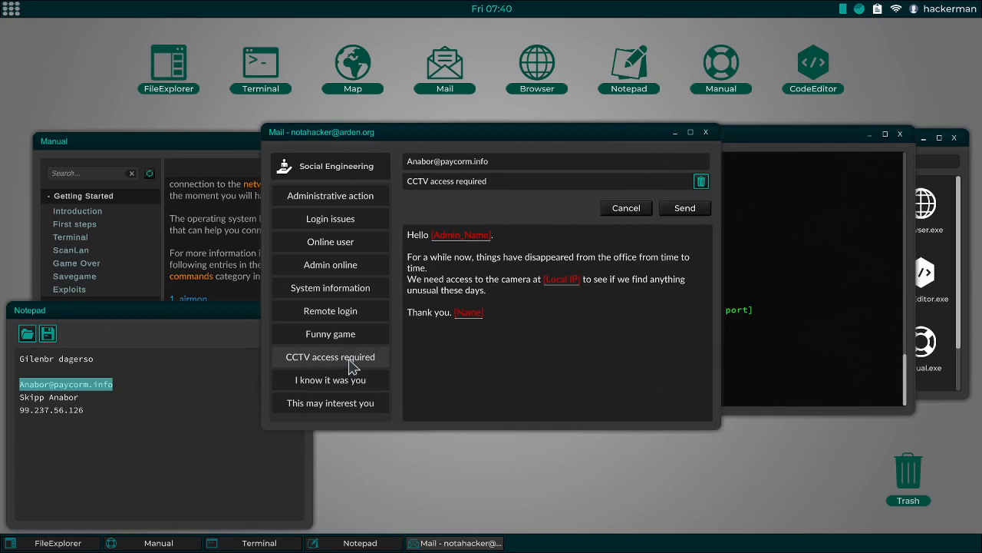
click(330, 333)
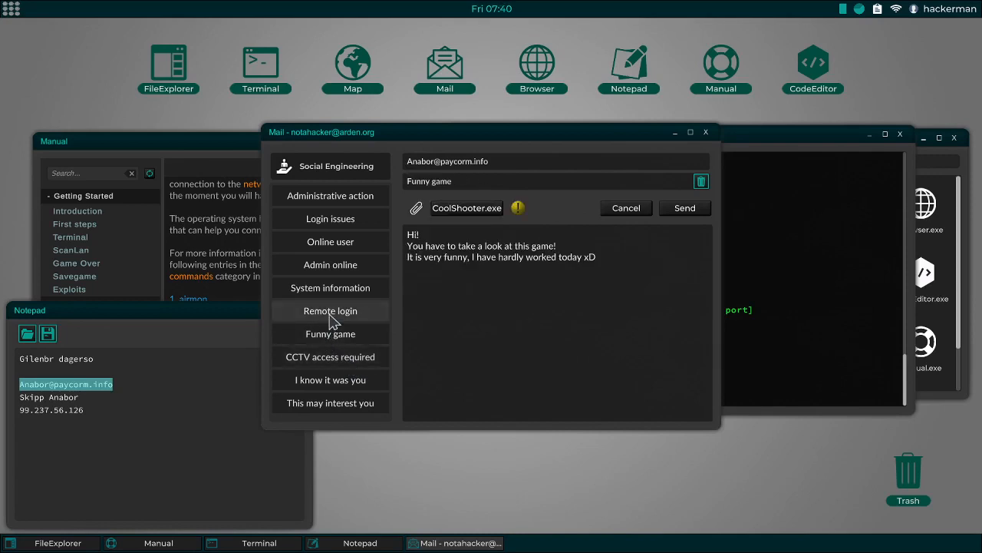
click(330, 310)
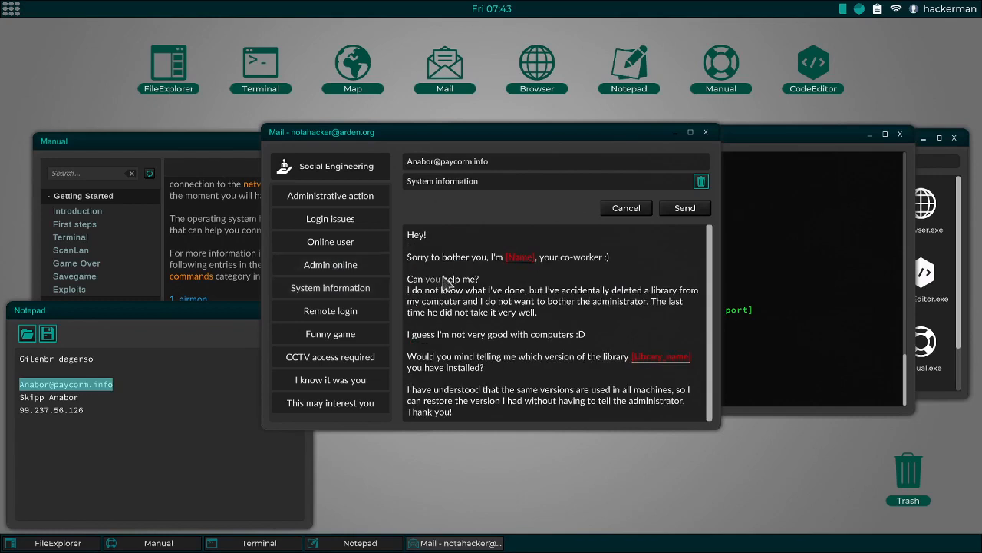
mouse_move(500, 332)
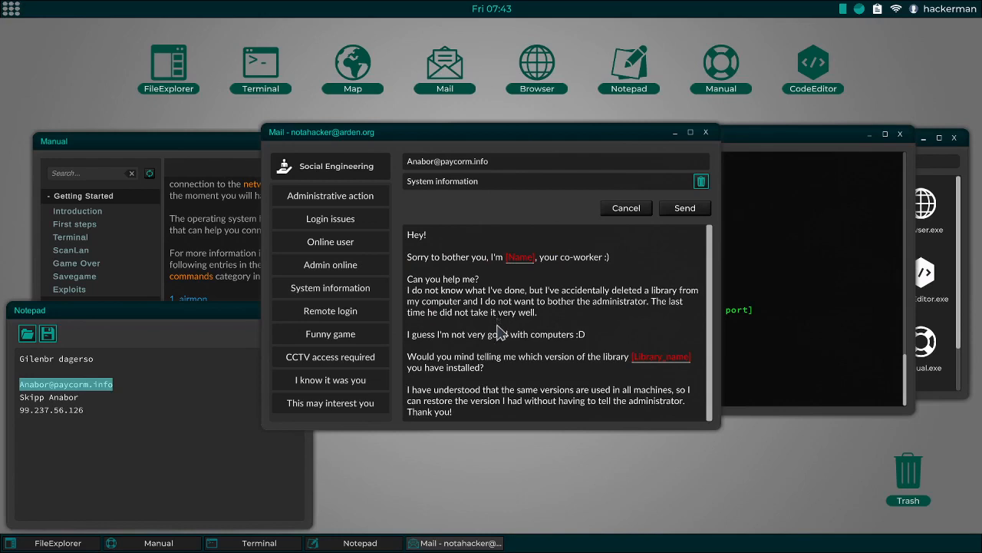
mouse_move(356, 313)
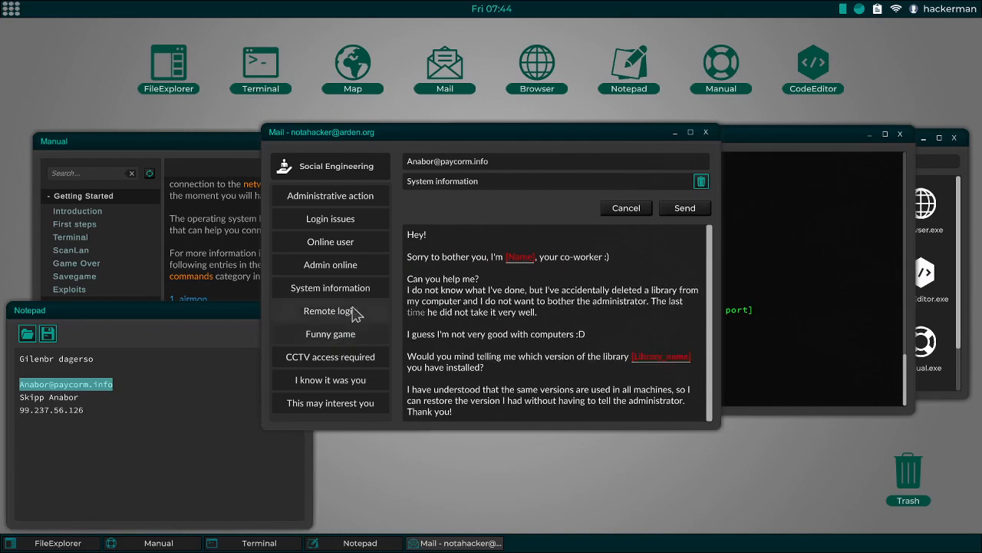
mouse_move(359, 270)
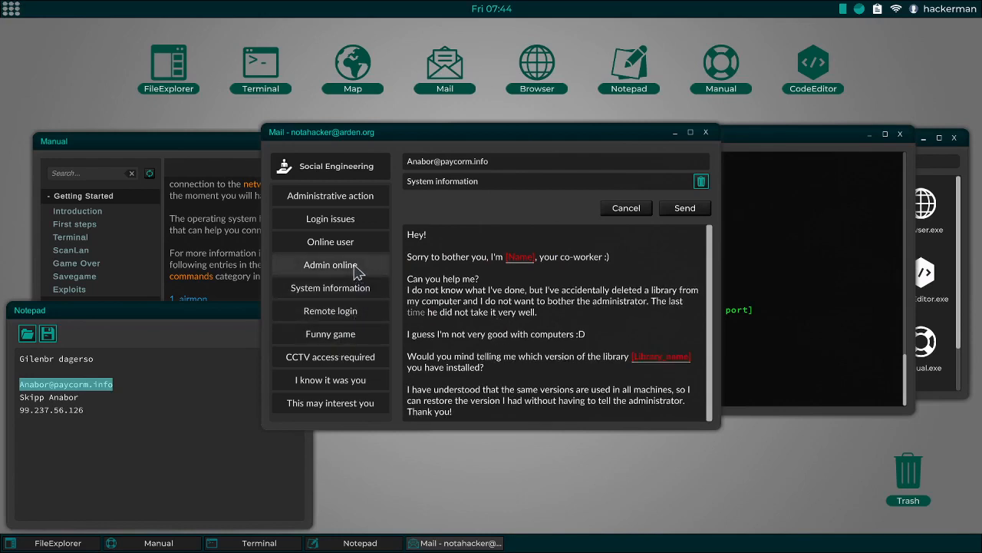
click(330, 218)
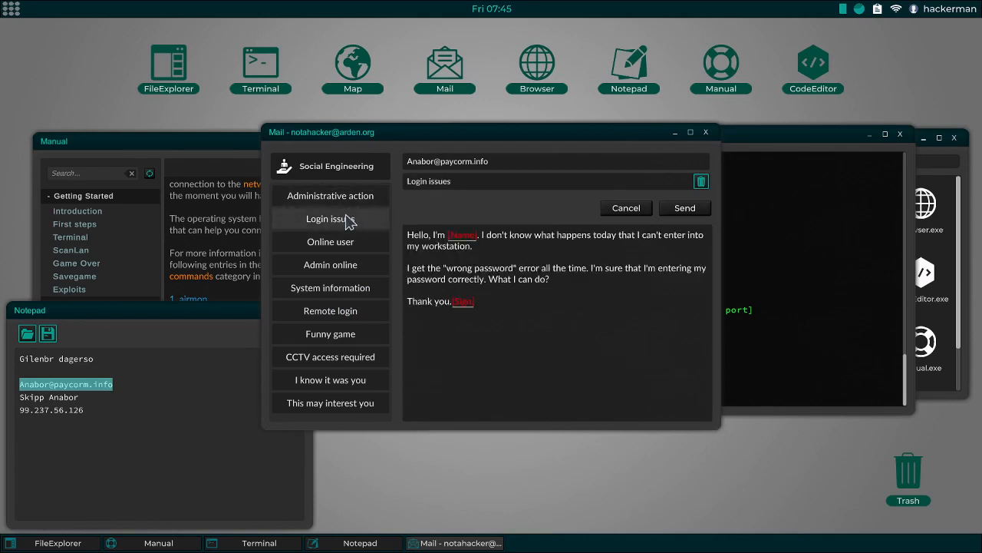
mouse_move(361, 218)
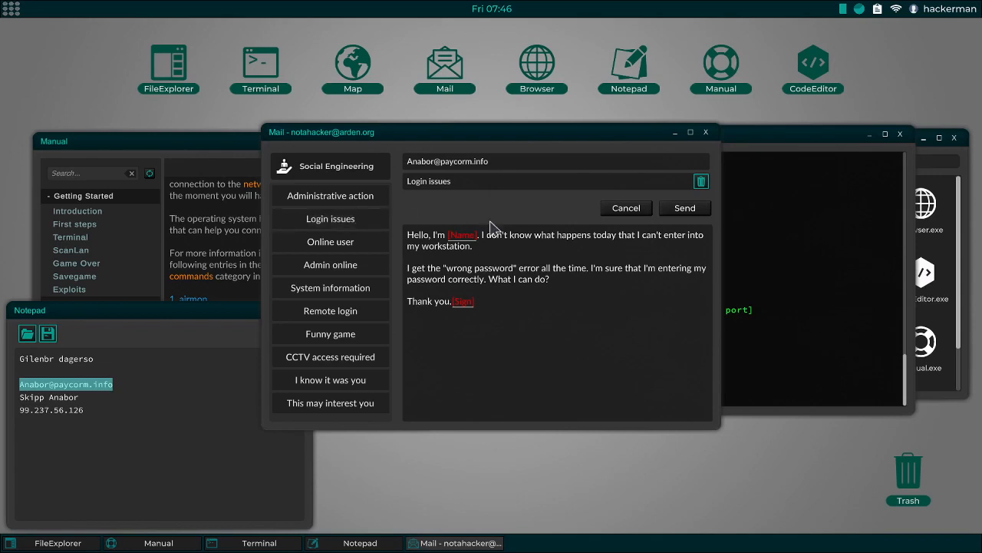
mouse_move(639, 233)
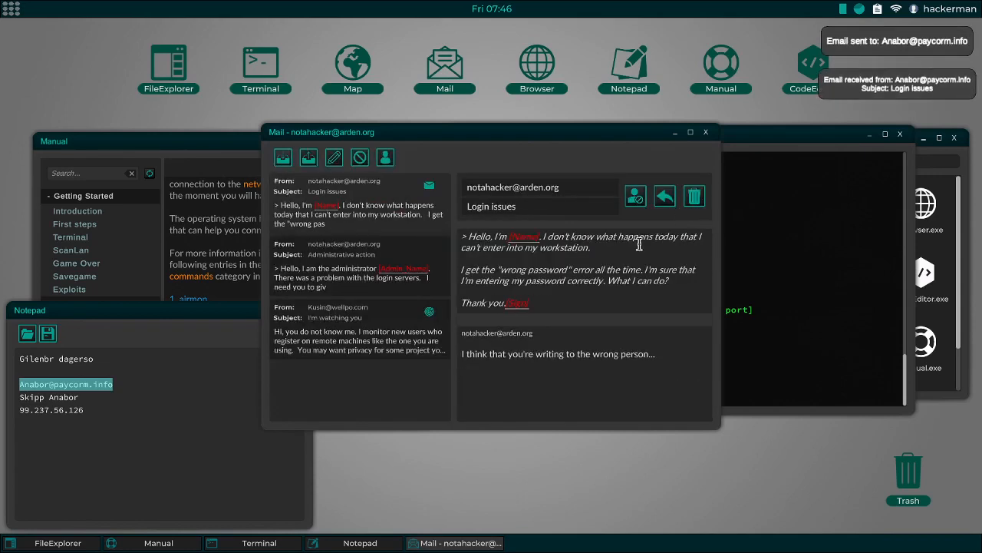
mouse_move(611, 279)
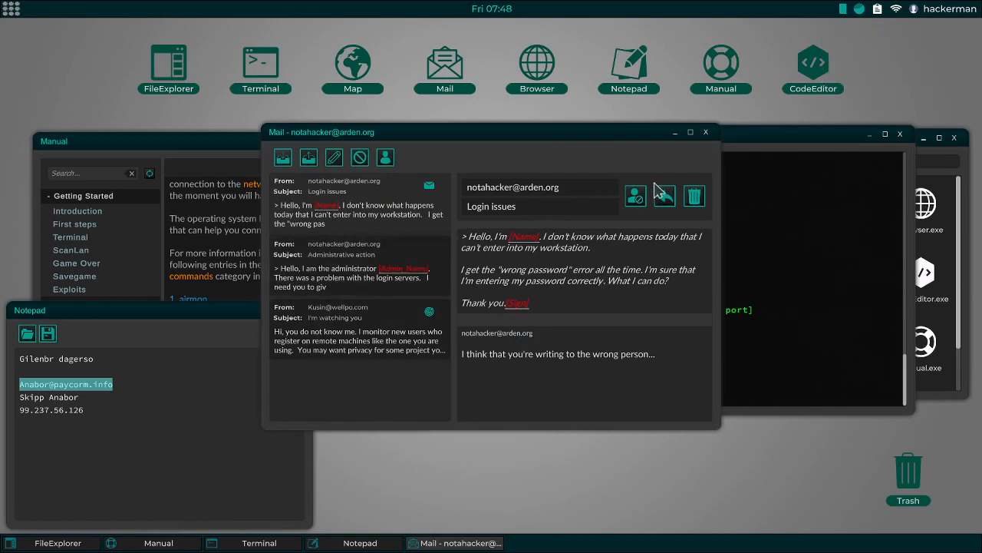
- Reply 'jtjyjt' in the Login issues thread, send it, and scroll through the thread
click(635, 195)
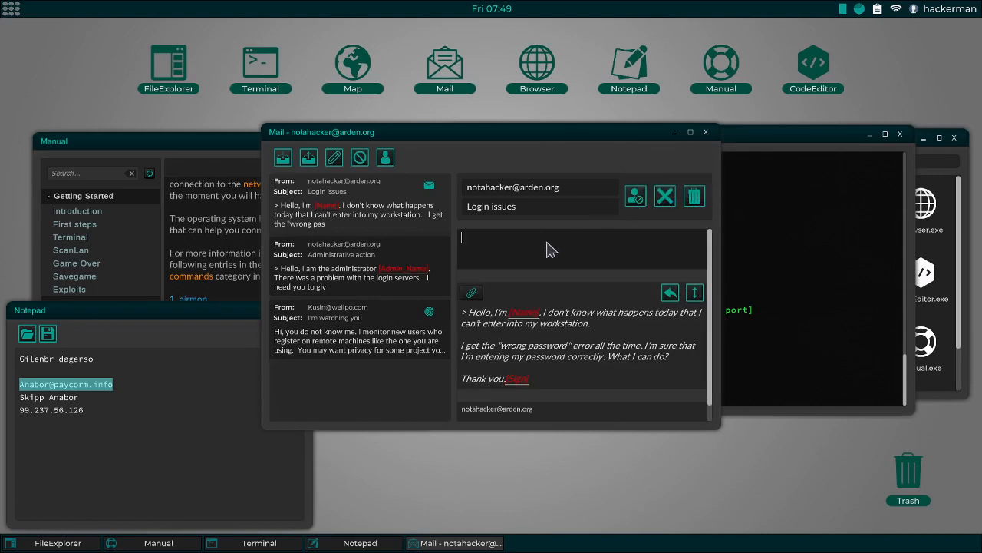
text(jtjyjtj)
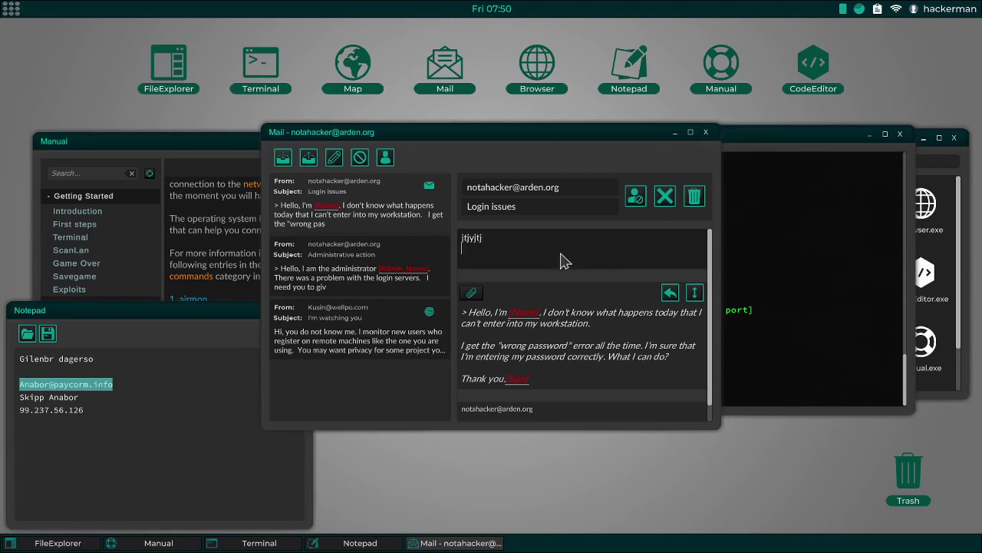
mouse_move(670, 292)
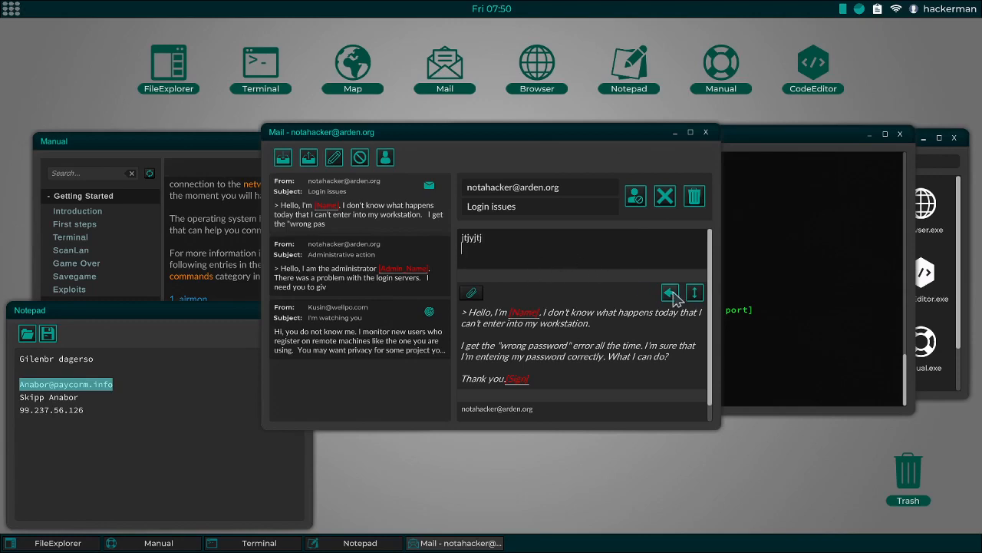
click(669, 292)
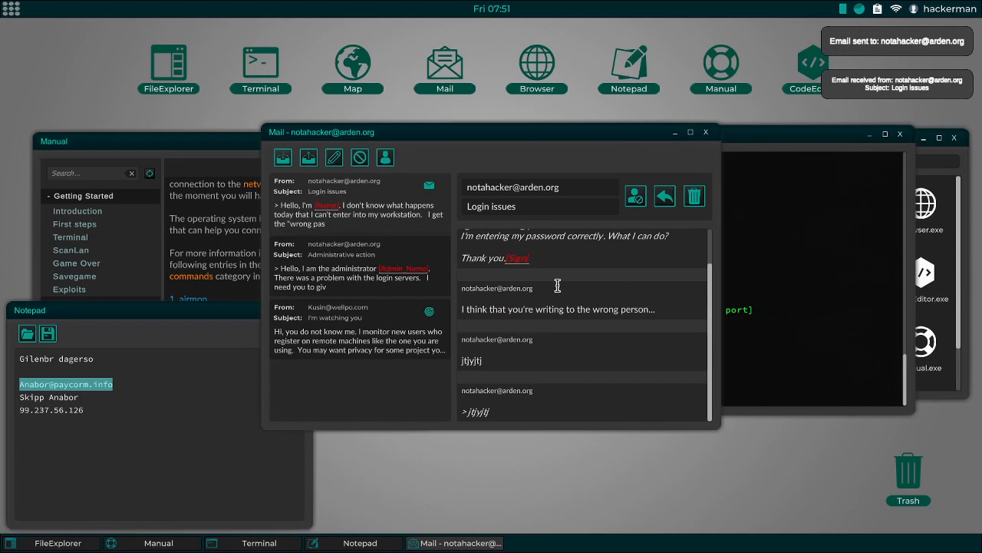
mouse_move(593, 316)
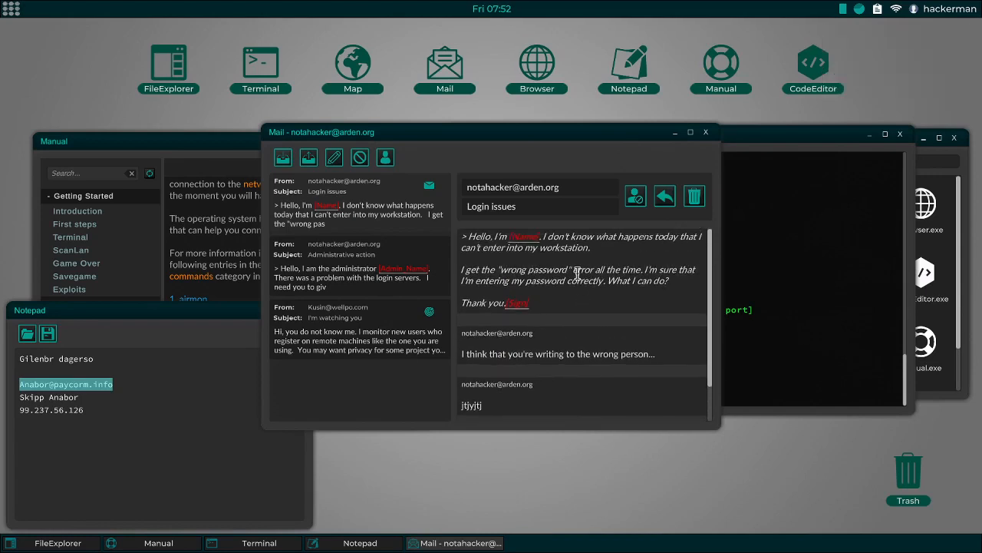
mouse_move(461, 213)
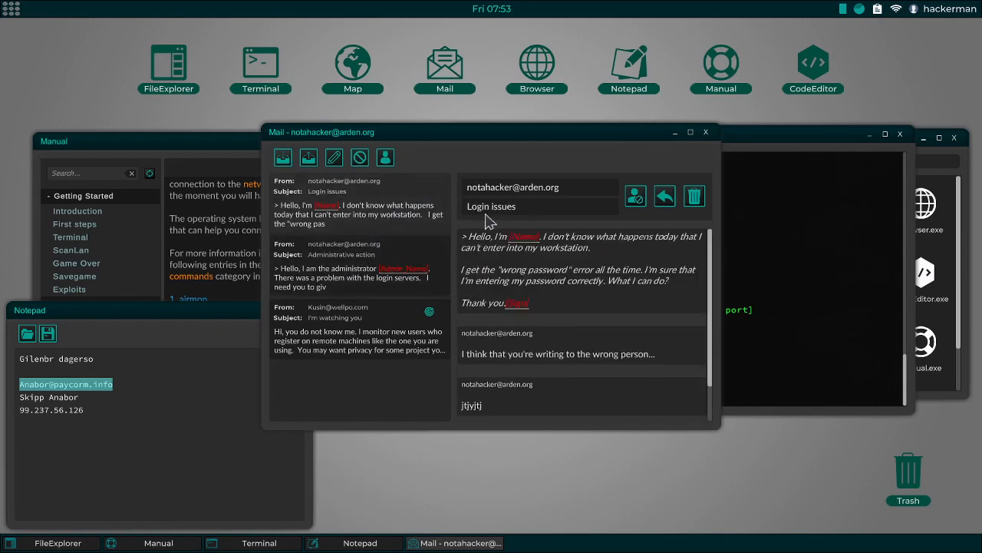
scroll(down, 3)
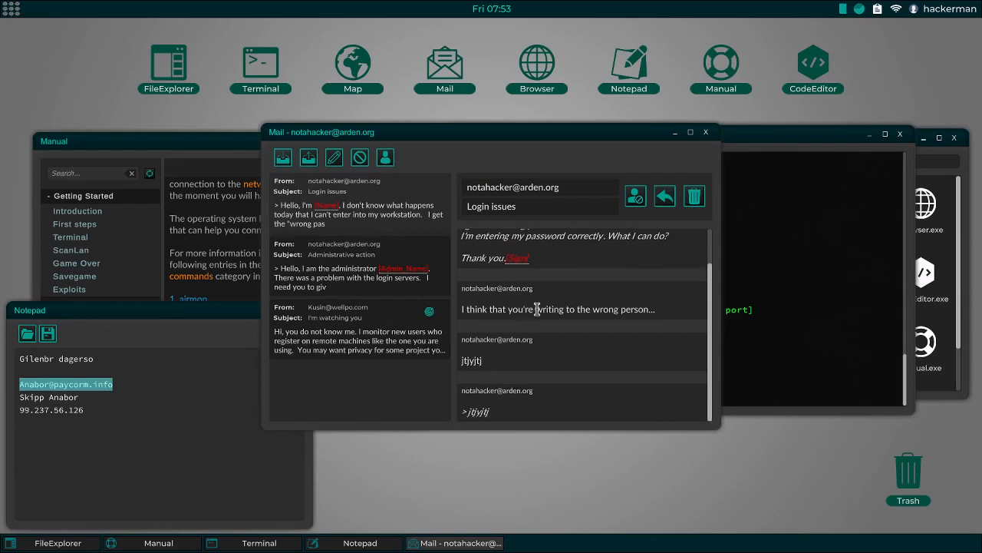
mouse_move(522, 334)
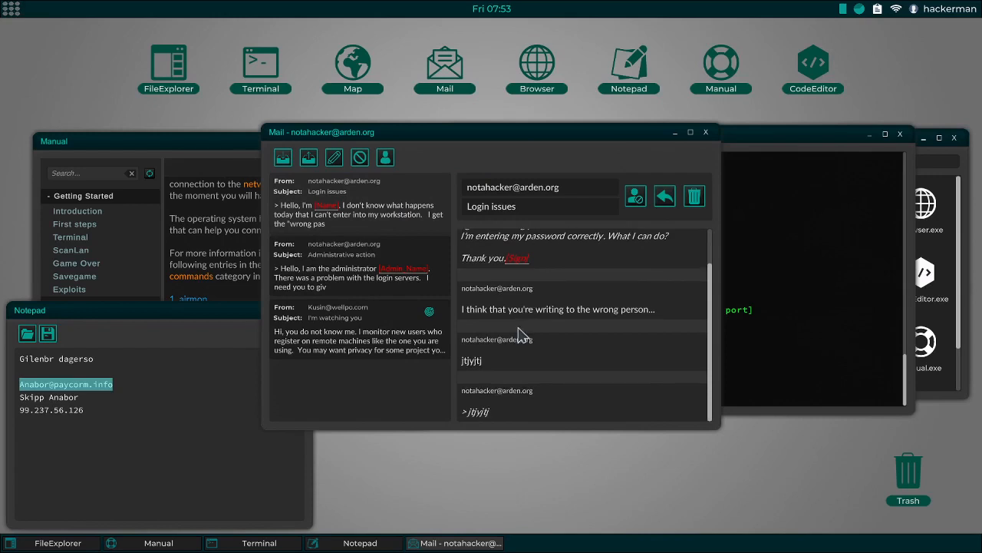
click(341, 255)
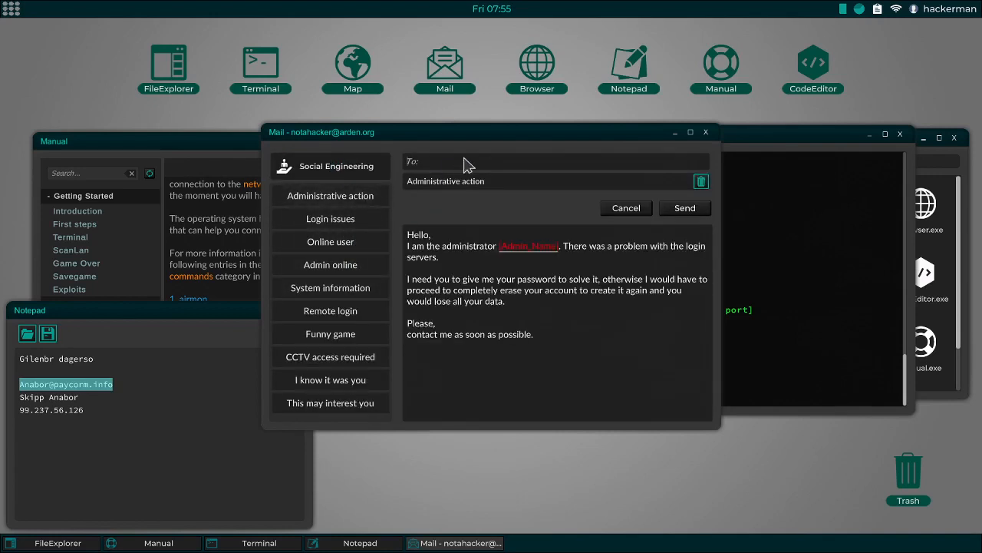
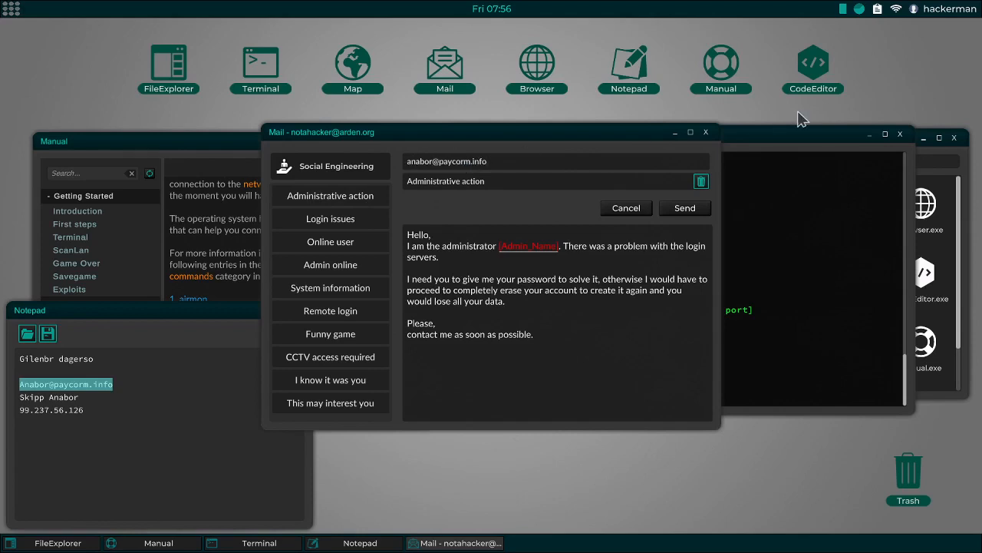
click(685, 207)
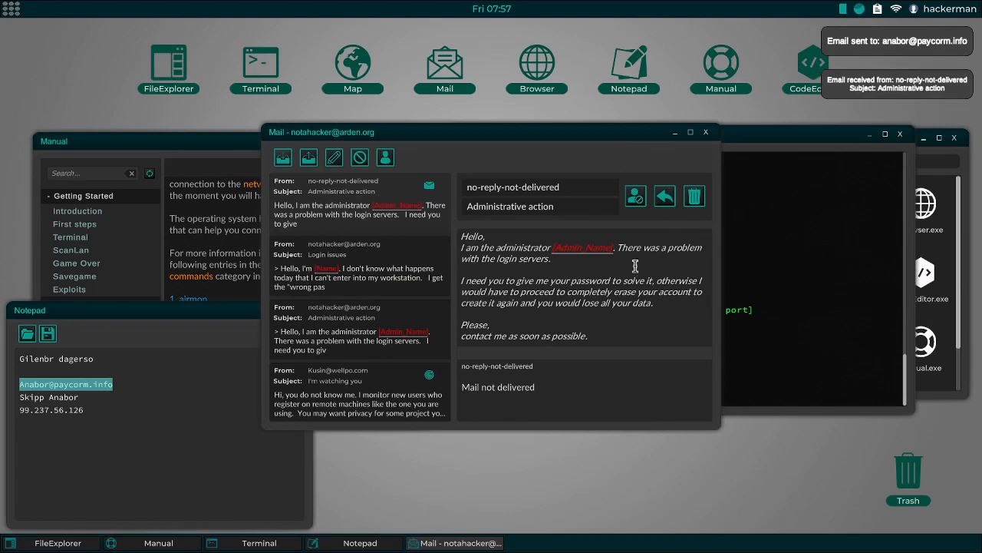
mouse_move(531, 306)
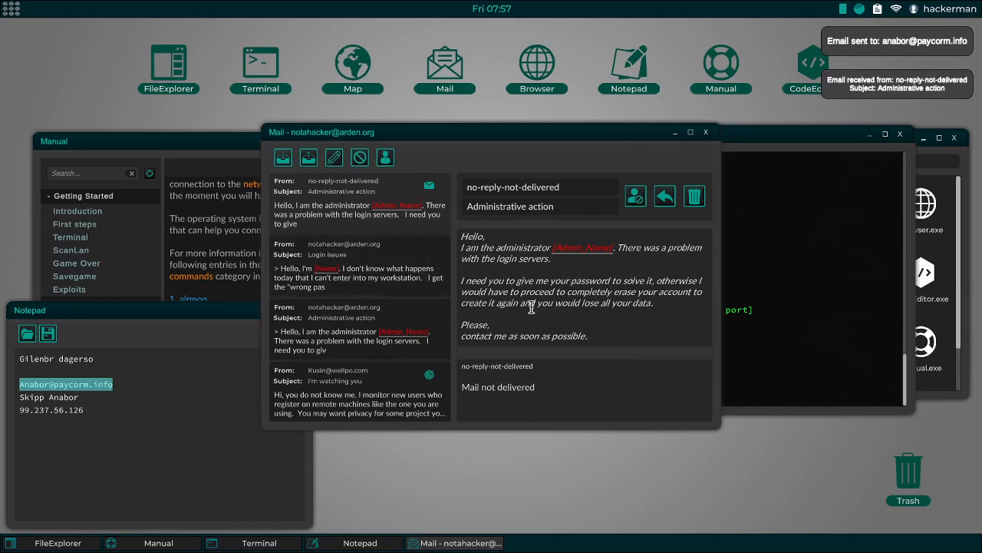
mouse_move(531, 380)
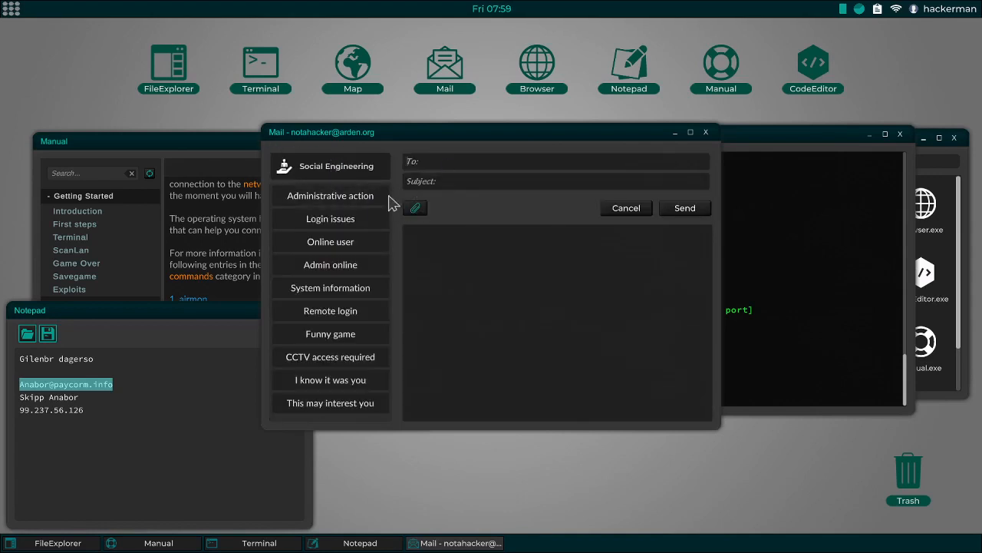
click(330, 241)
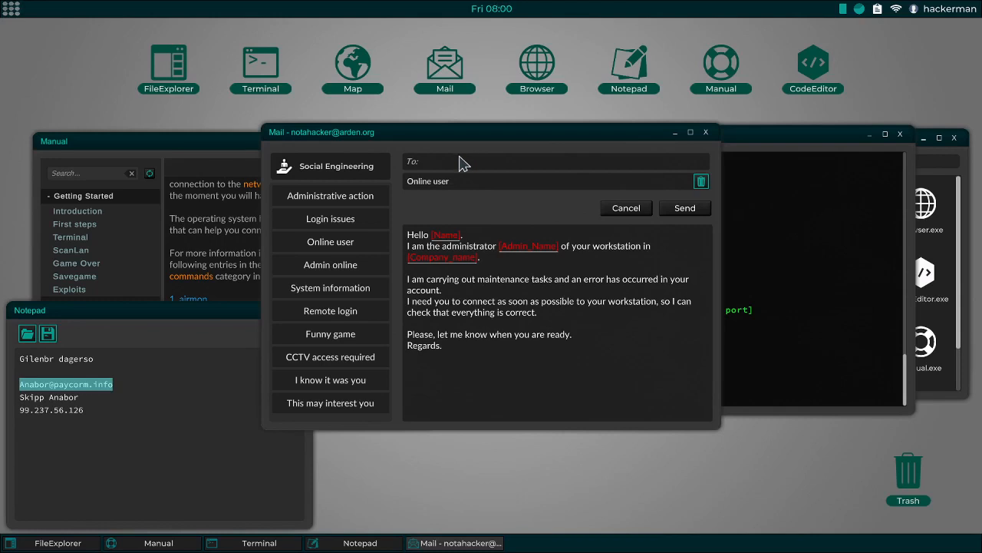
click(330, 264)
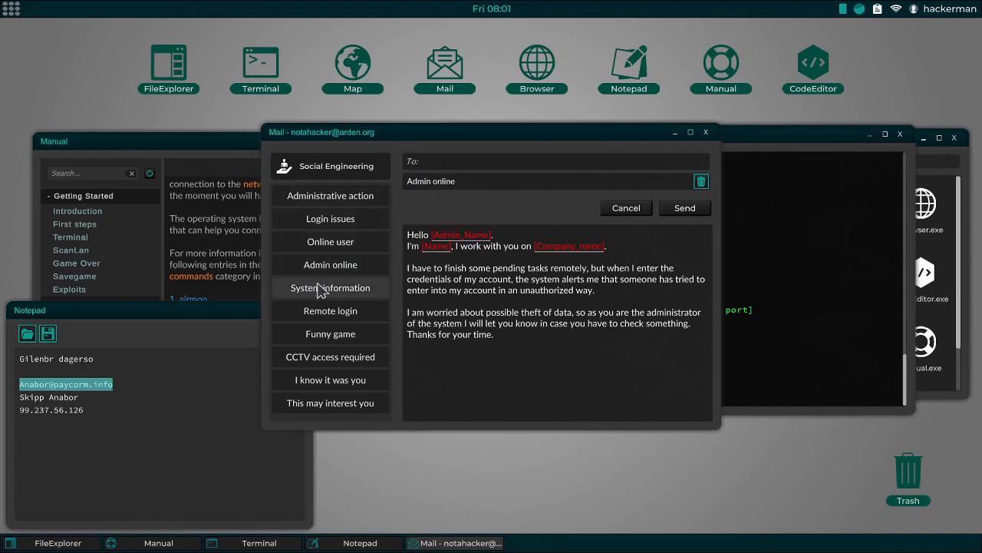
click(330, 288)
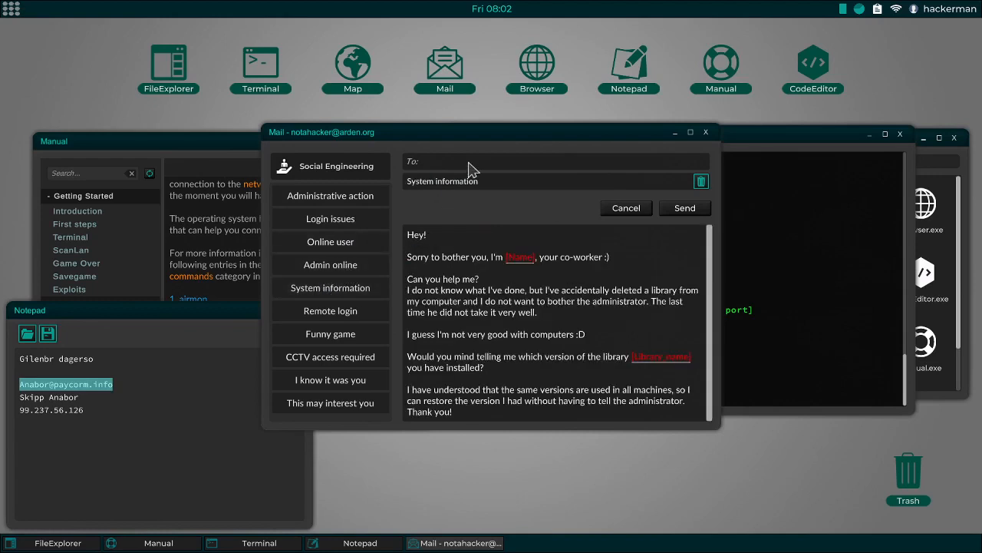
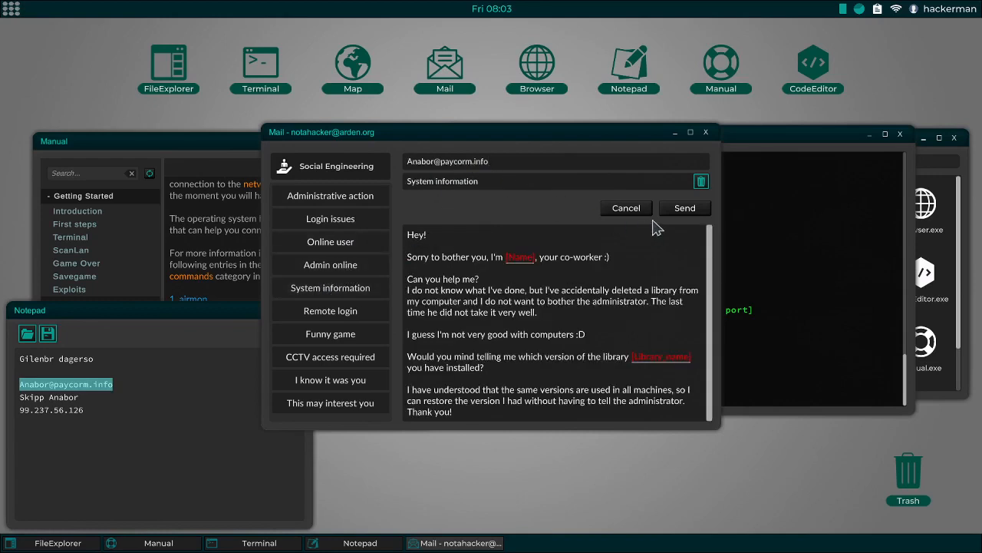
click(684, 207)
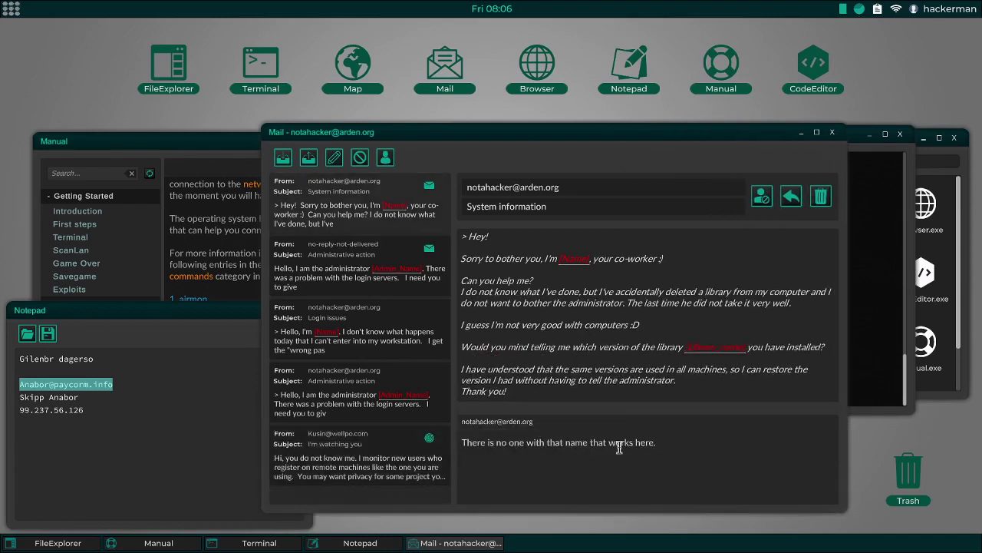
mouse_move(318, 261)
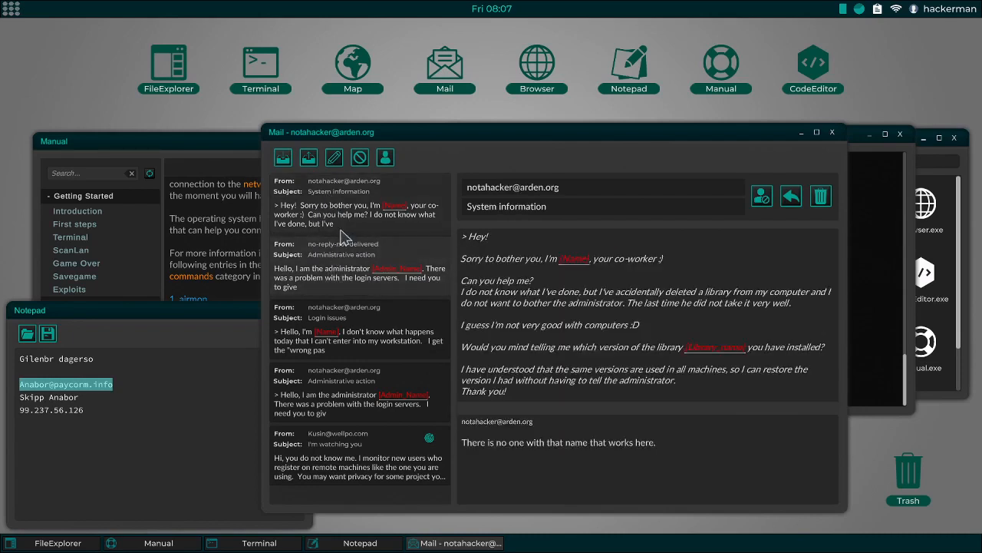
- View the 'no such employee' reply to the System information email and close the extra Mail login window
click(385, 157)
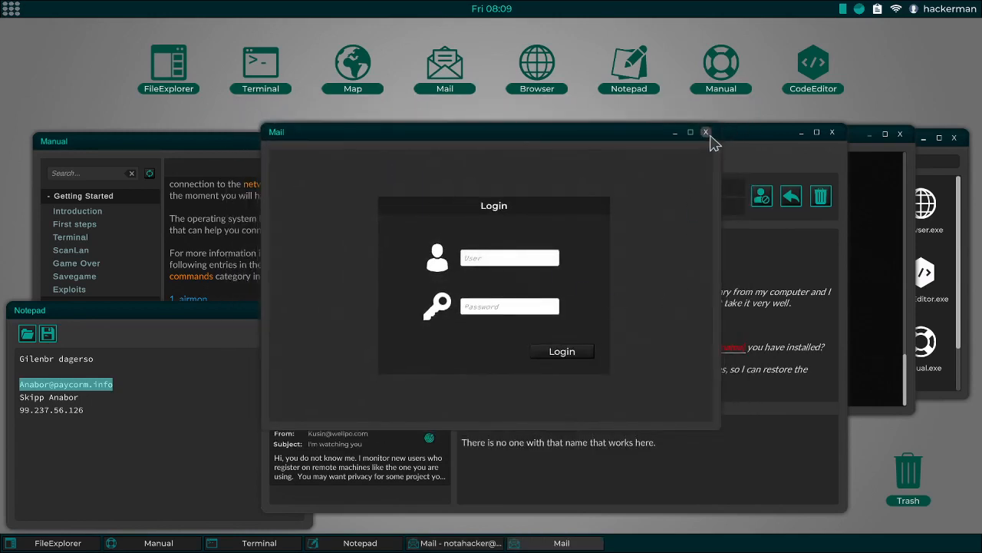
click(704, 132)
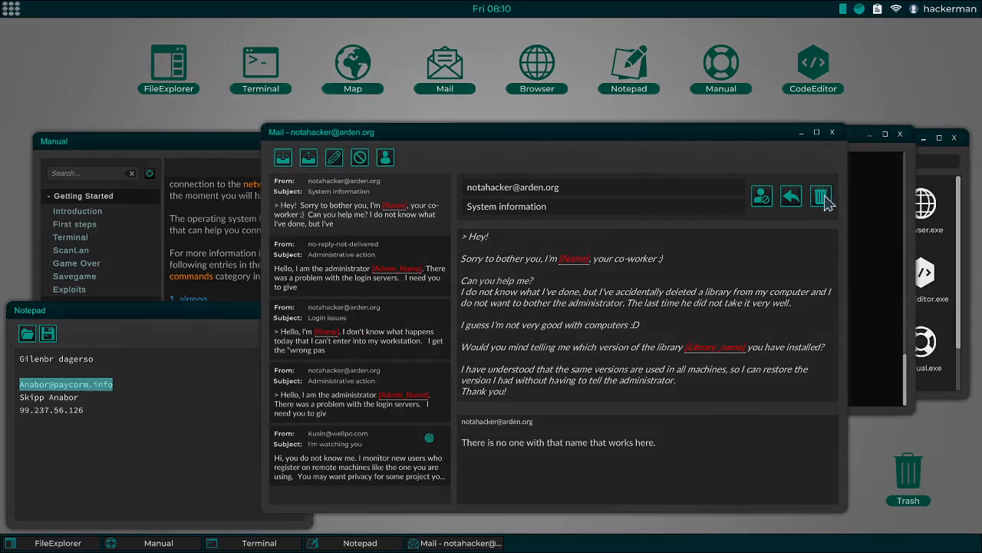
click(821, 197)
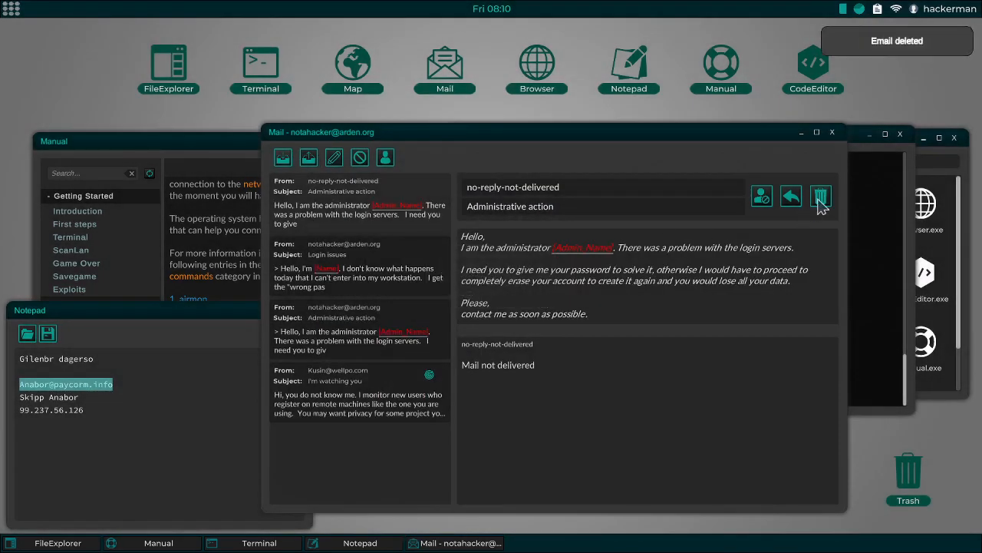
click(819, 197)
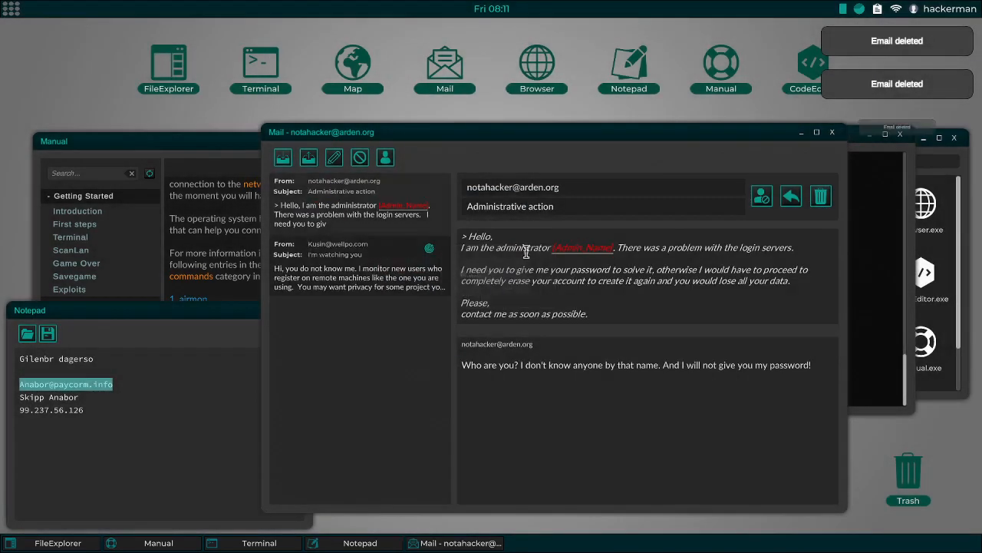
click(820, 196)
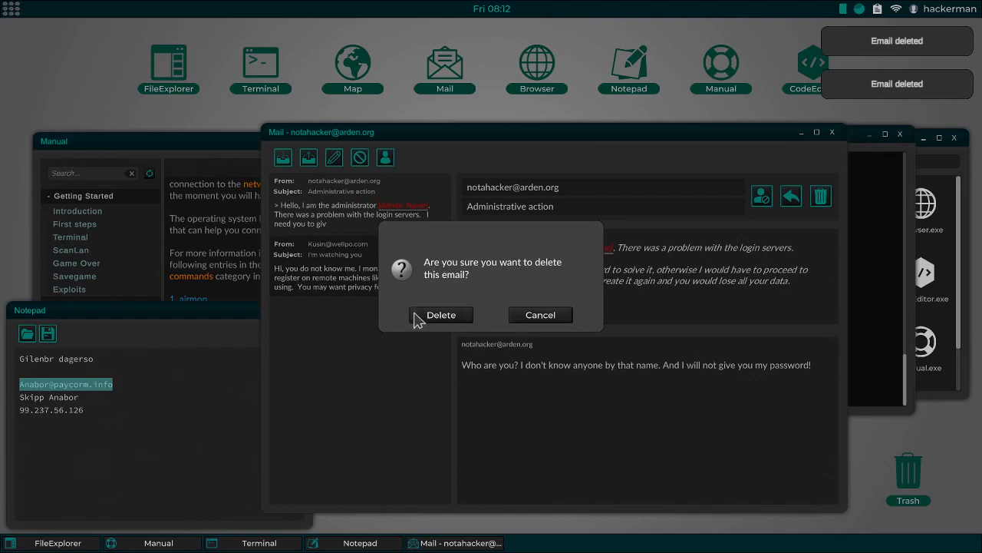
click(442, 315)
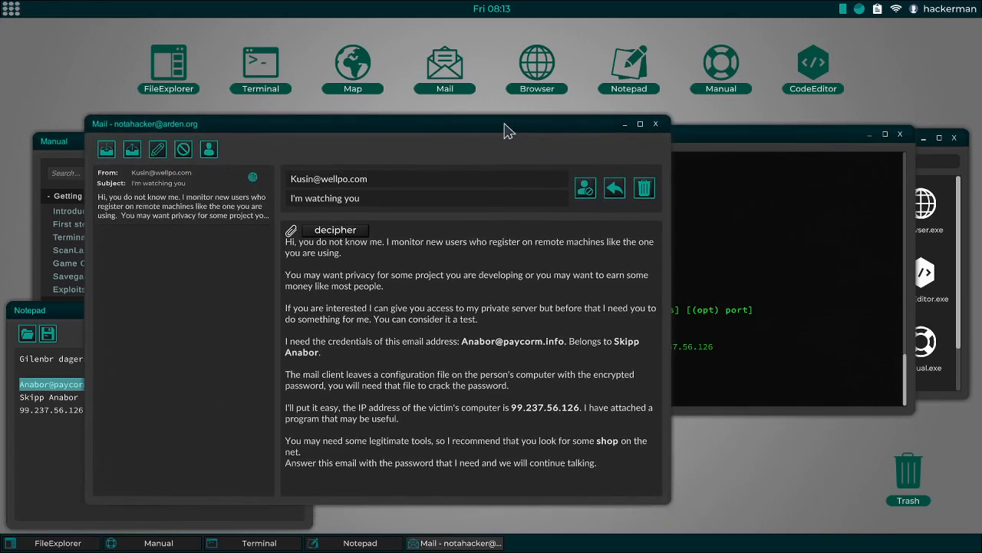
mouse_move(574, 153)
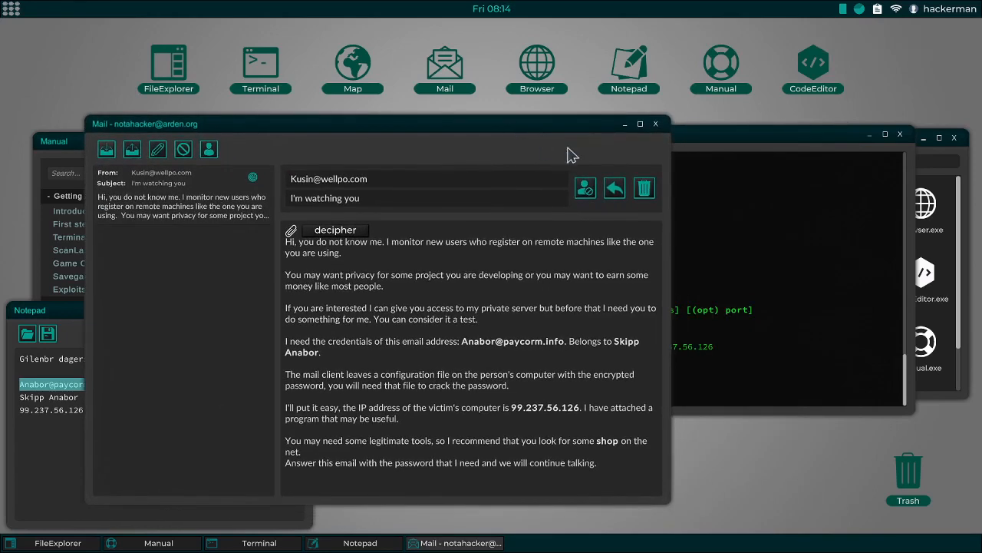